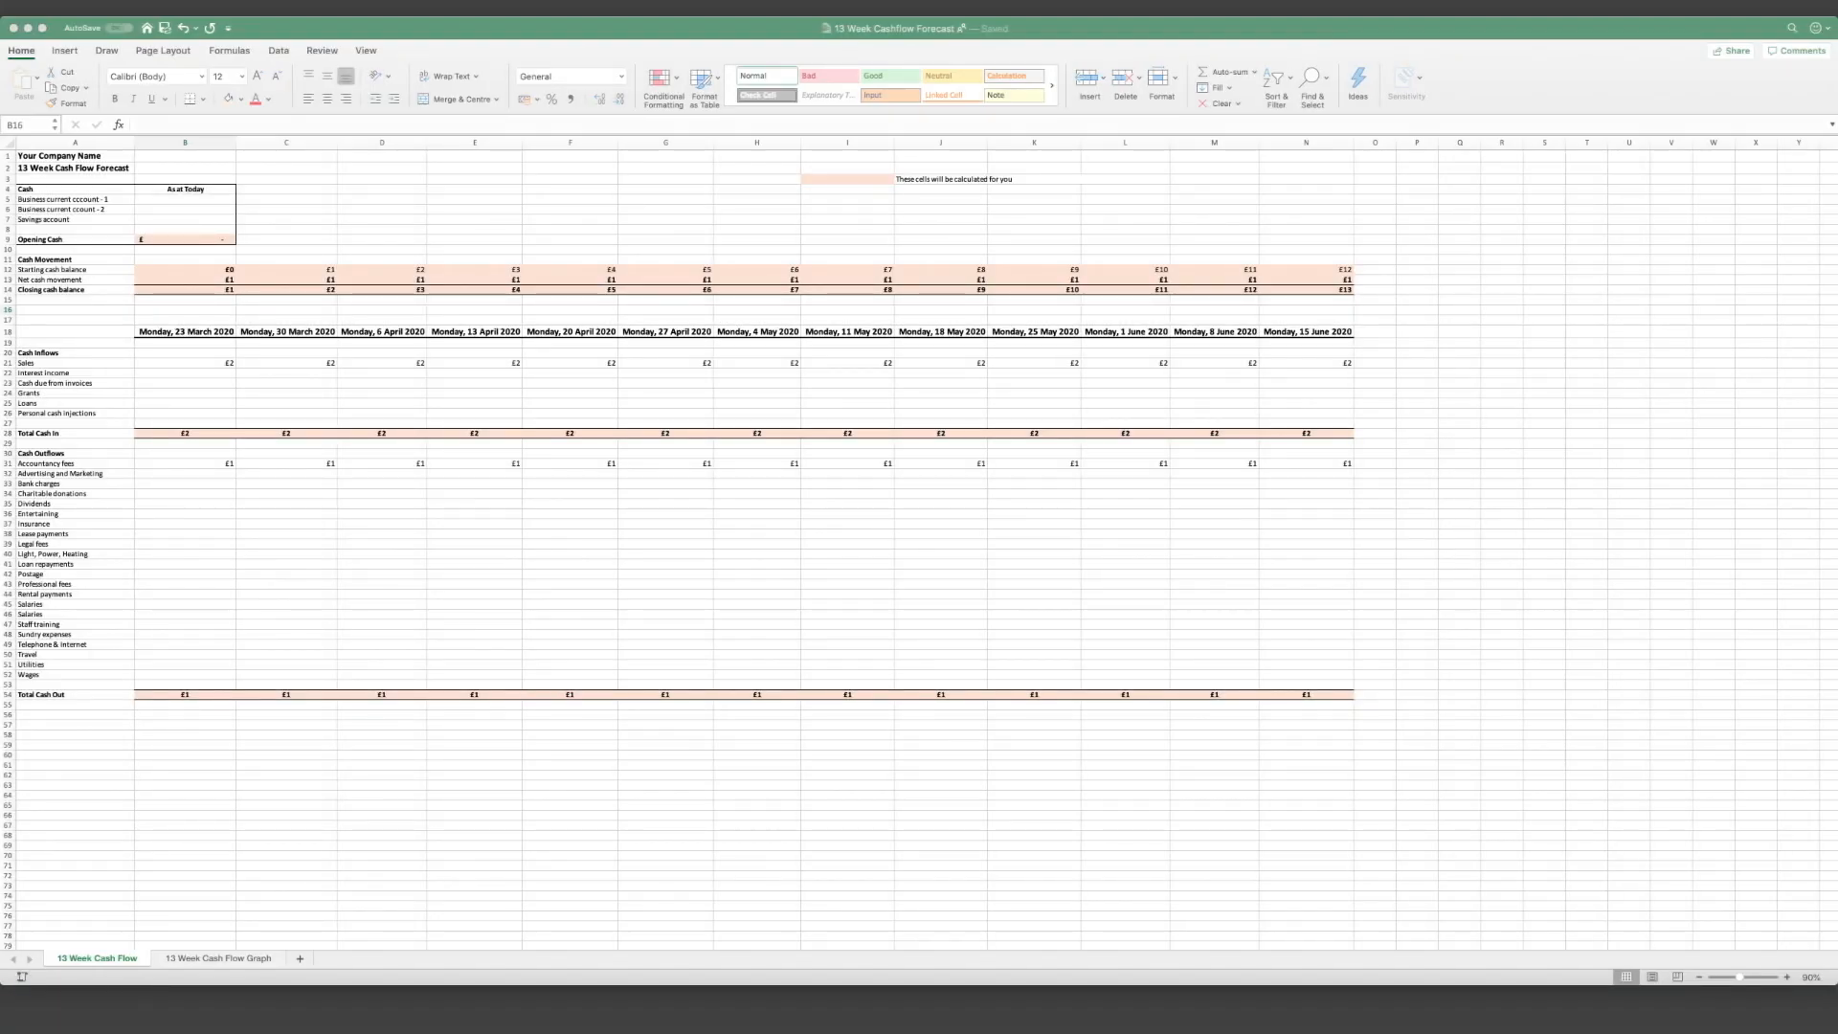
# Step: Insert a blank row among the cash account rows, then undo it and inspect the Opening Cash formula
pyautogui.click(184, 310)
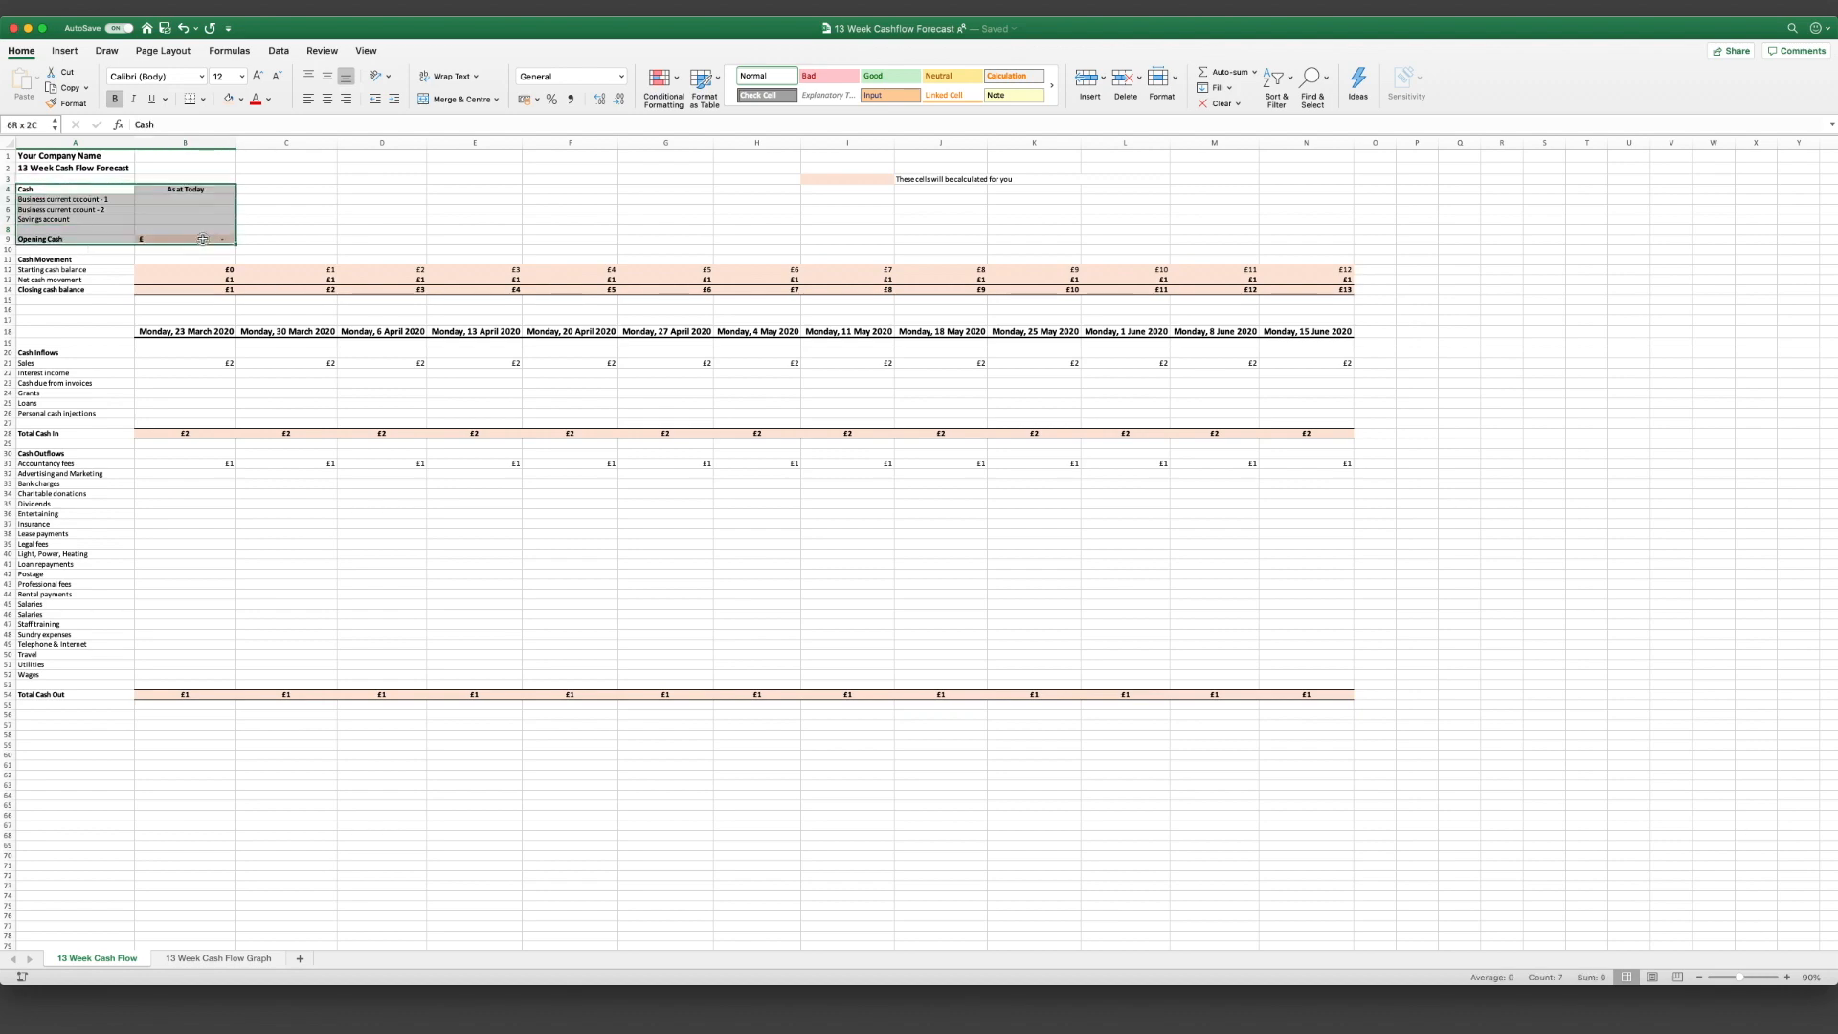
pyautogui.click(286, 228)
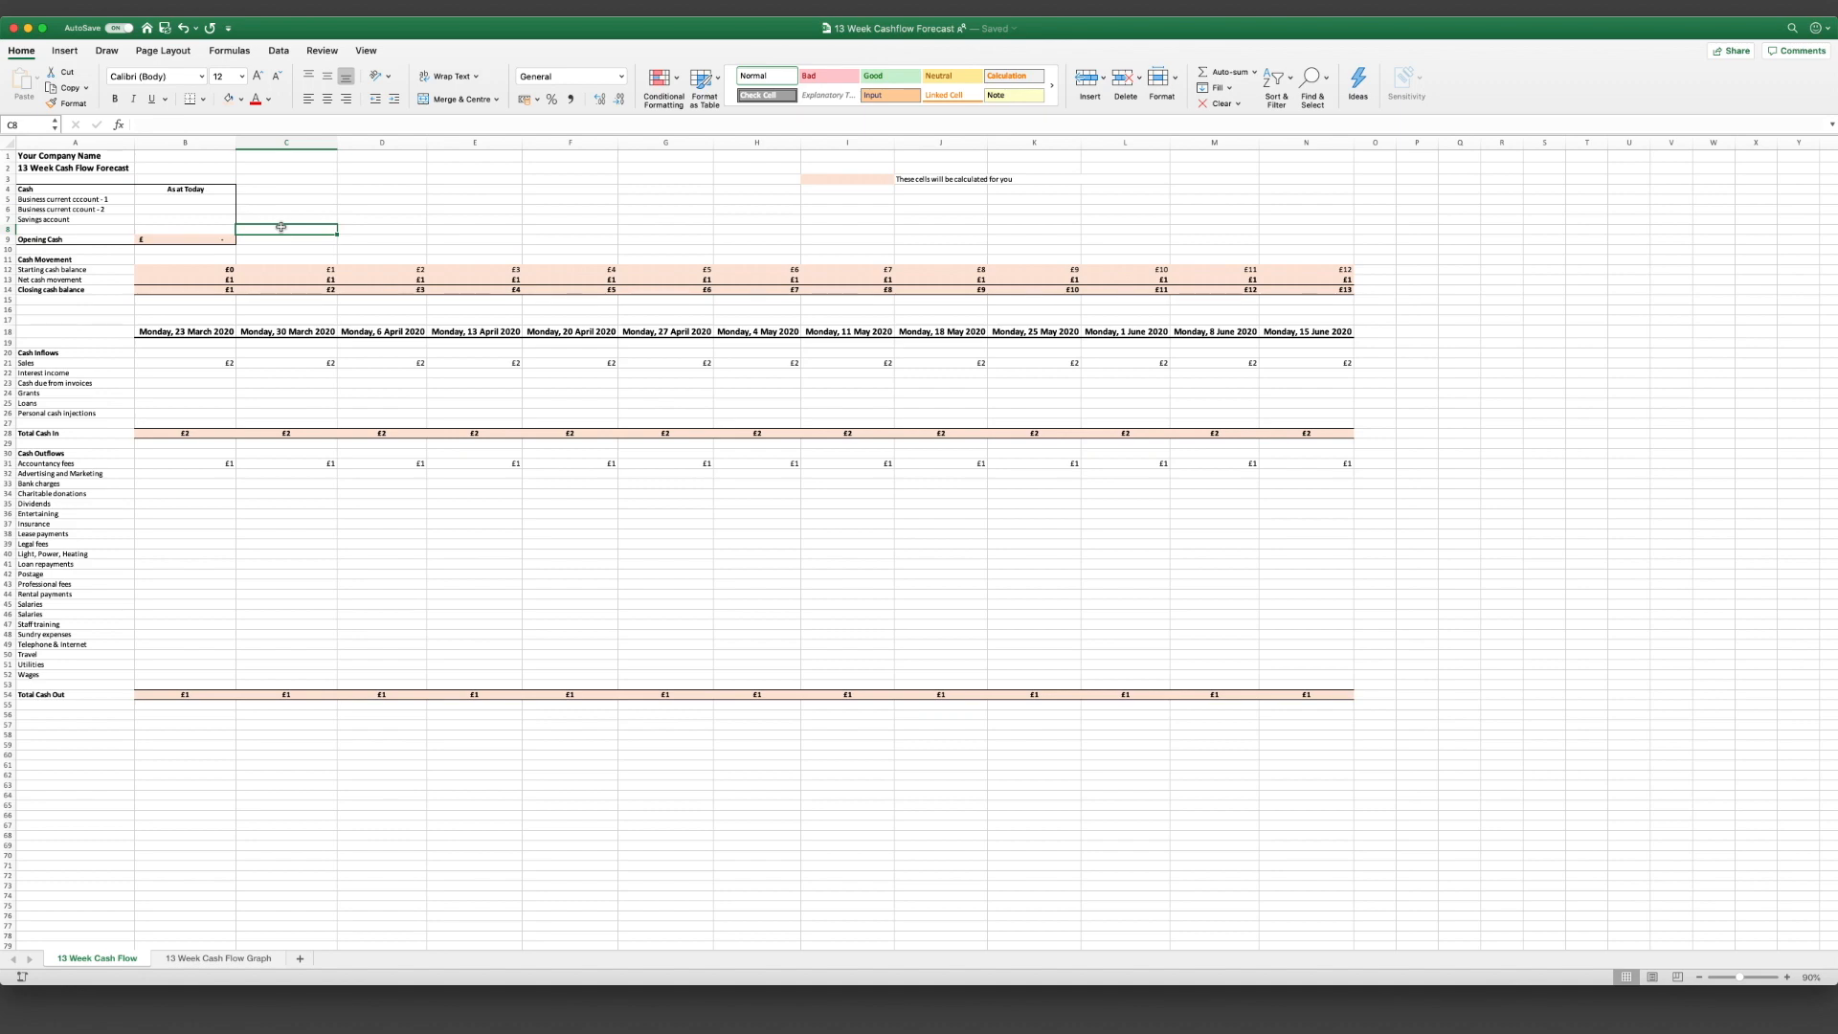
pyautogui.click(64, 210)
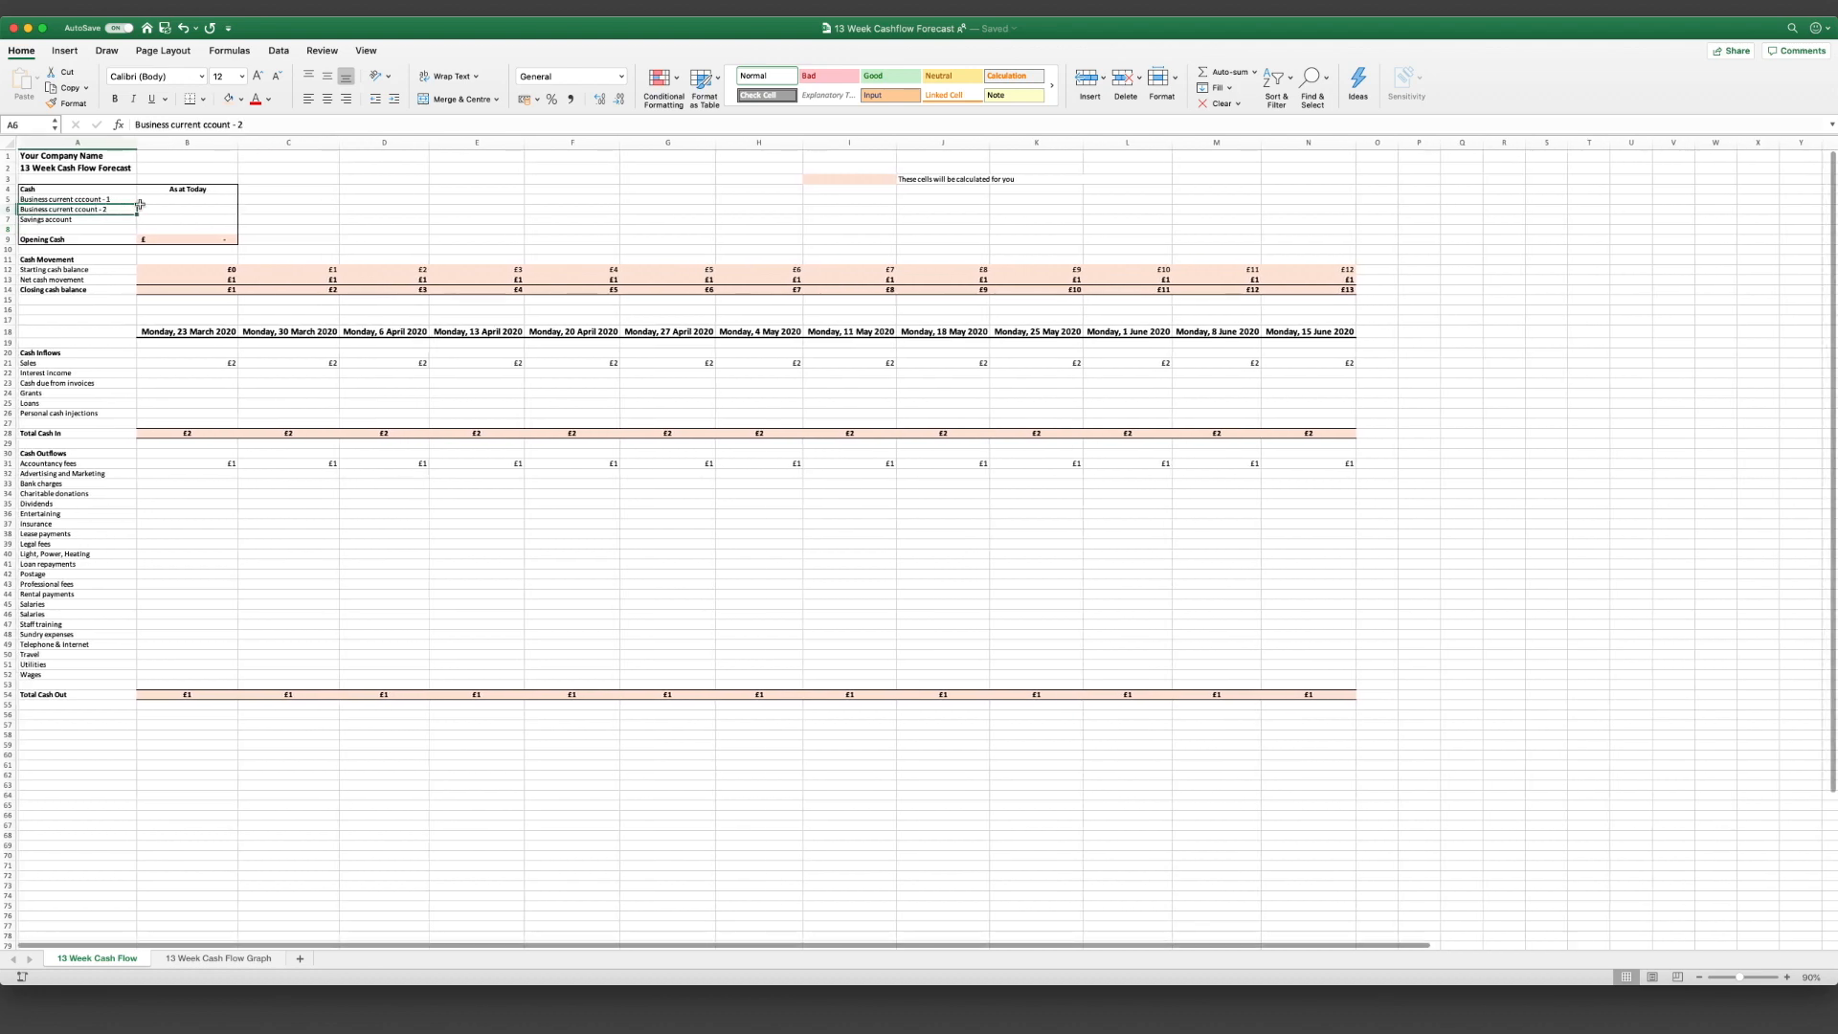
pyautogui.click(41, 239)
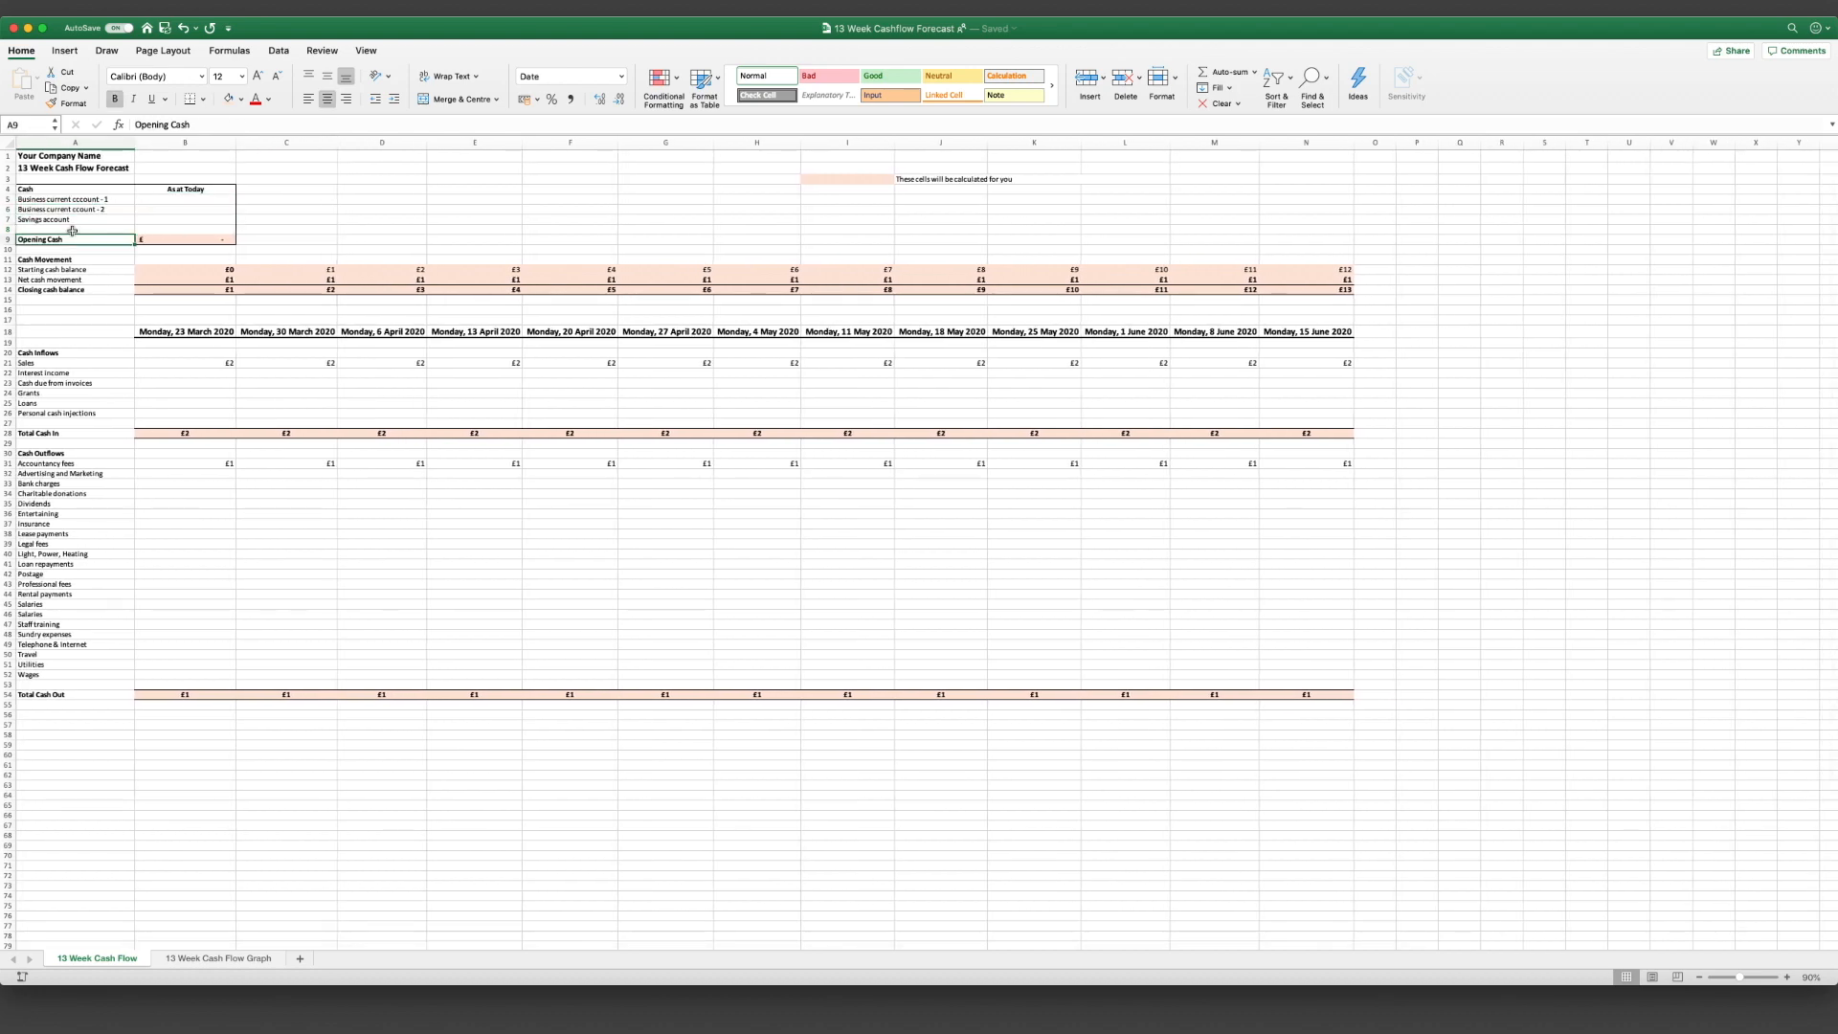
pyautogui.rightClick(63, 198)
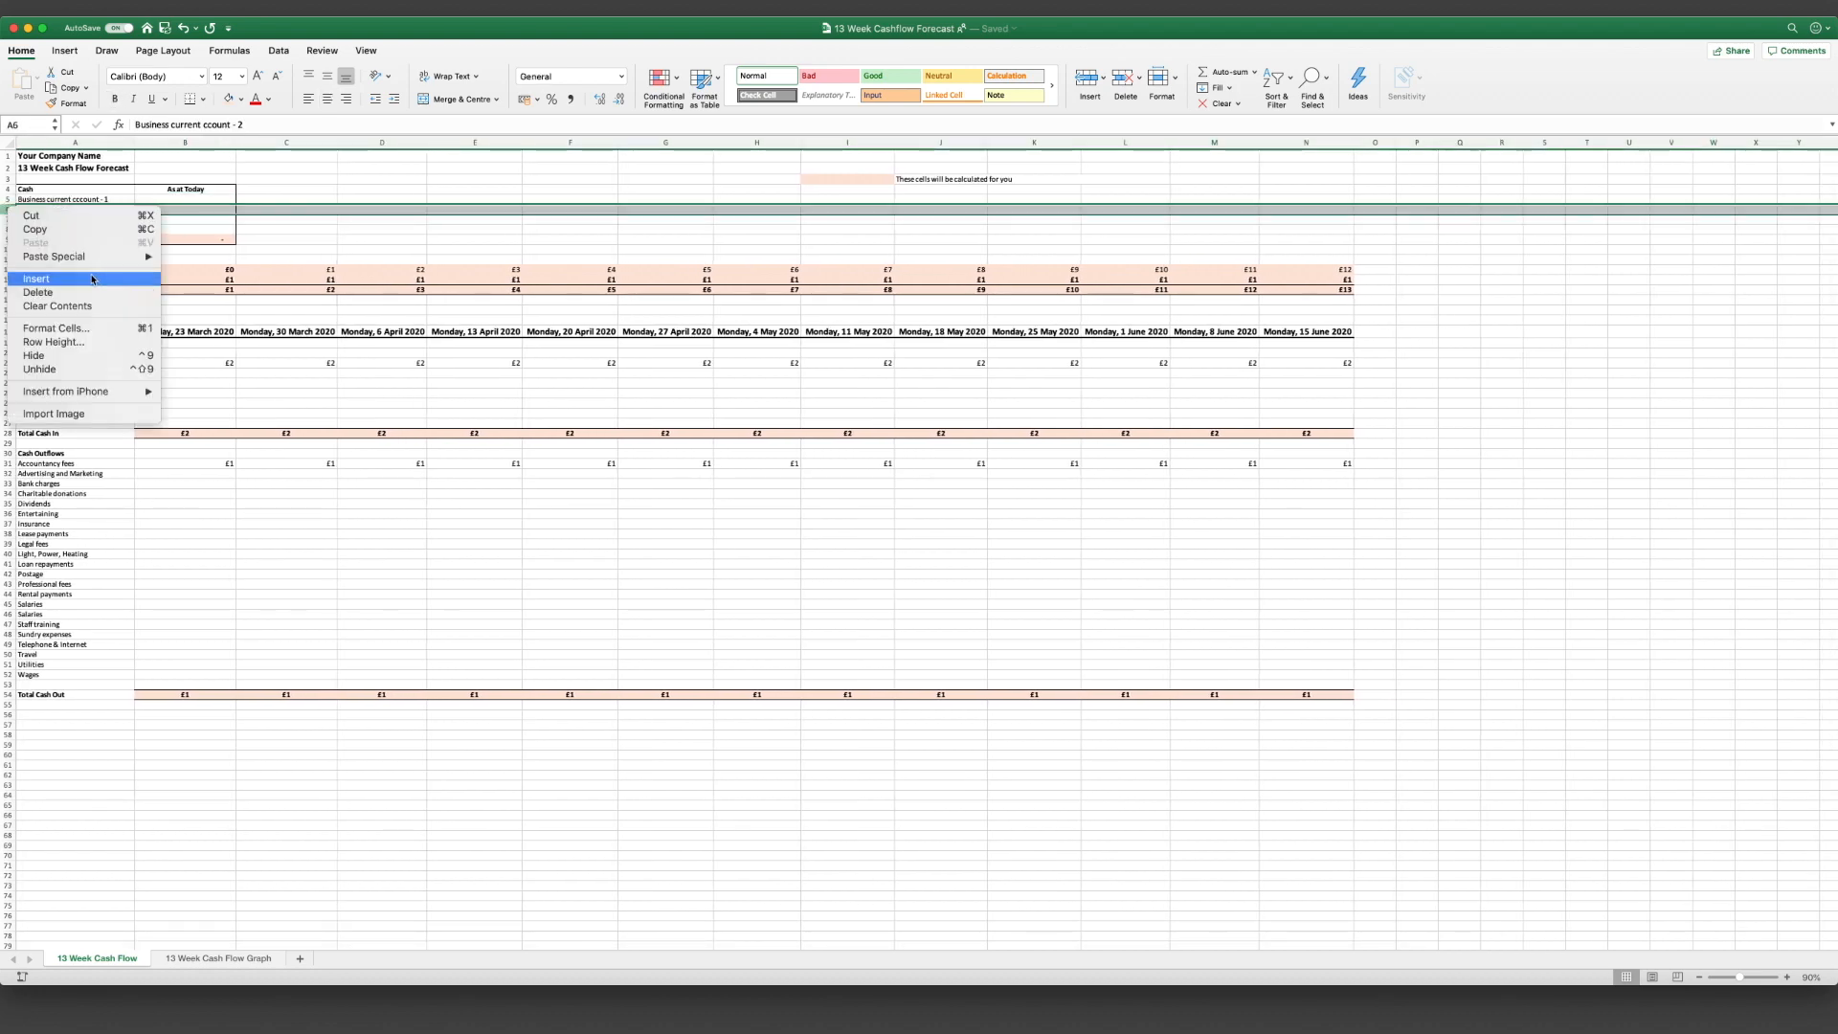
pyautogui.click(36, 278)
pyautogui.write('=SUM(B5:B8)')
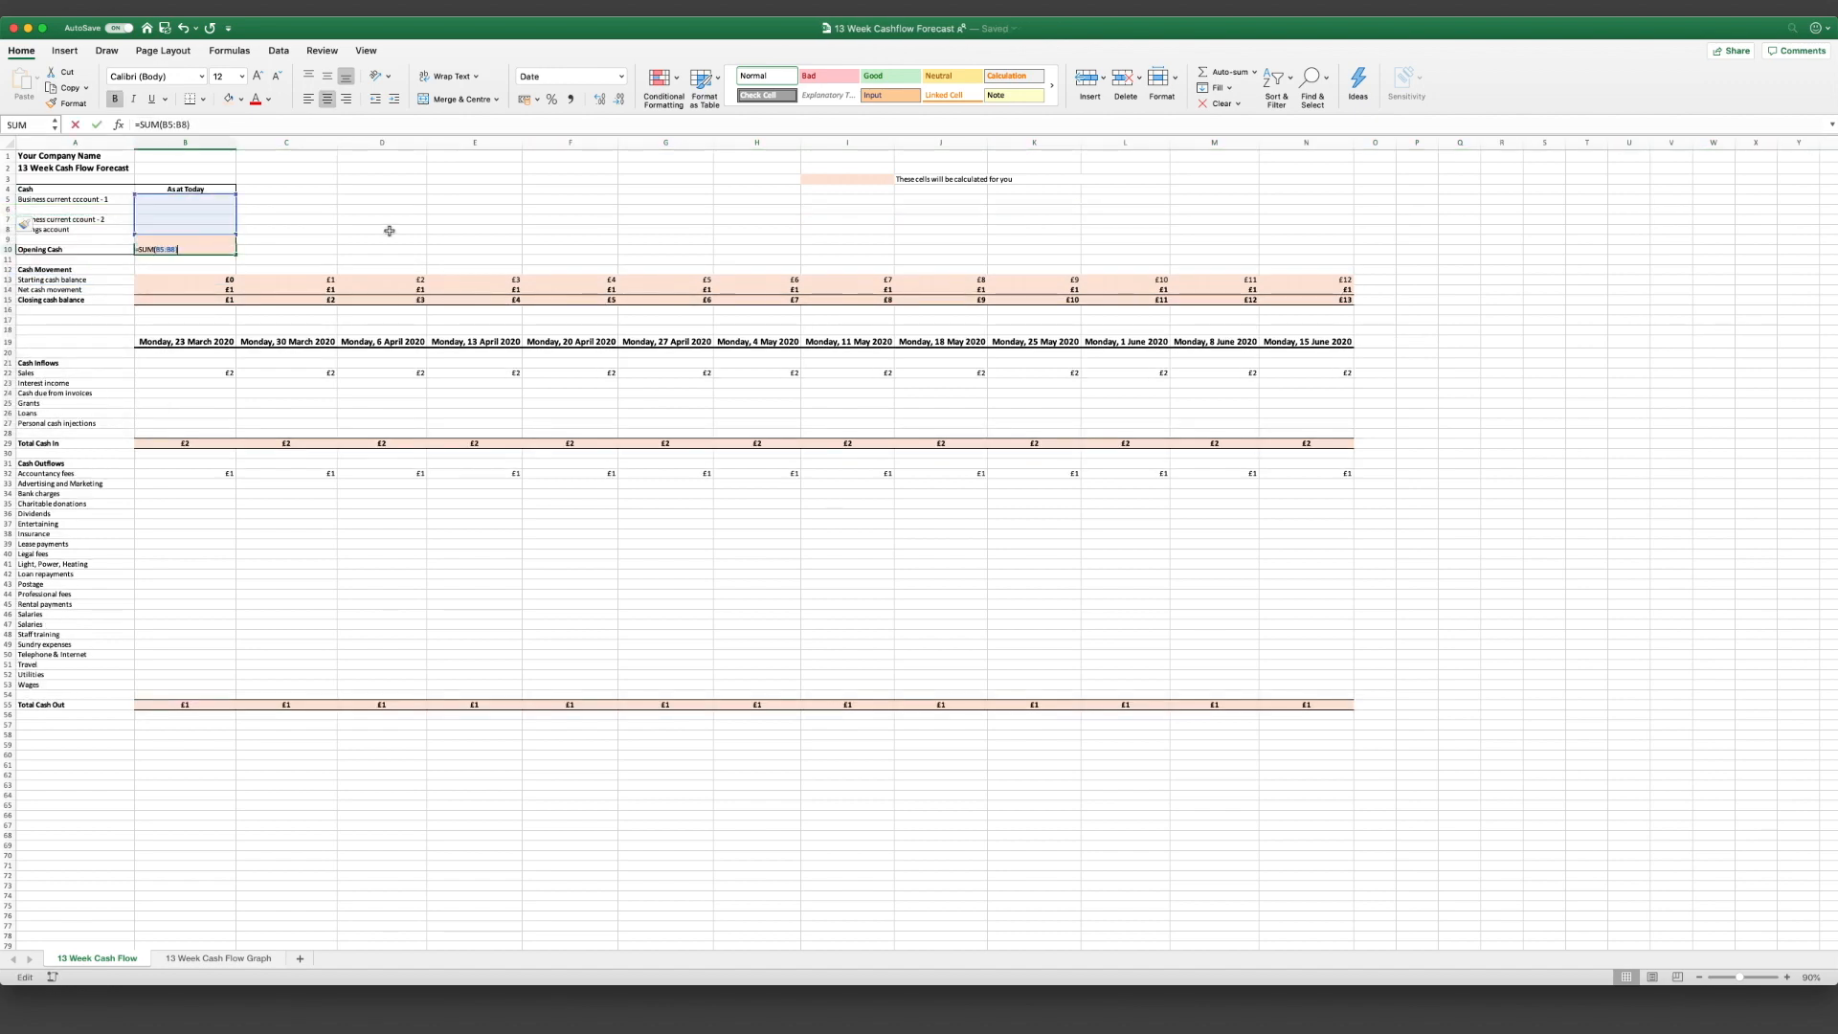
pyautogui.press('Return')
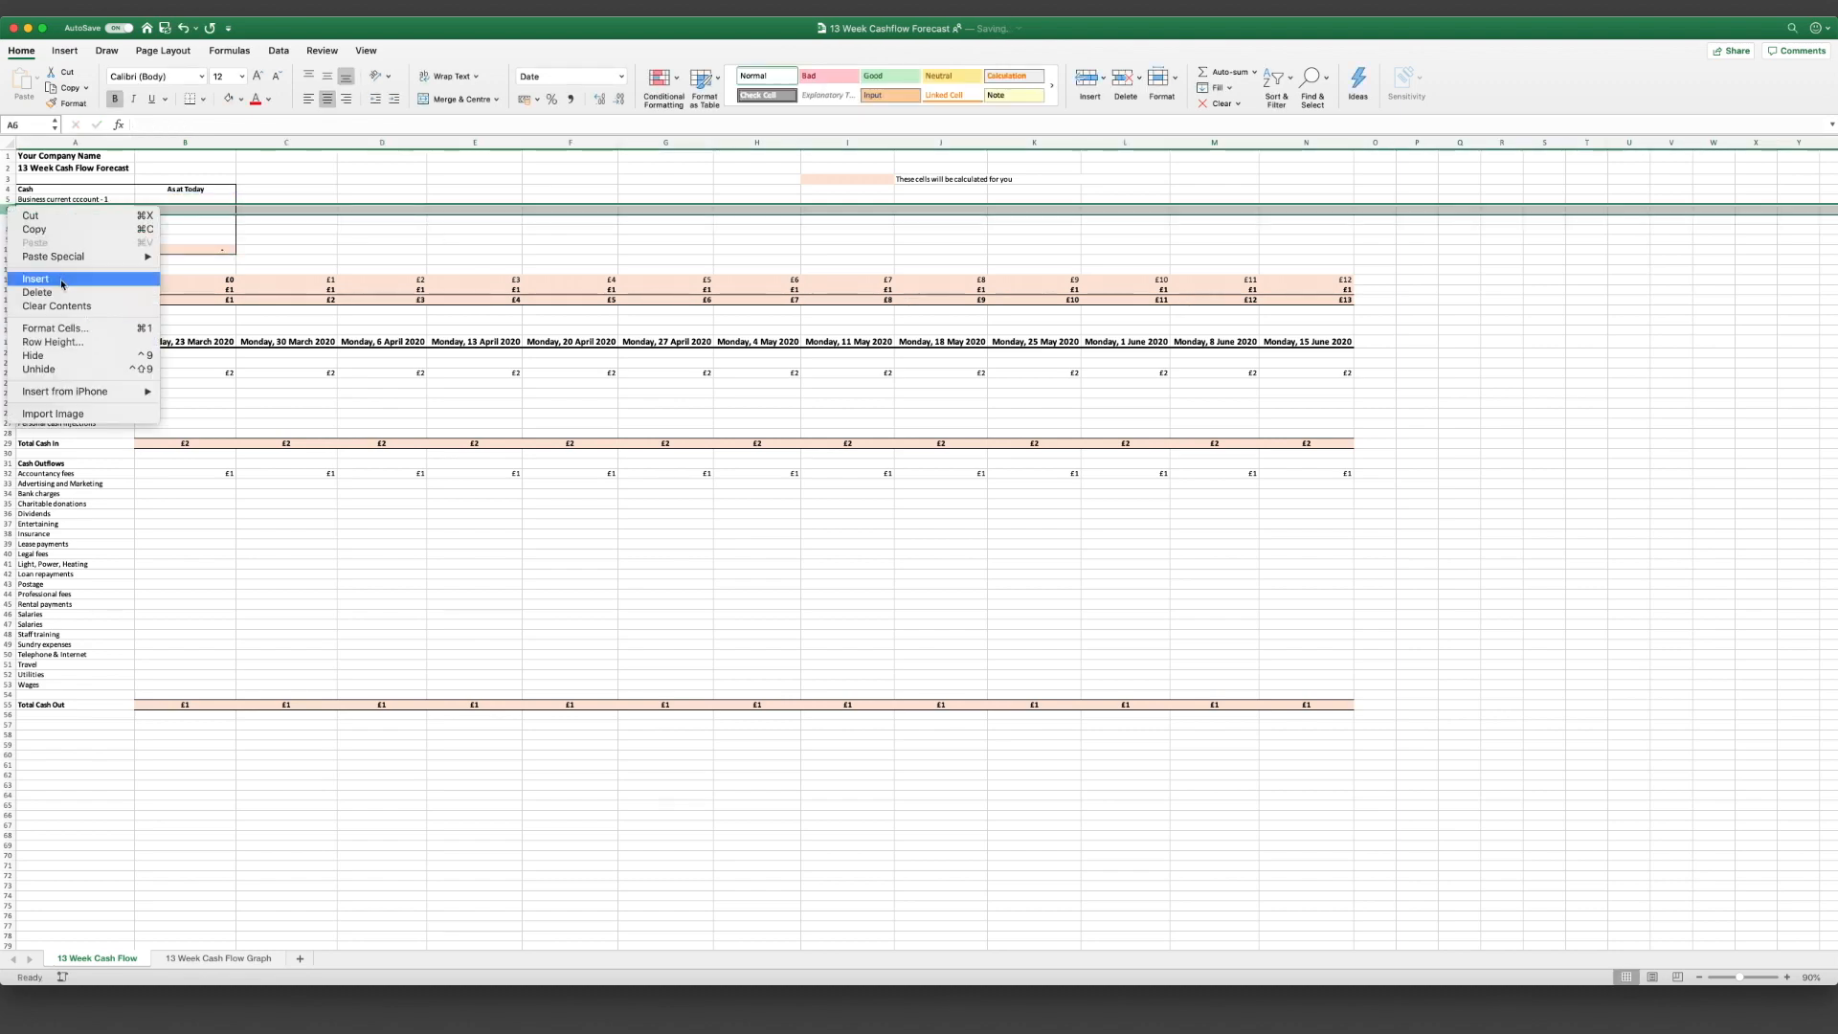
pyautogui.click(37, 292)
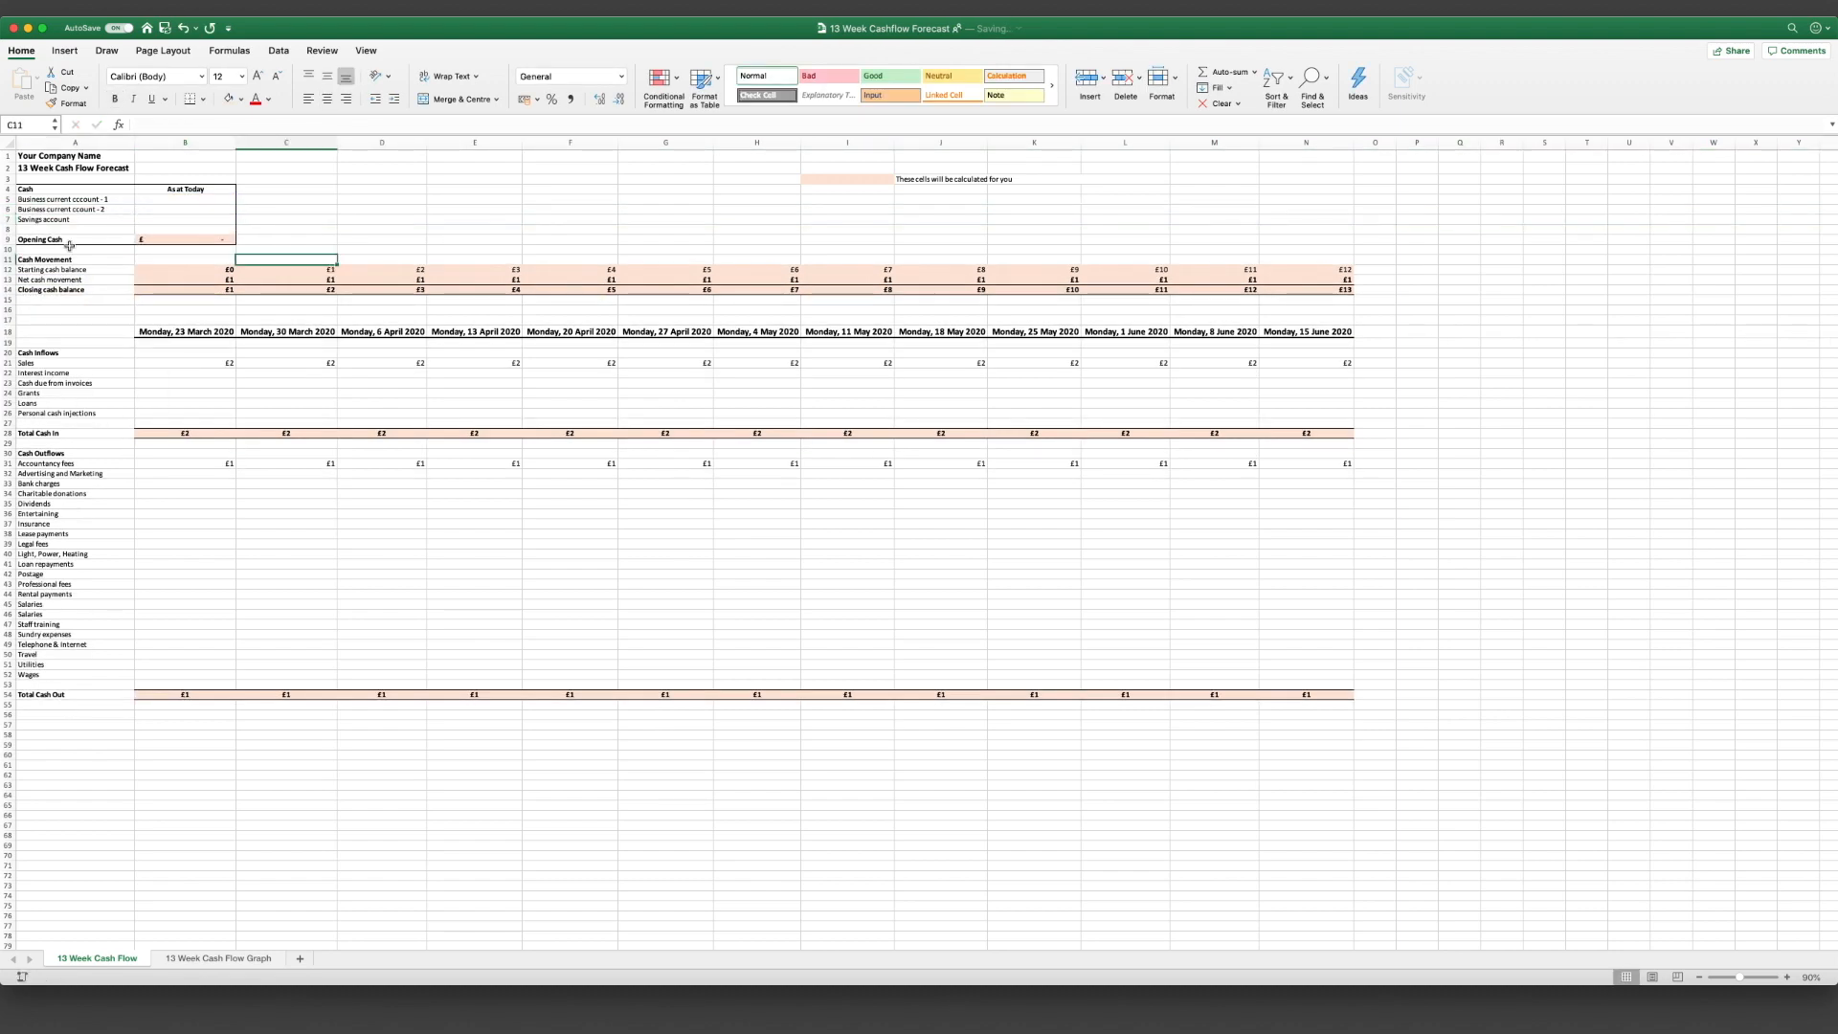
pyautogui.click(184, 239)
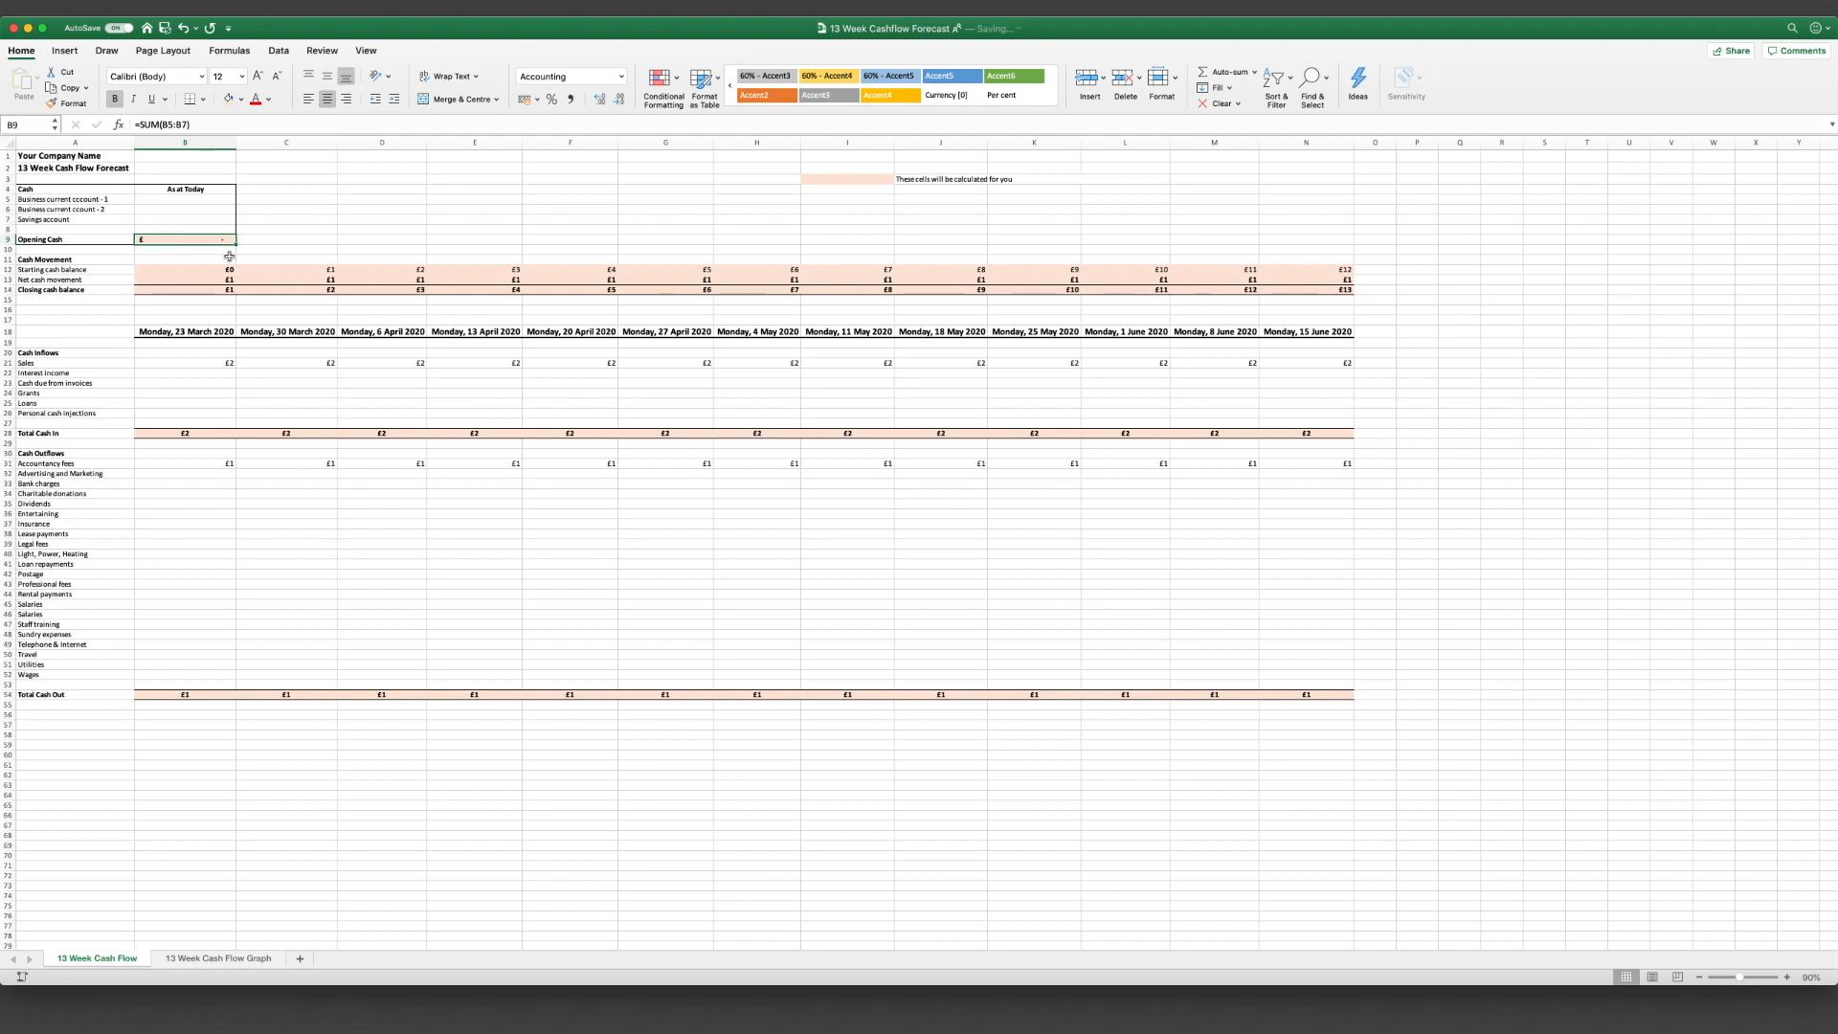
pyautogui.moveTo(292, 255)
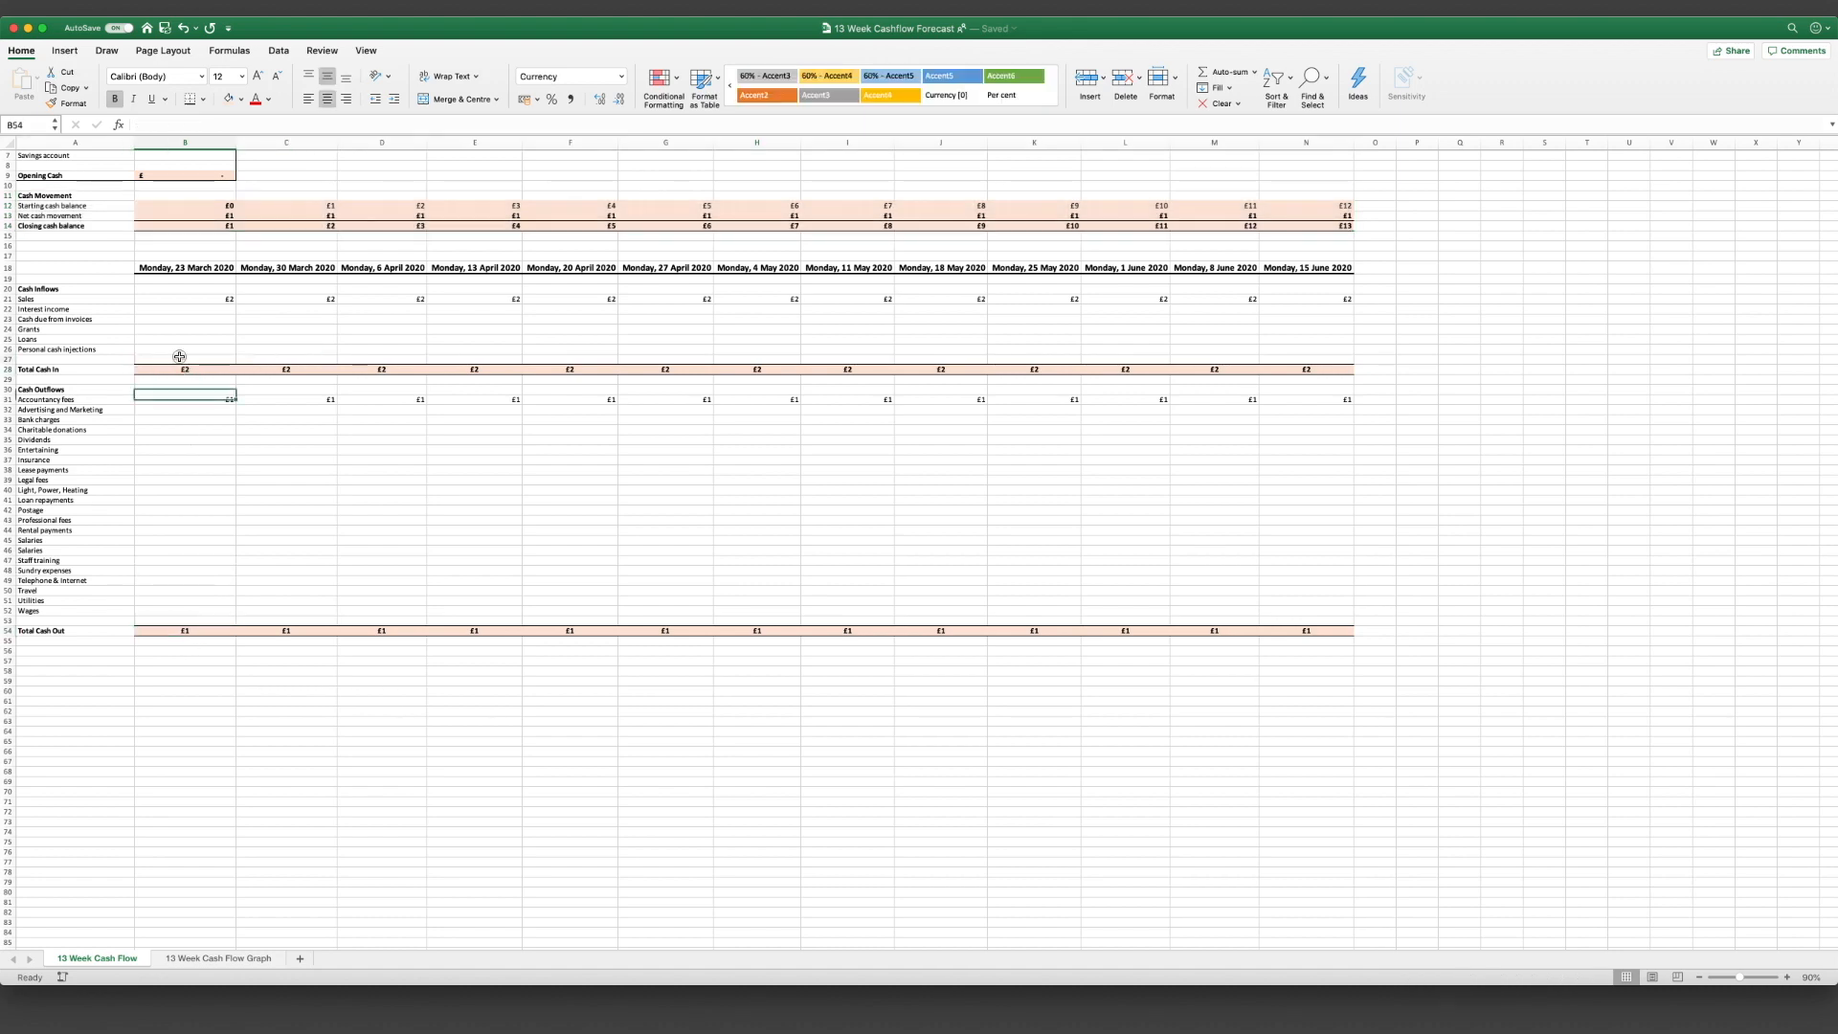
# Step: Enter weekly sales of 500, 700, 850, 0 and 999 for weeks one to five
pyautogui.click(184, 299)
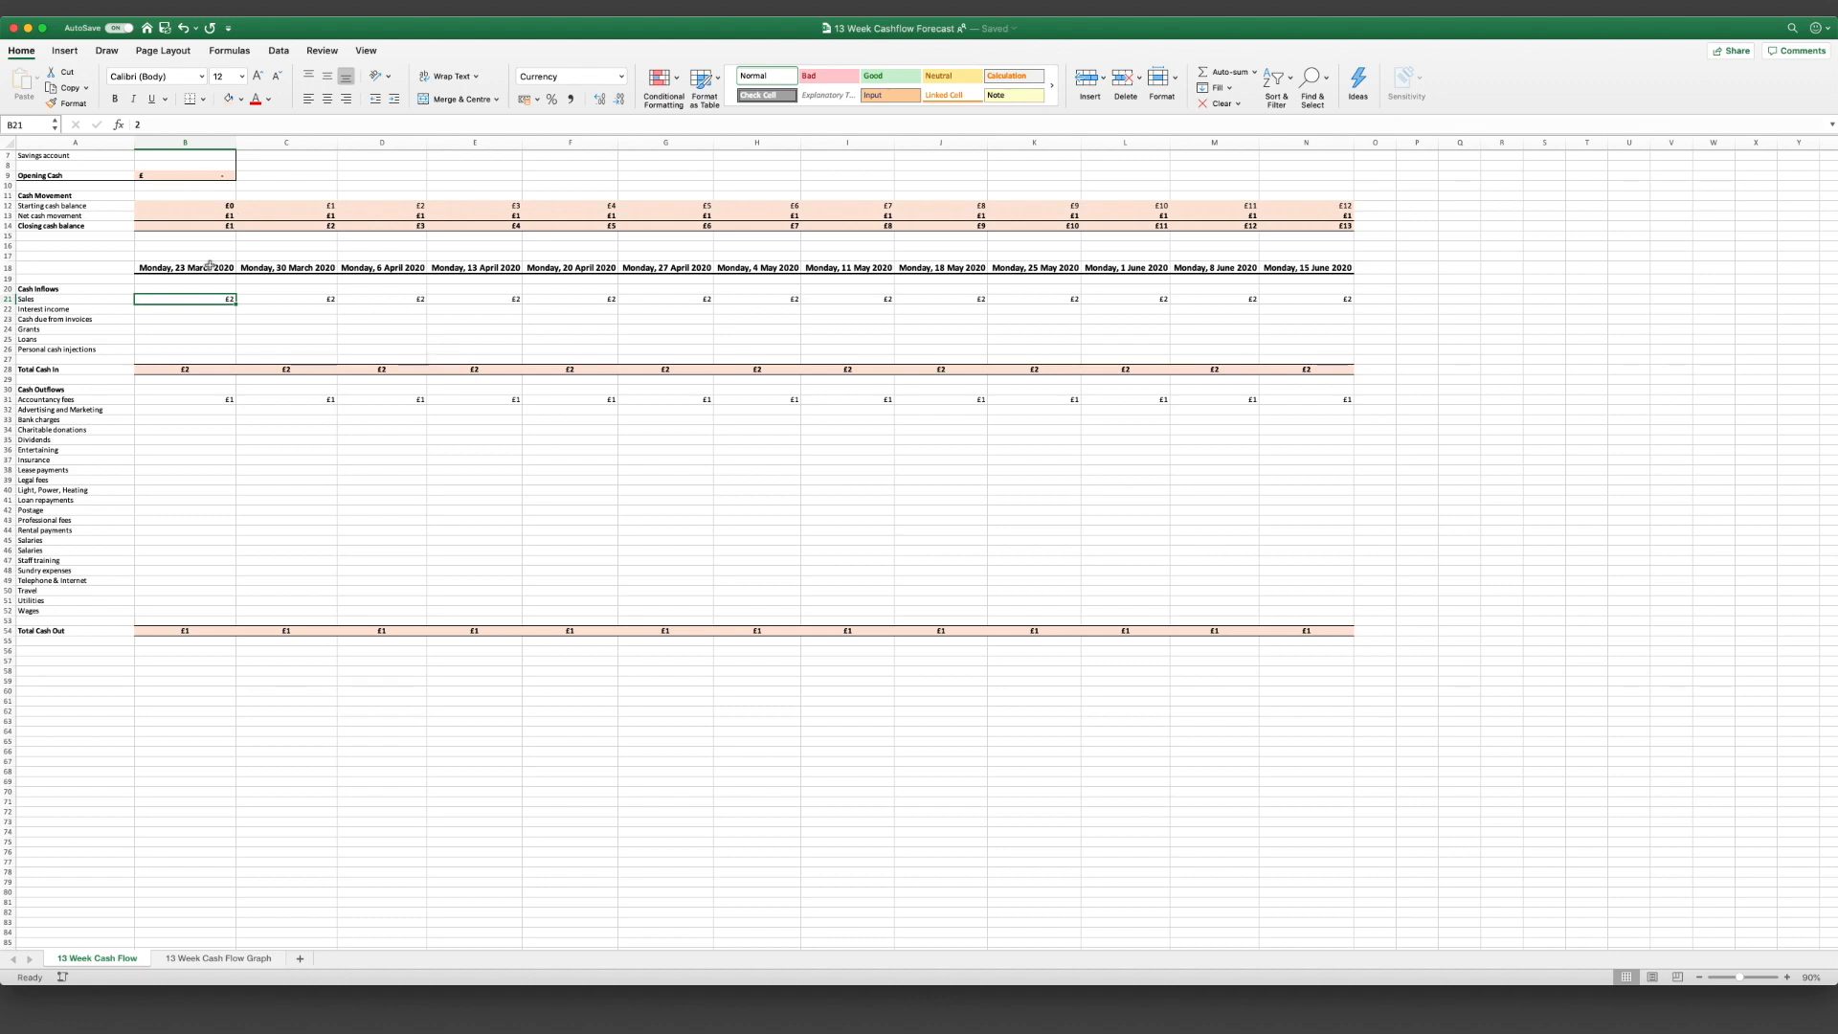
pyautogui.moveTo(194, 246)
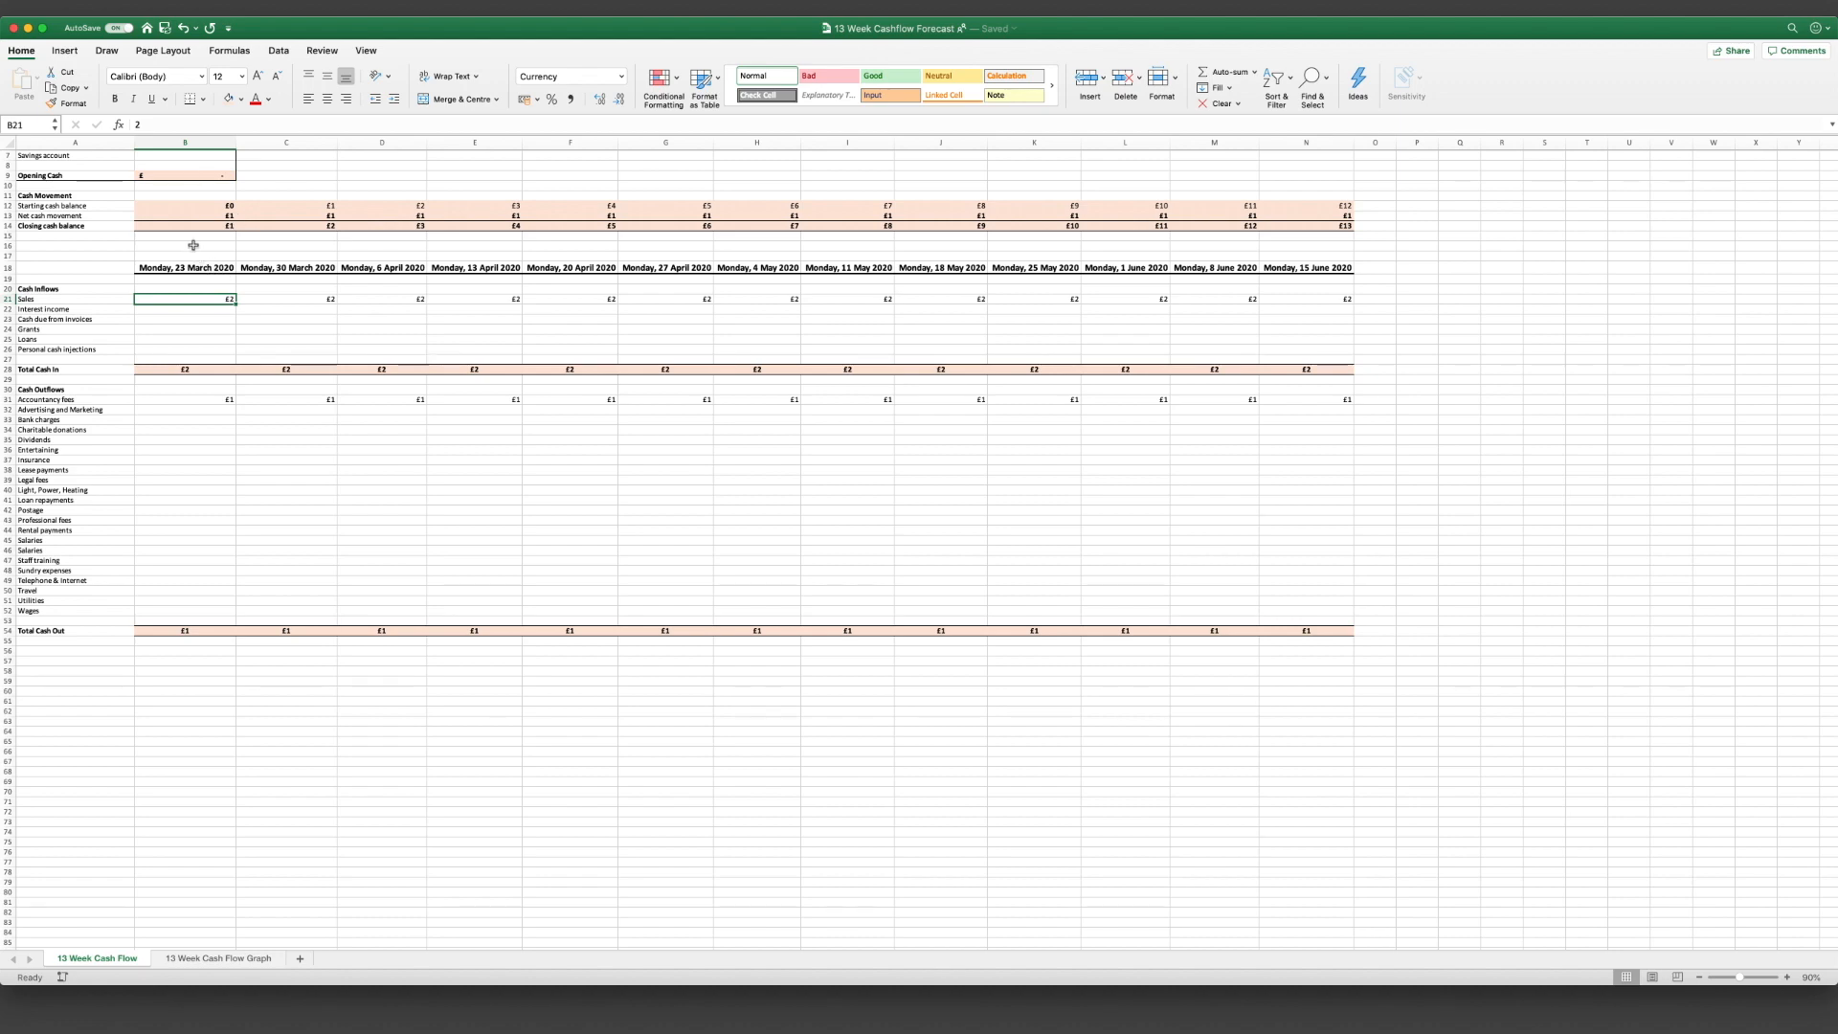
pyautogui.write('500')
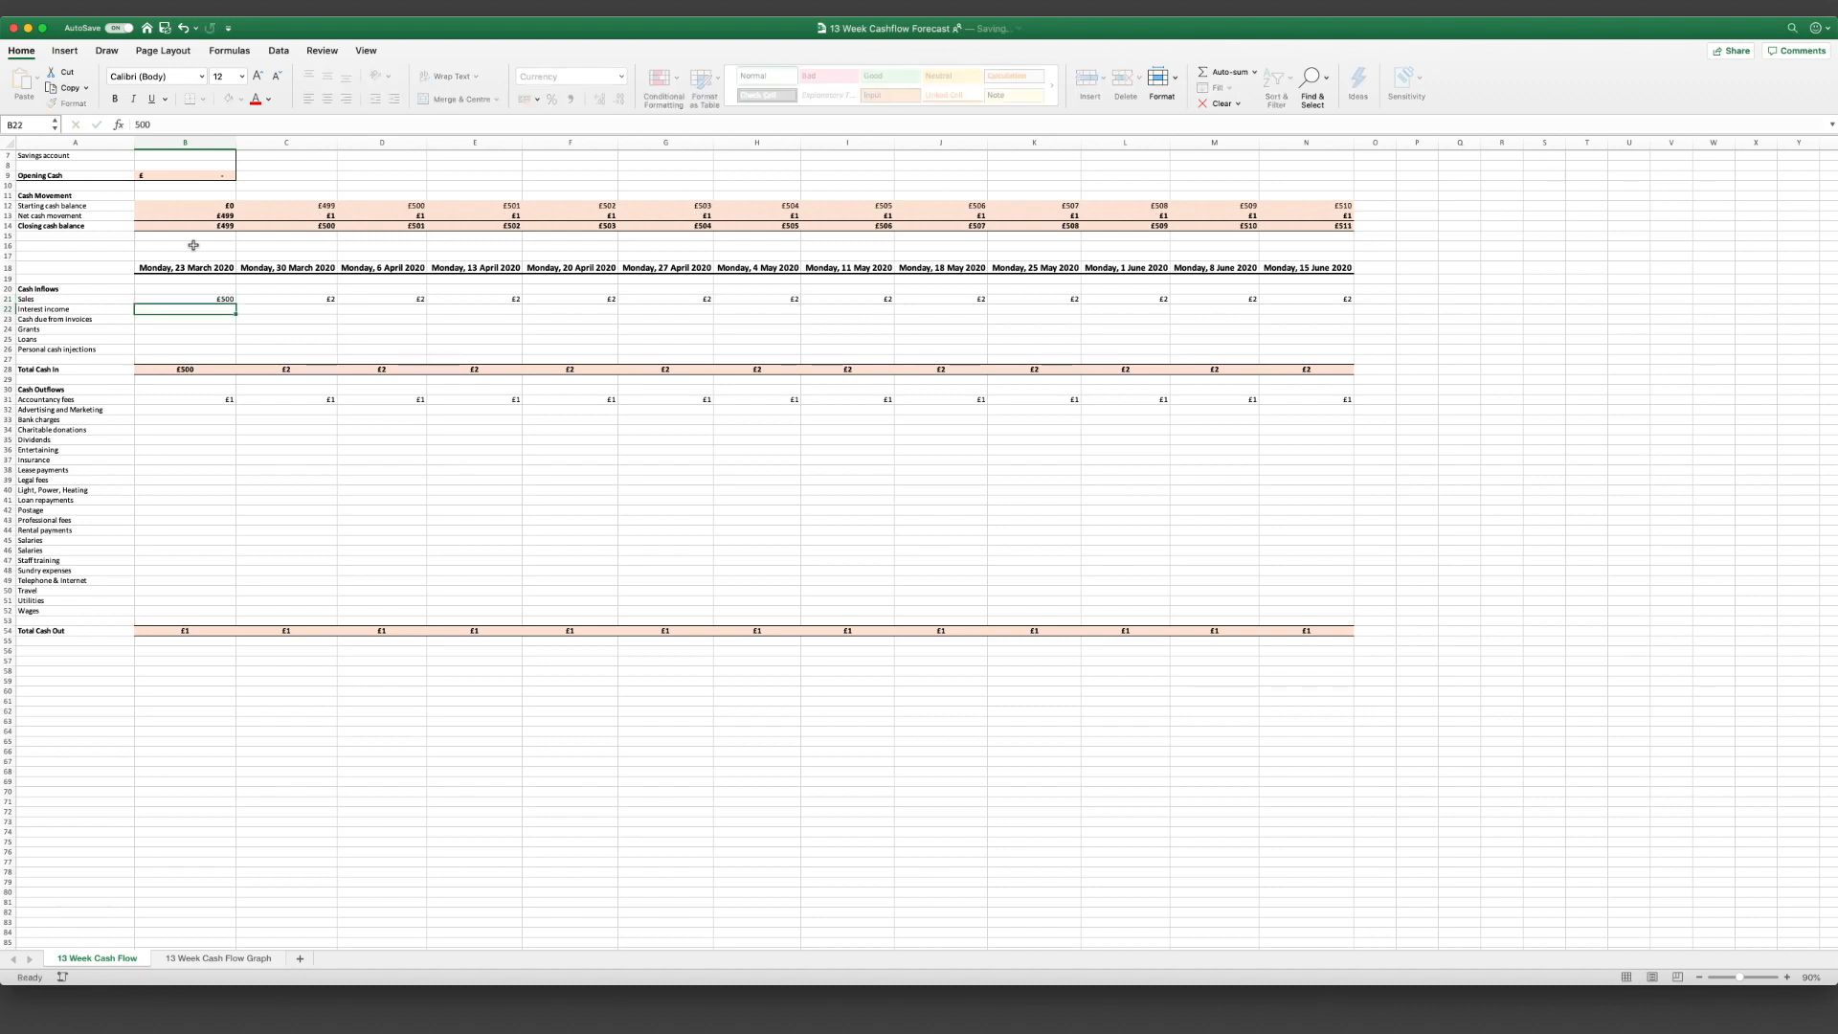
pyautogui.click(285, 298)
pyautogui.write('700')
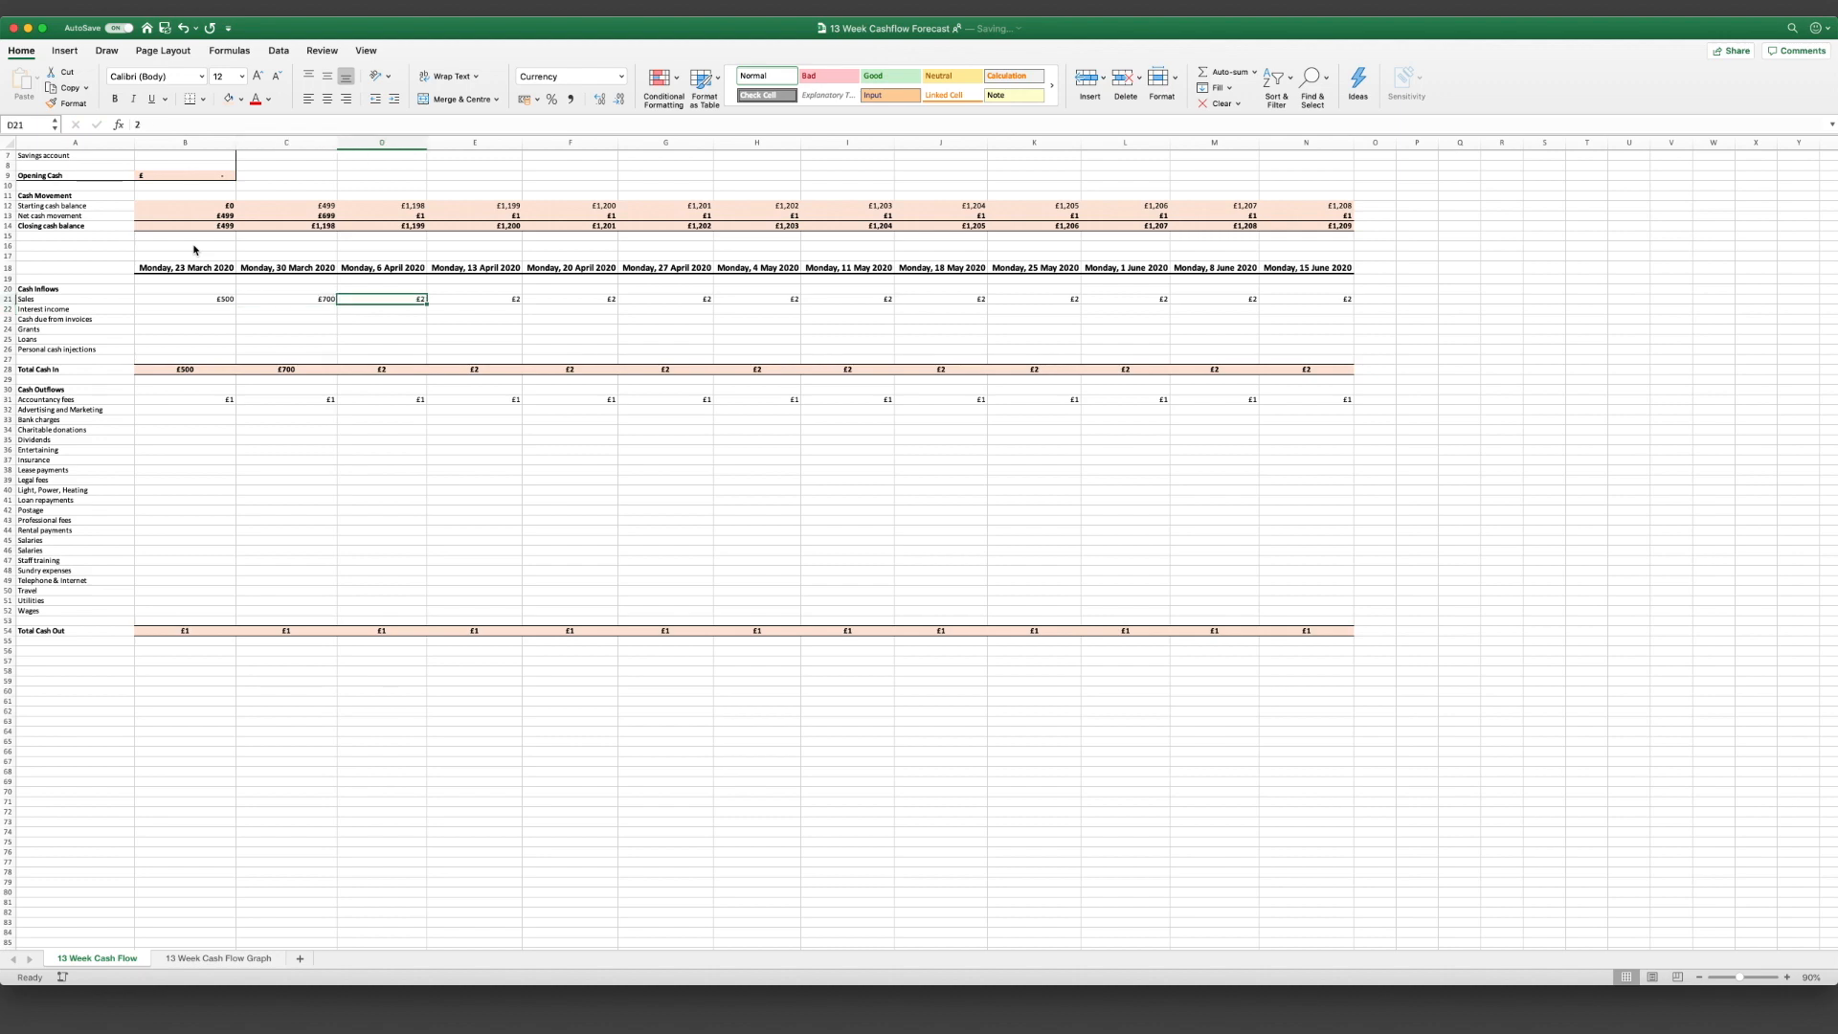
pyautogui.write('850')
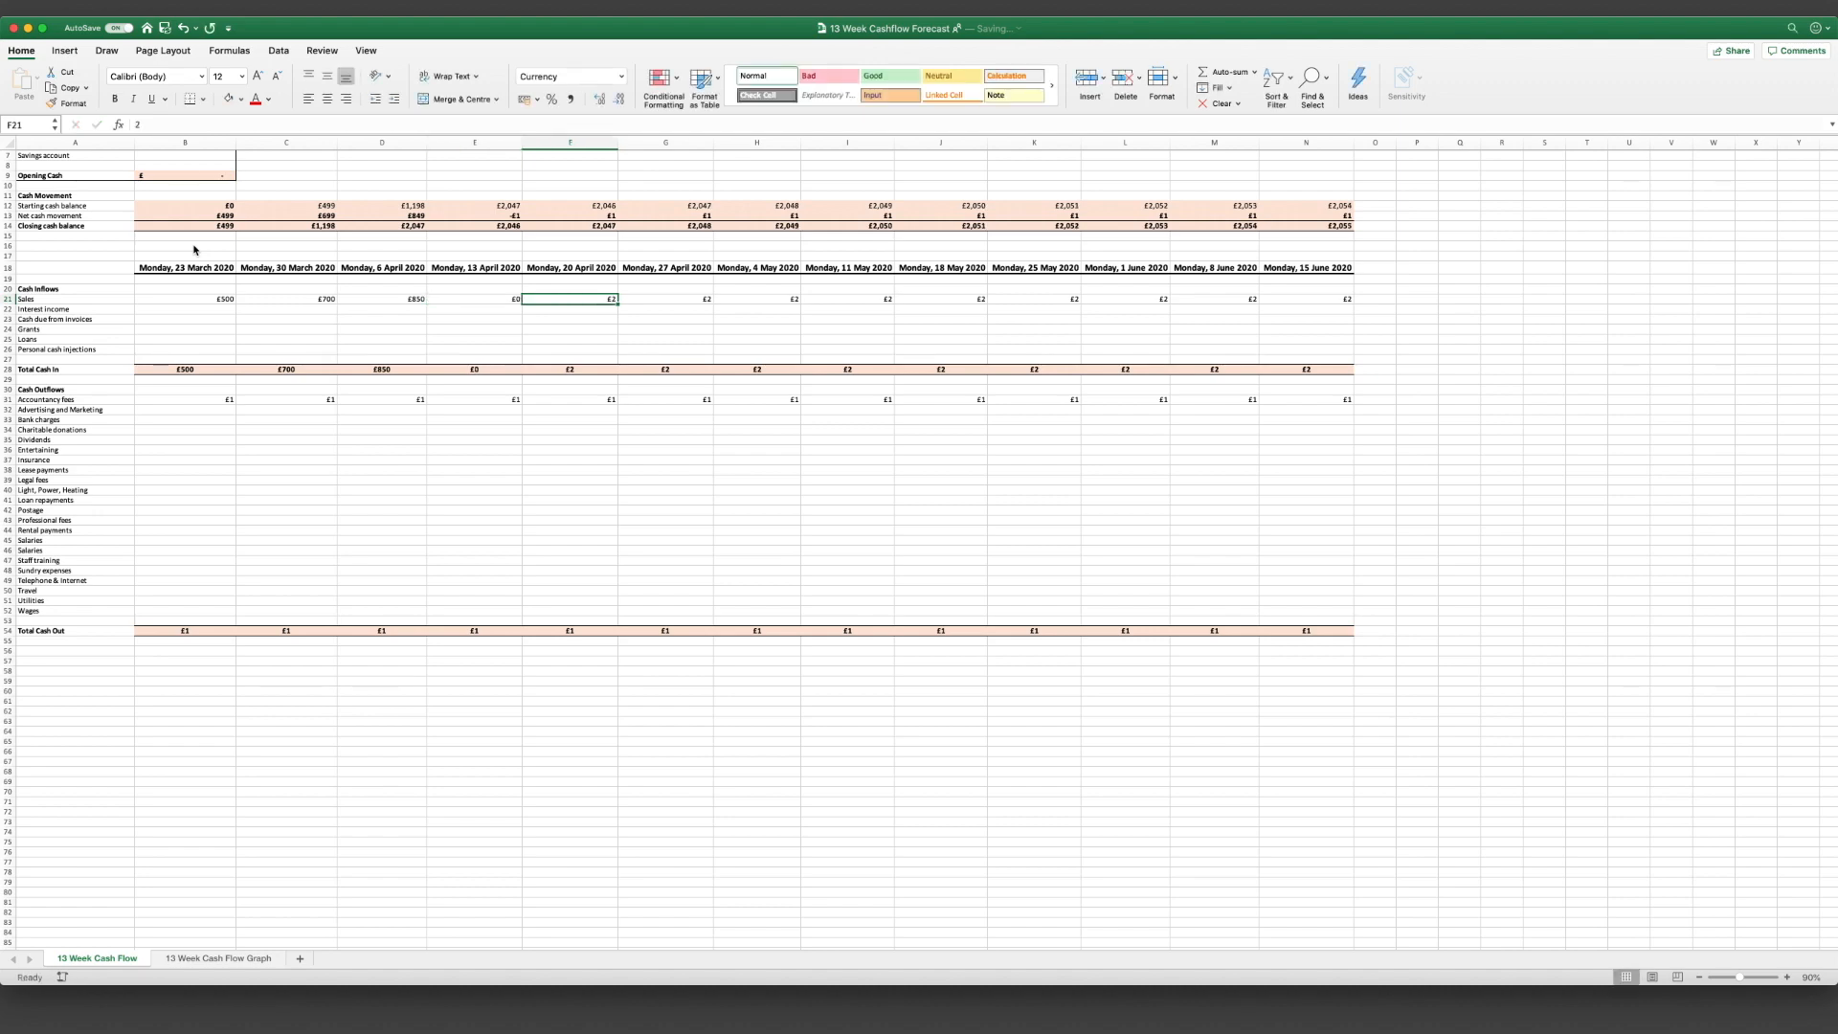
pyautogui.write('9')
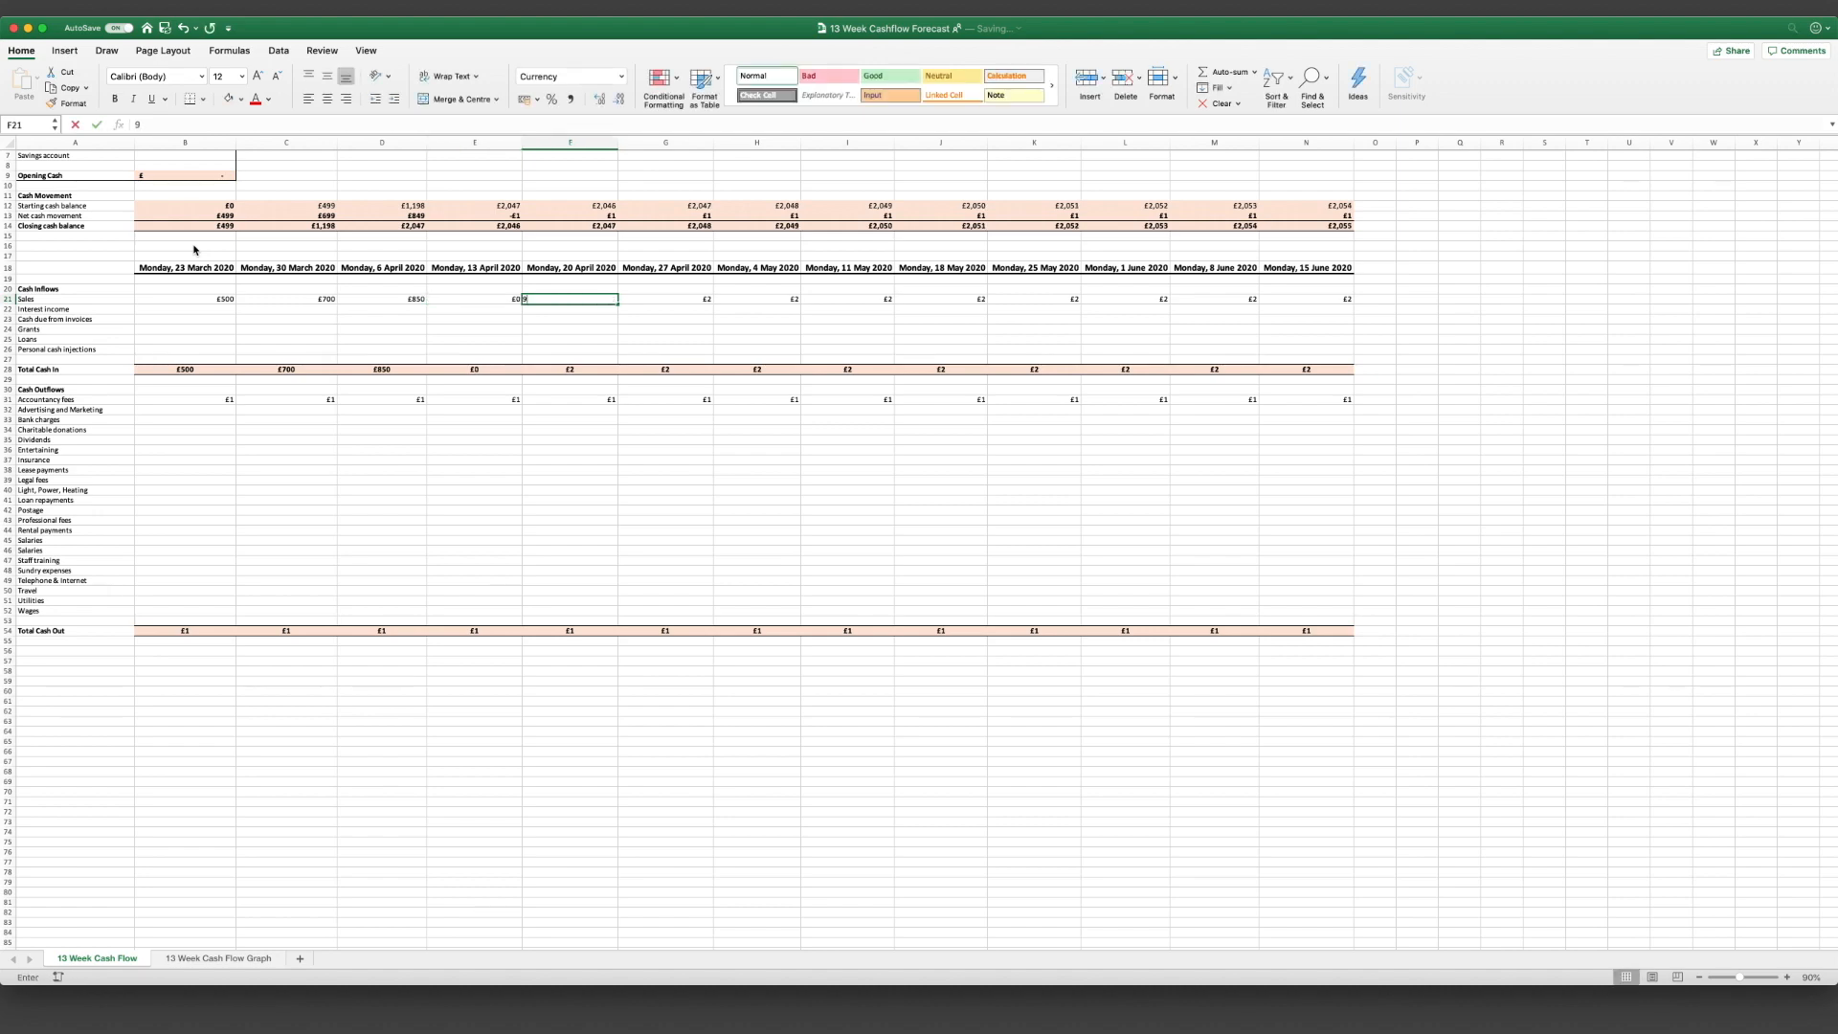
pyautogui.press('Return')
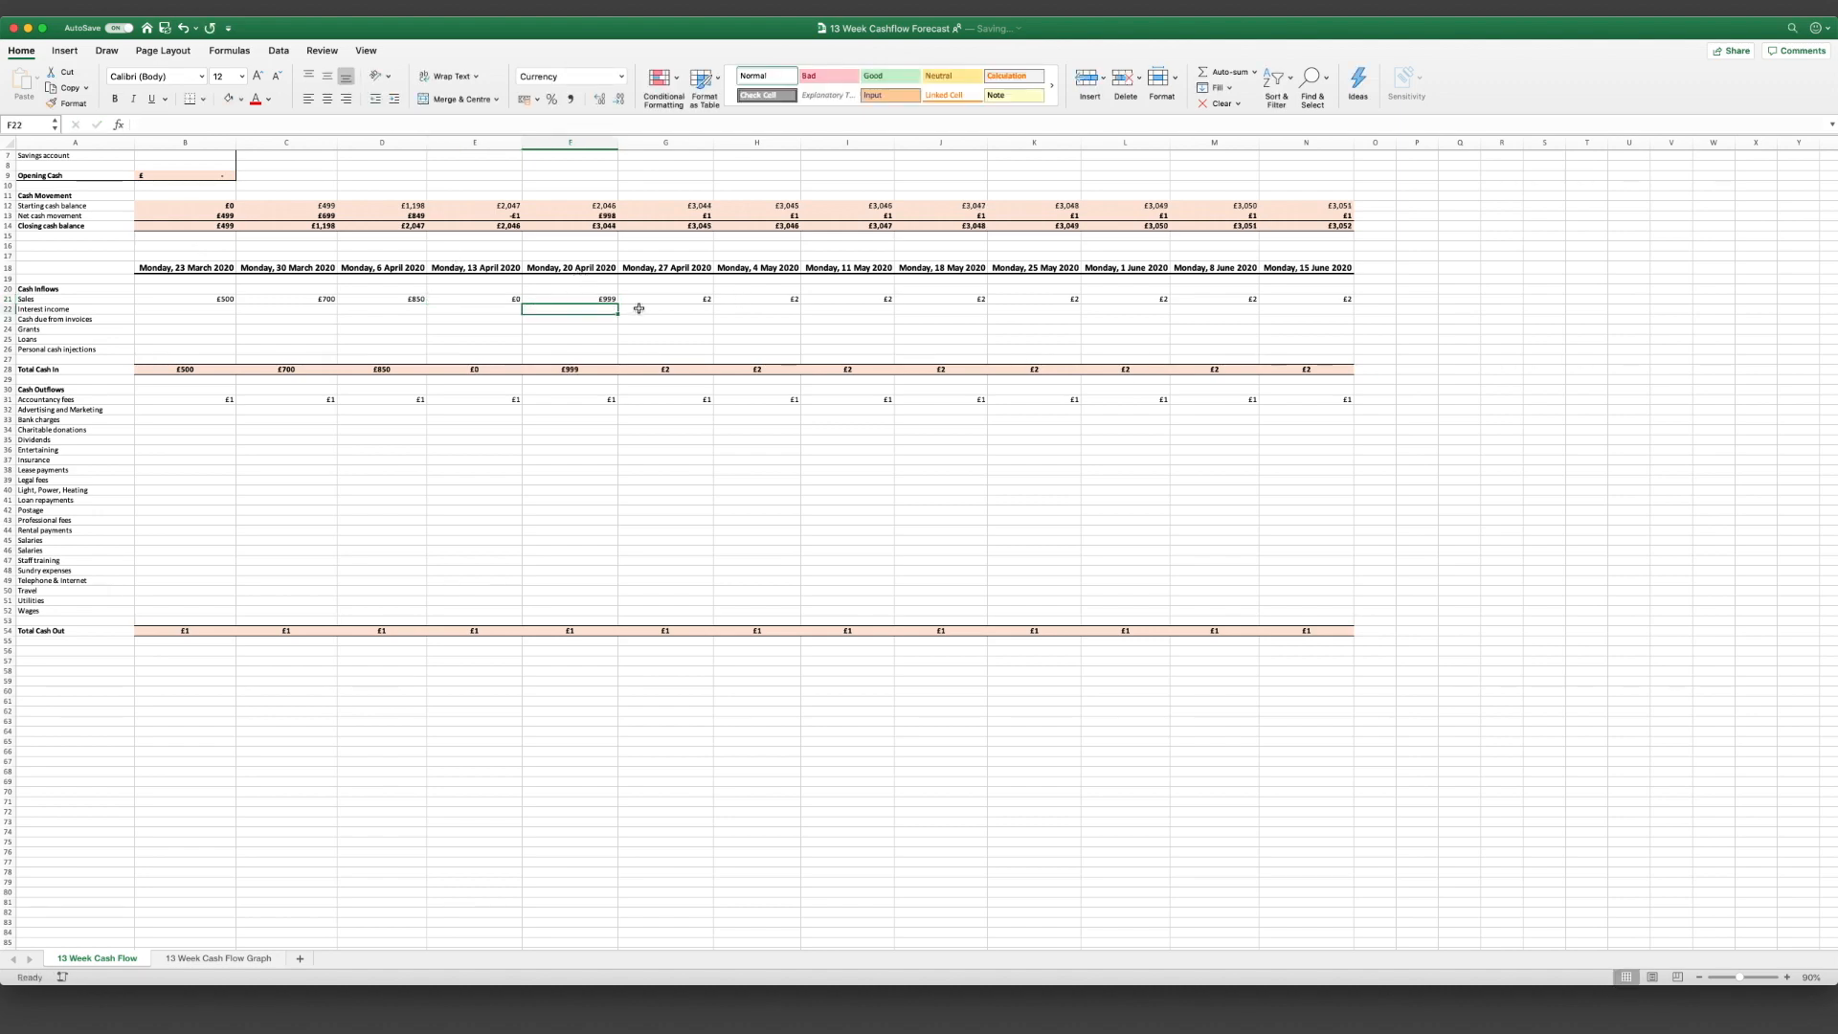
pyautogui.click(664, 339)
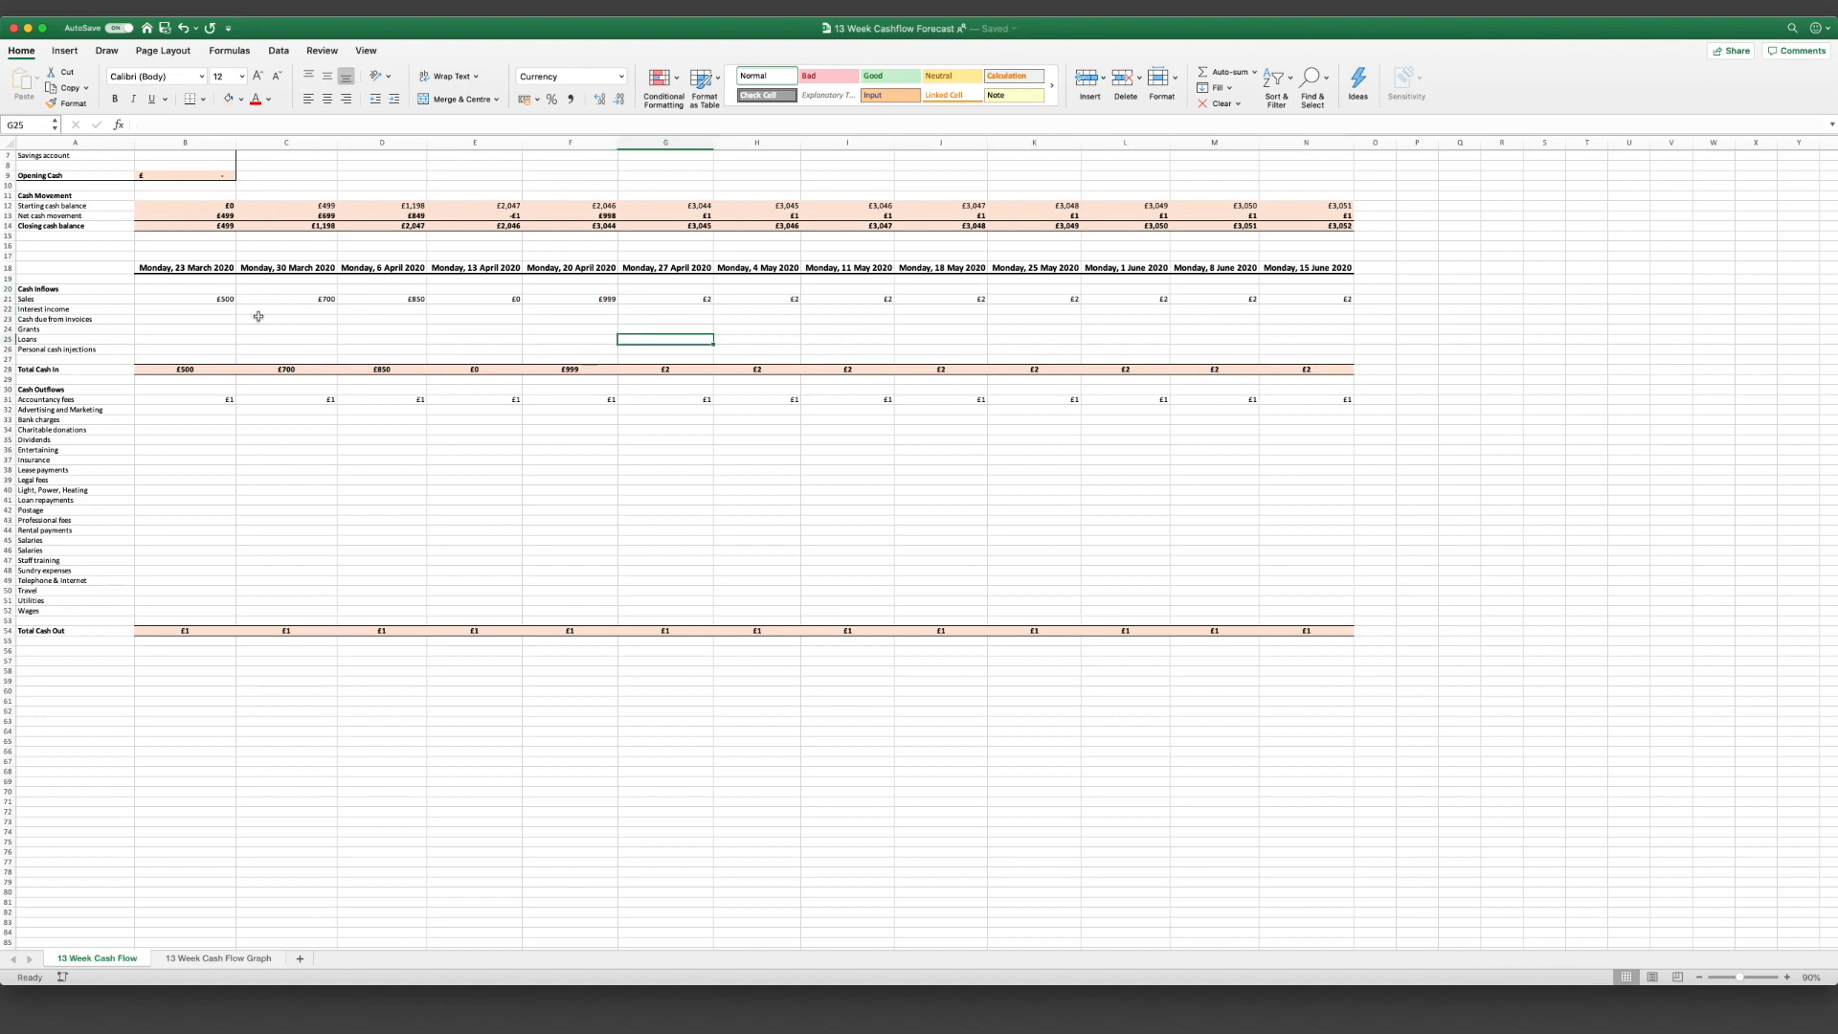
pyautogui.click(474, 339)
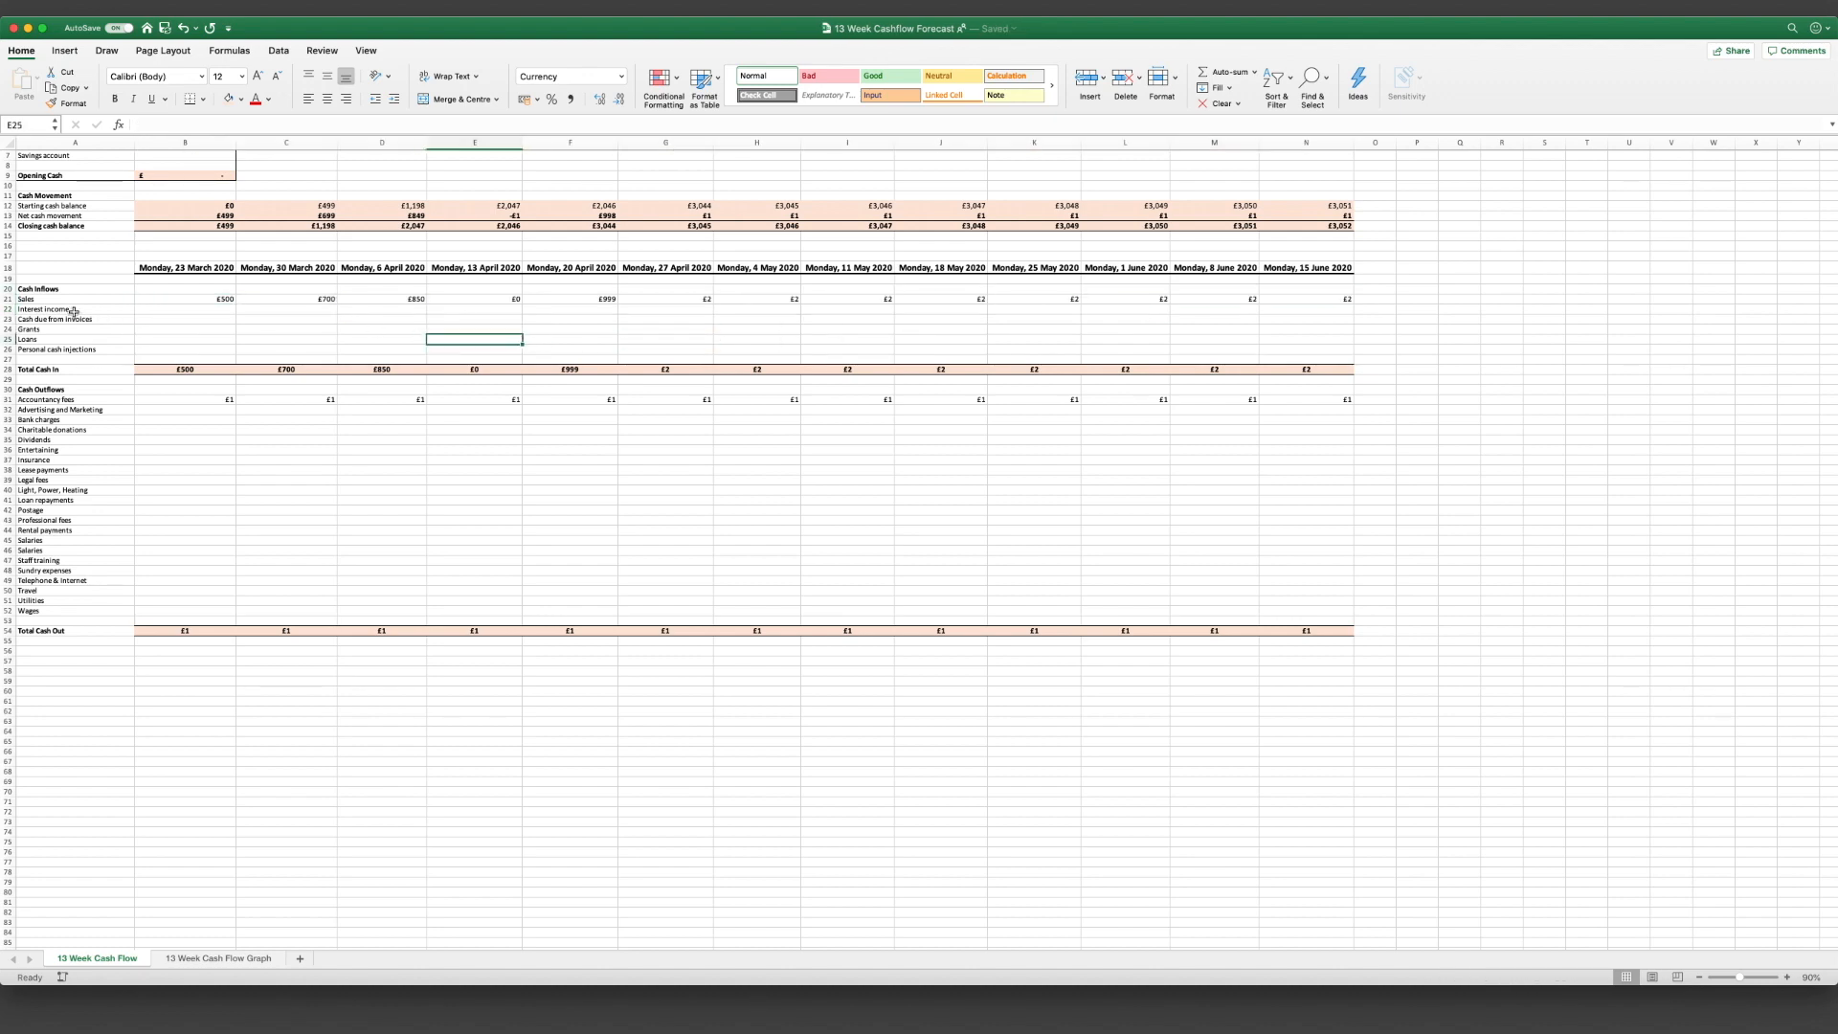
pyautogui.click(47, 308)
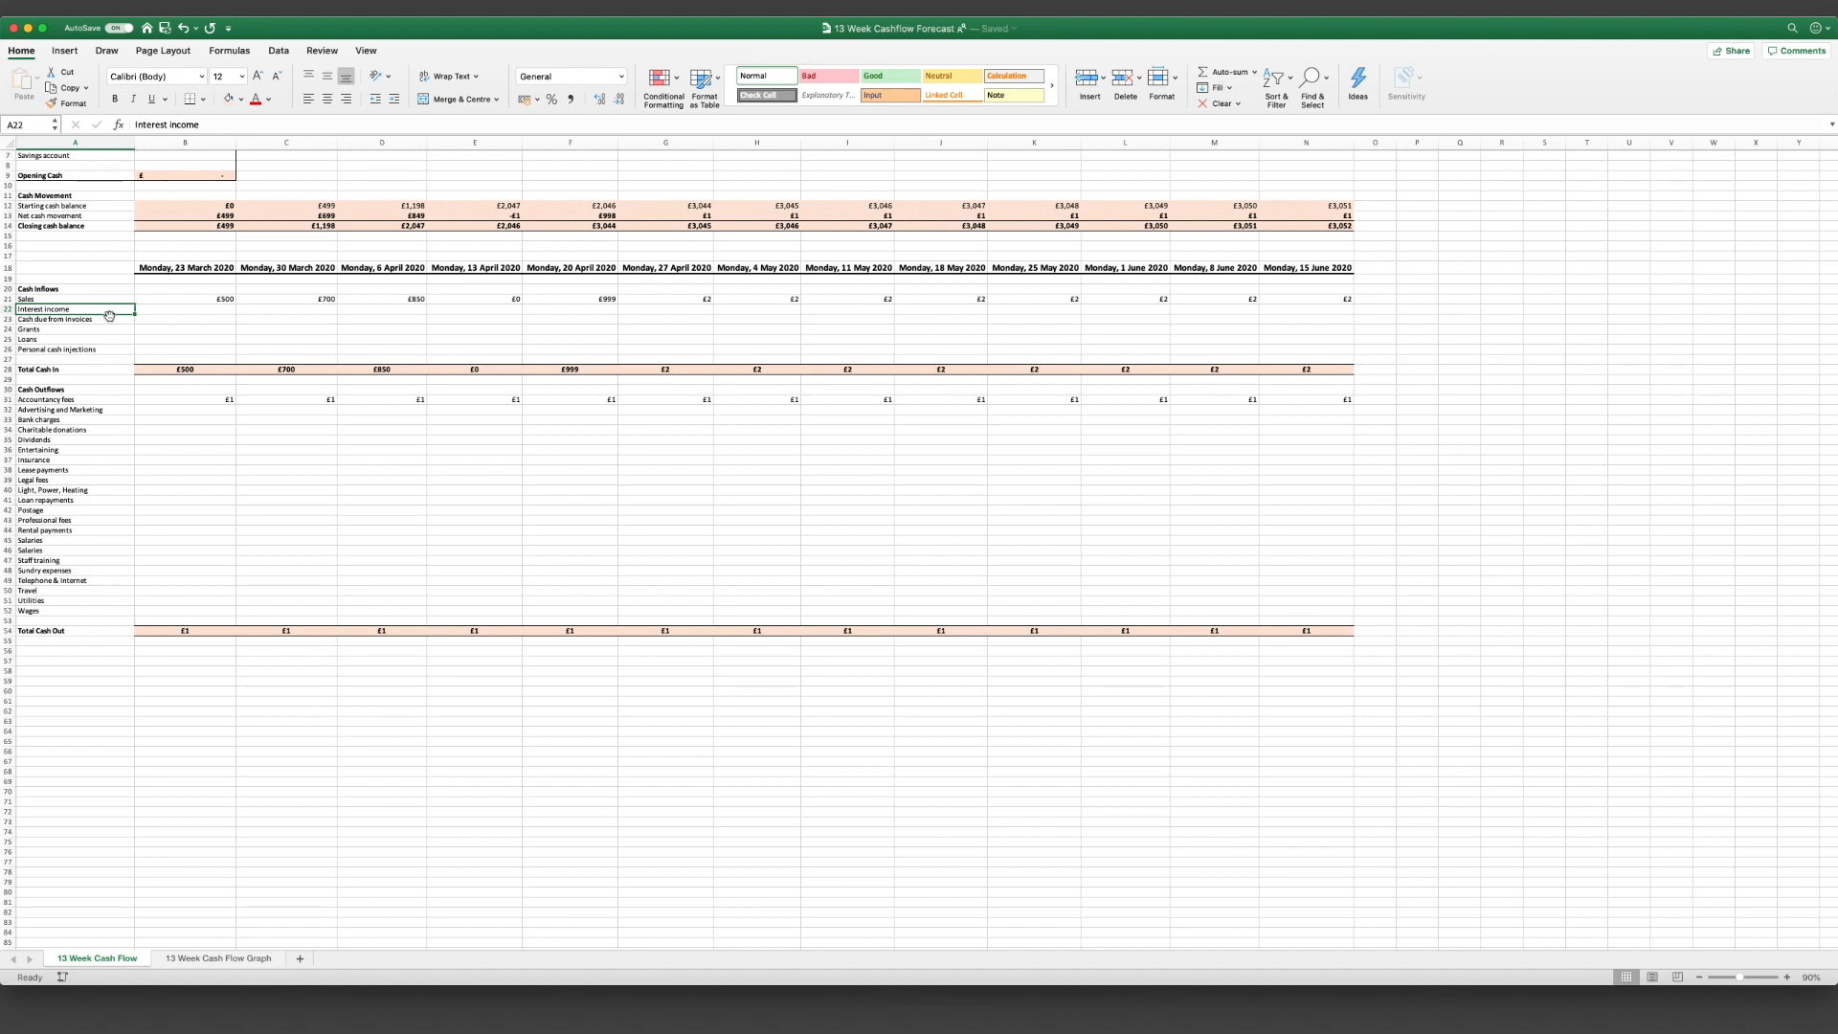
pyautogui.click(74, 319)
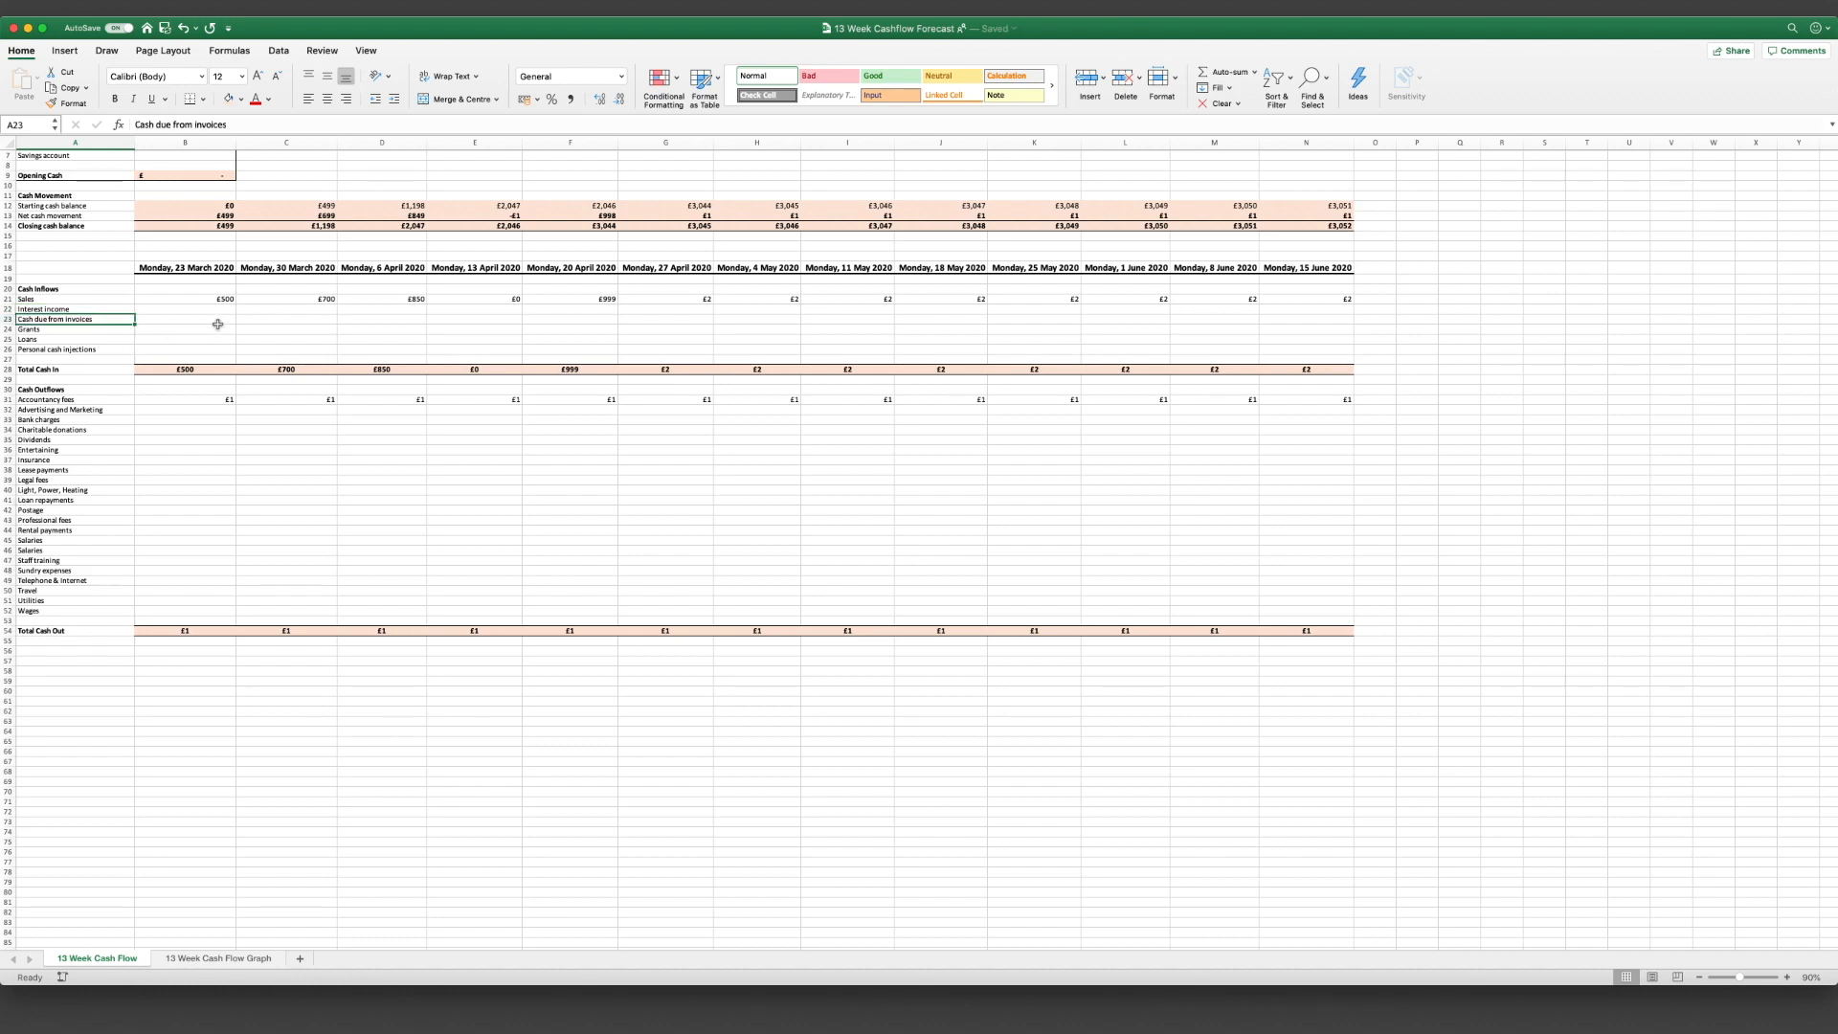
pyautogui.scroll(3)
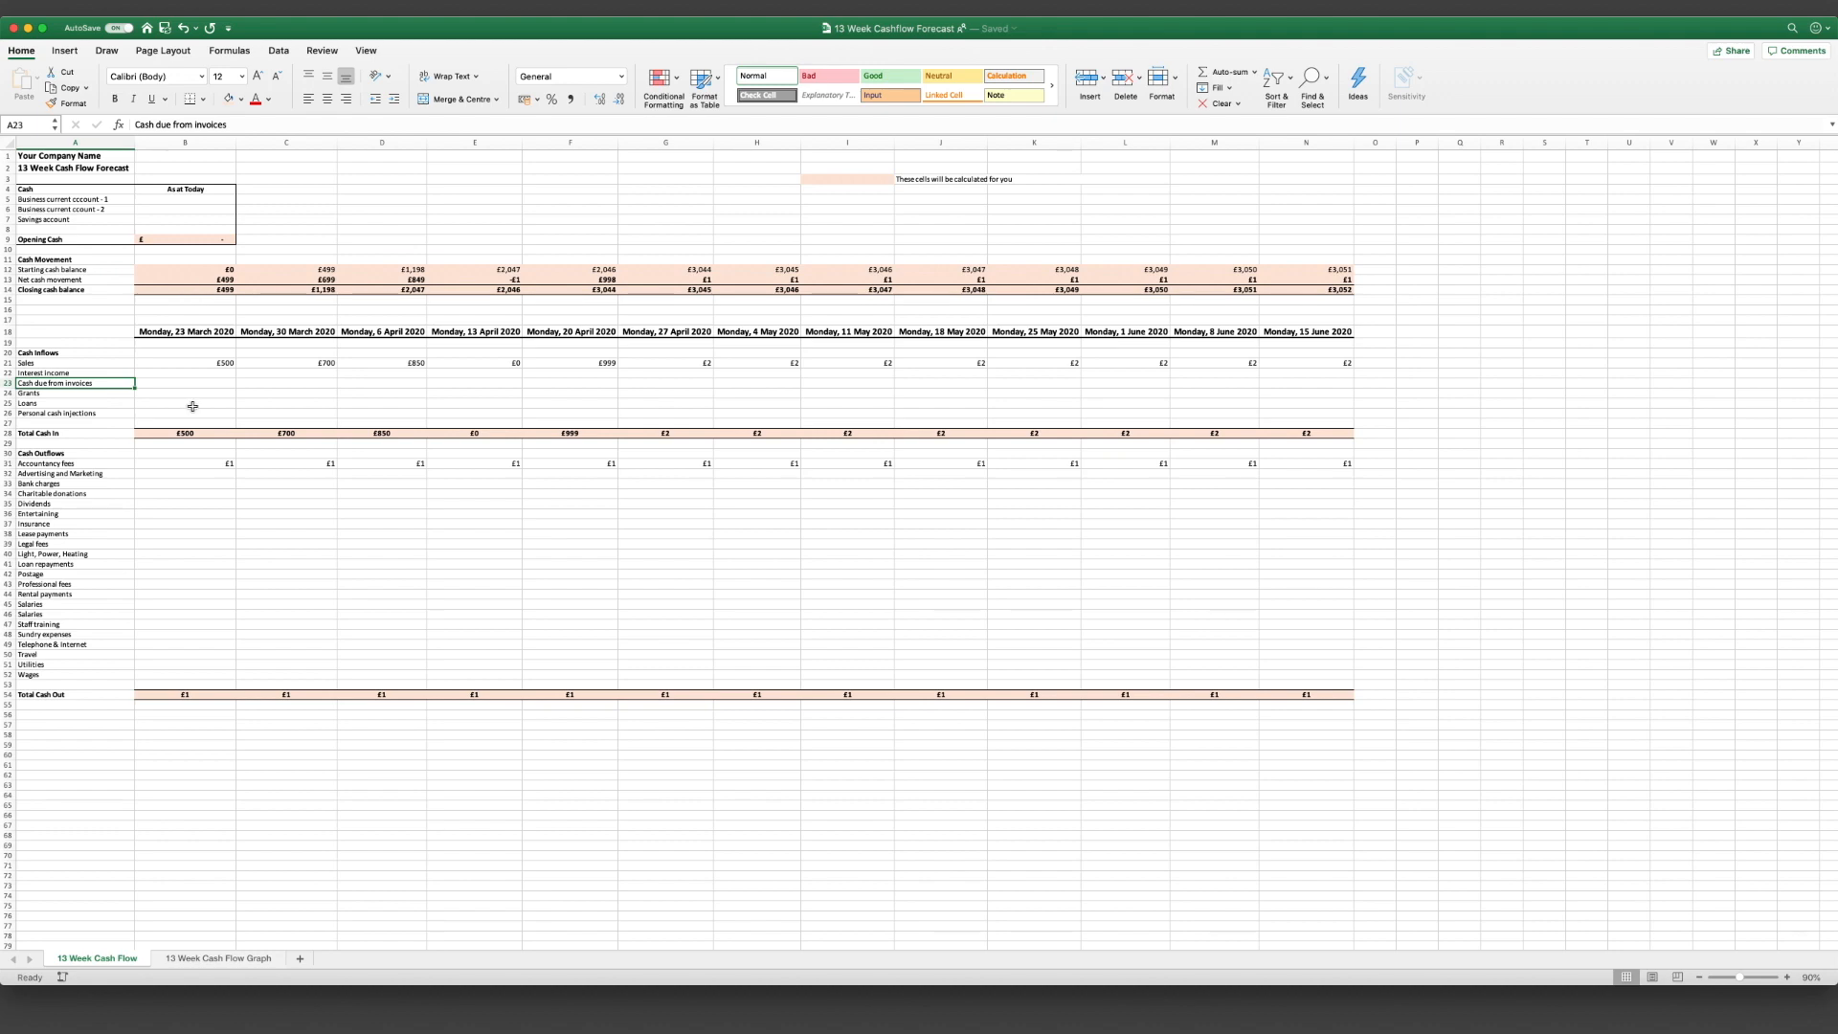
pyautogui.click(184, 382)
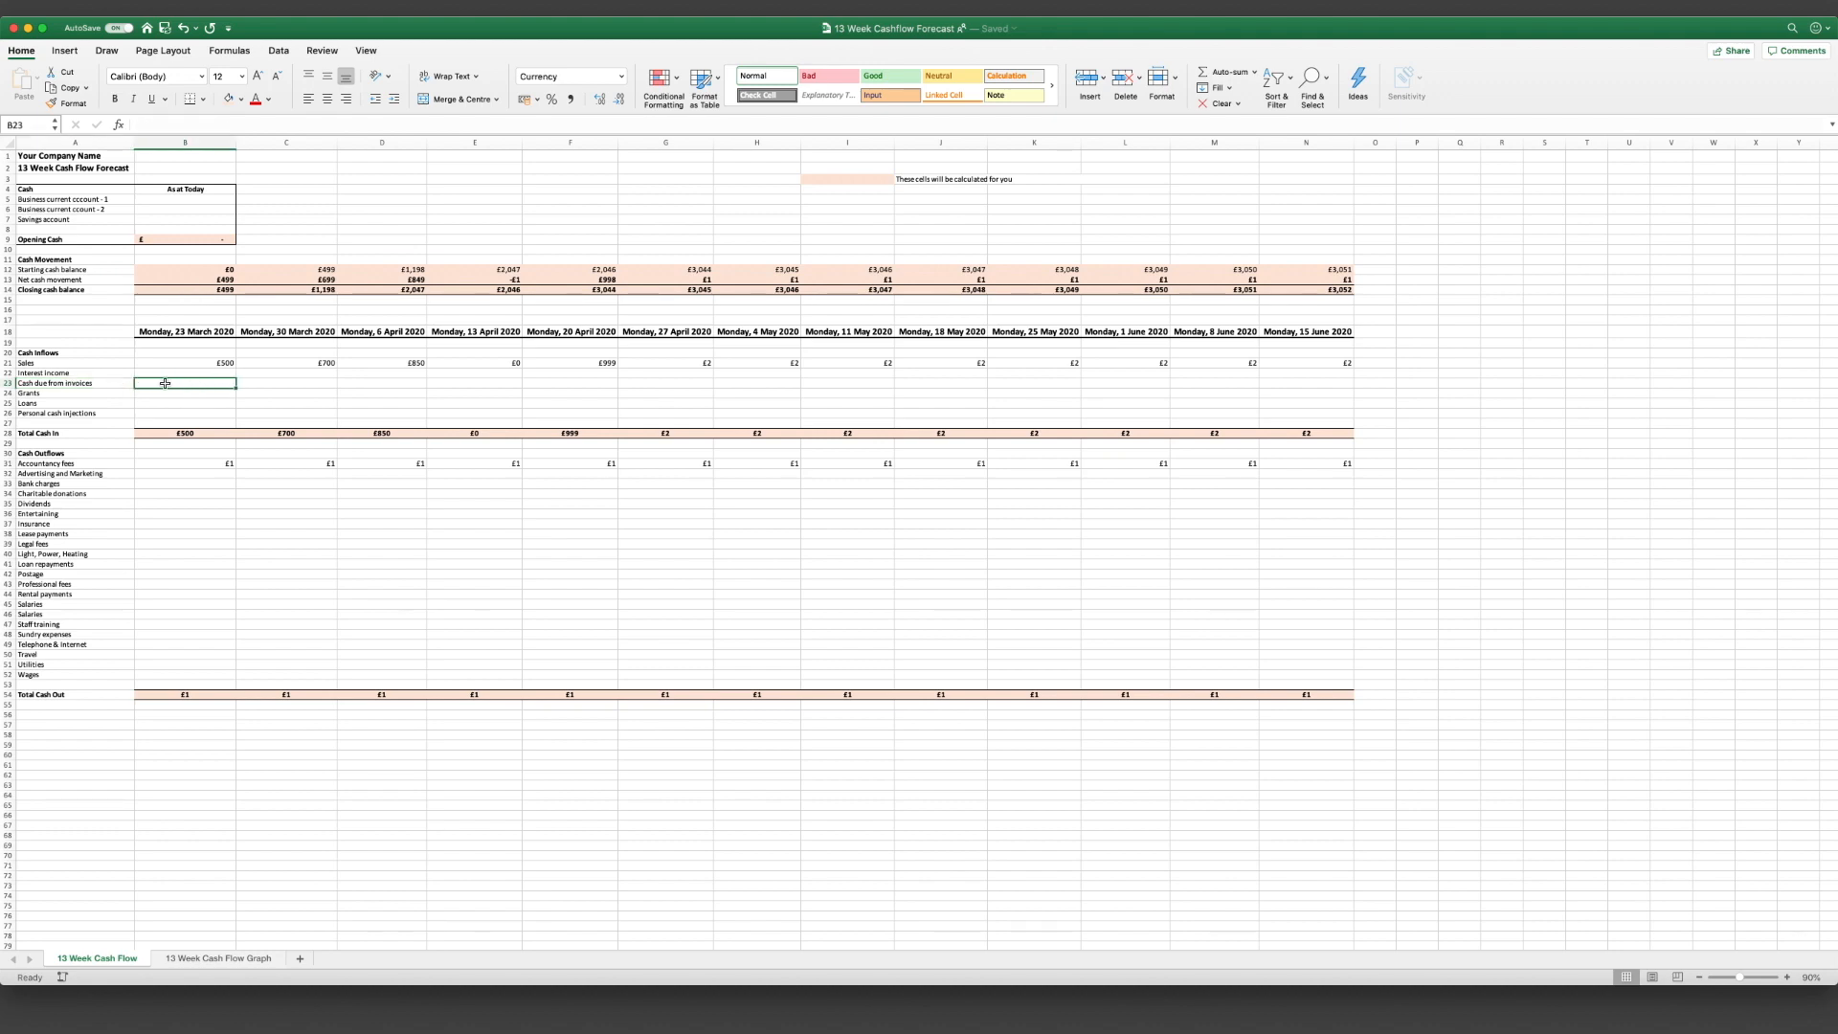
pyautogui.write('5000')
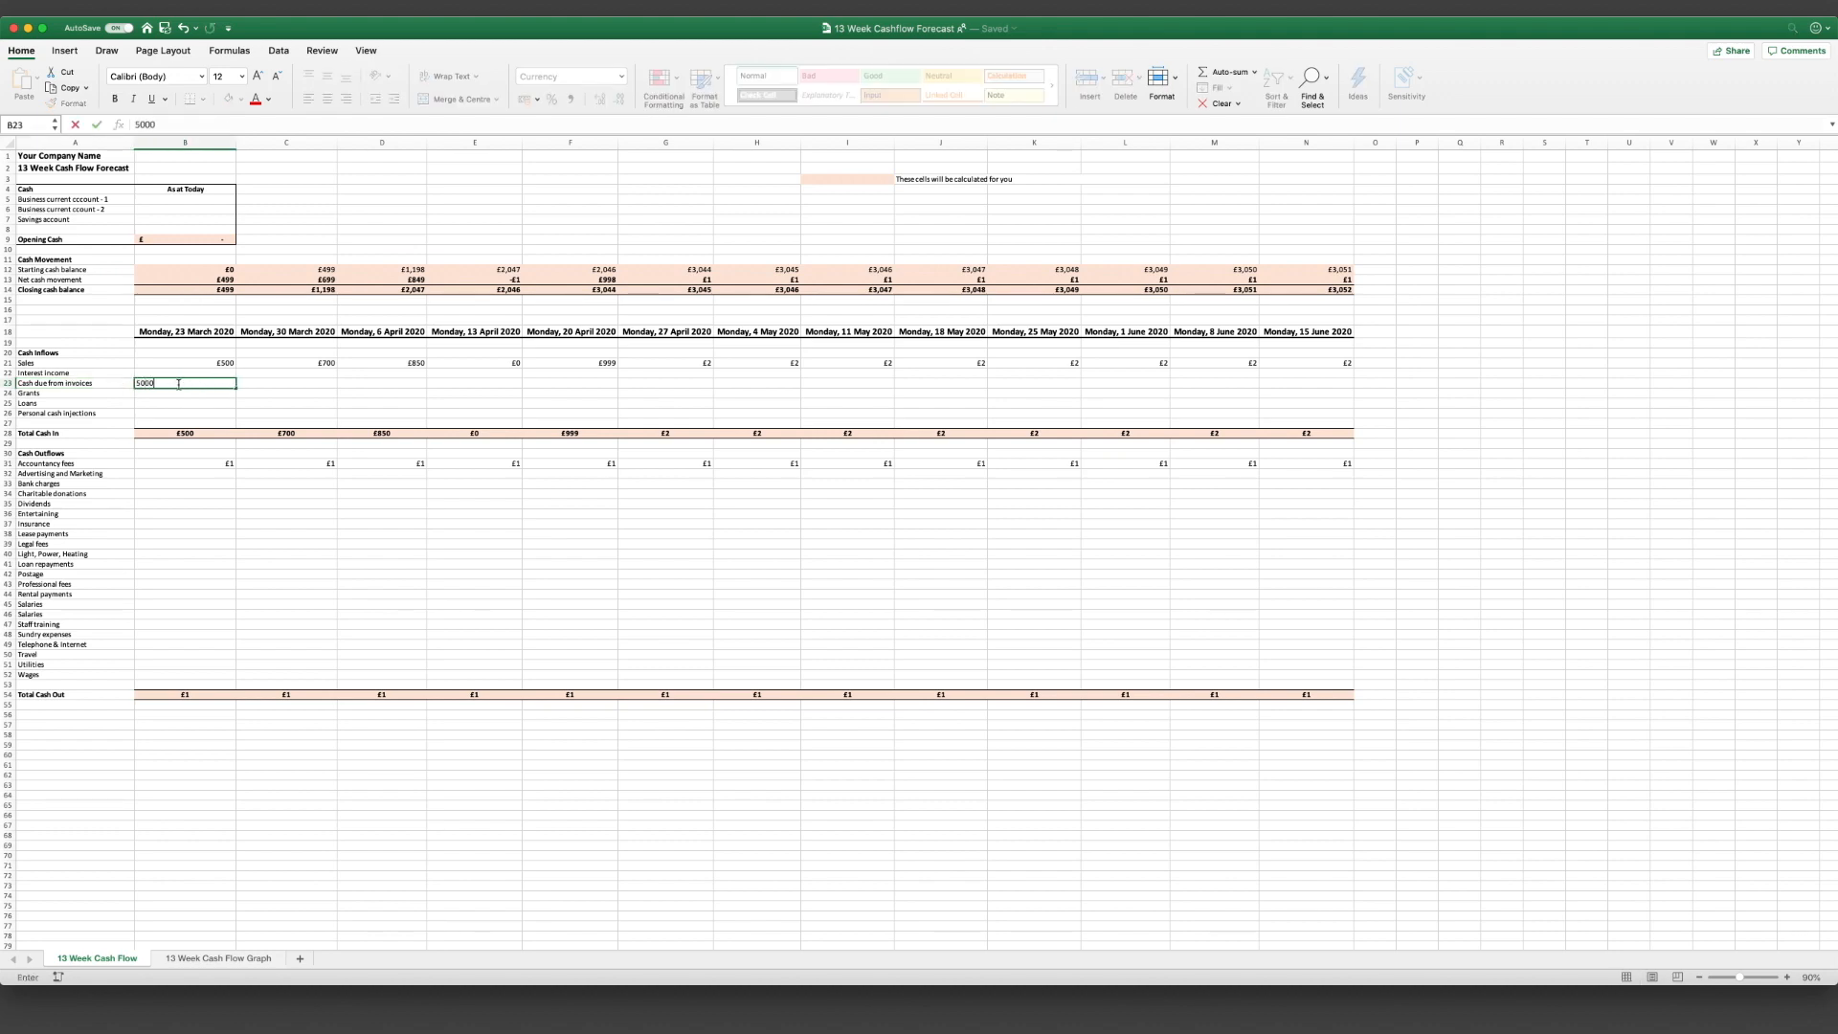
pyautogui.press('Return')
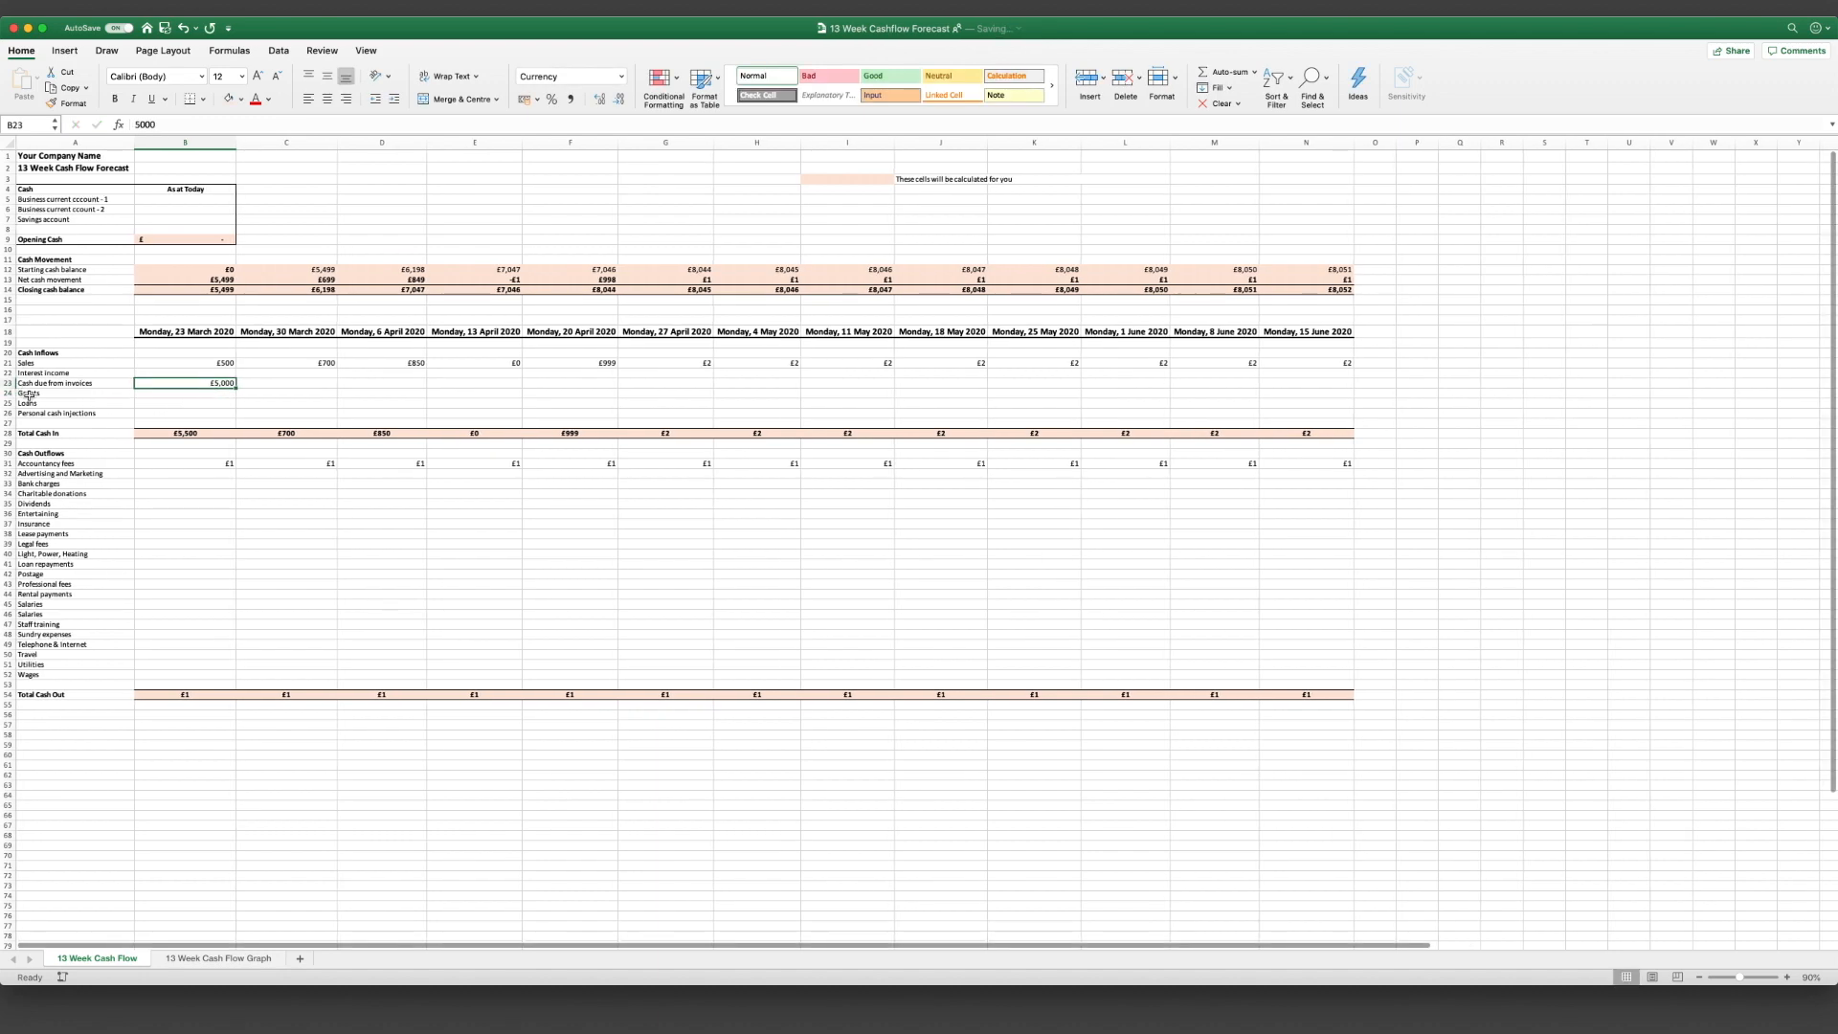
pyautogui.moveTo(184, 382); pyautogui.dragTo(607, 388)
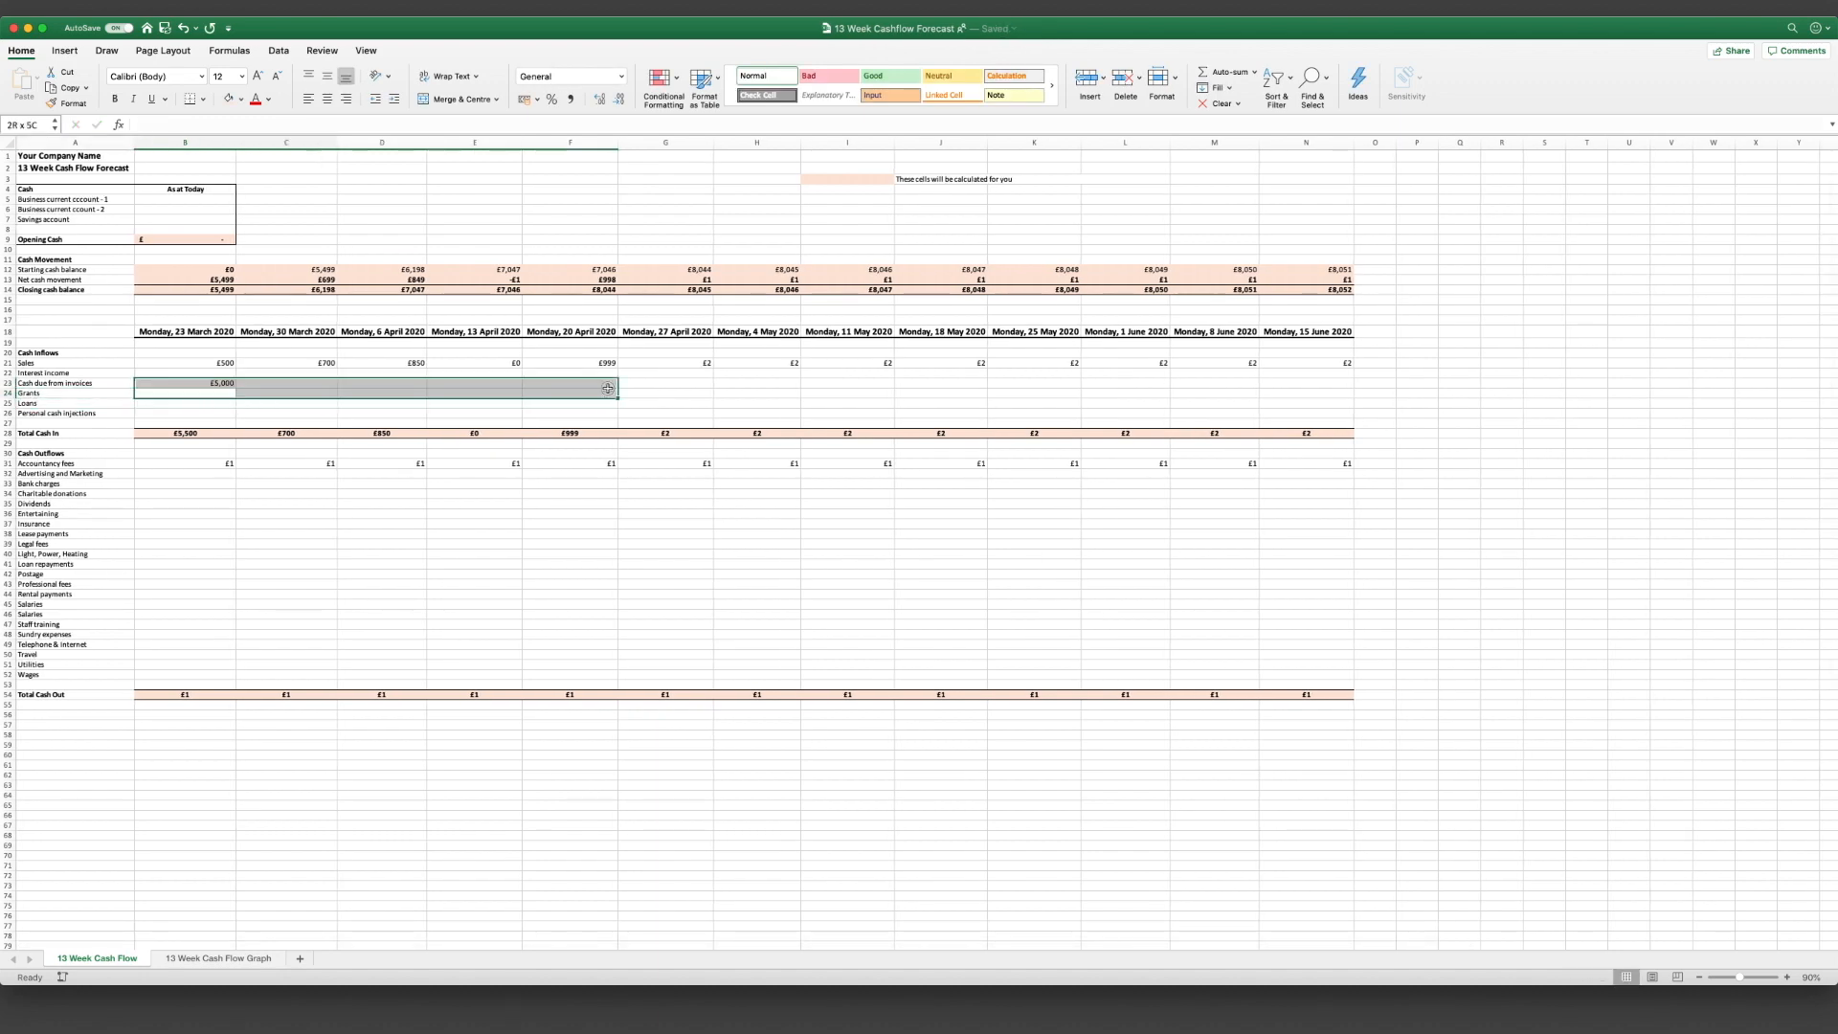
pyautogui.click(183, 393)
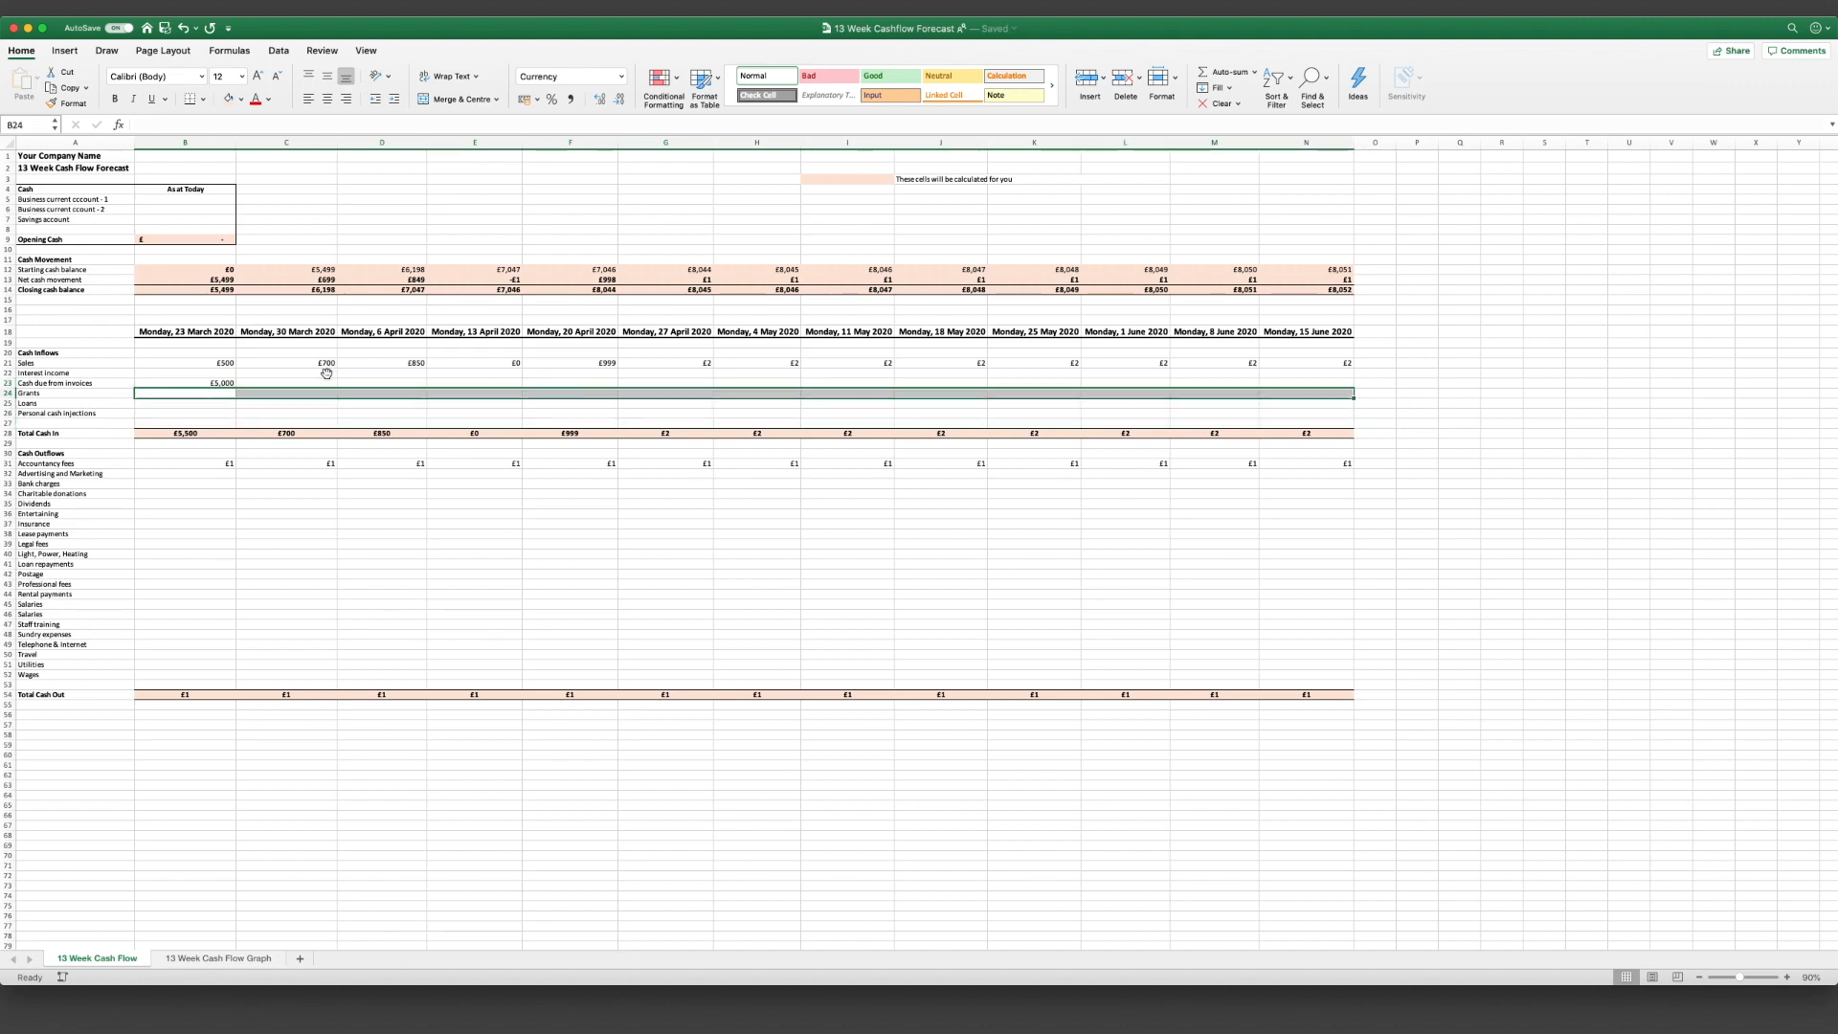
pyautogui.click(183, 393)
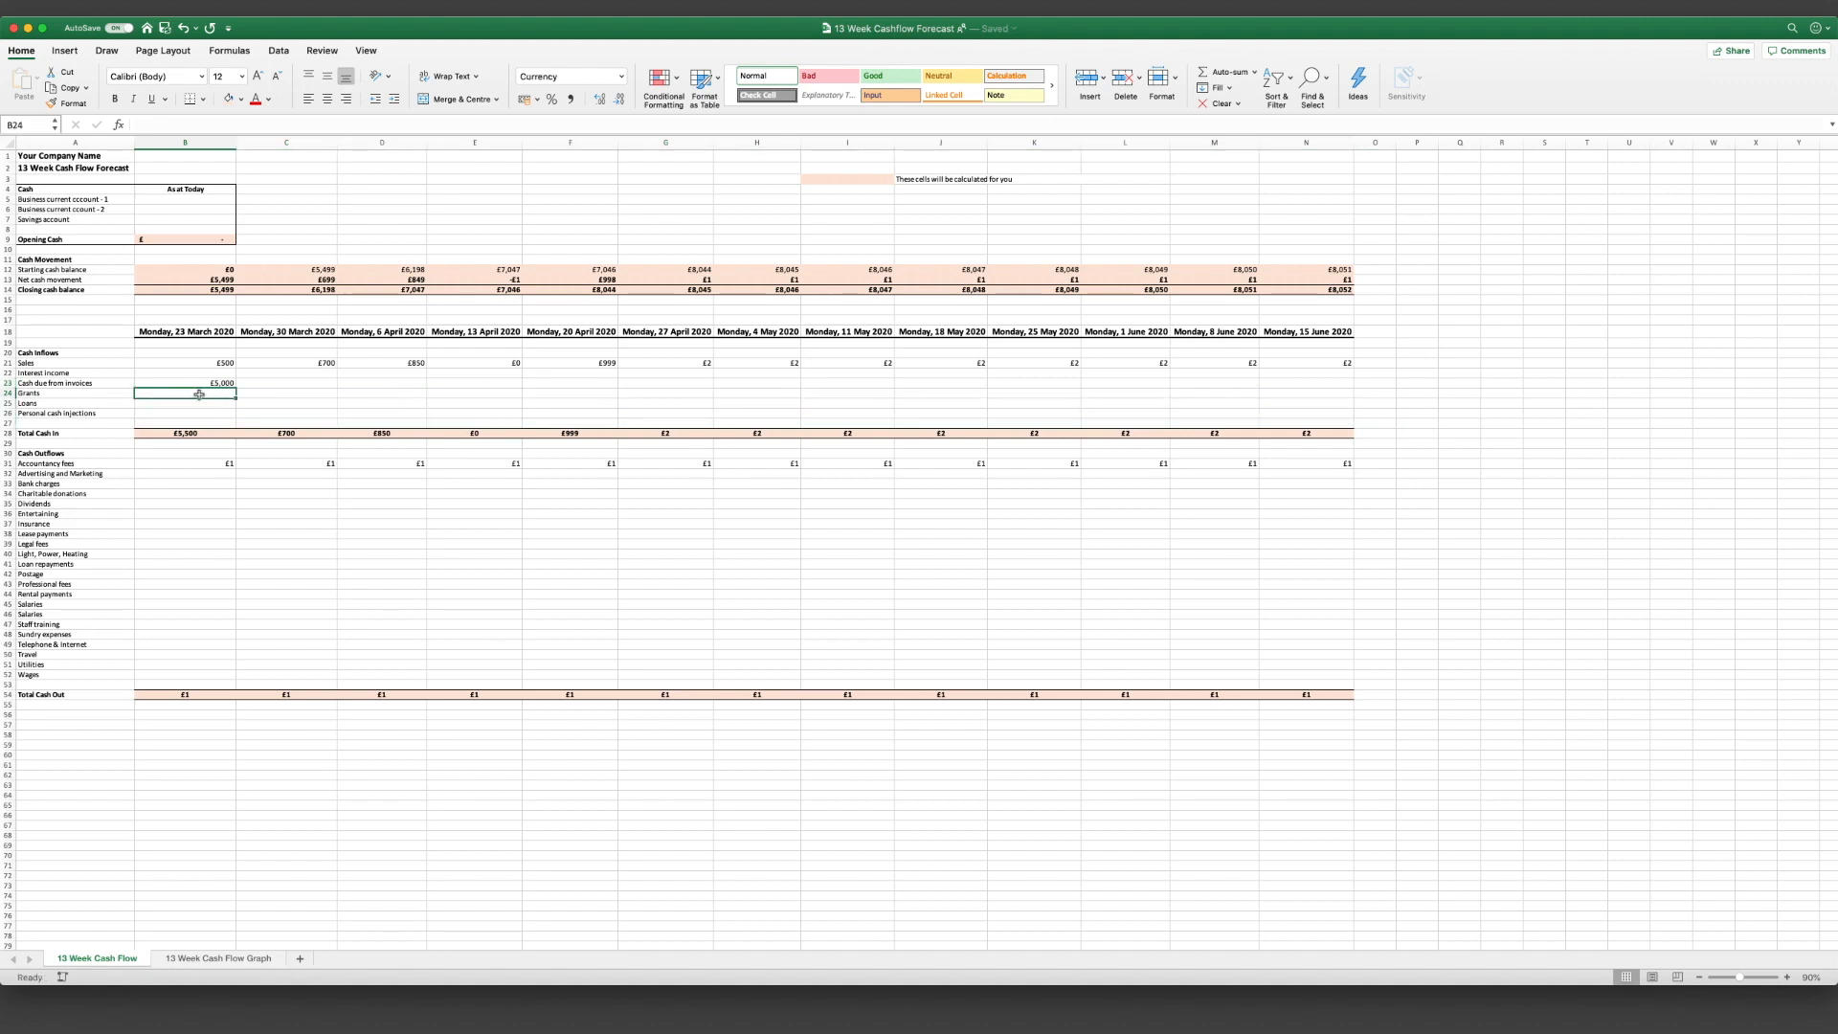
pyautogui.click(381, 392)
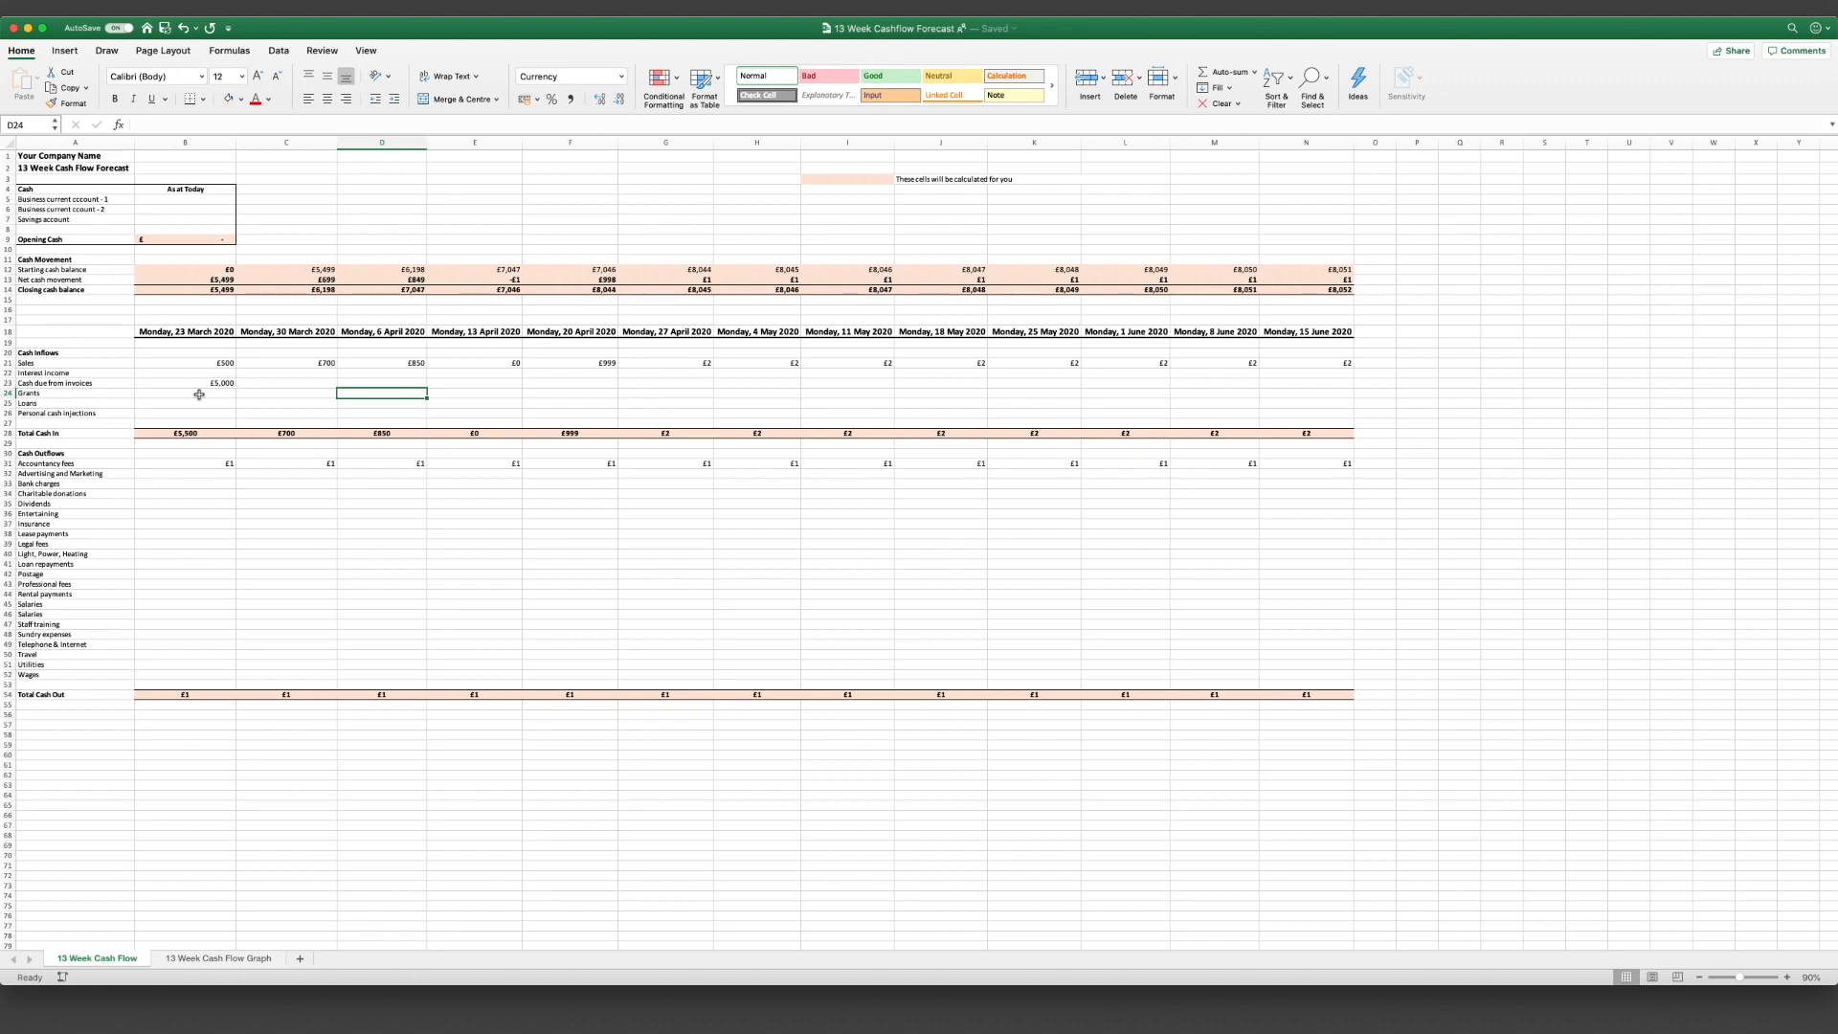
pyautogui.moveTo(703, 453)
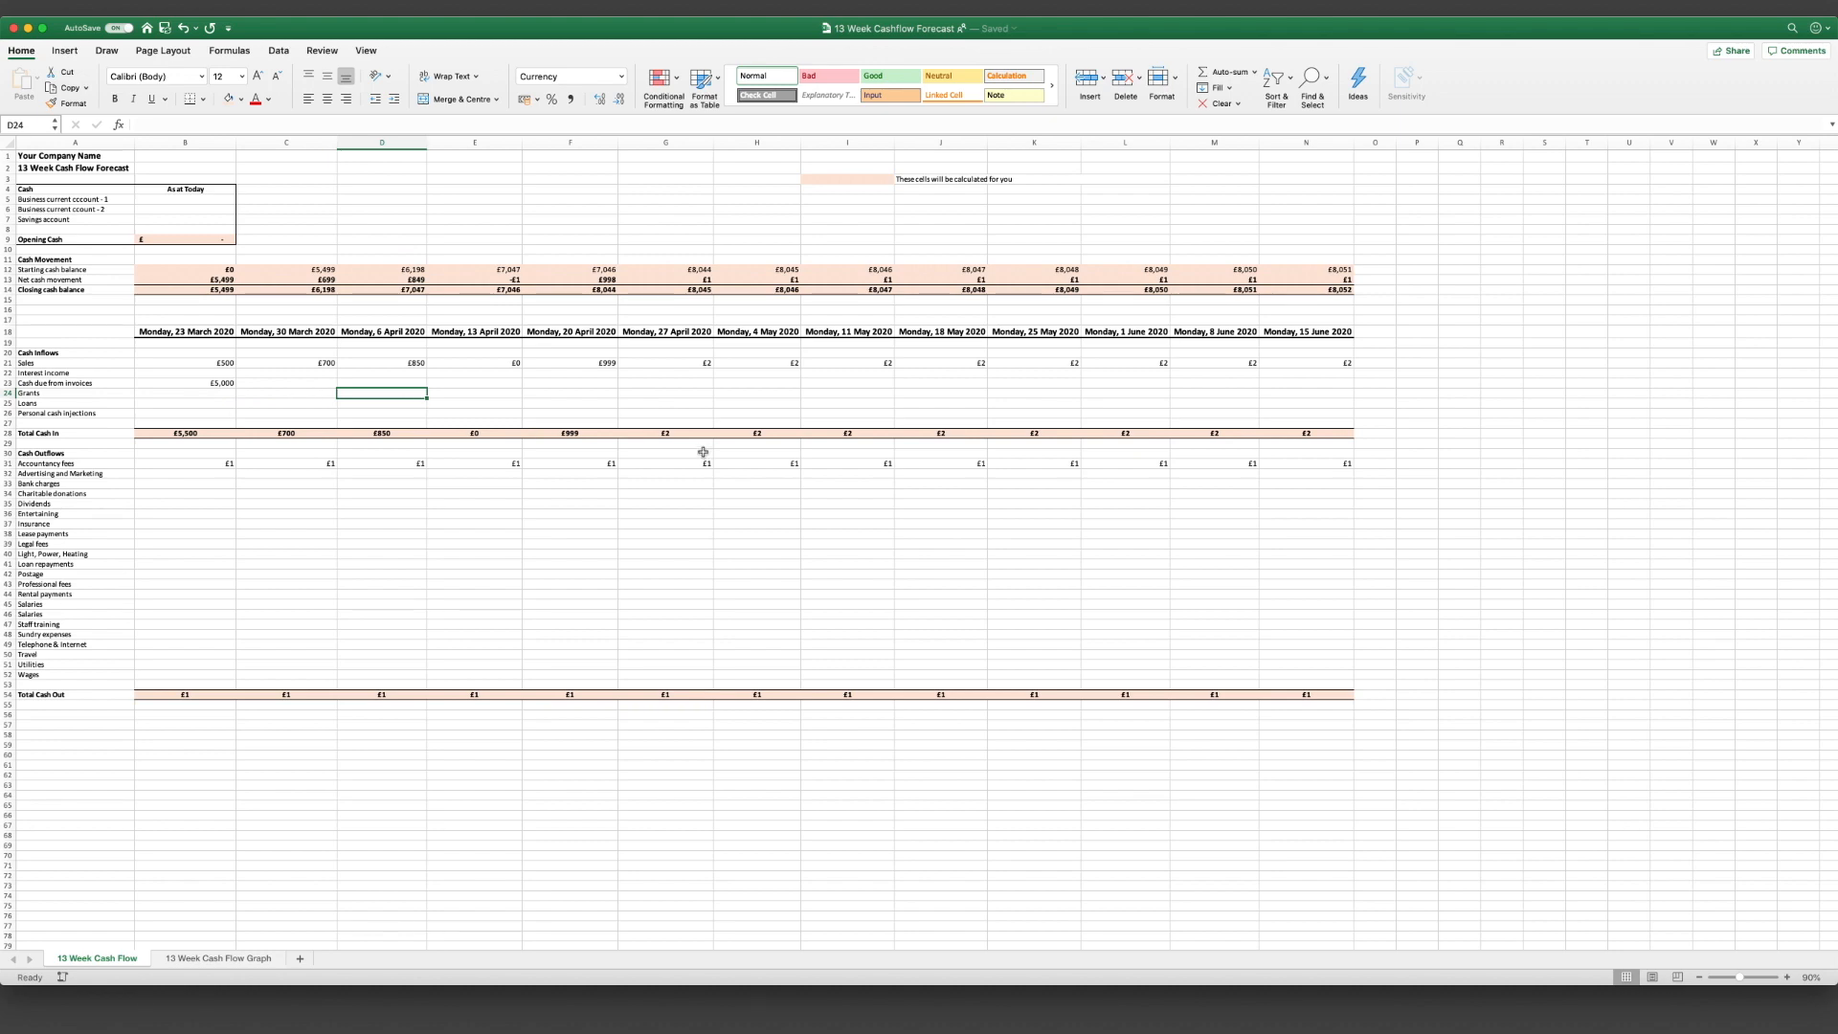
# Step: Enter the £10,000 grant in the 20 April week
pyautogui.click(569, 390)
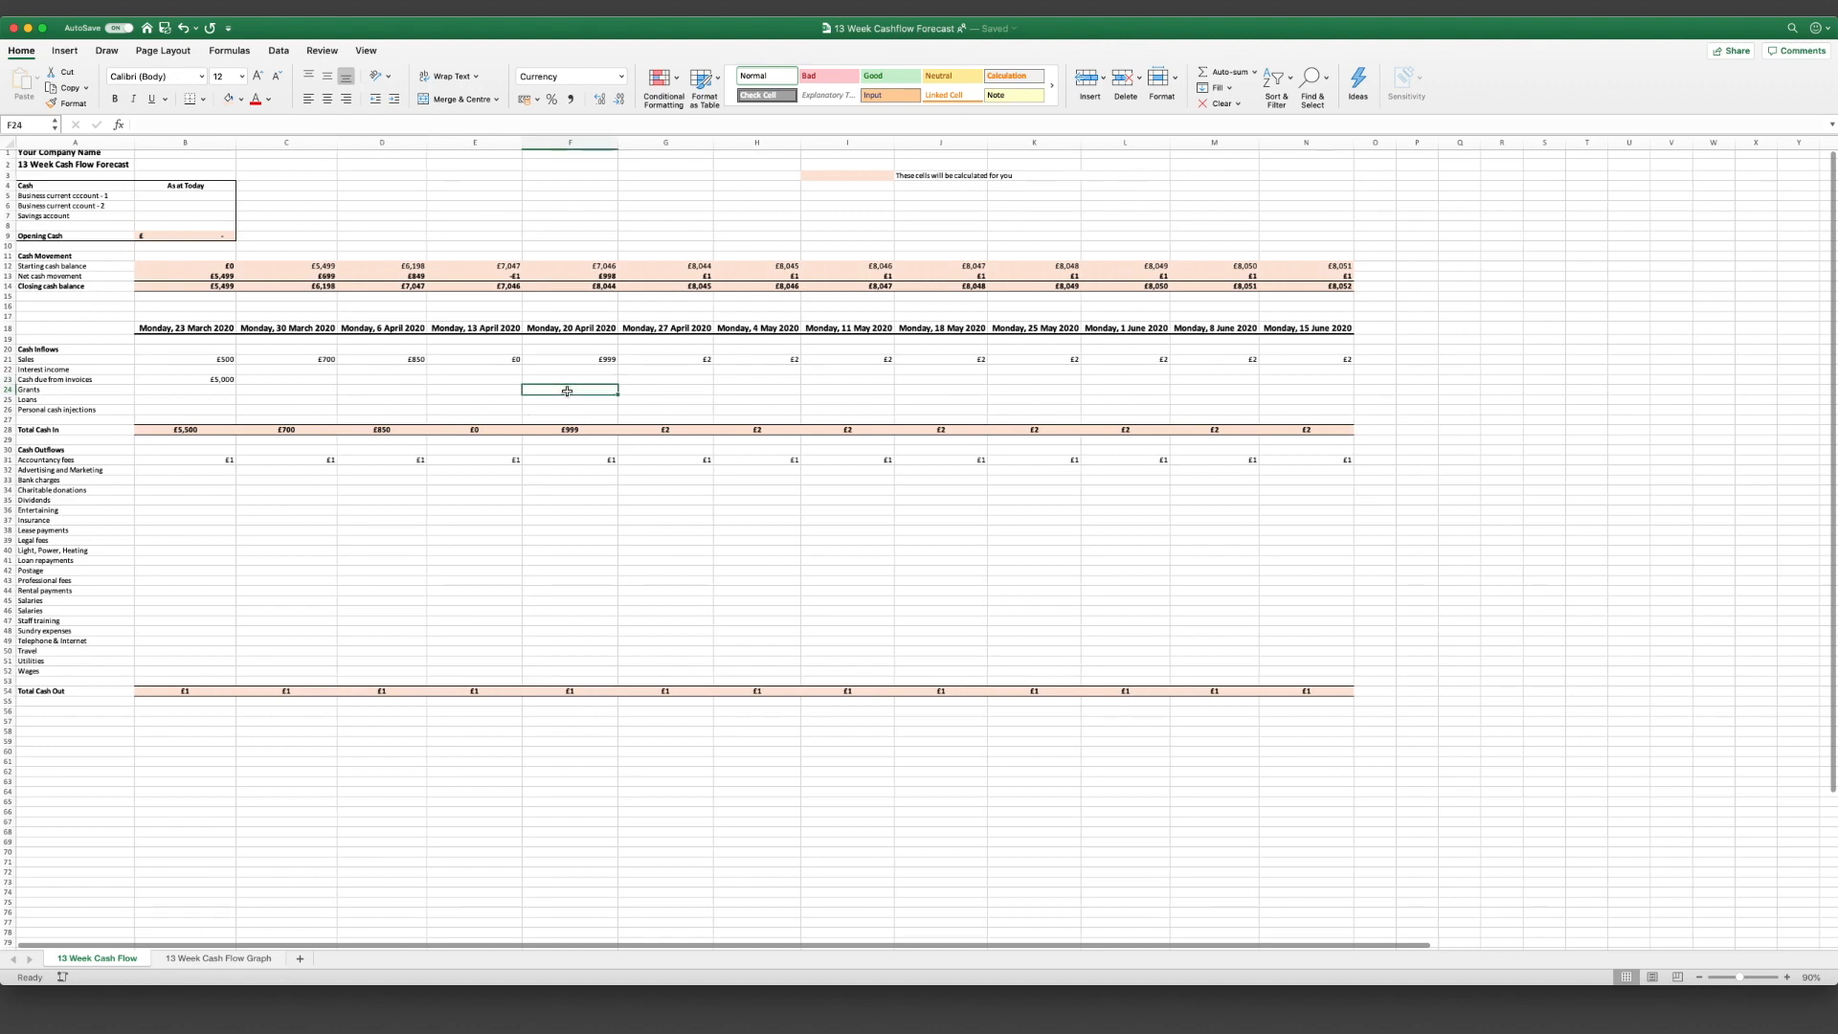
pyautogui.write('100')
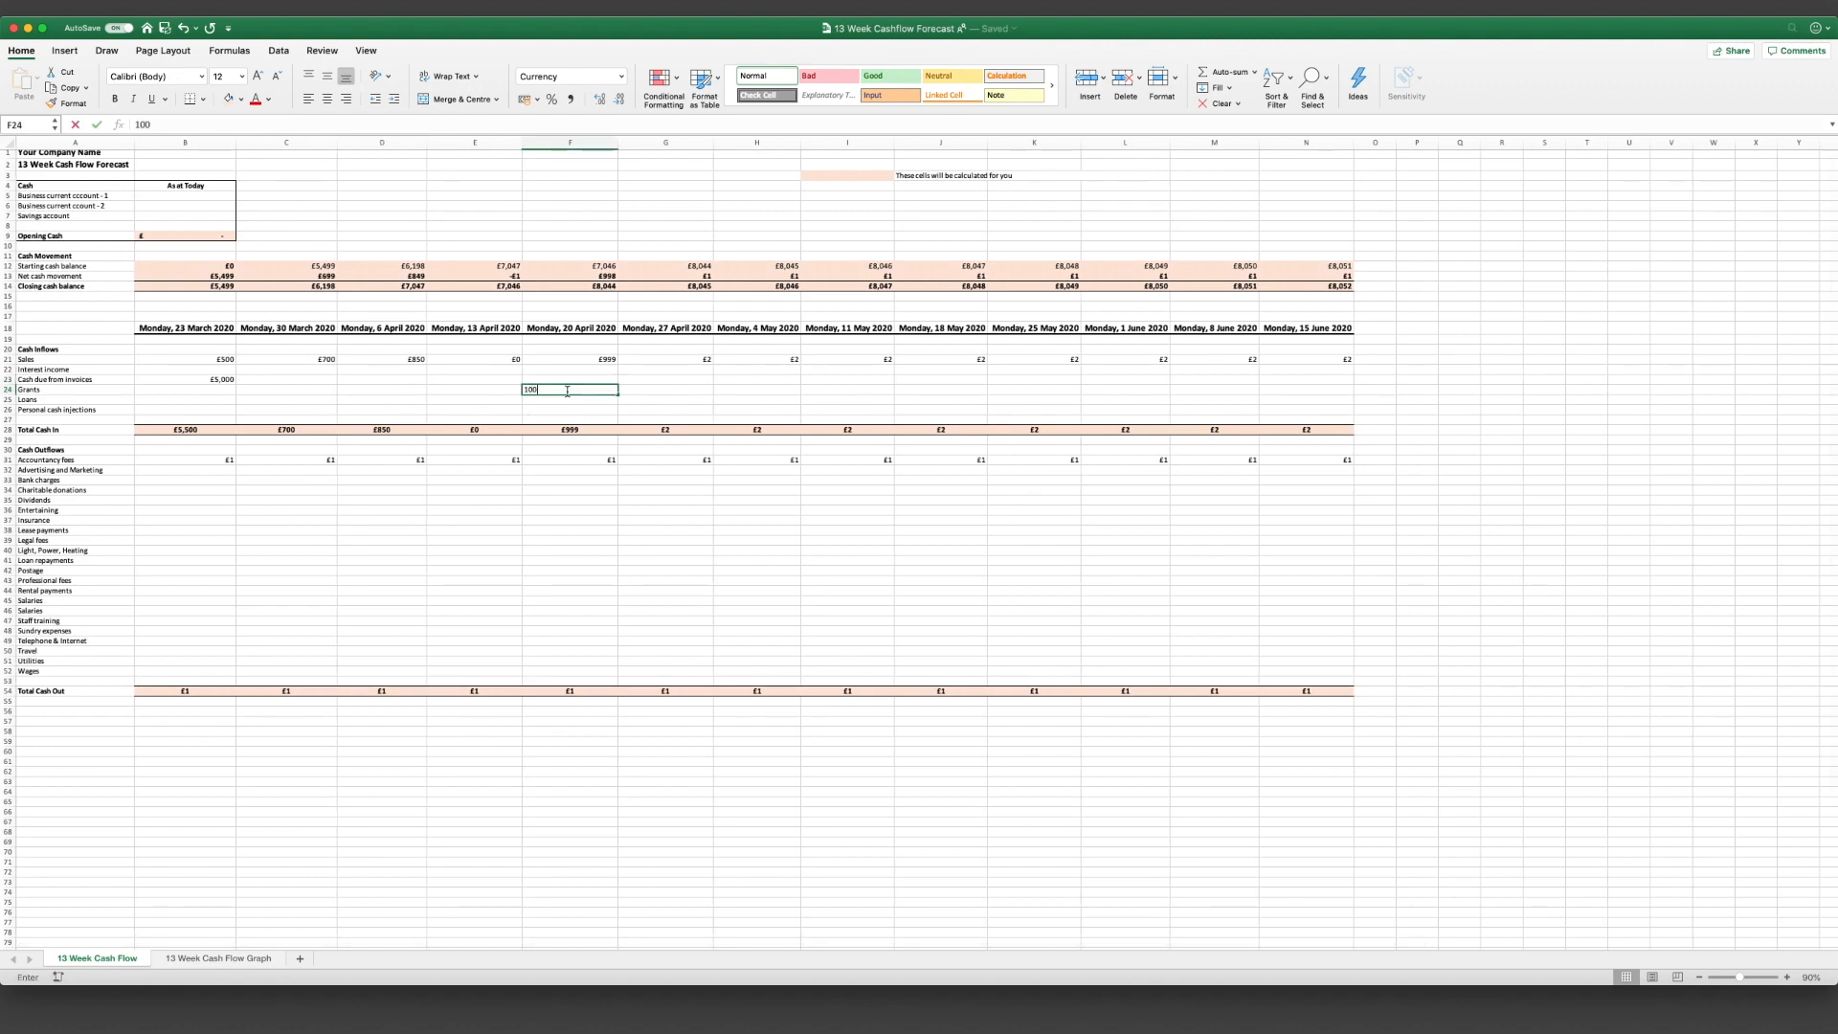
pyautogui.press('Return')
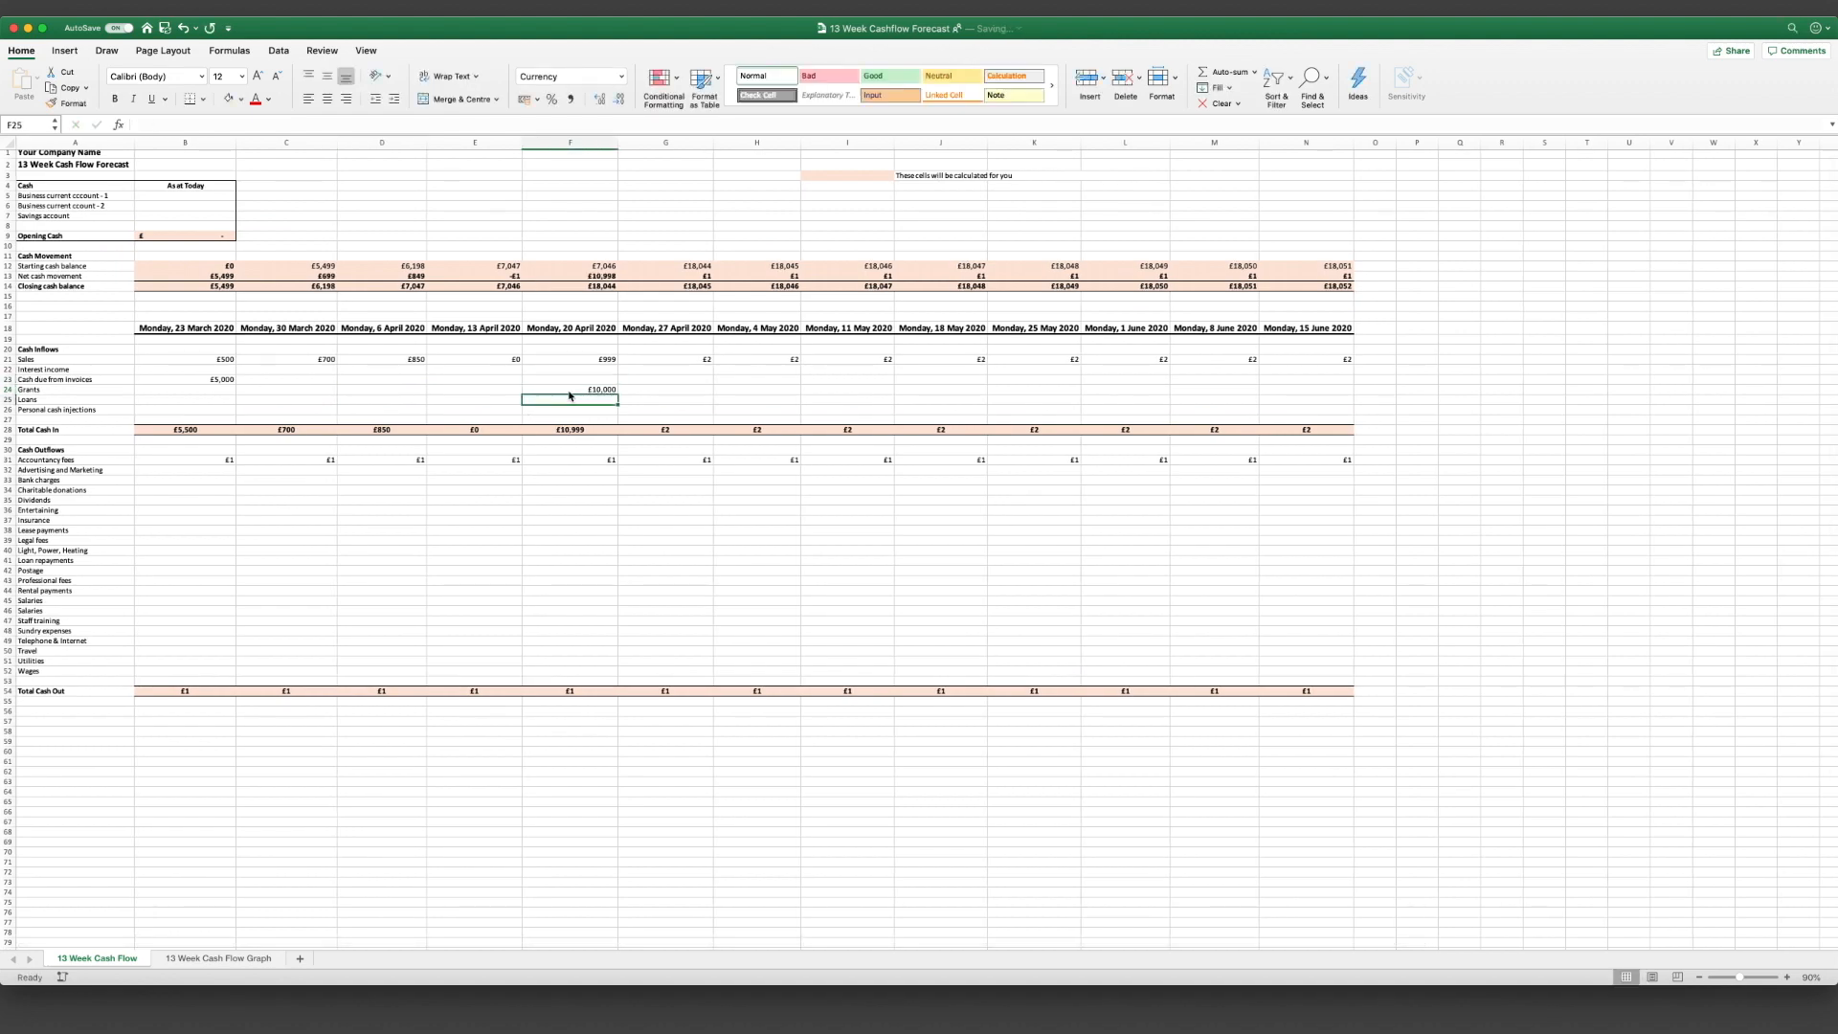
pyautogui.click(570, 389)
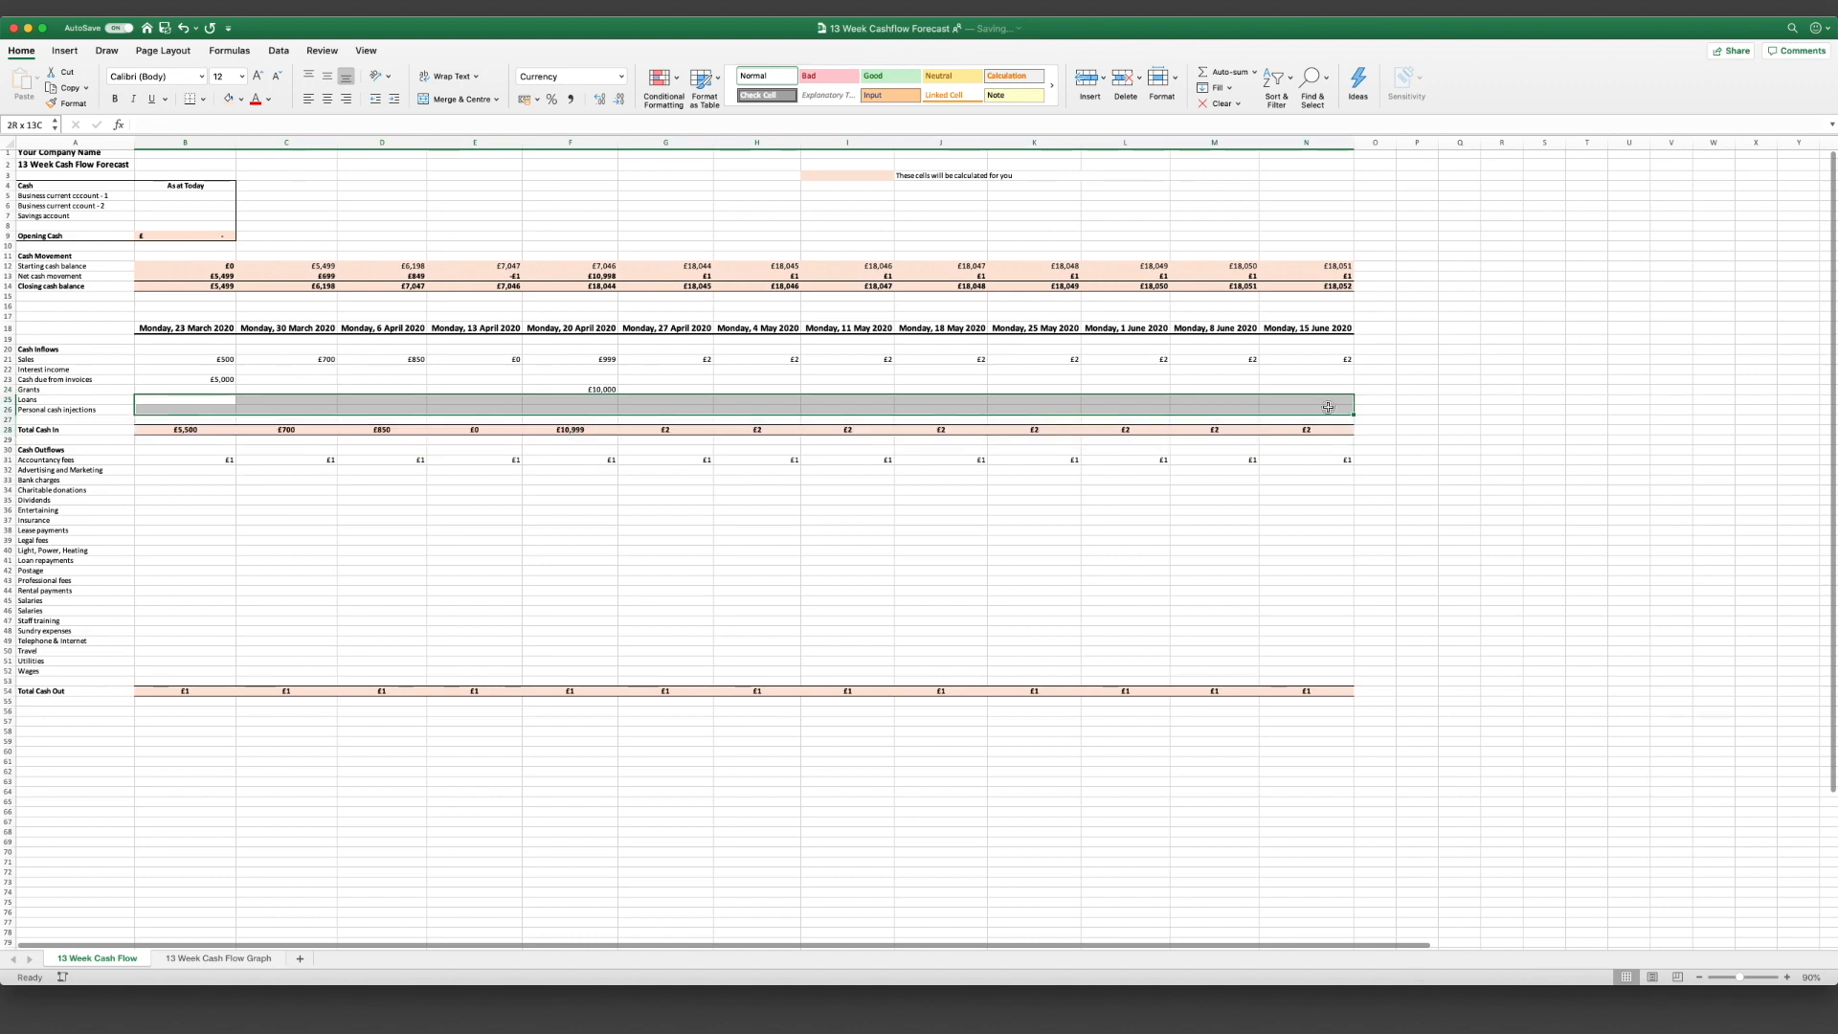
pyautogui.click(183, 399)
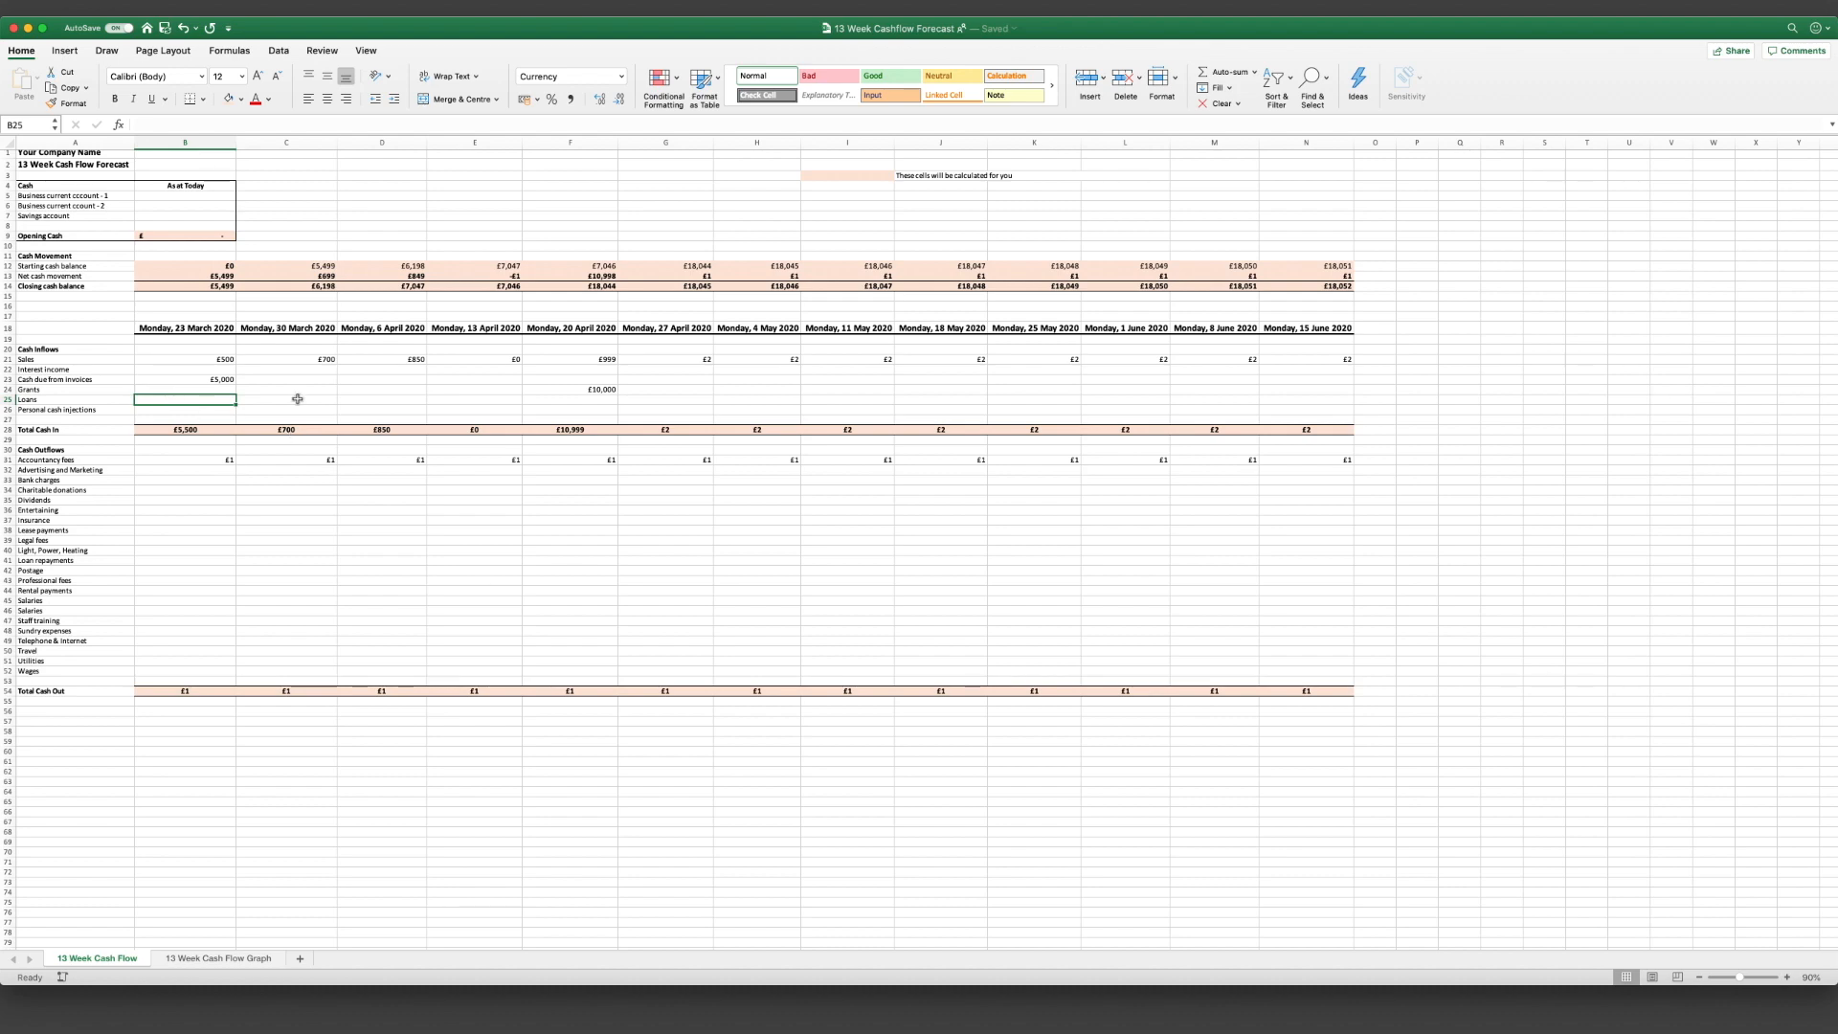
pyautogui.moveTo(334, 355)
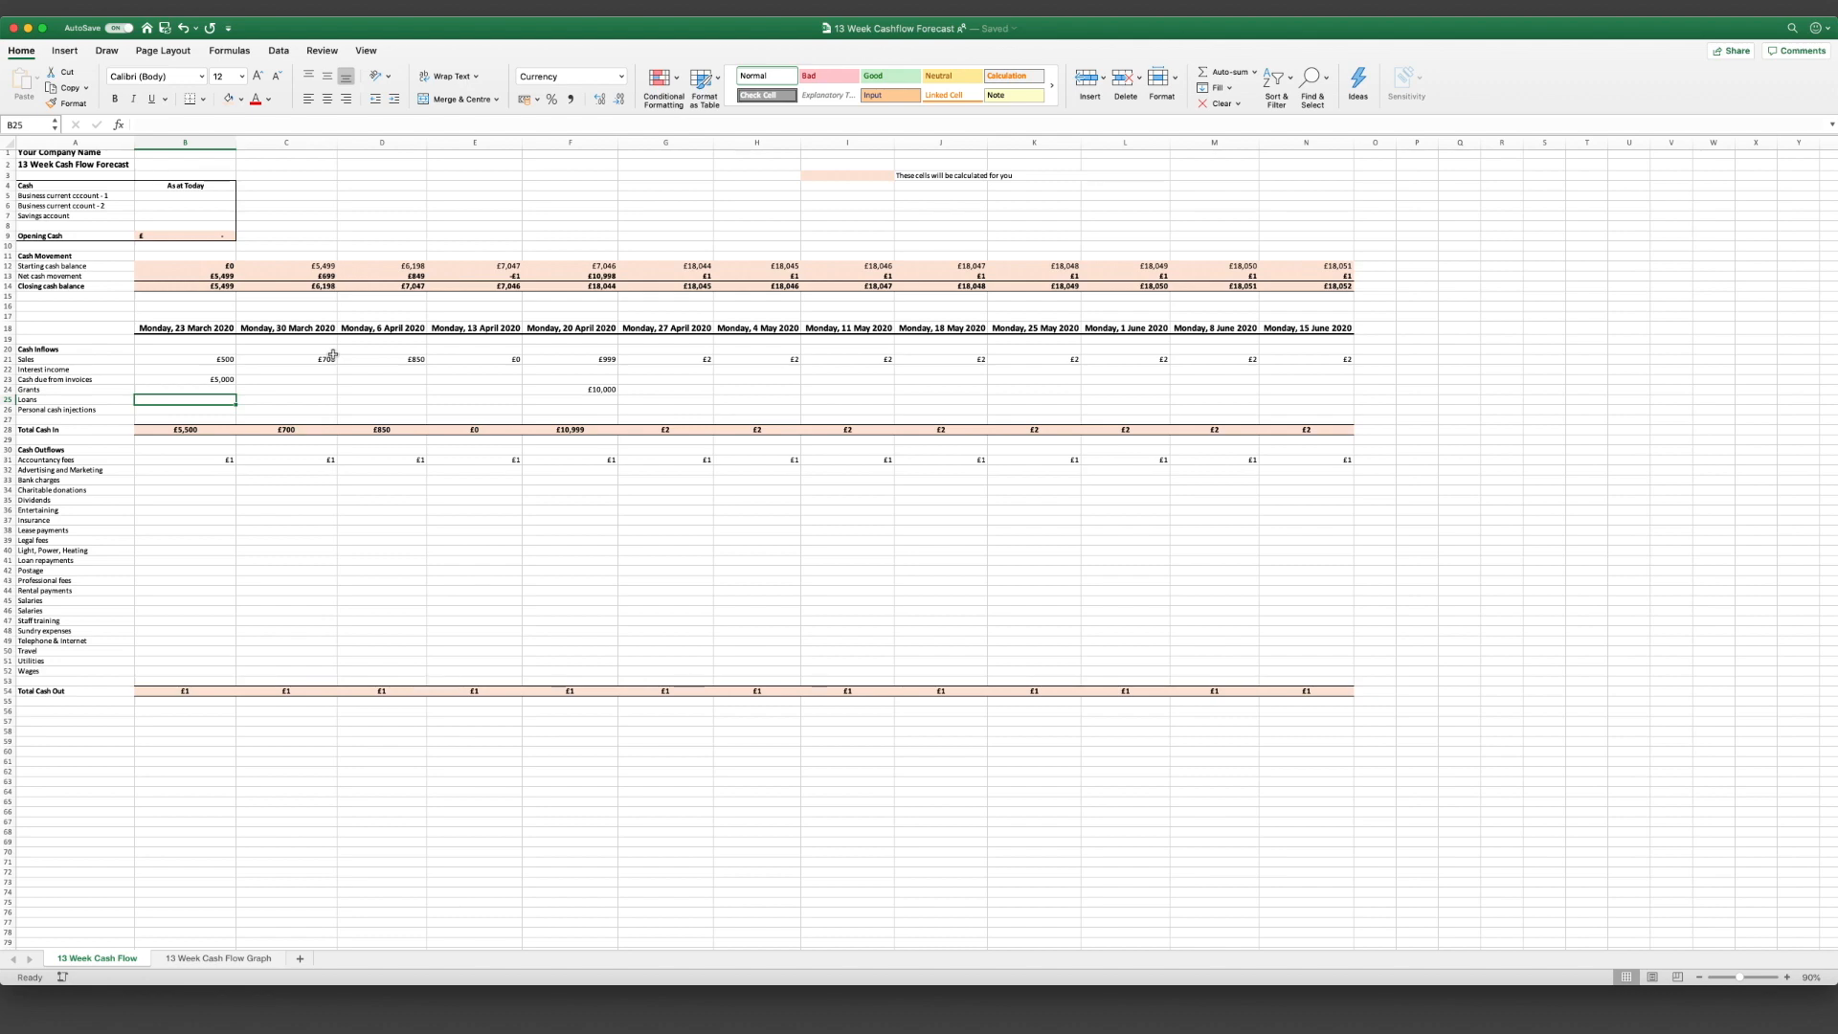
# Step: Record the £50,000 loan for 30 March and select the 11 May personal cash injection
pyautogui.click(286, 398)
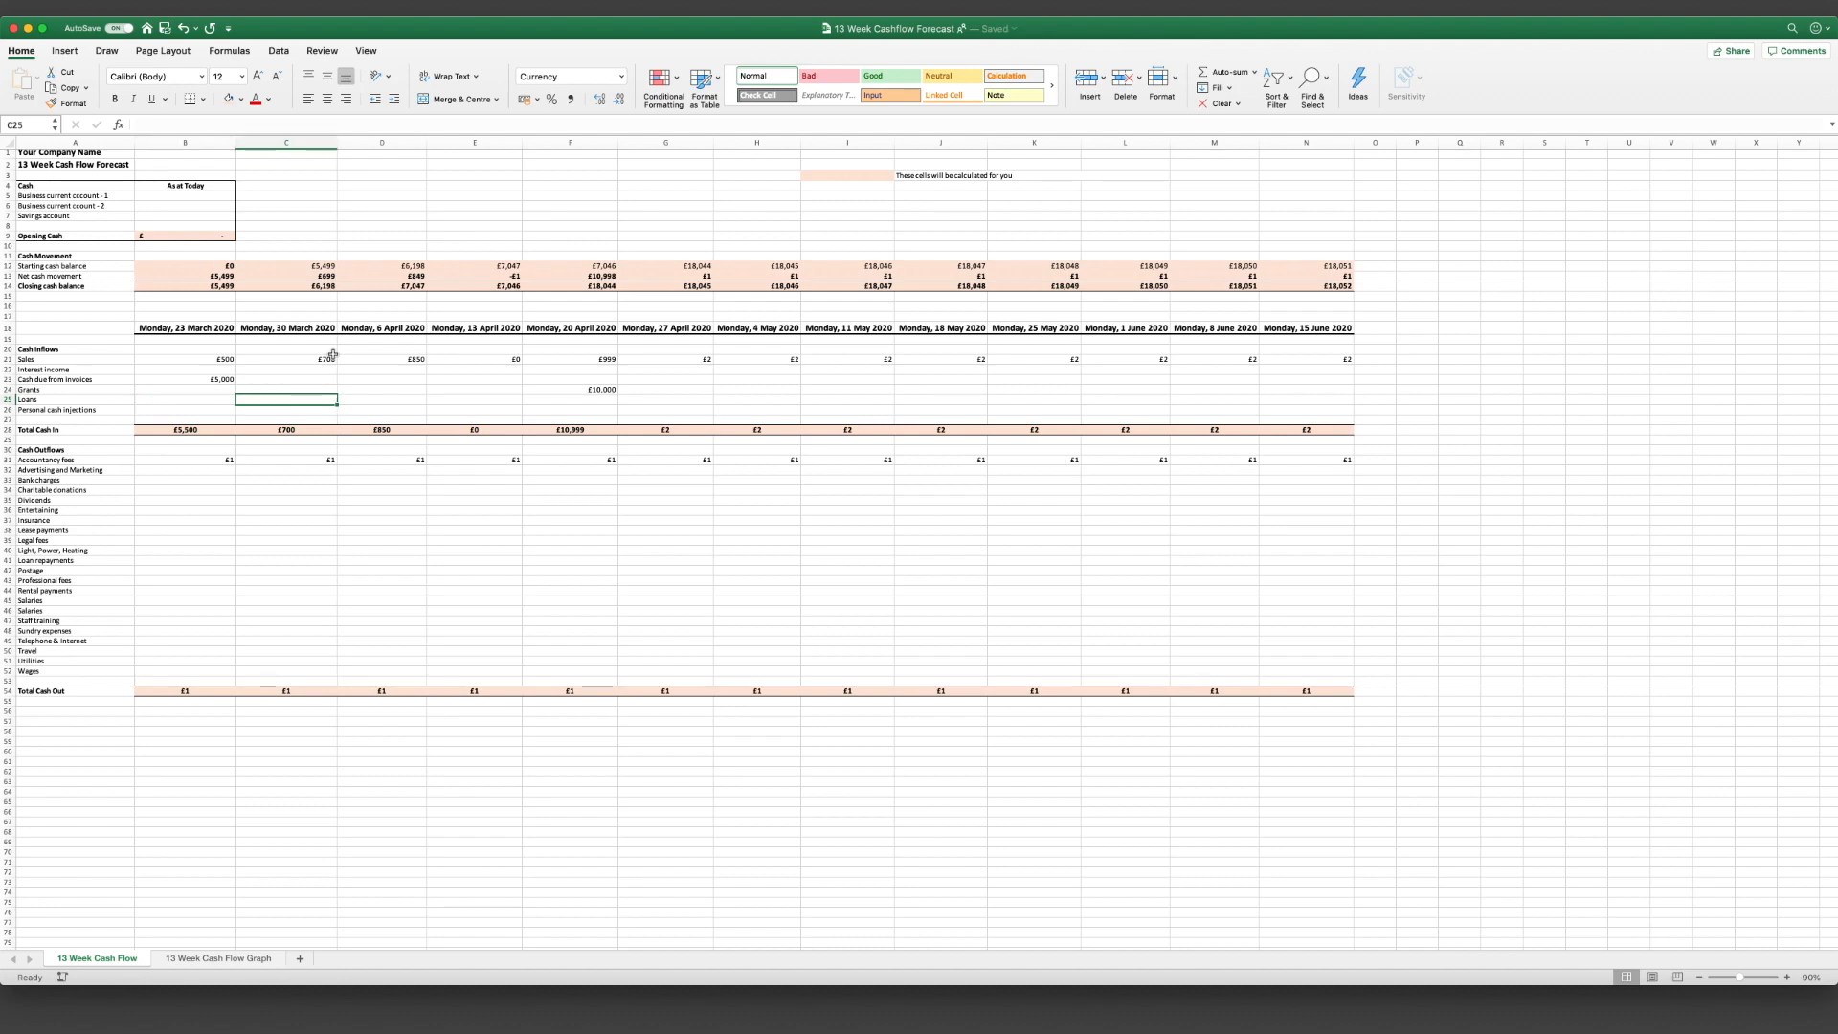
pyautogui.write('50,000')
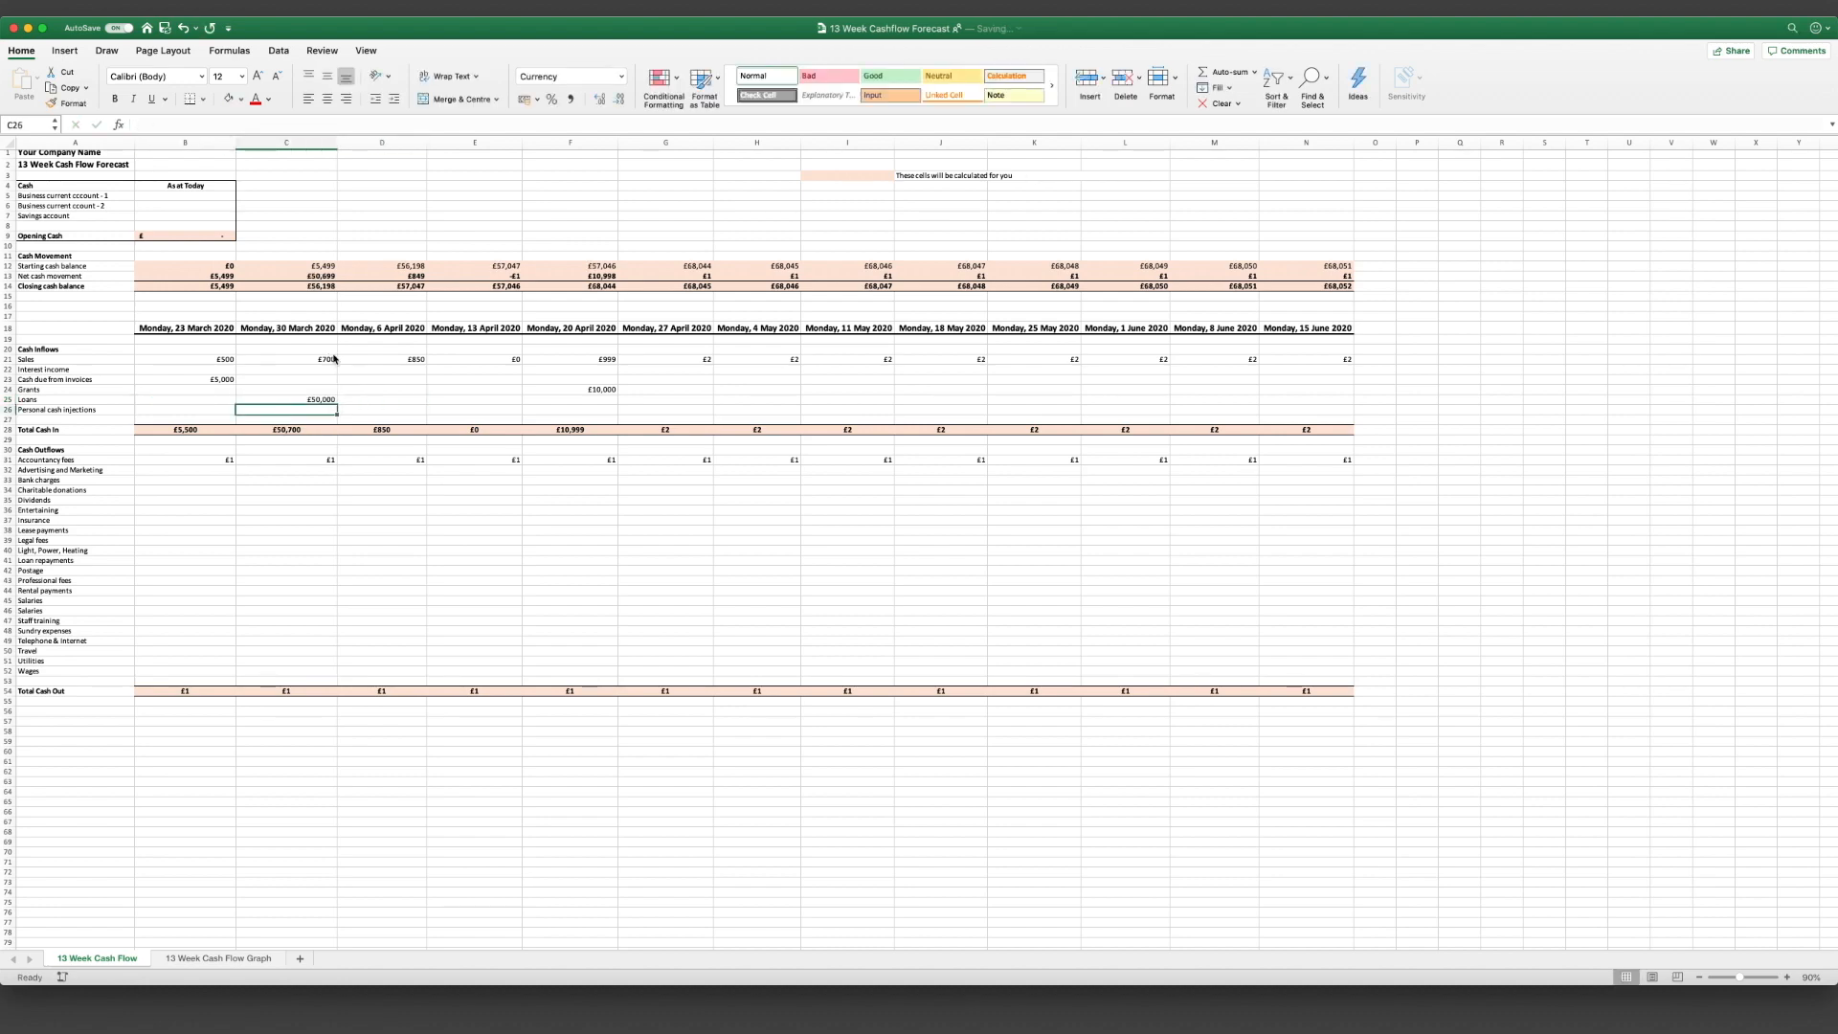
pyautogui.click(287, 398)
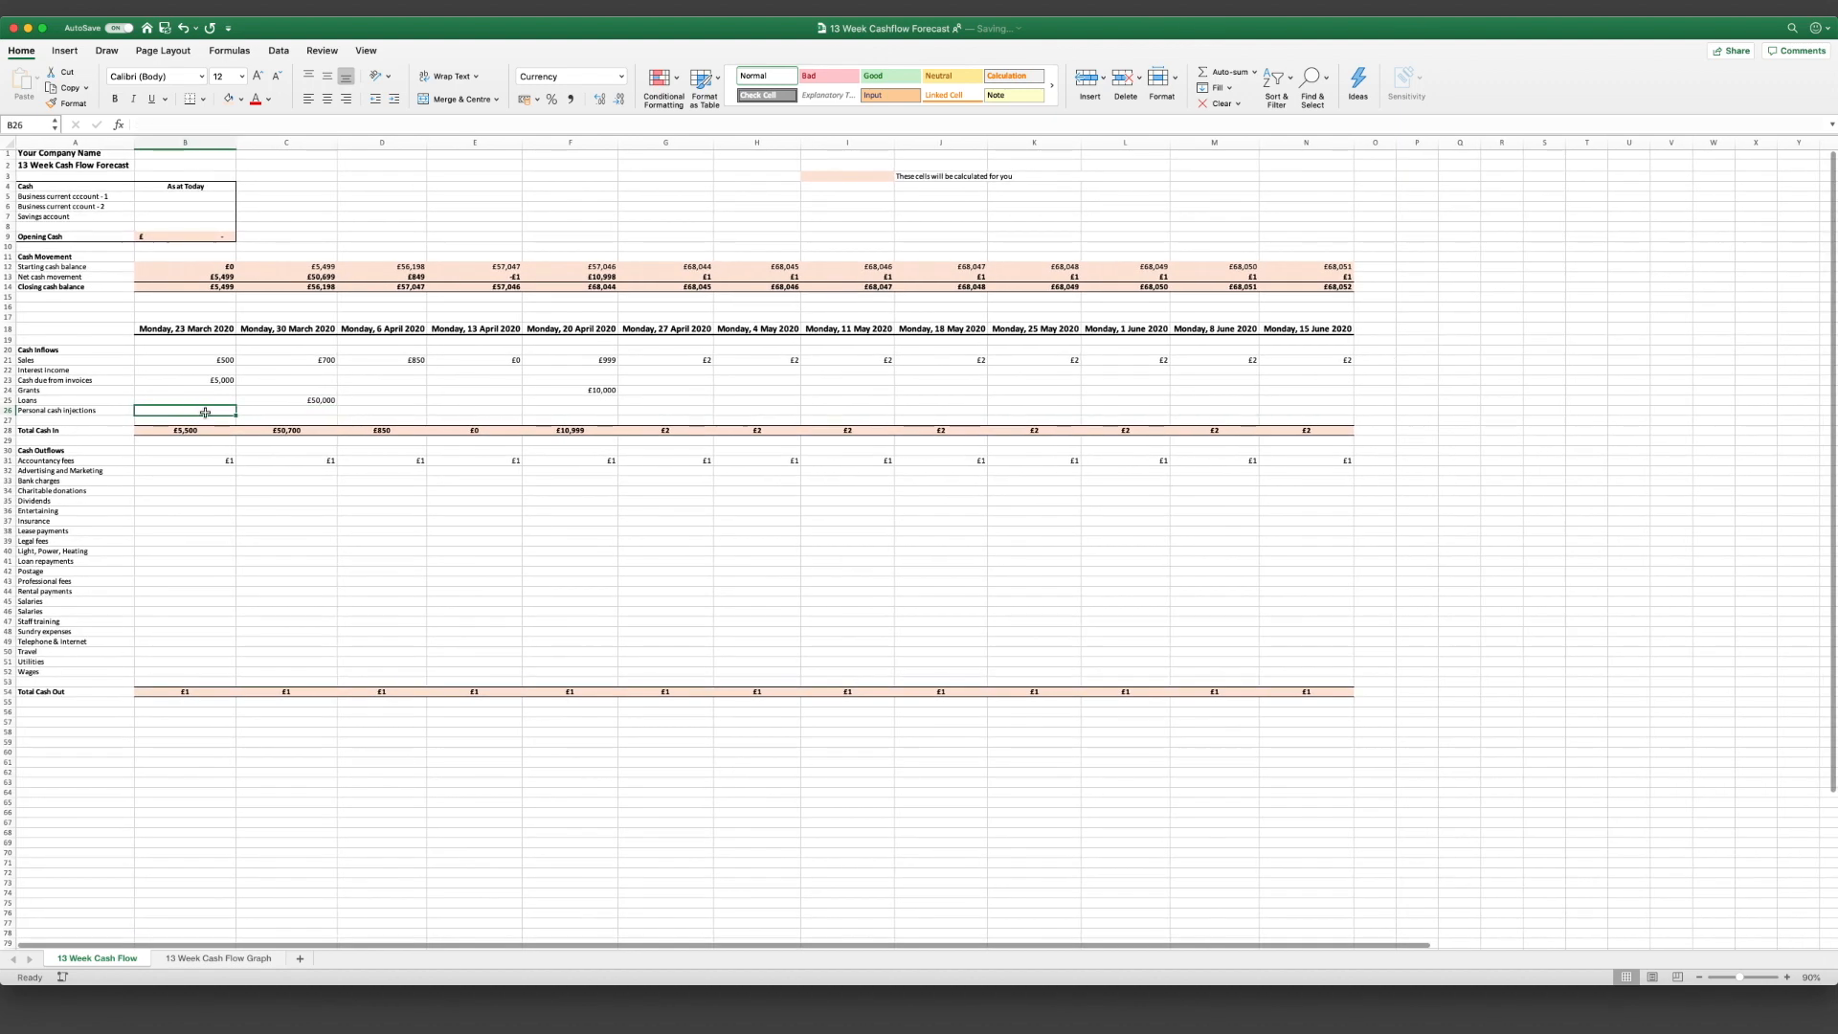
pyautogui.click(474, 411)
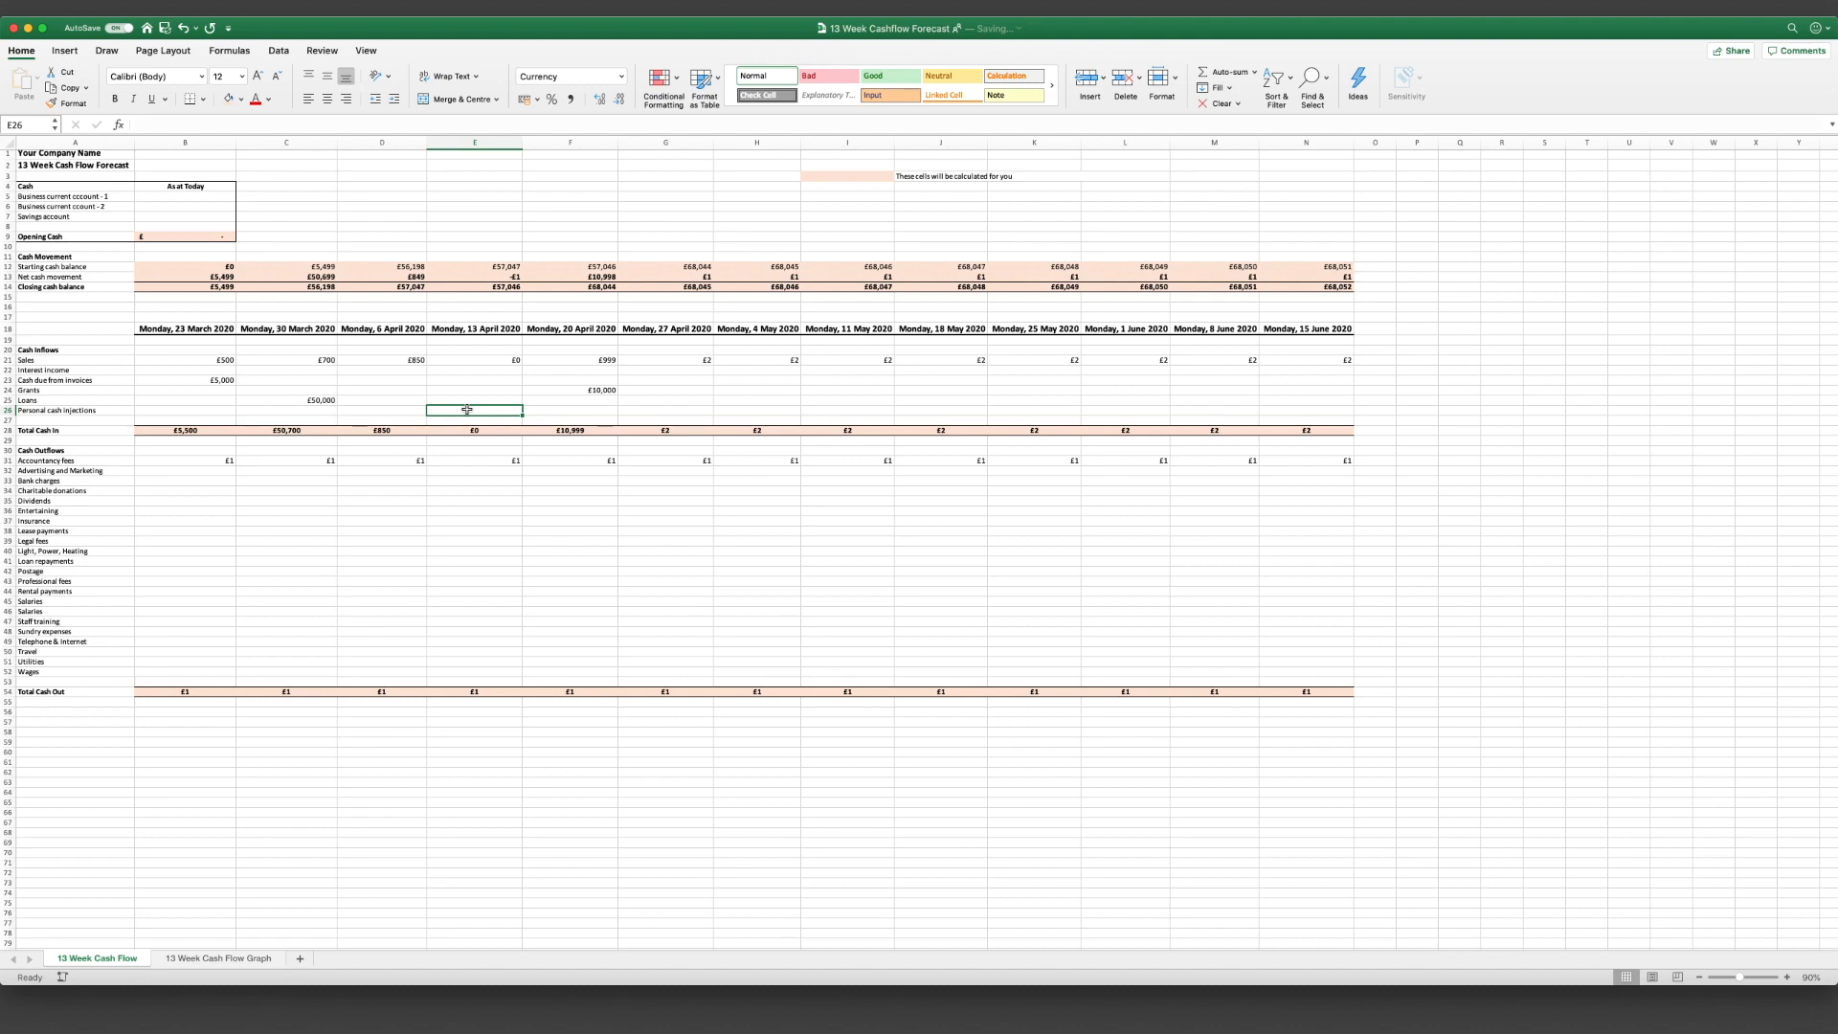
pyautogui.click(845, 409)
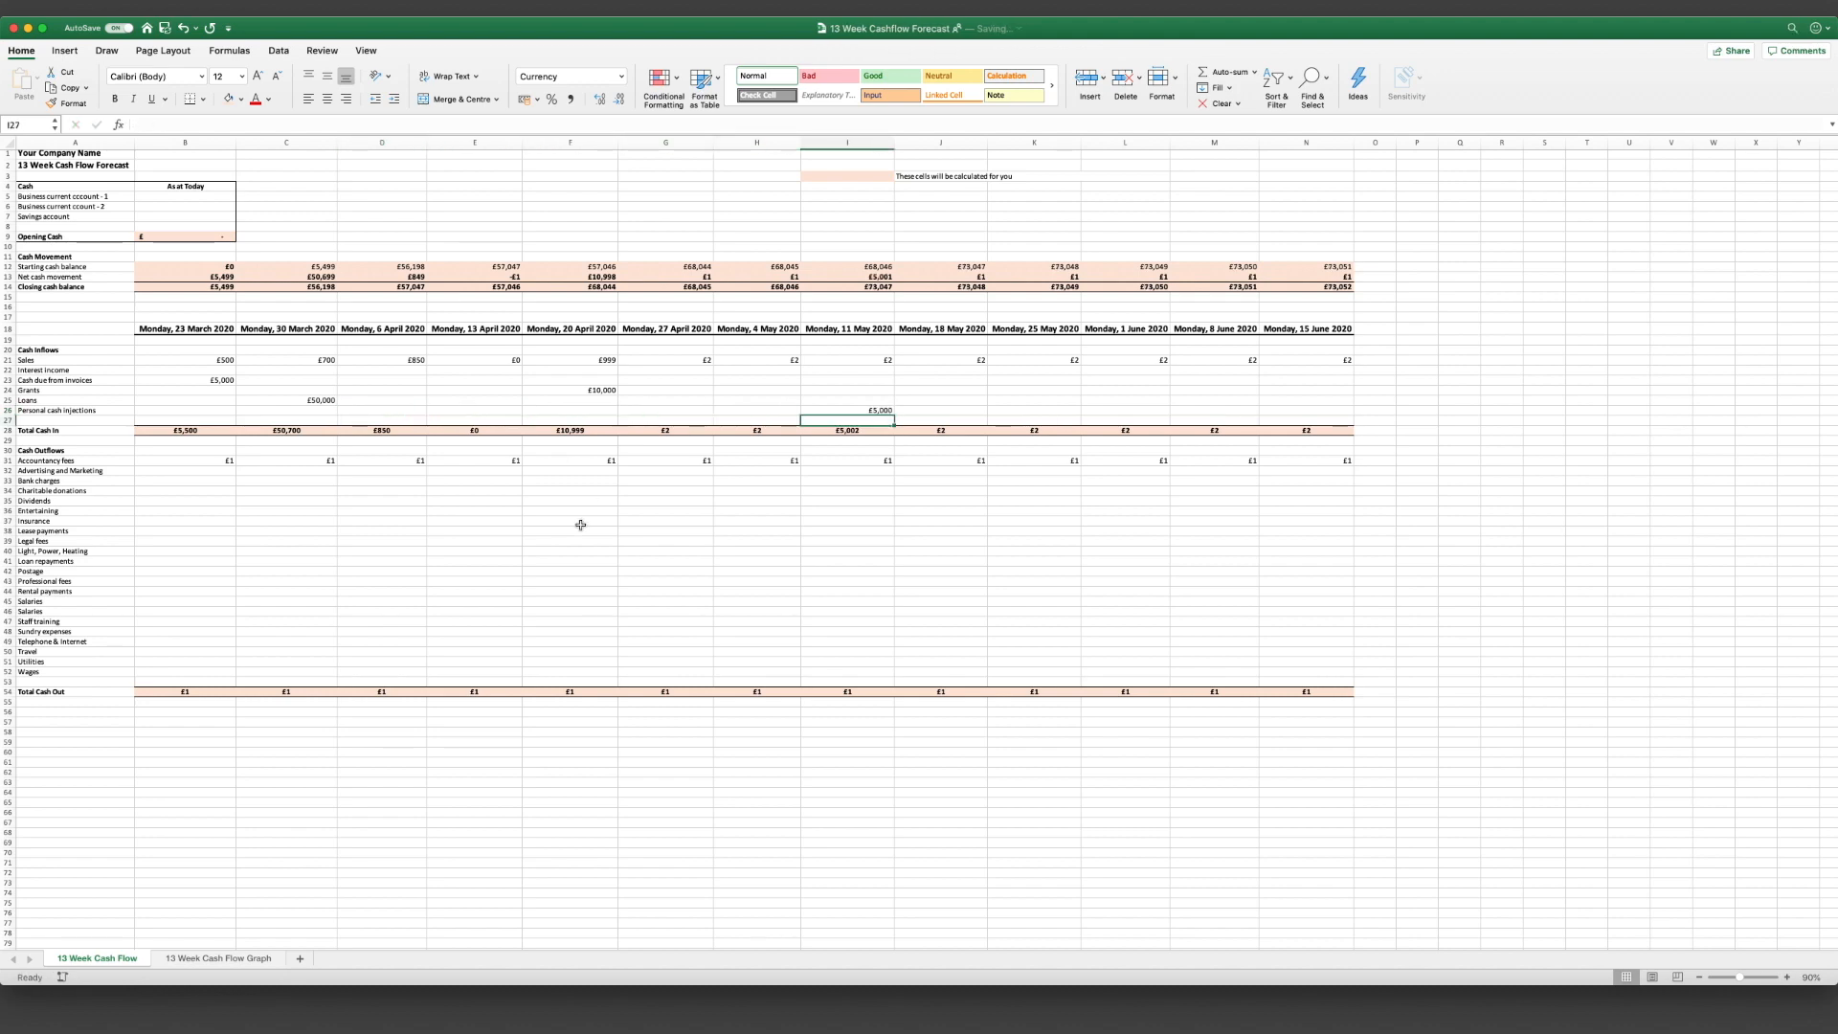
pyautogui.click(184, 464)
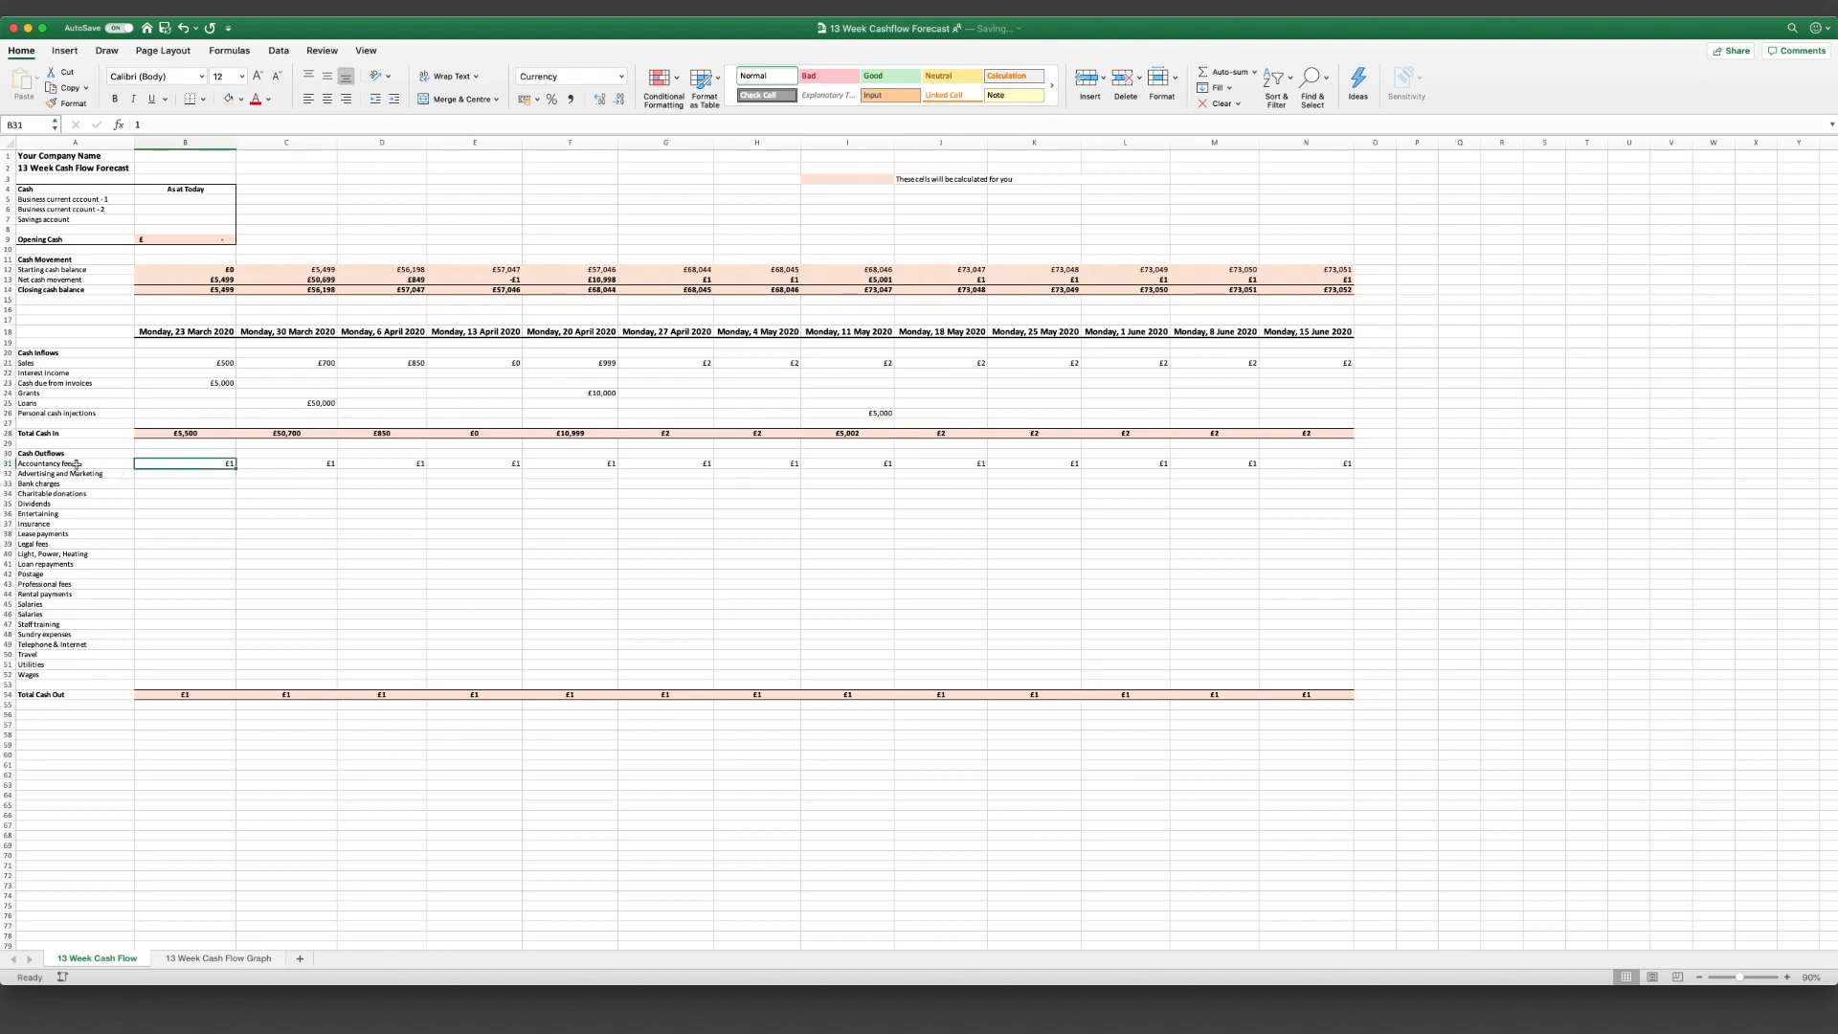
pyautogui.click(46, 454)
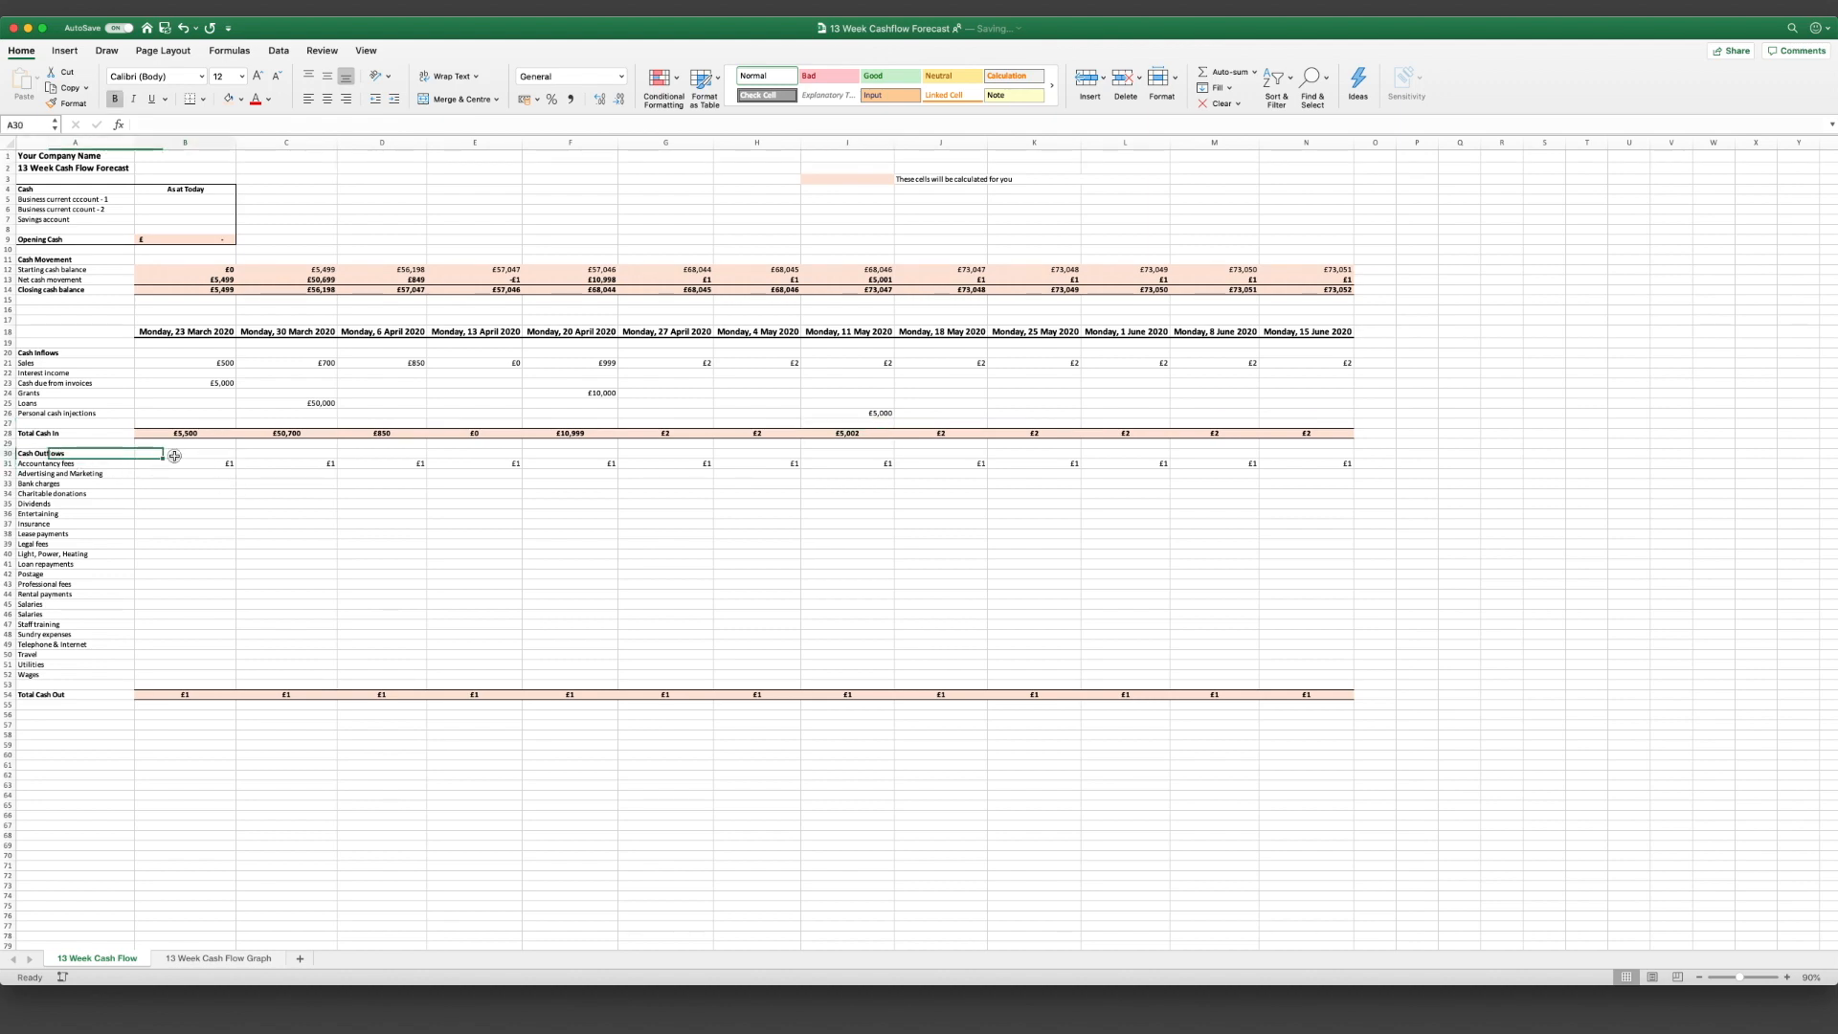
pyautogui.click(184, 454)
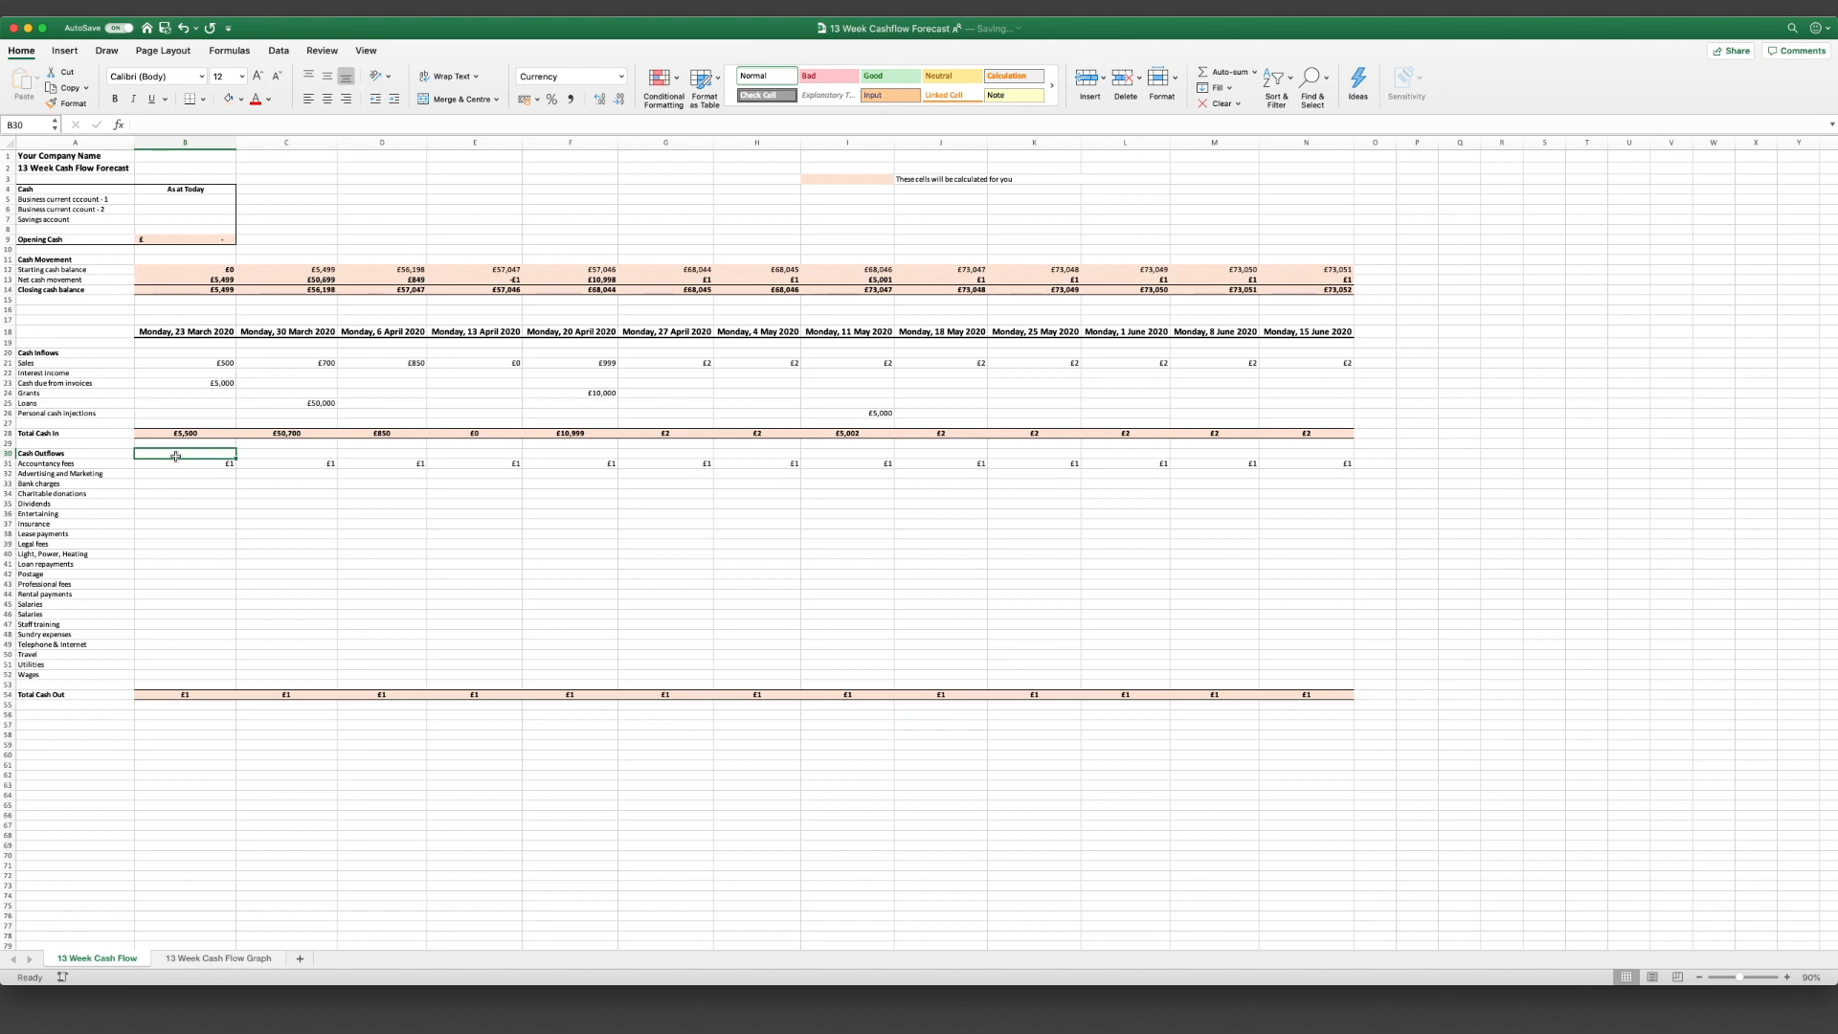
pyautogui.click(183, 474)
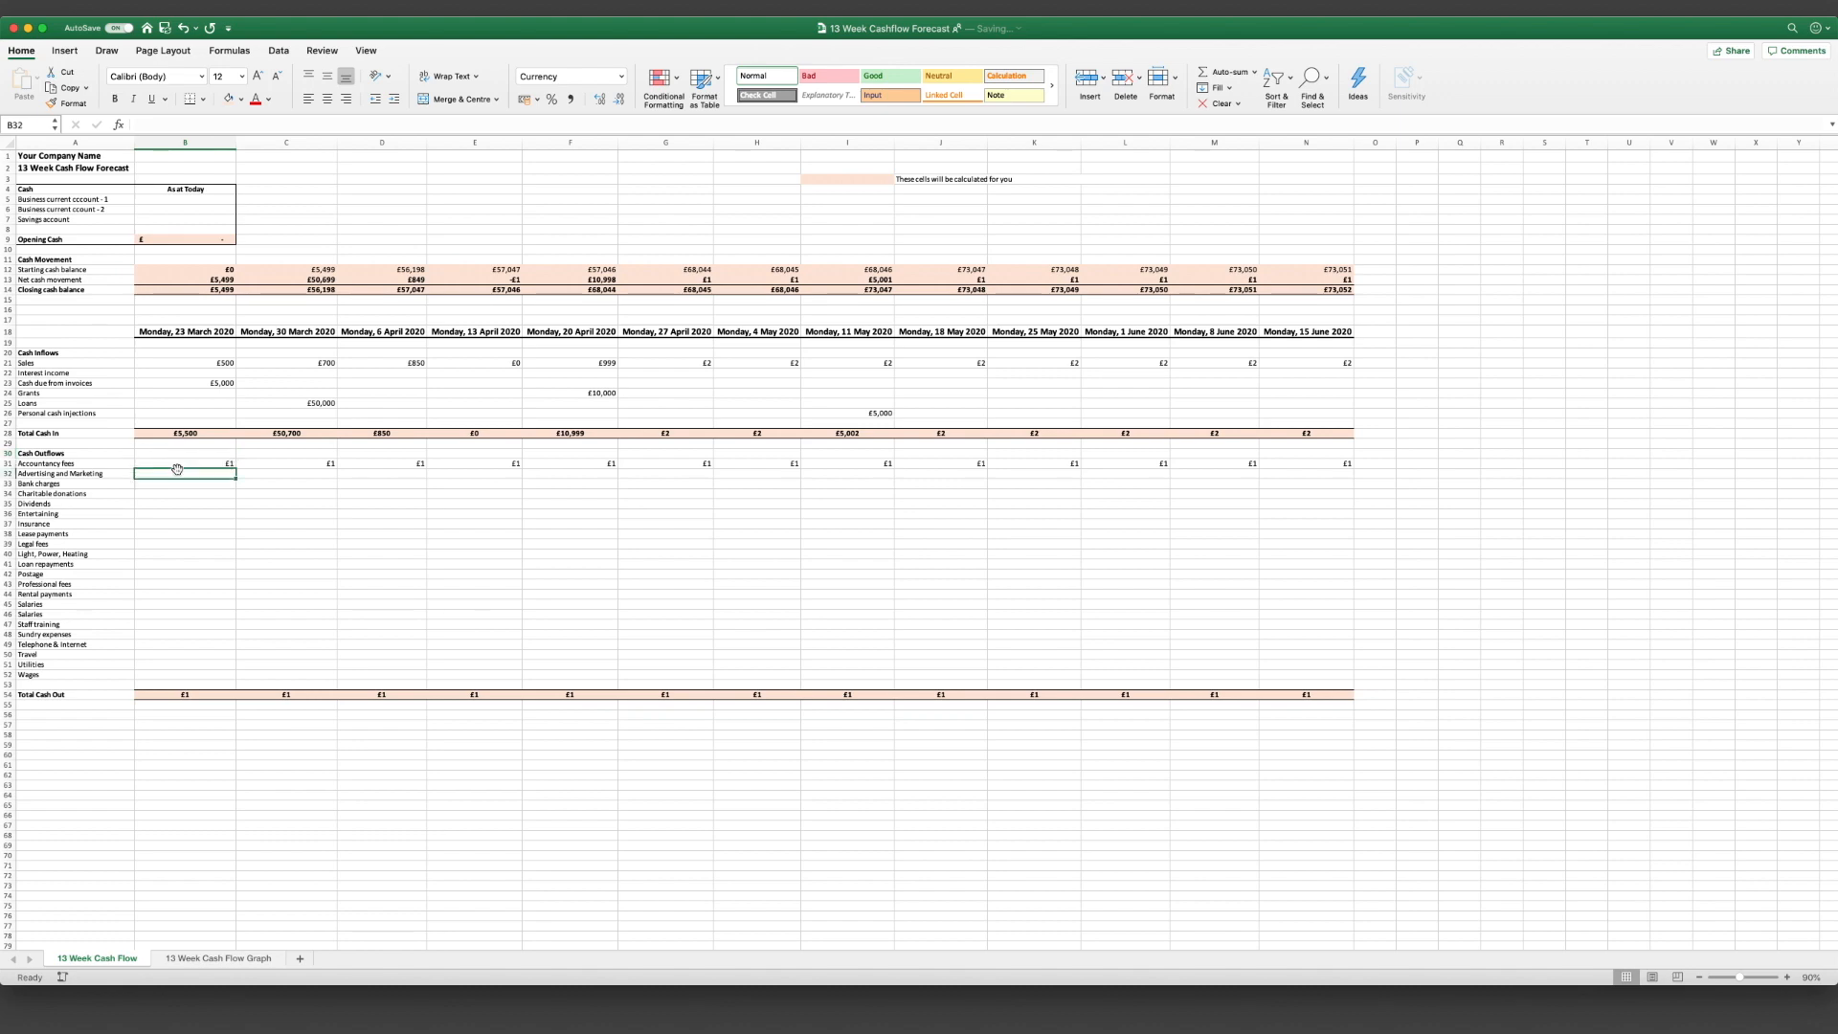
pyautogui.click(184, 482)
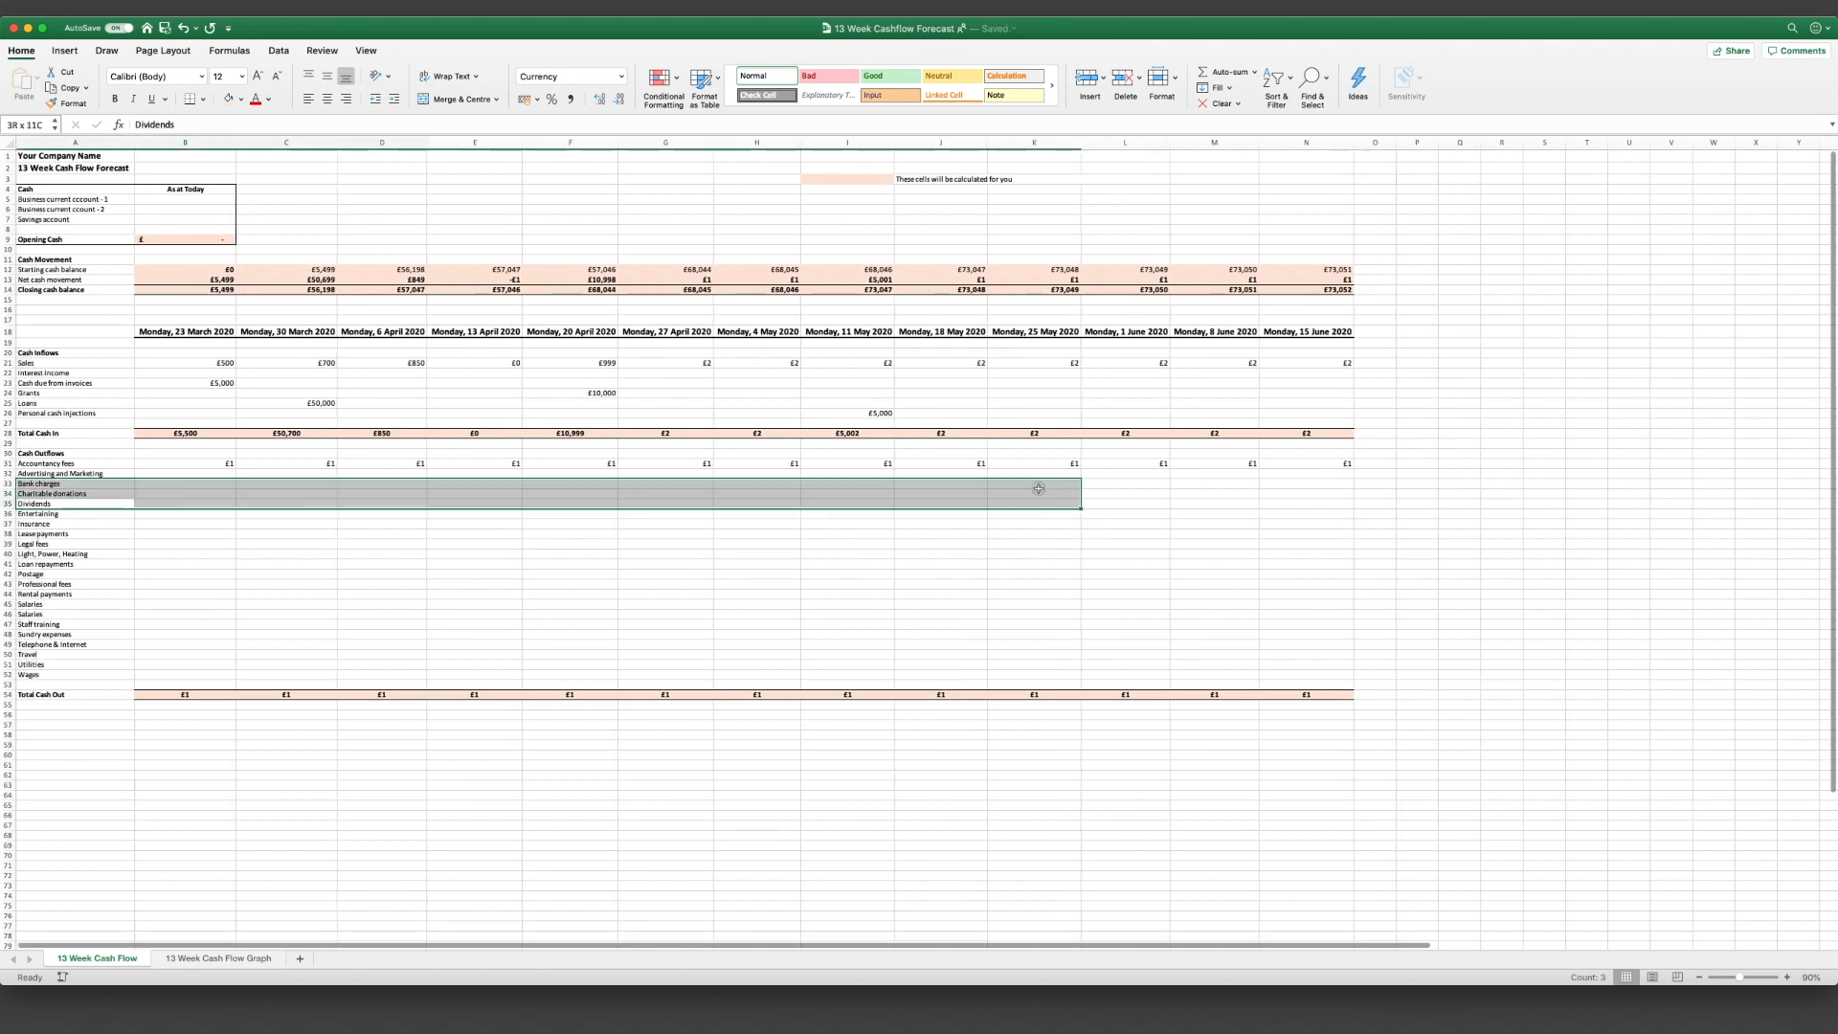
pyautogui.click(184, 504)
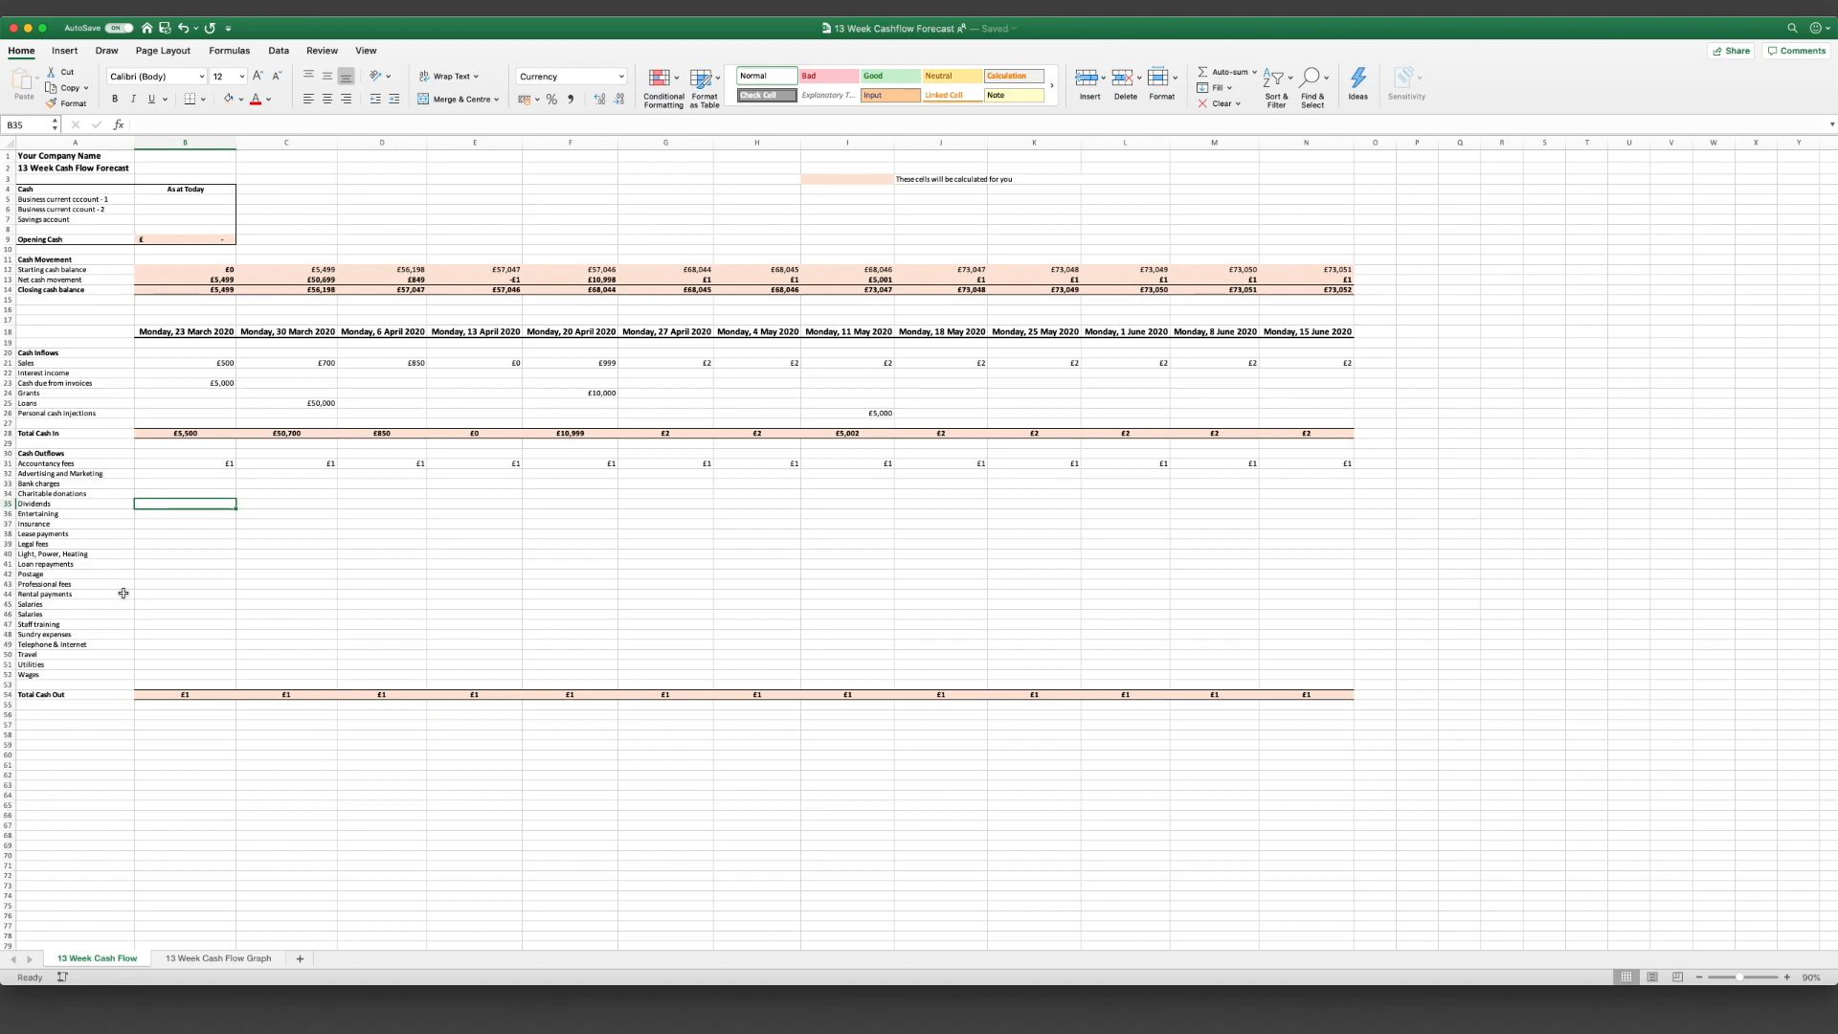
pyautogui.click(184, 554)
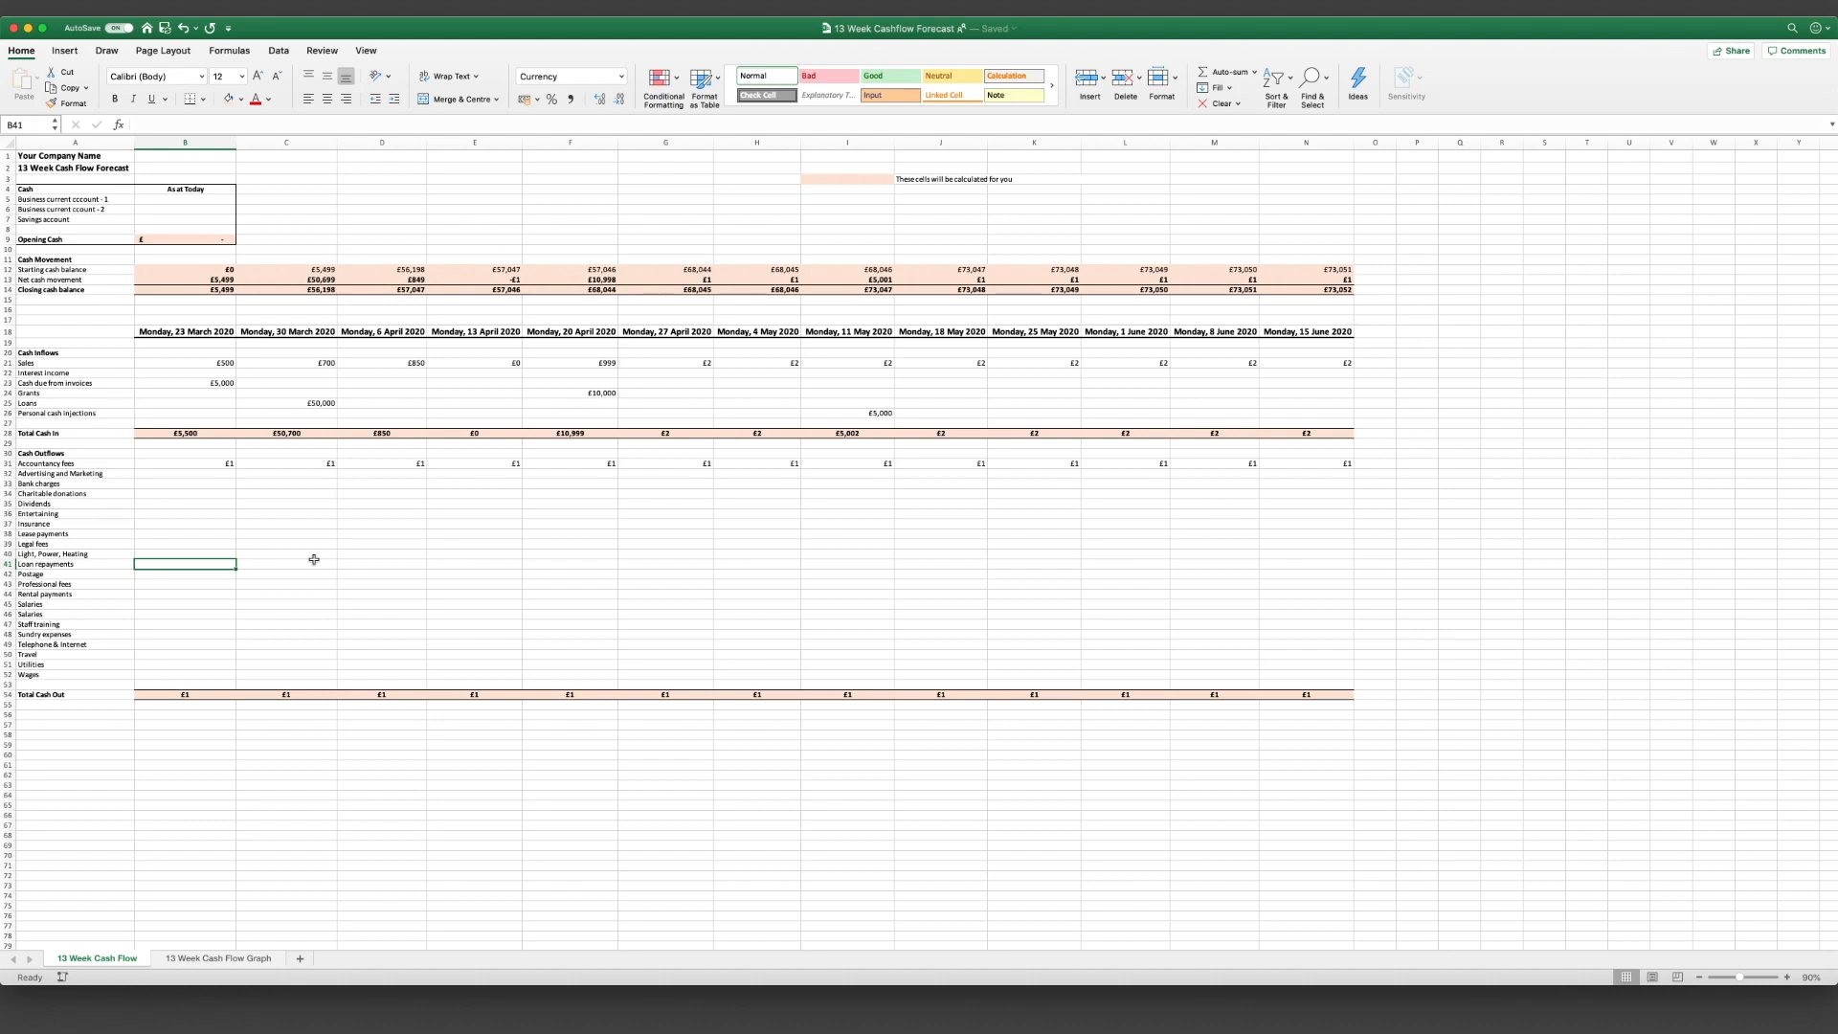
# Step: Confirm the £500 loan repayment and enter £999 lease payments for the weekly columns
pyautogui.write('5')
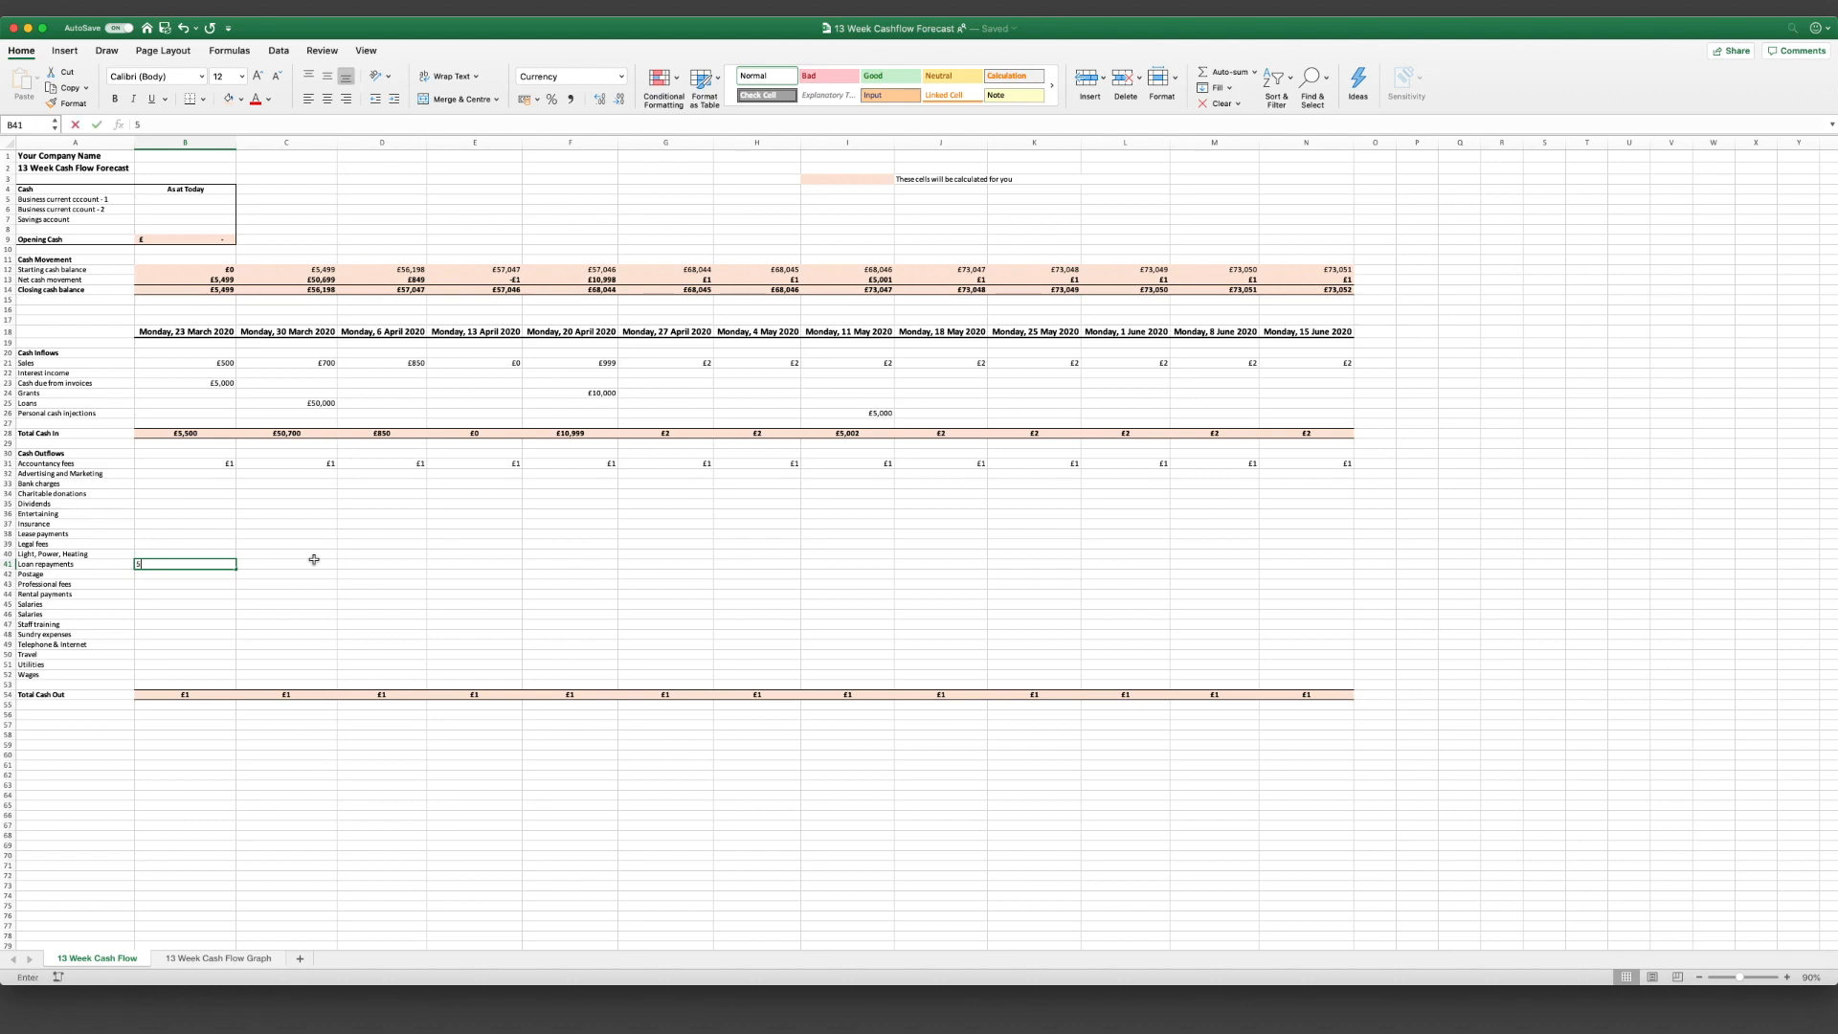
pyautogui.press('Return')
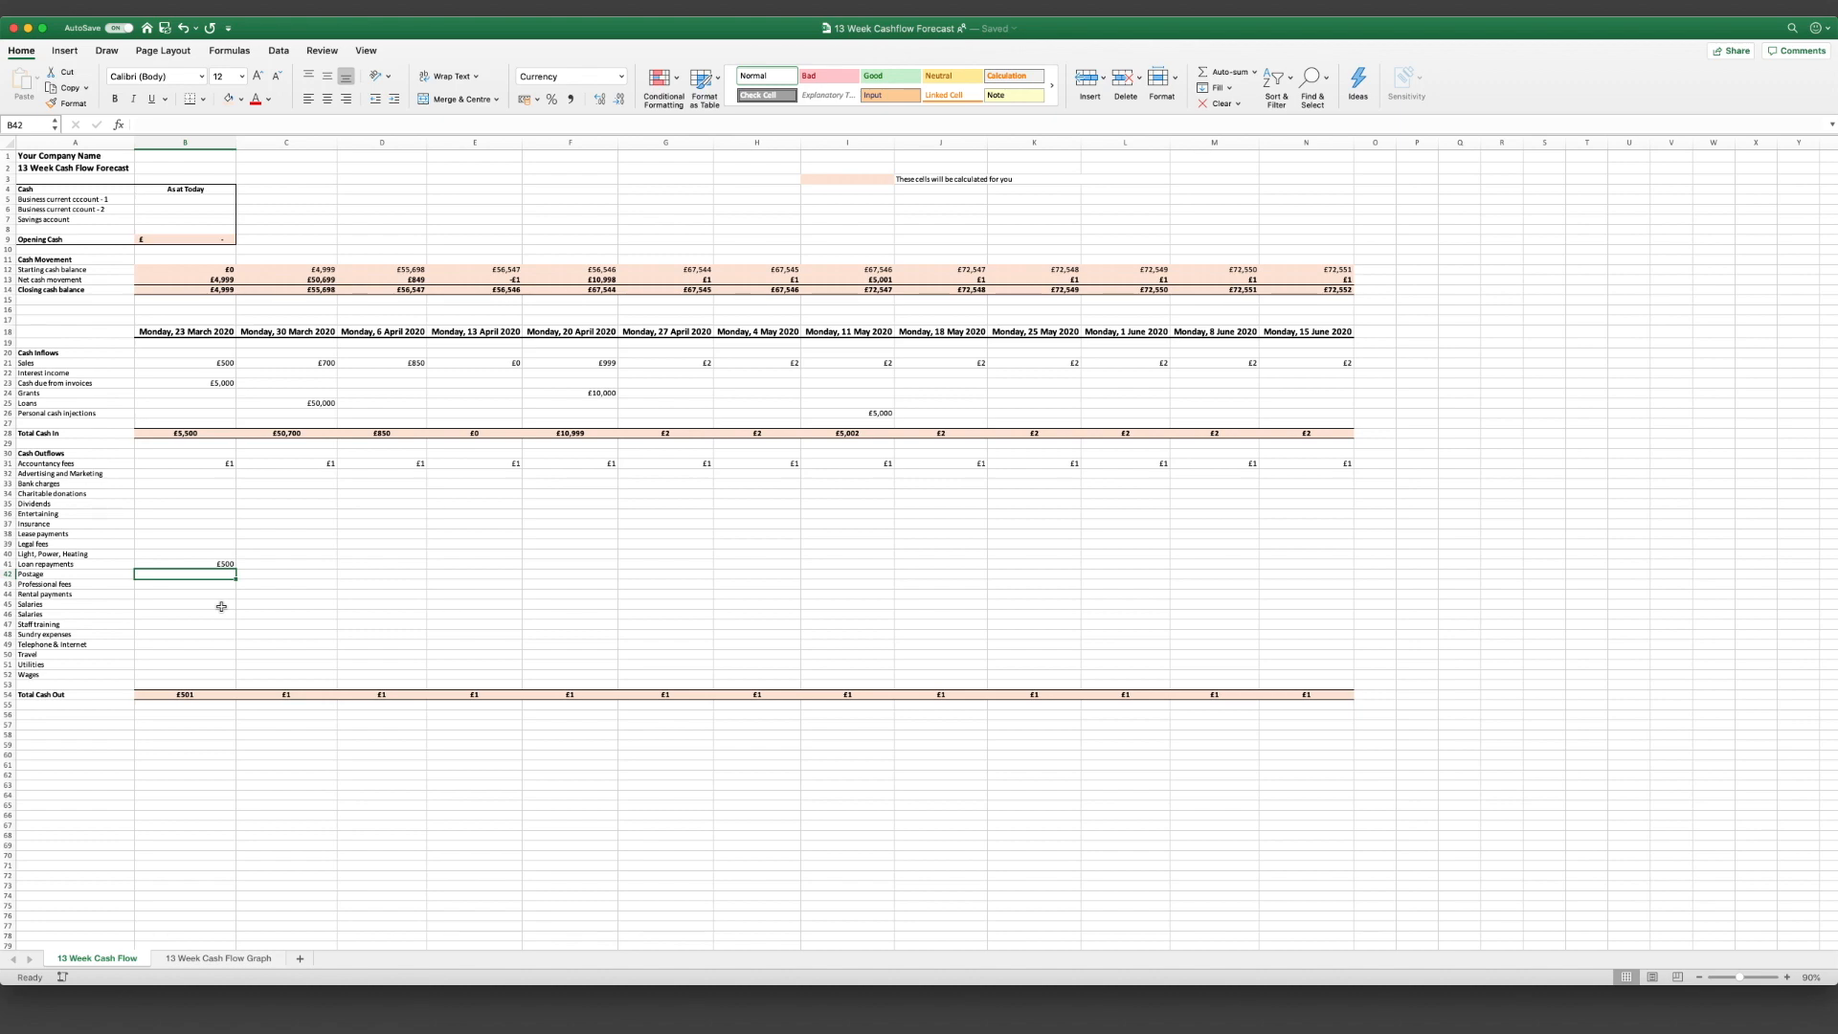
pyautogui.click(184, 623)
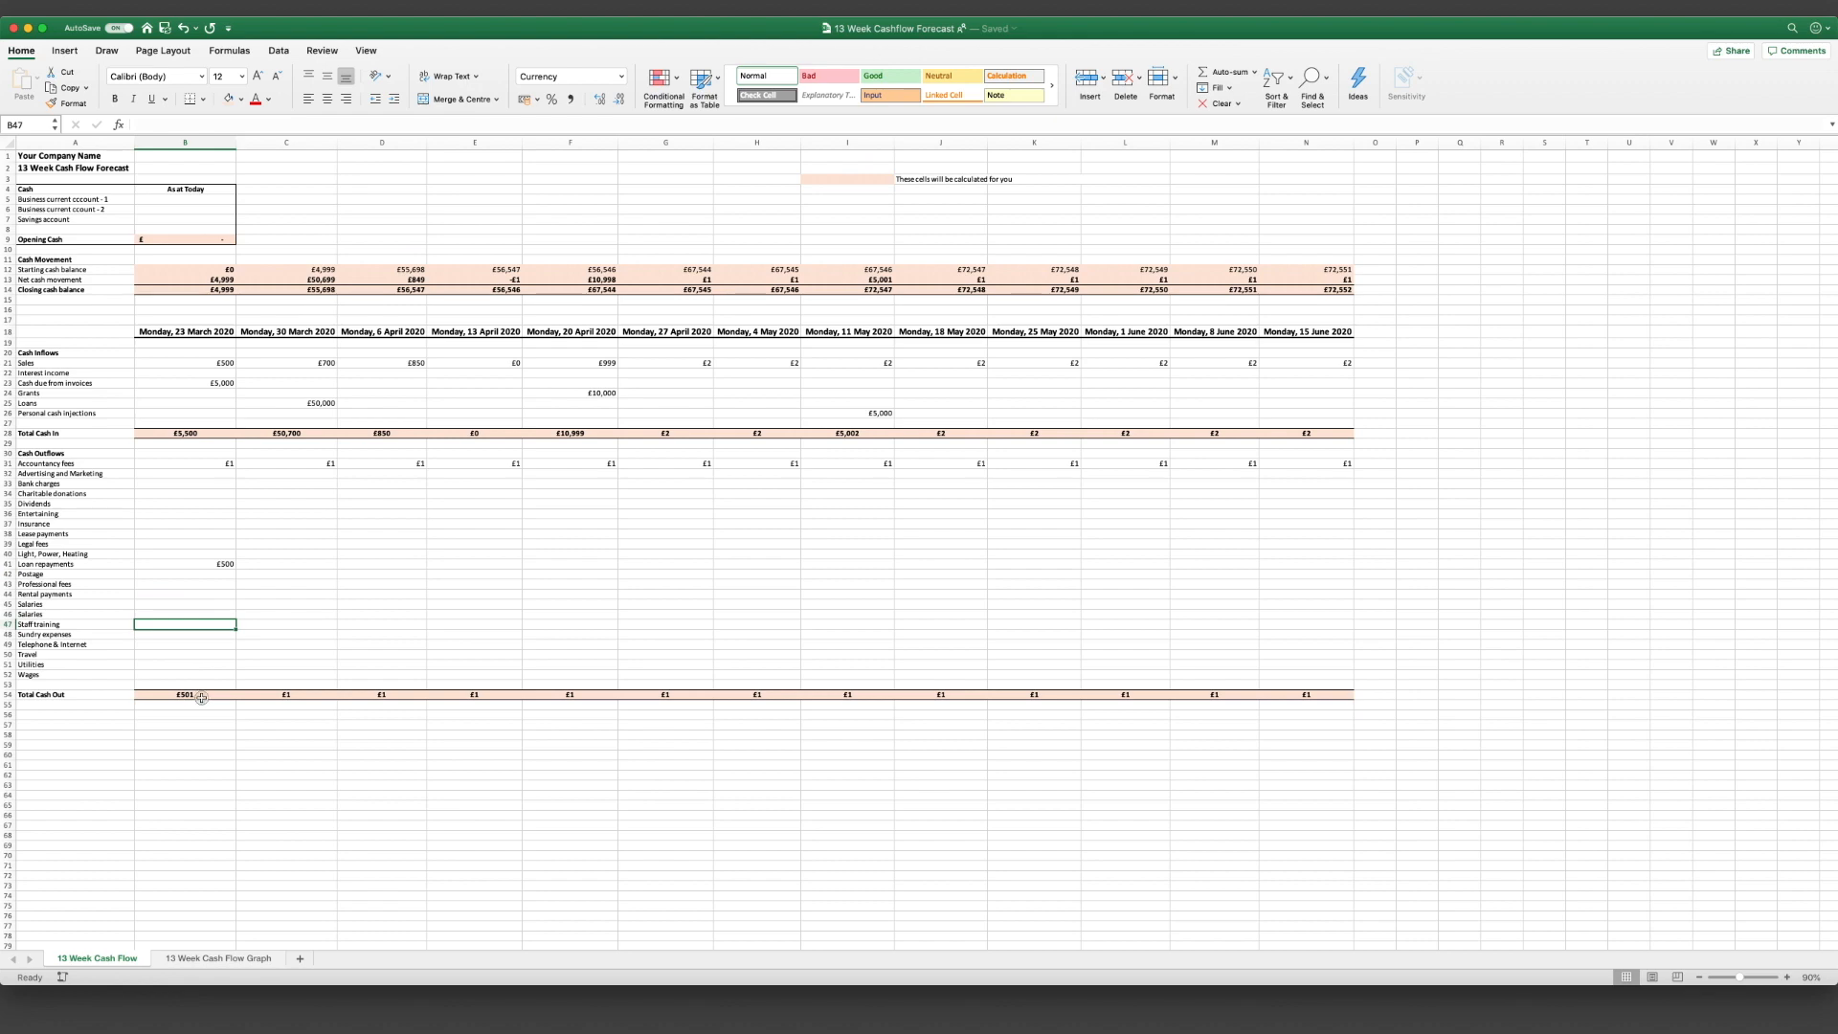
pyautogui.click(184, 564)
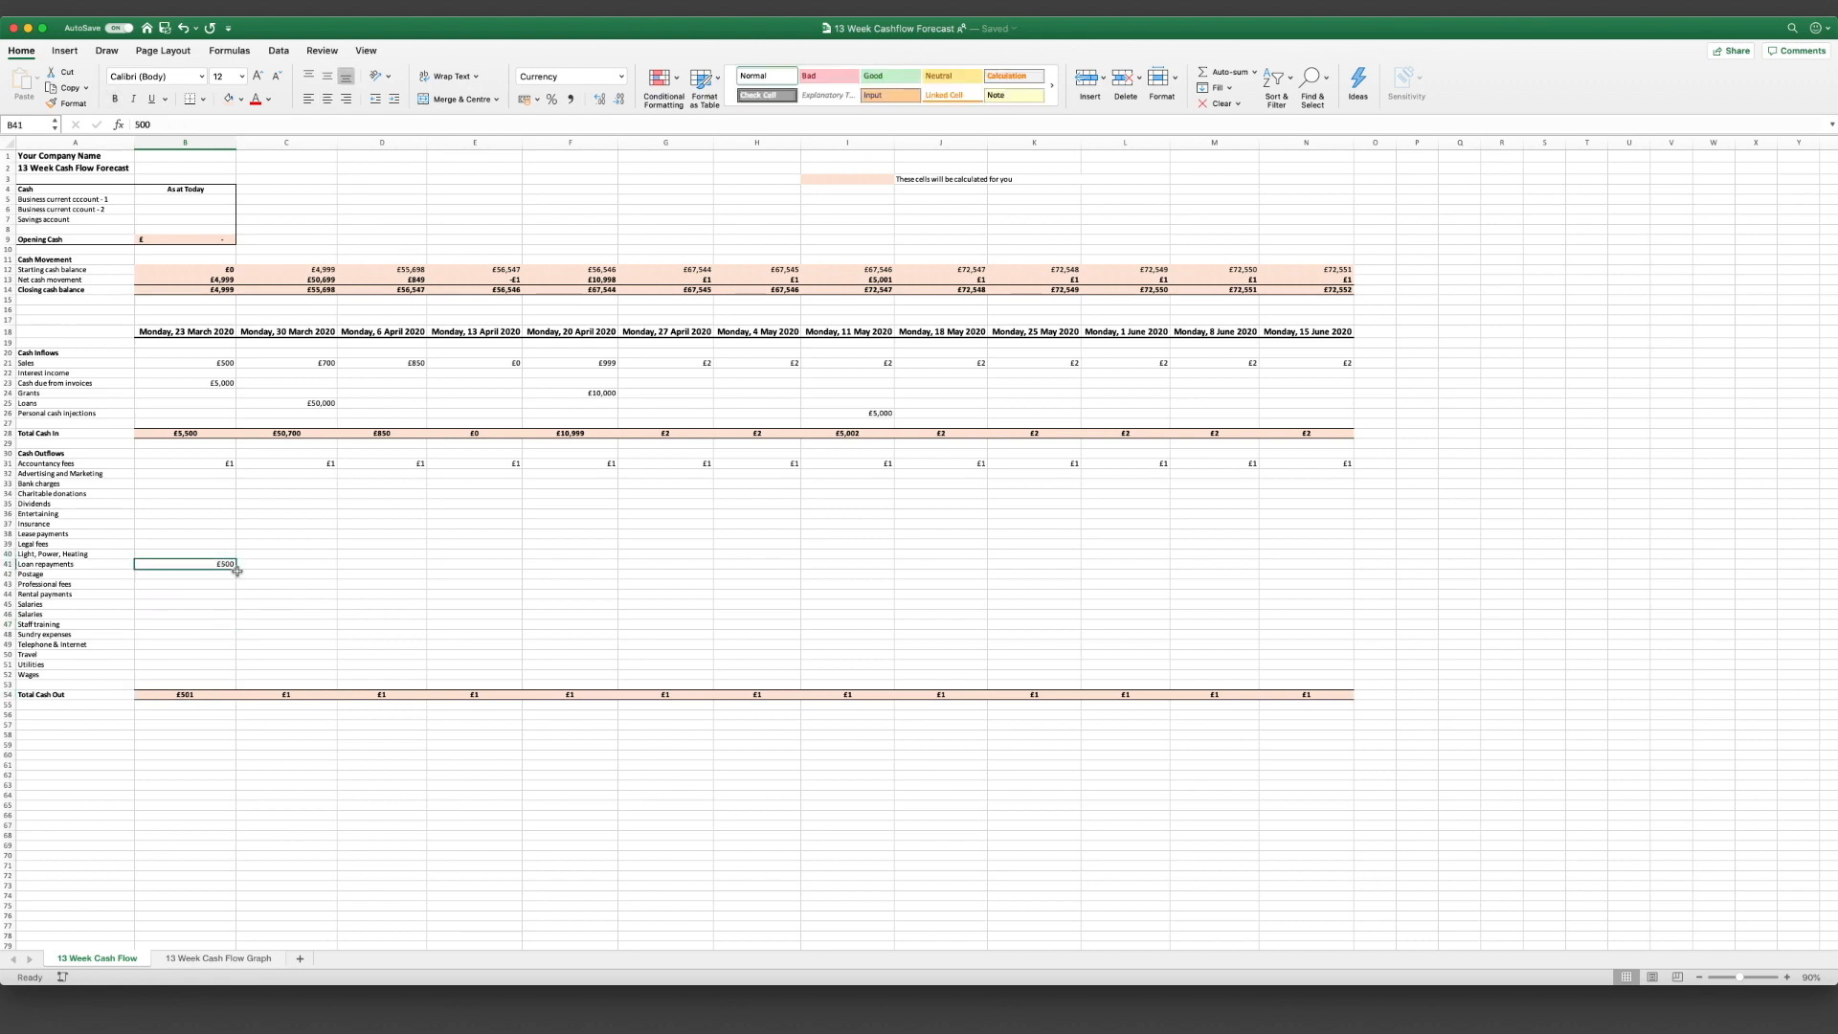
pyautogui.moveTo(247, 572)
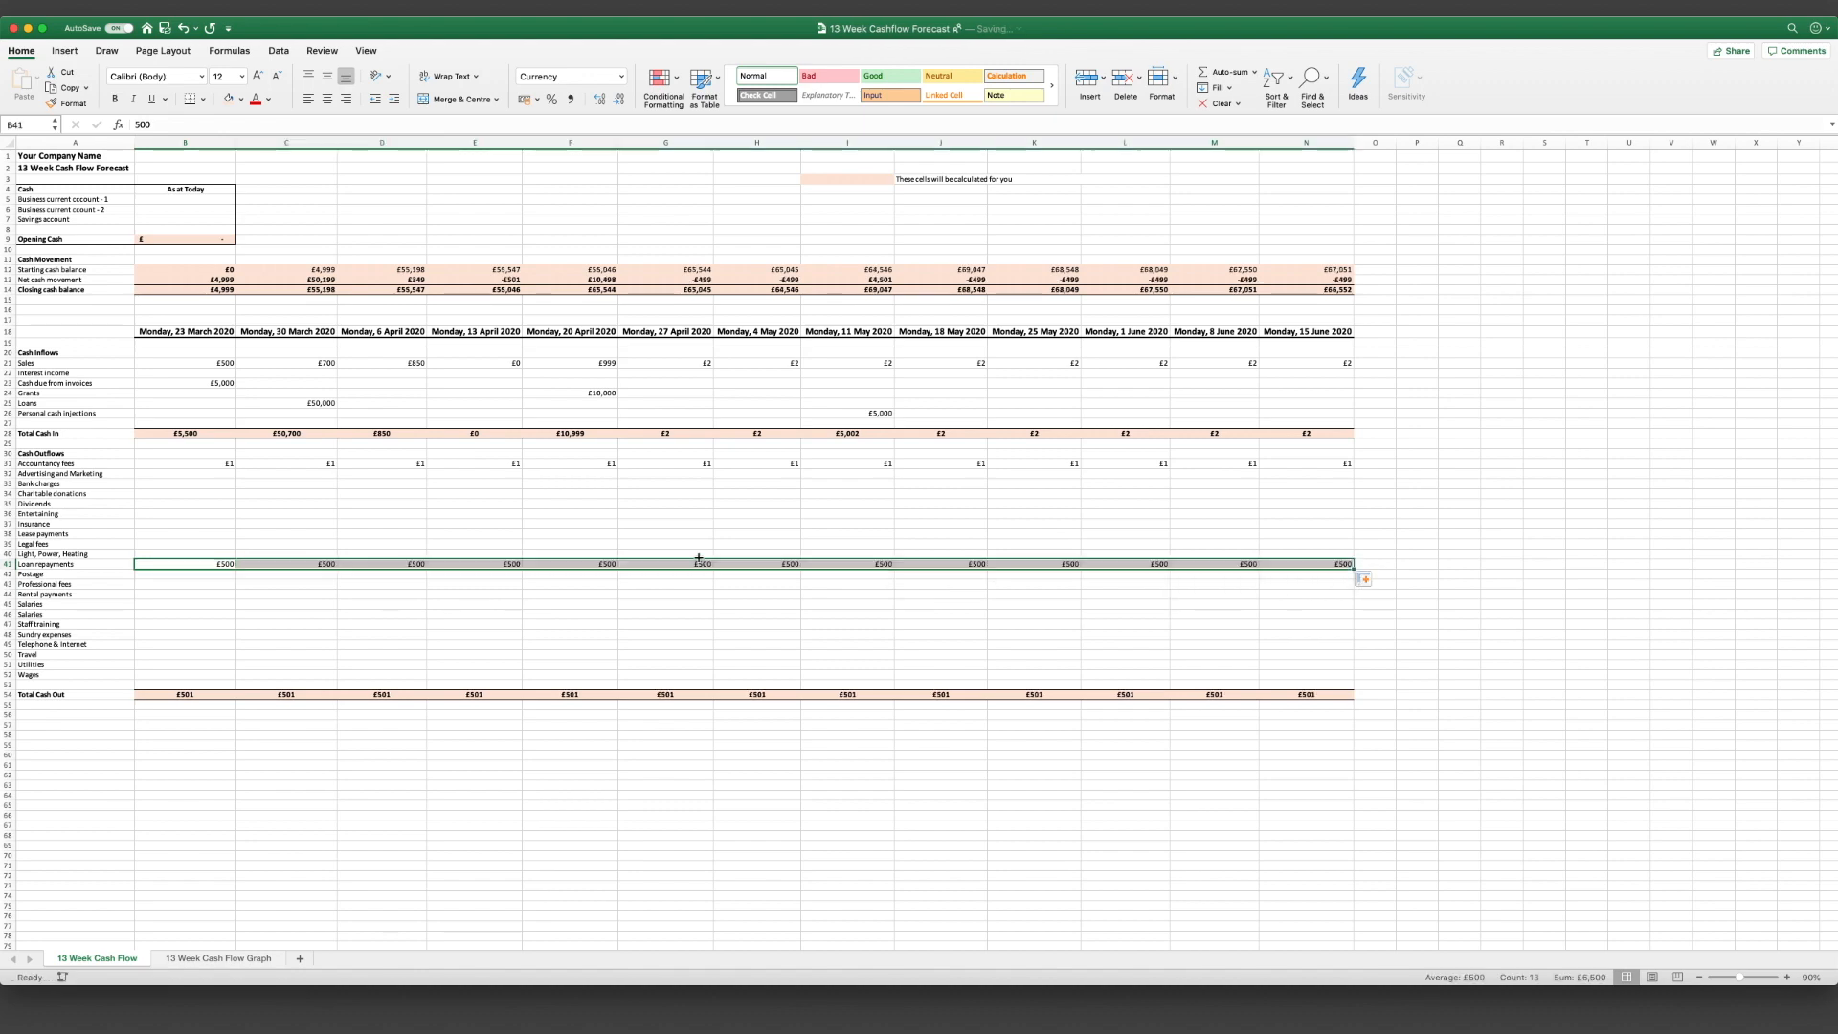
pyautogui.click(184, 552)
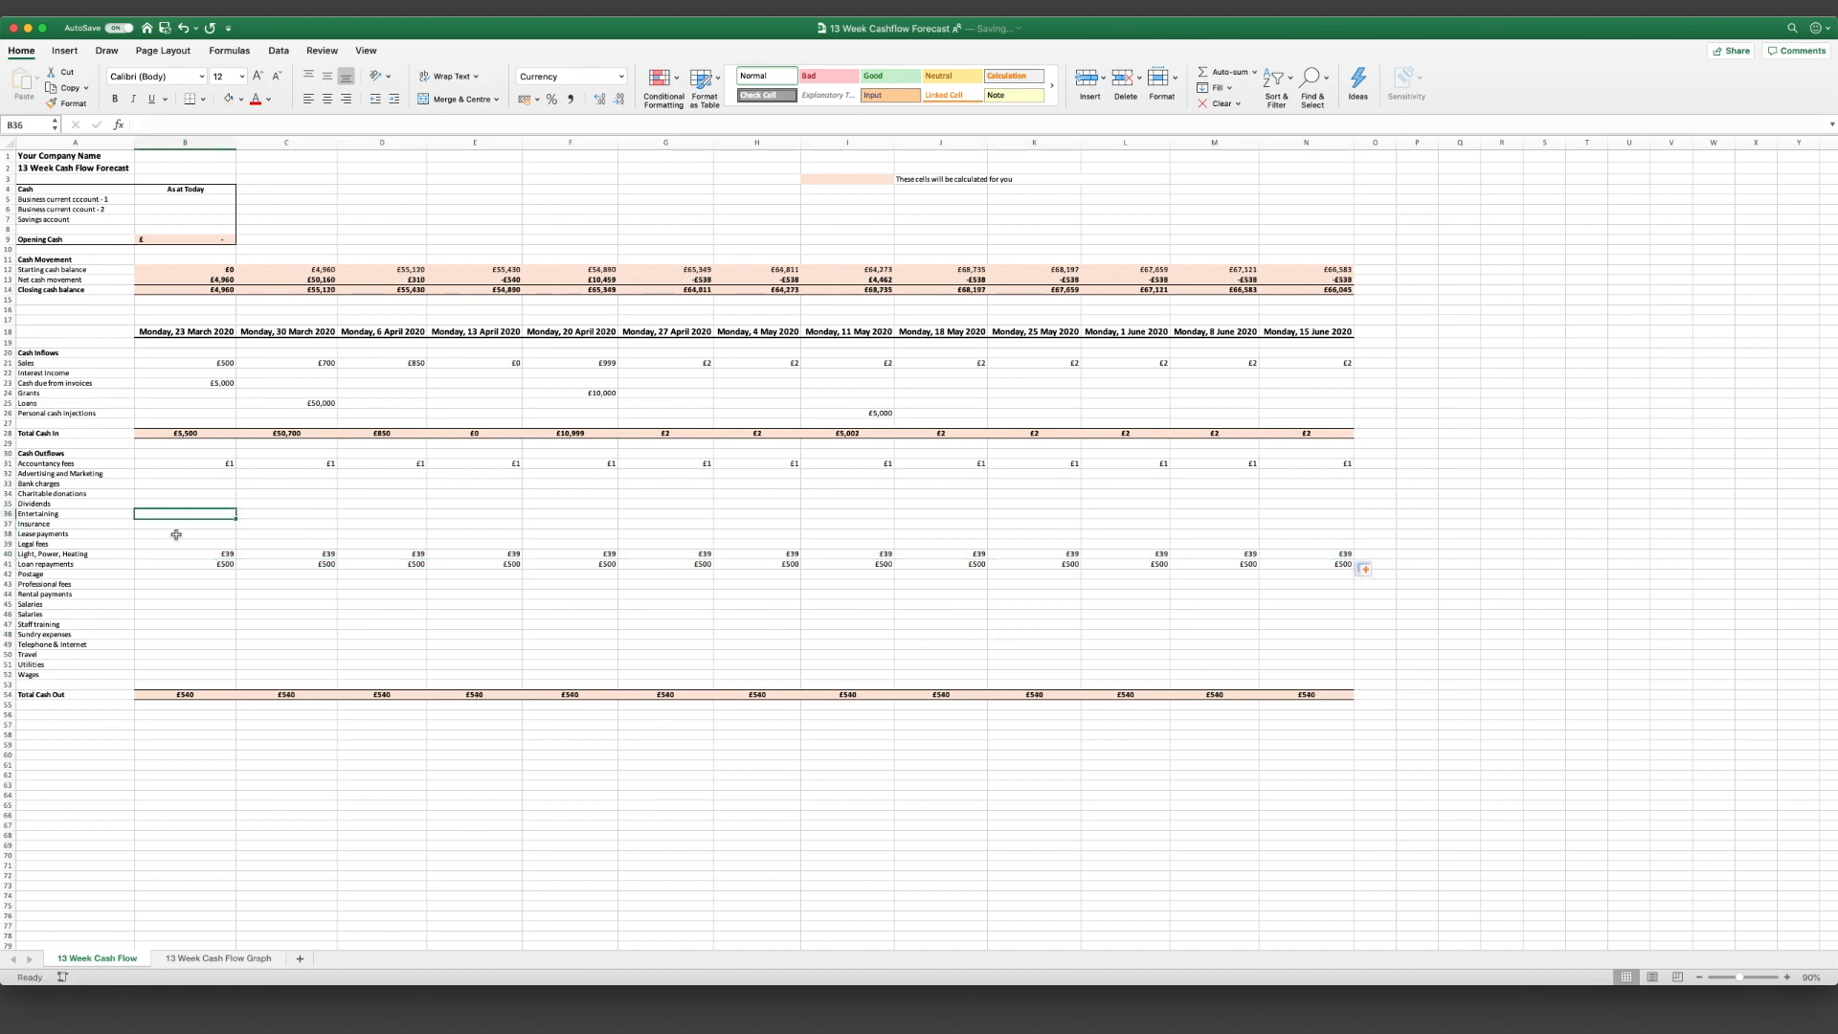
pyautogui.write('999')
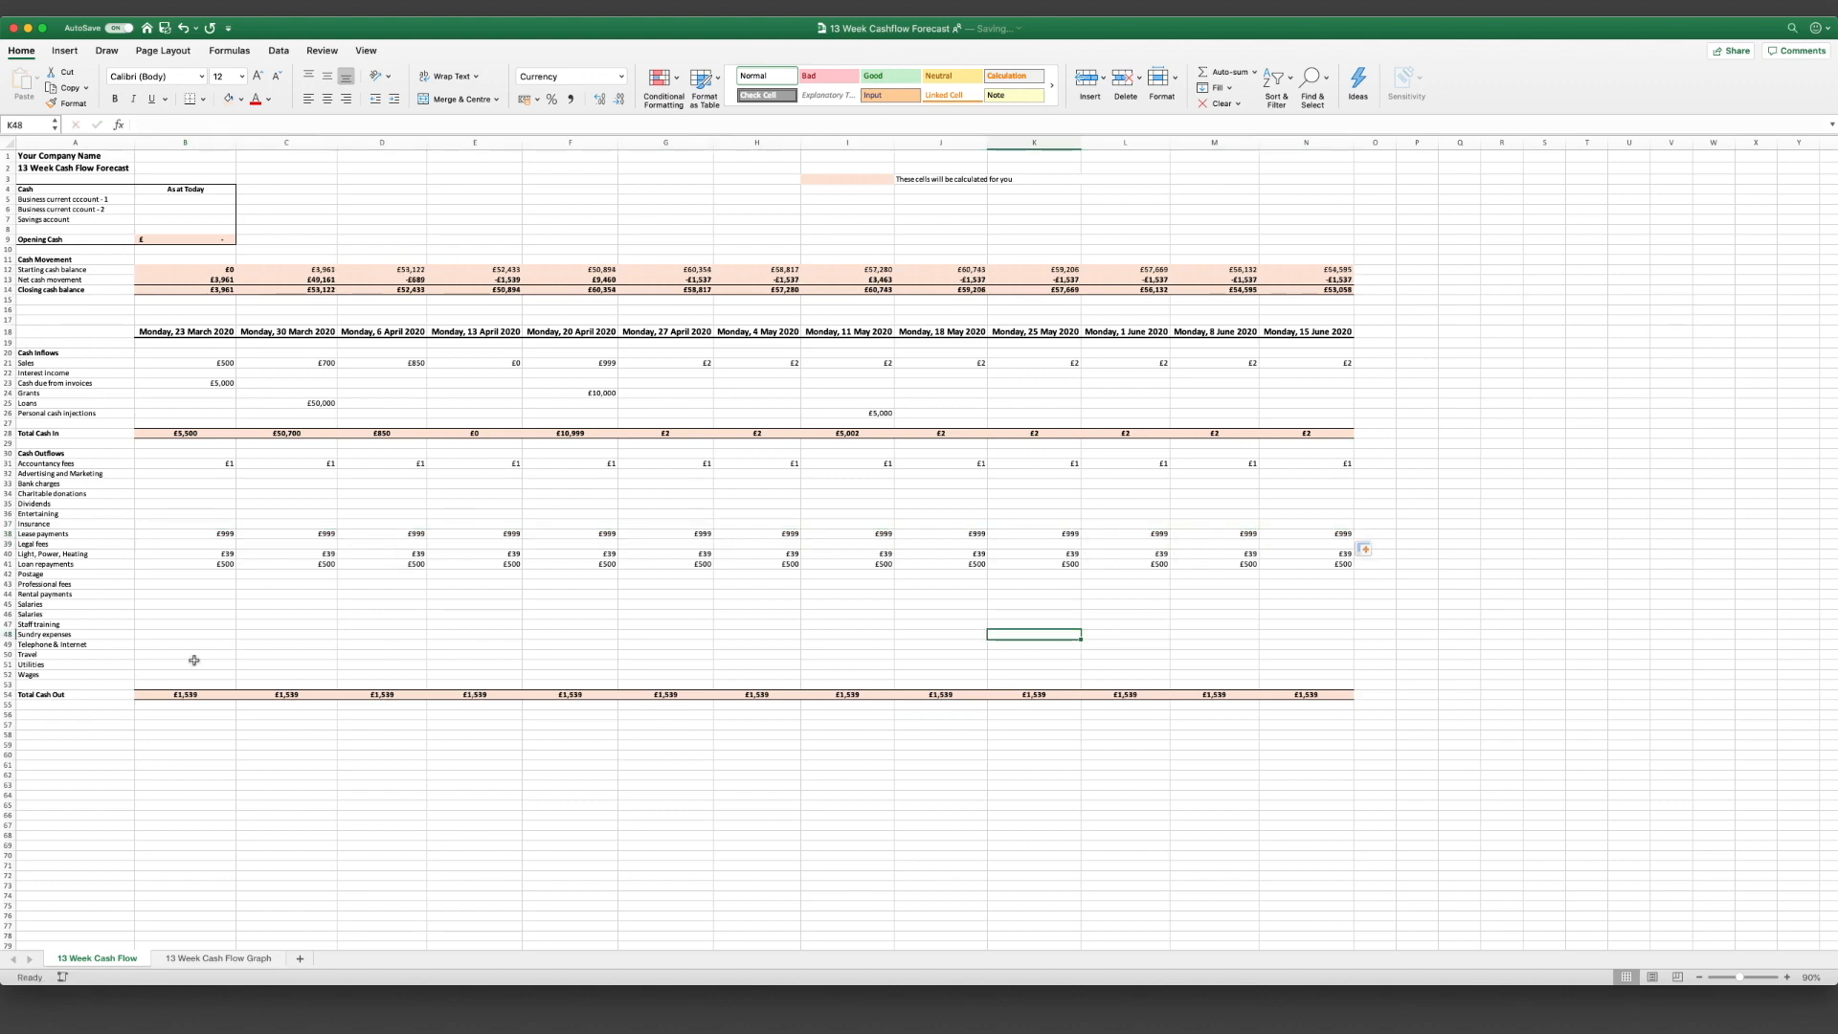
pyautogui.click(184, 644)
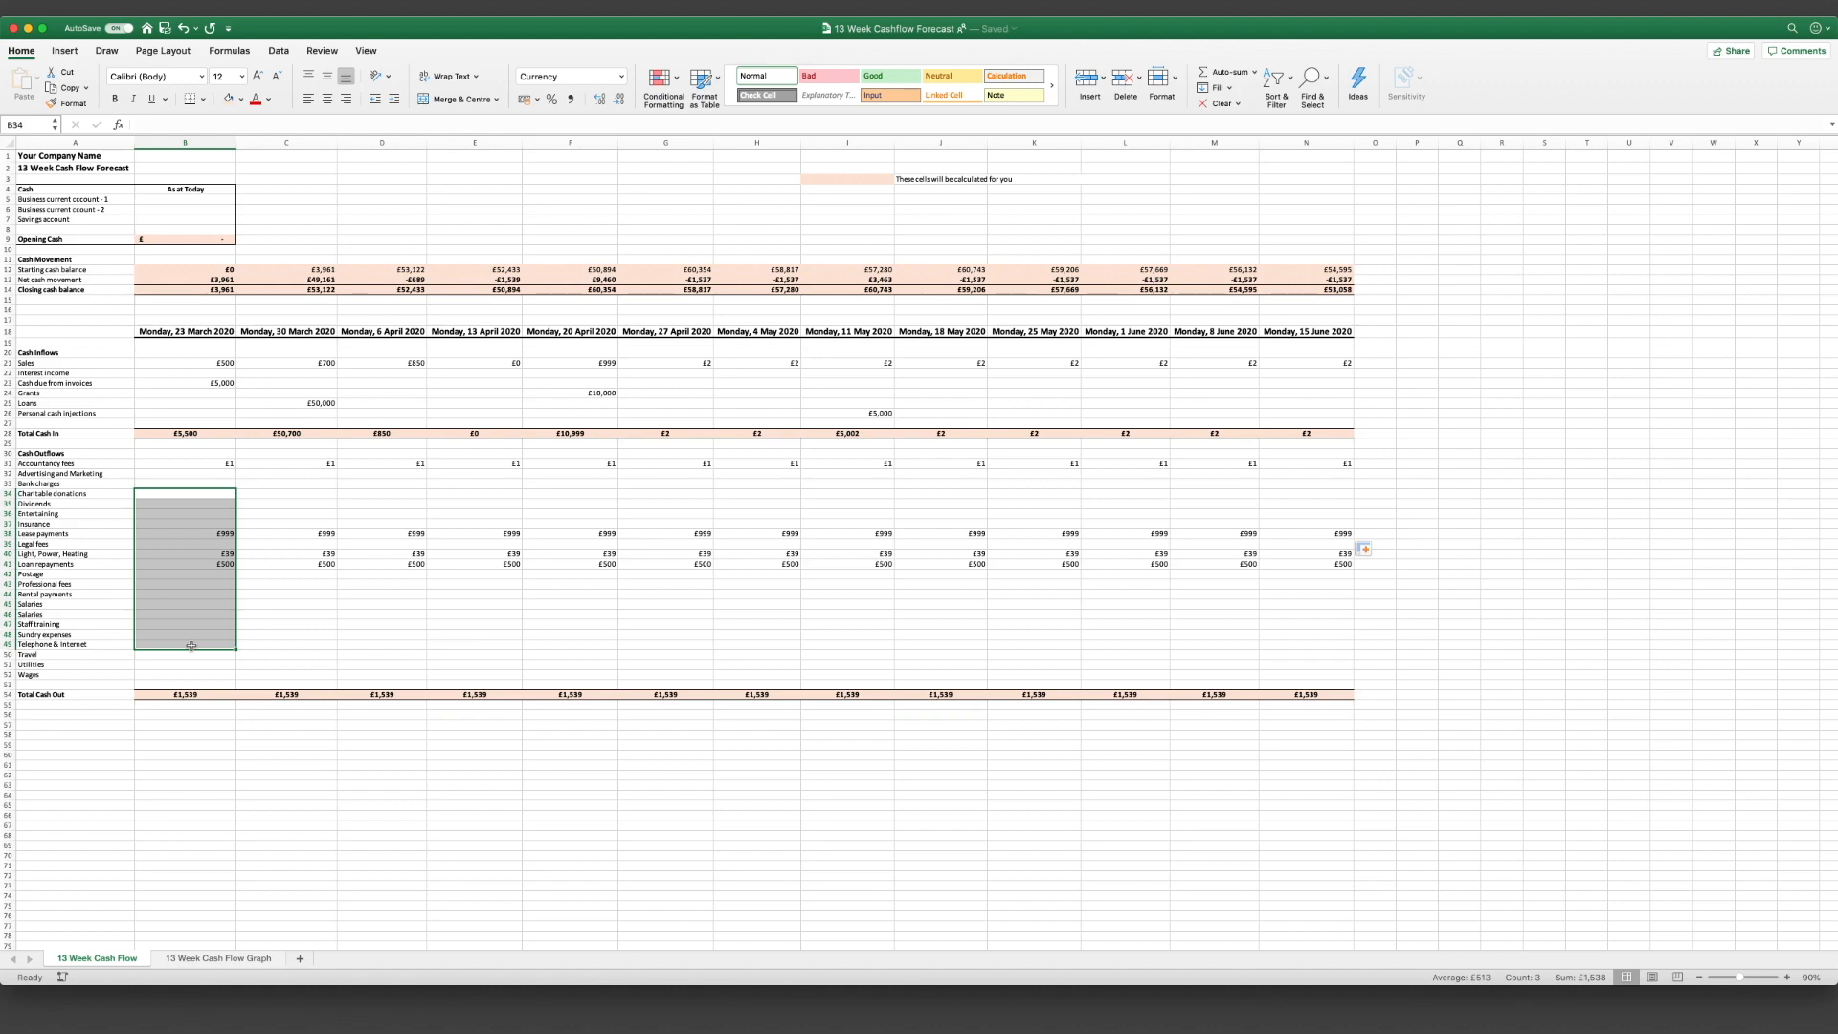
# Step: Insert a new row at the Salaries line in the outflow categories
pyautogui.click(184, 485)
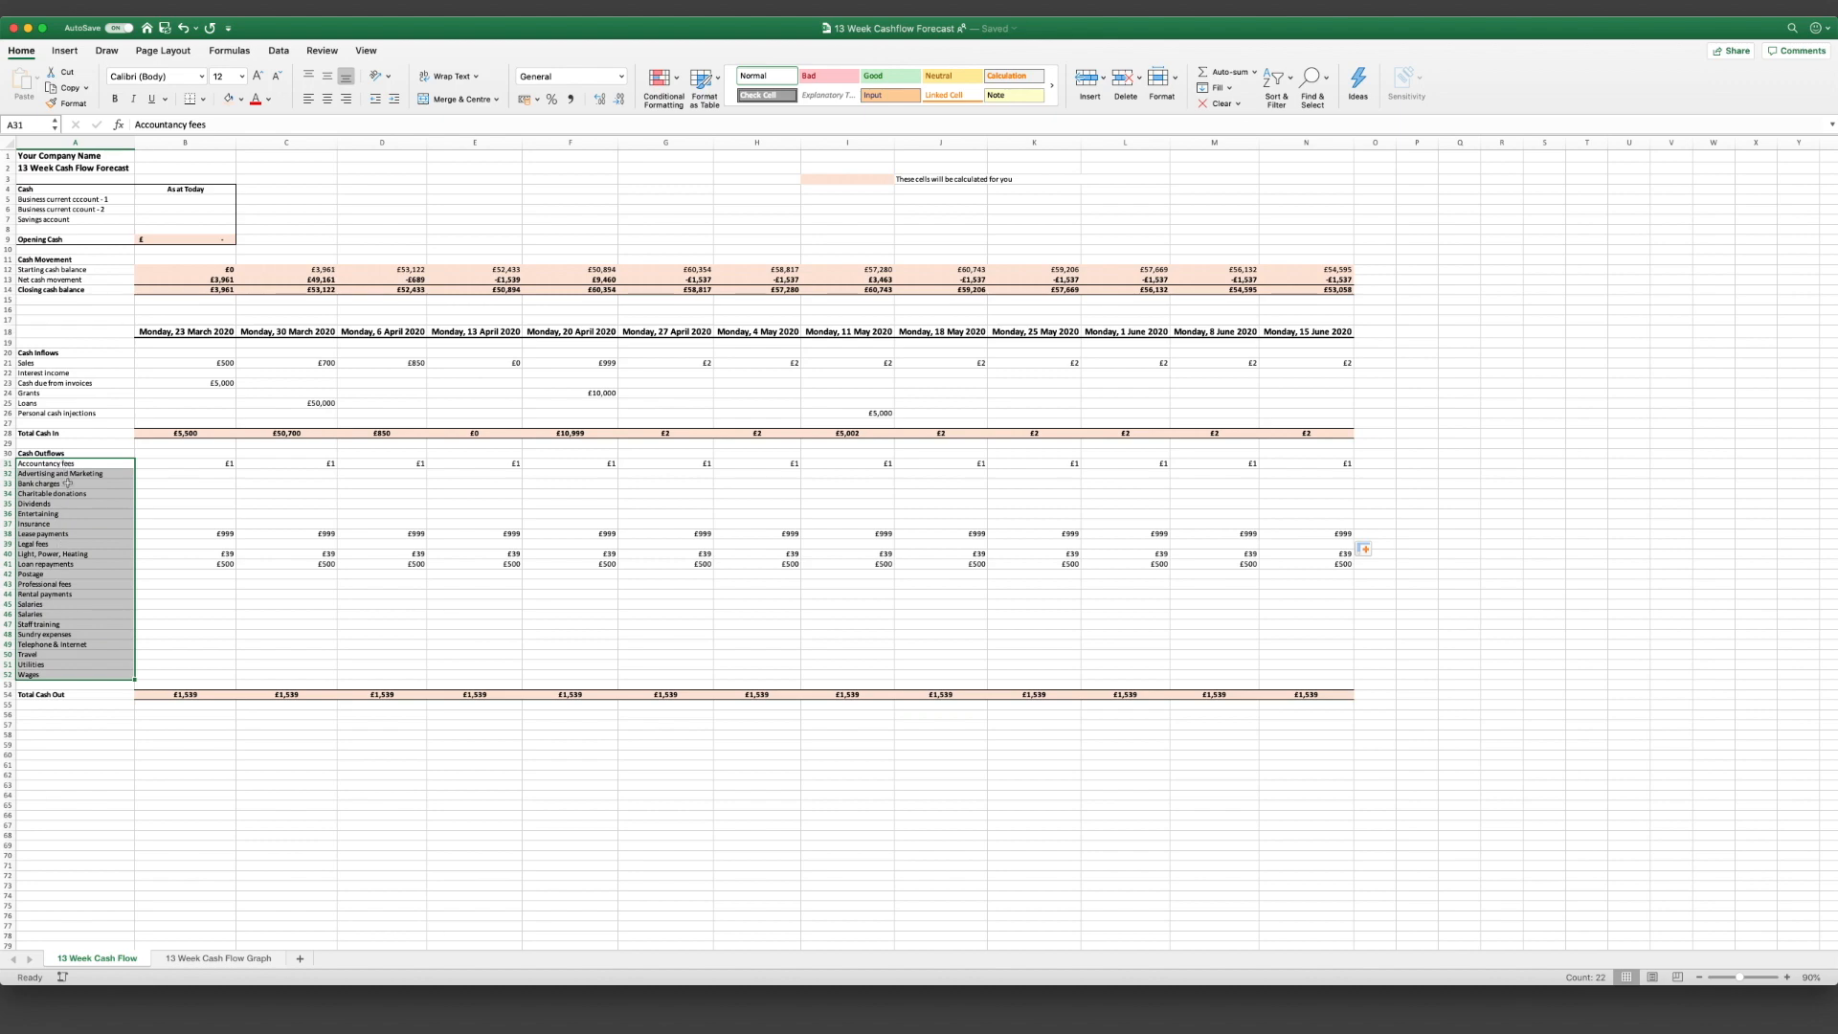
pyautogui.click(183, 464)
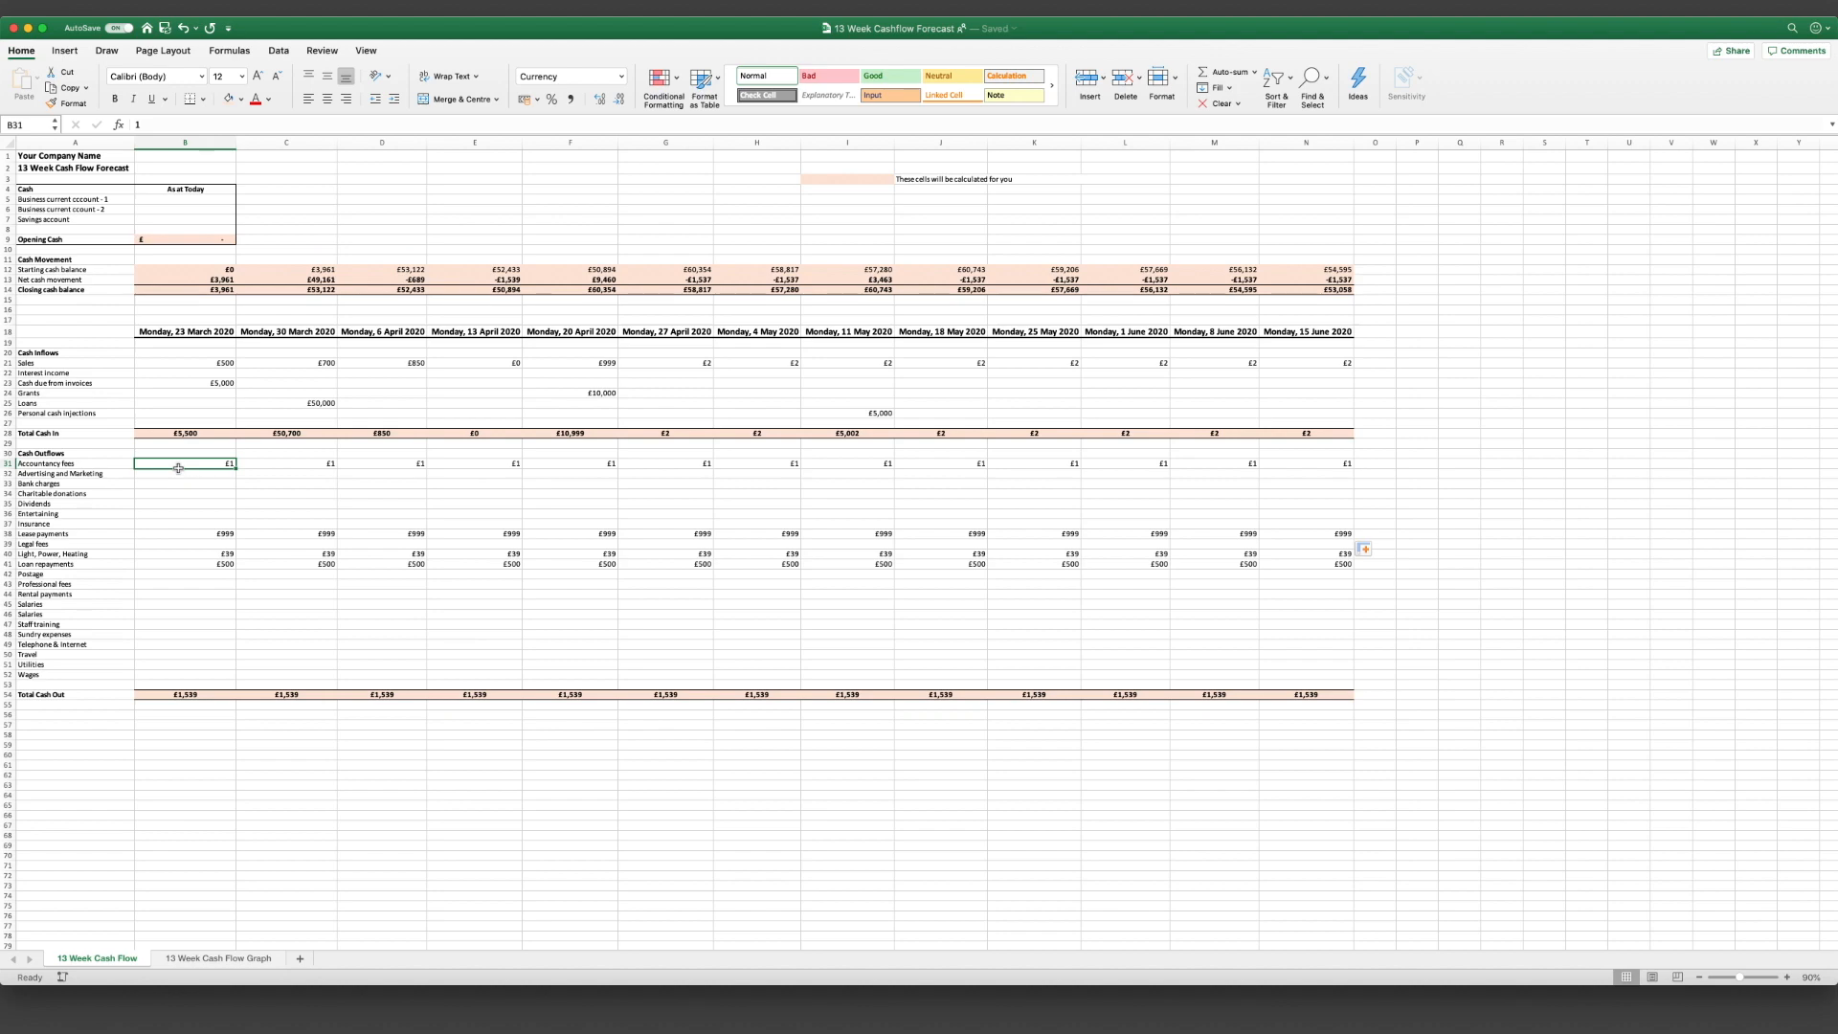
pyautogui.moveTo(250, 482)
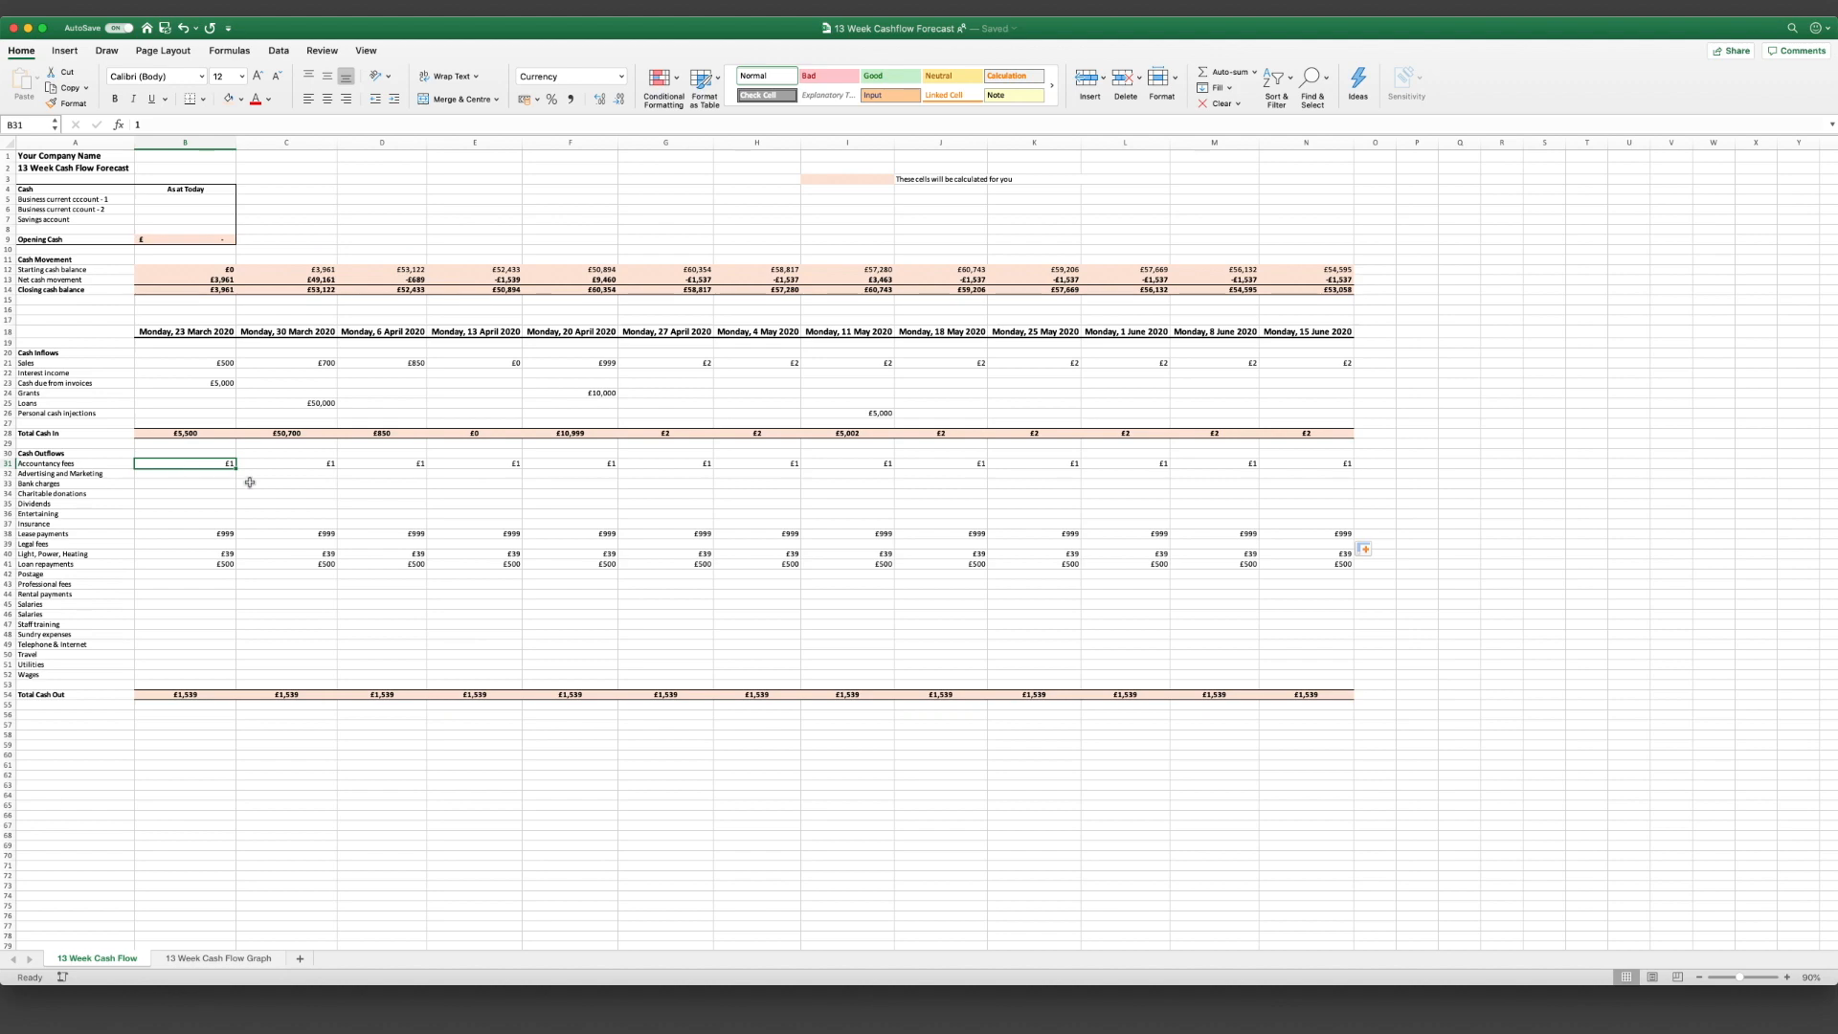
pyautogui.click(286, 623)
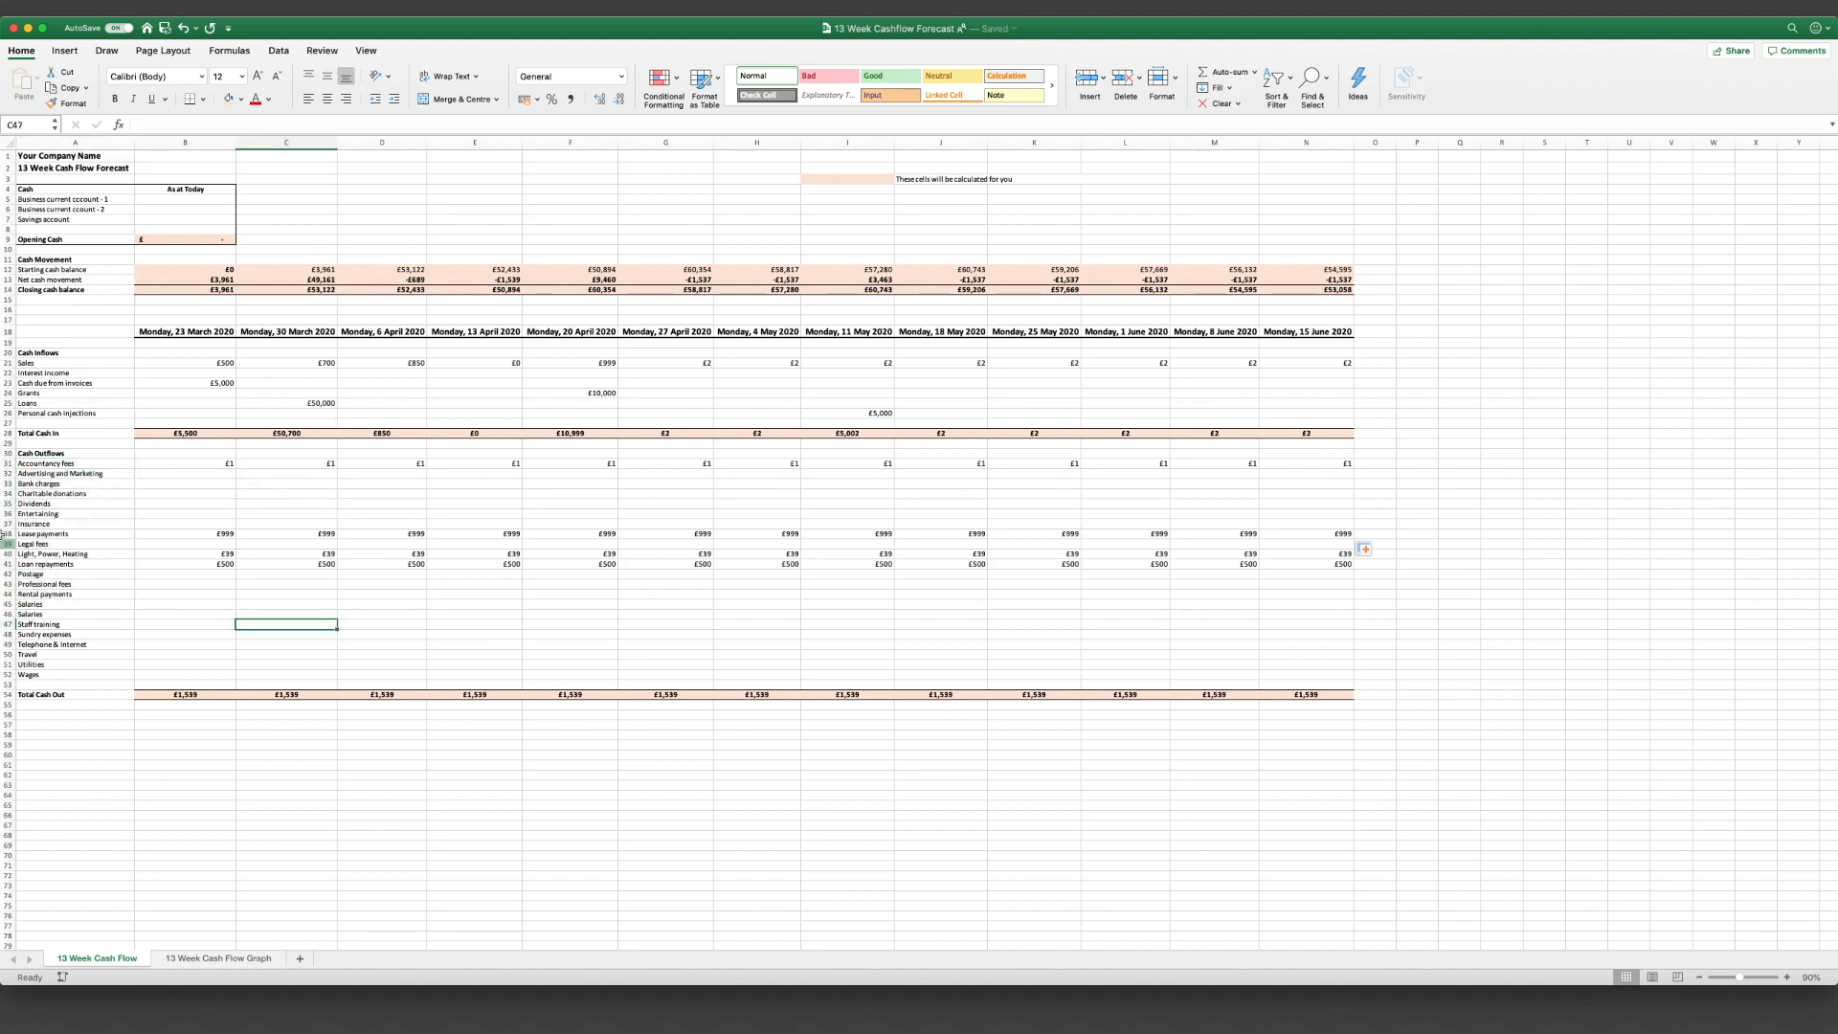
pyautogui.click(569, 76)
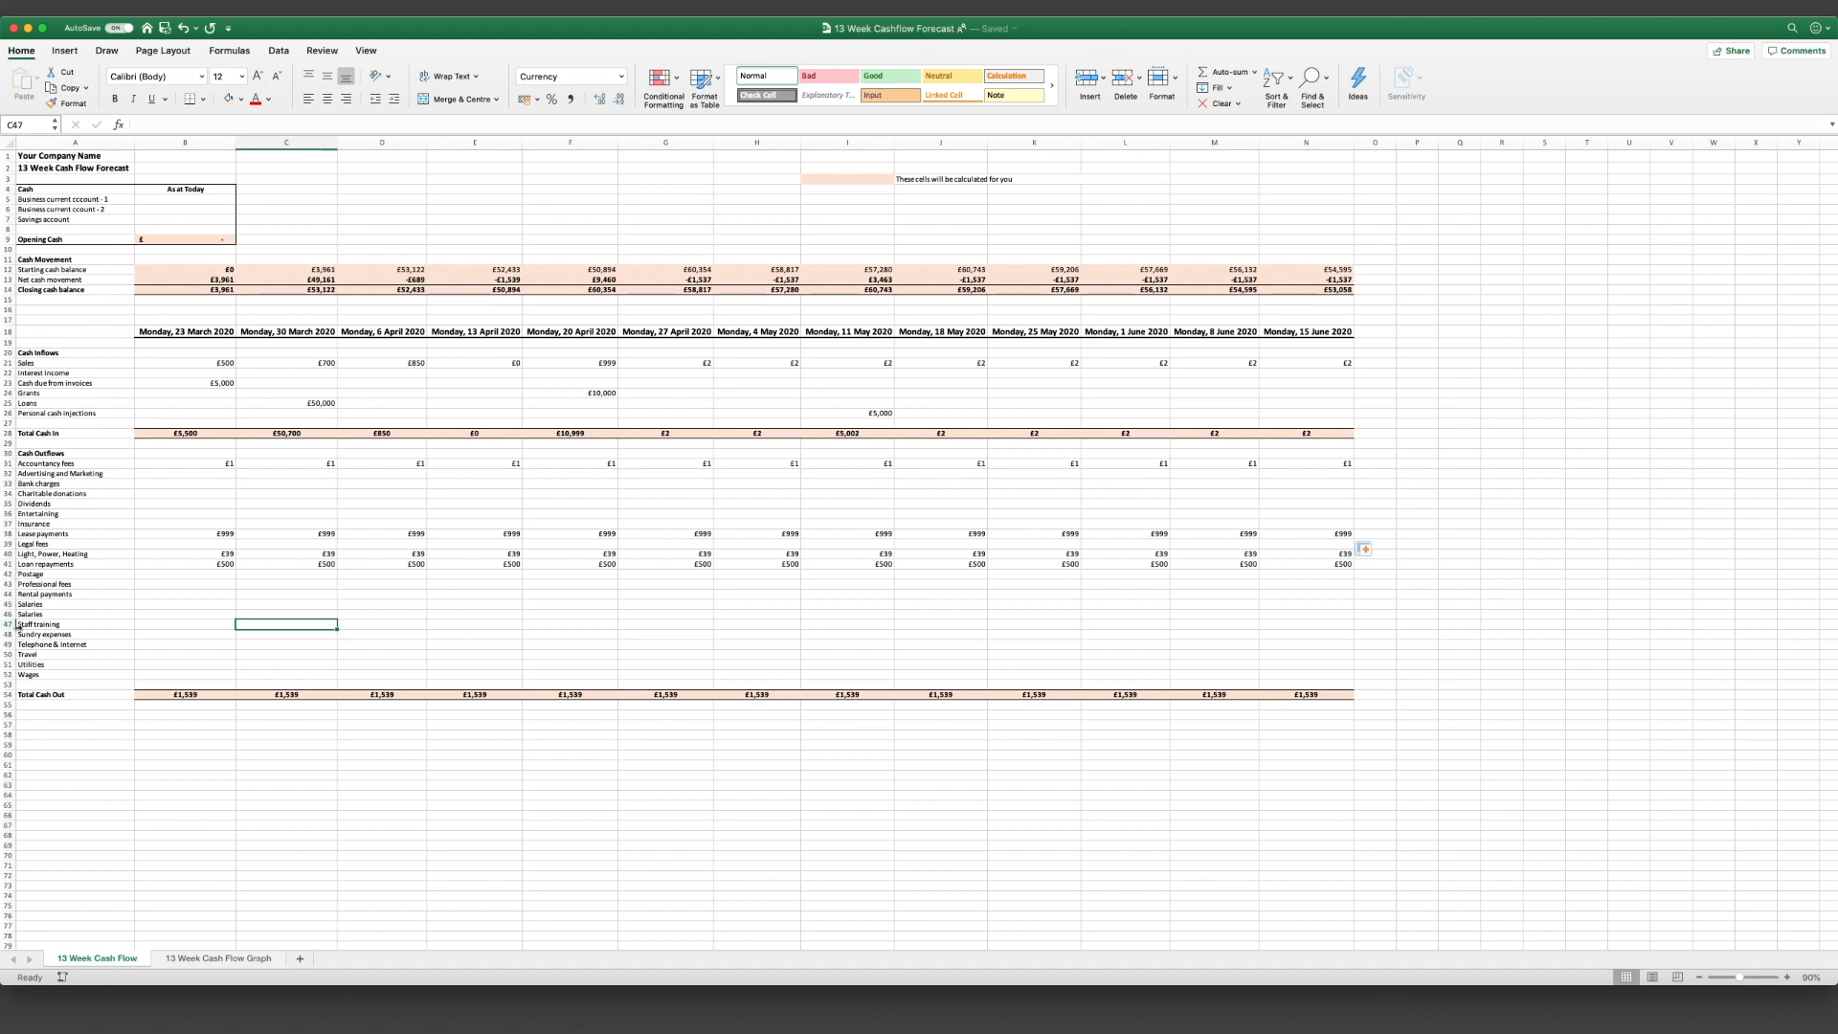
pyautogui.click(9, 604)
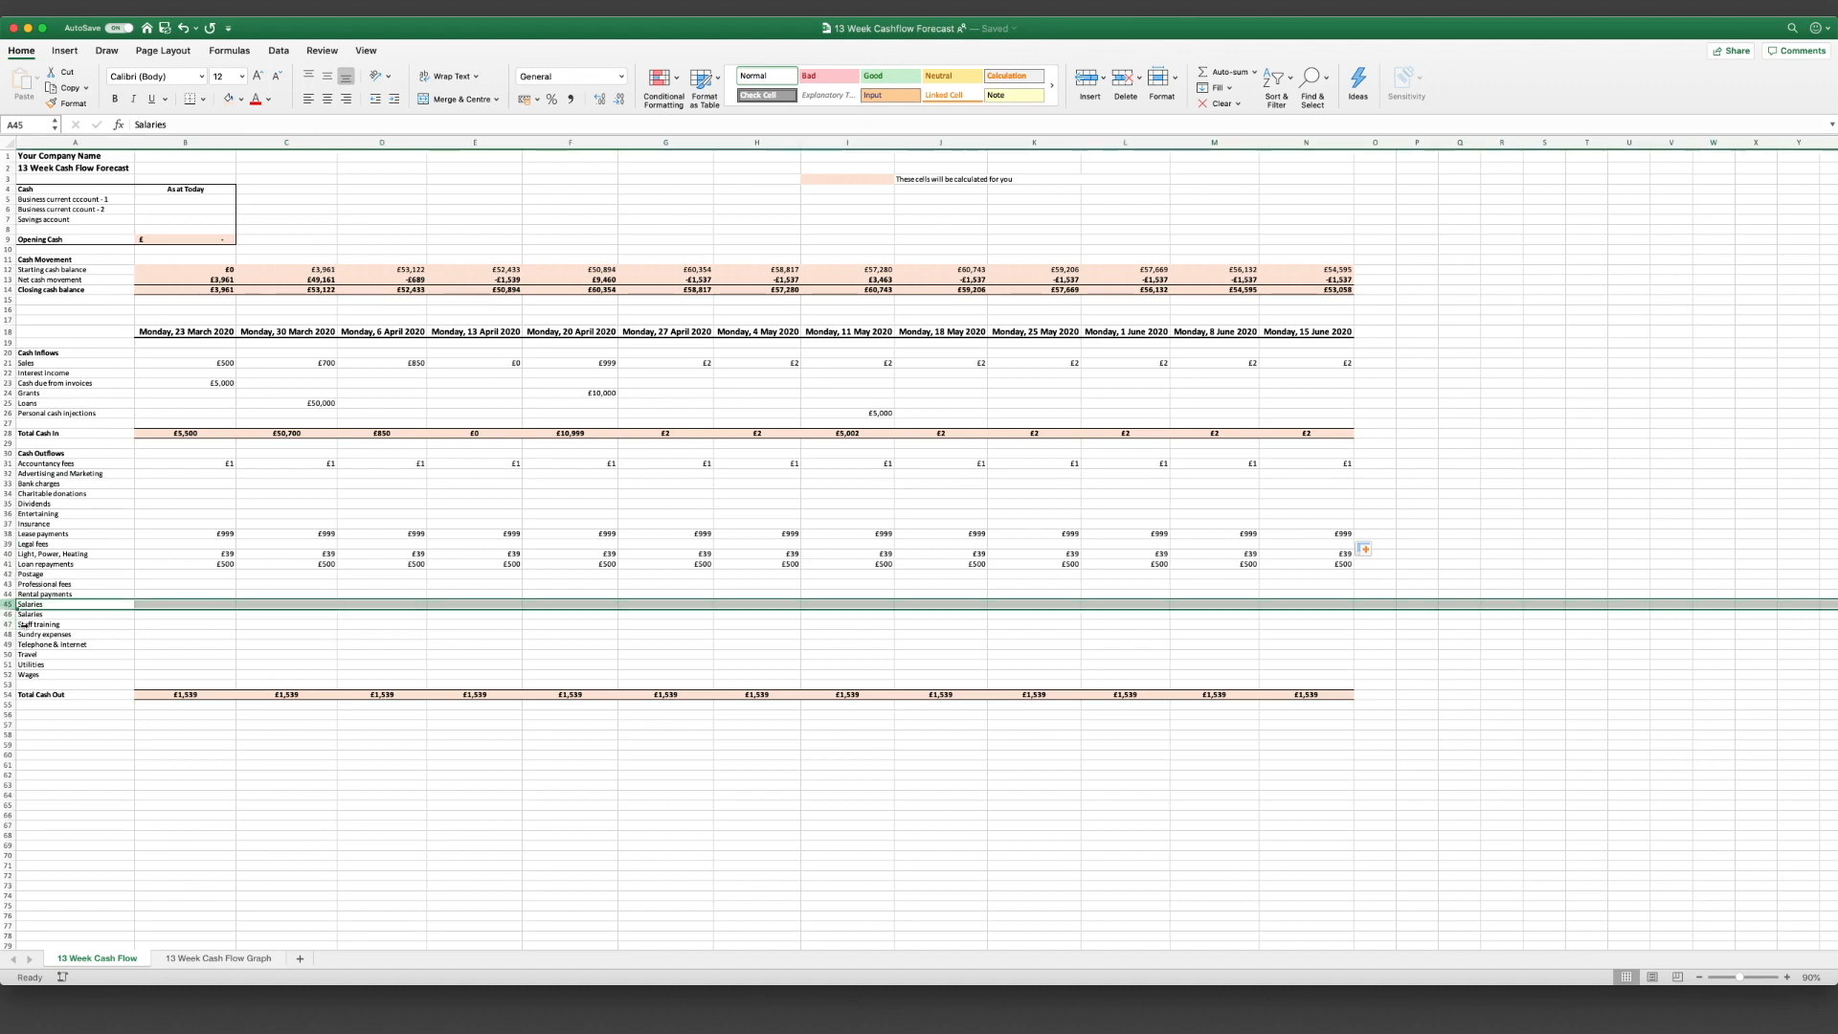
pyautogui.rightClick(67, 630)
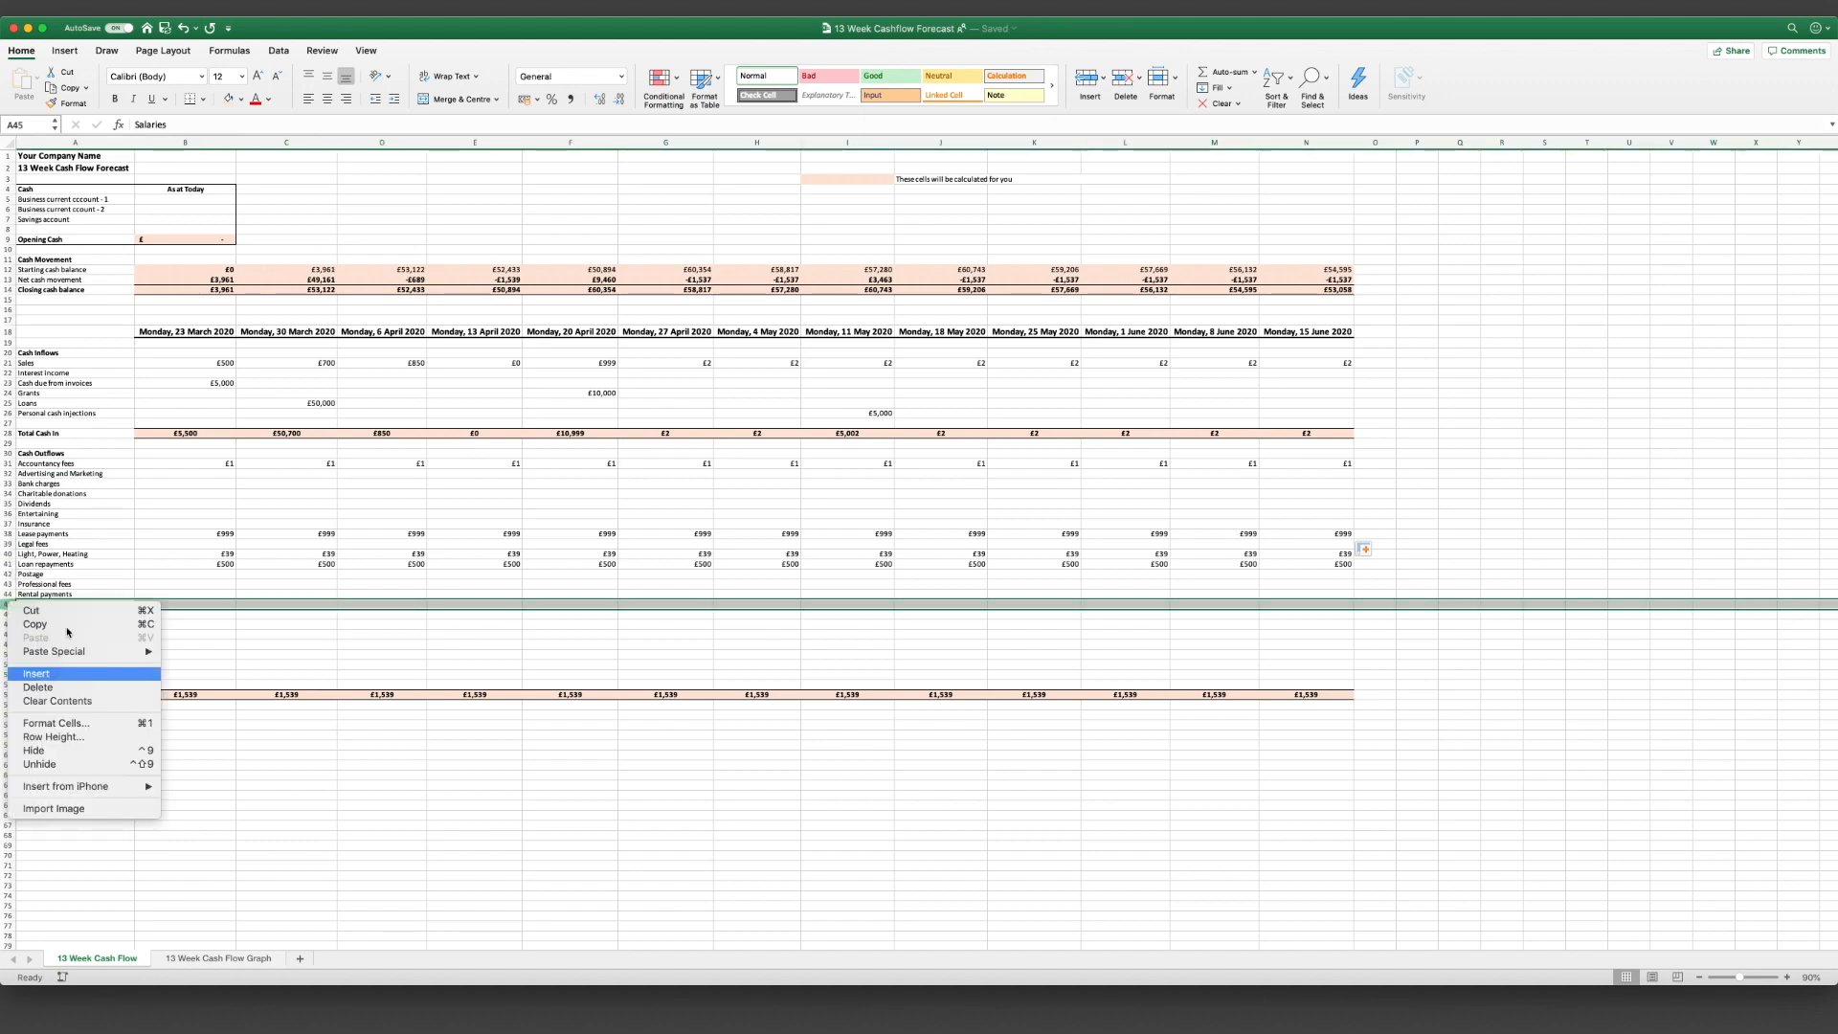
pyautogui.click(37, 673)
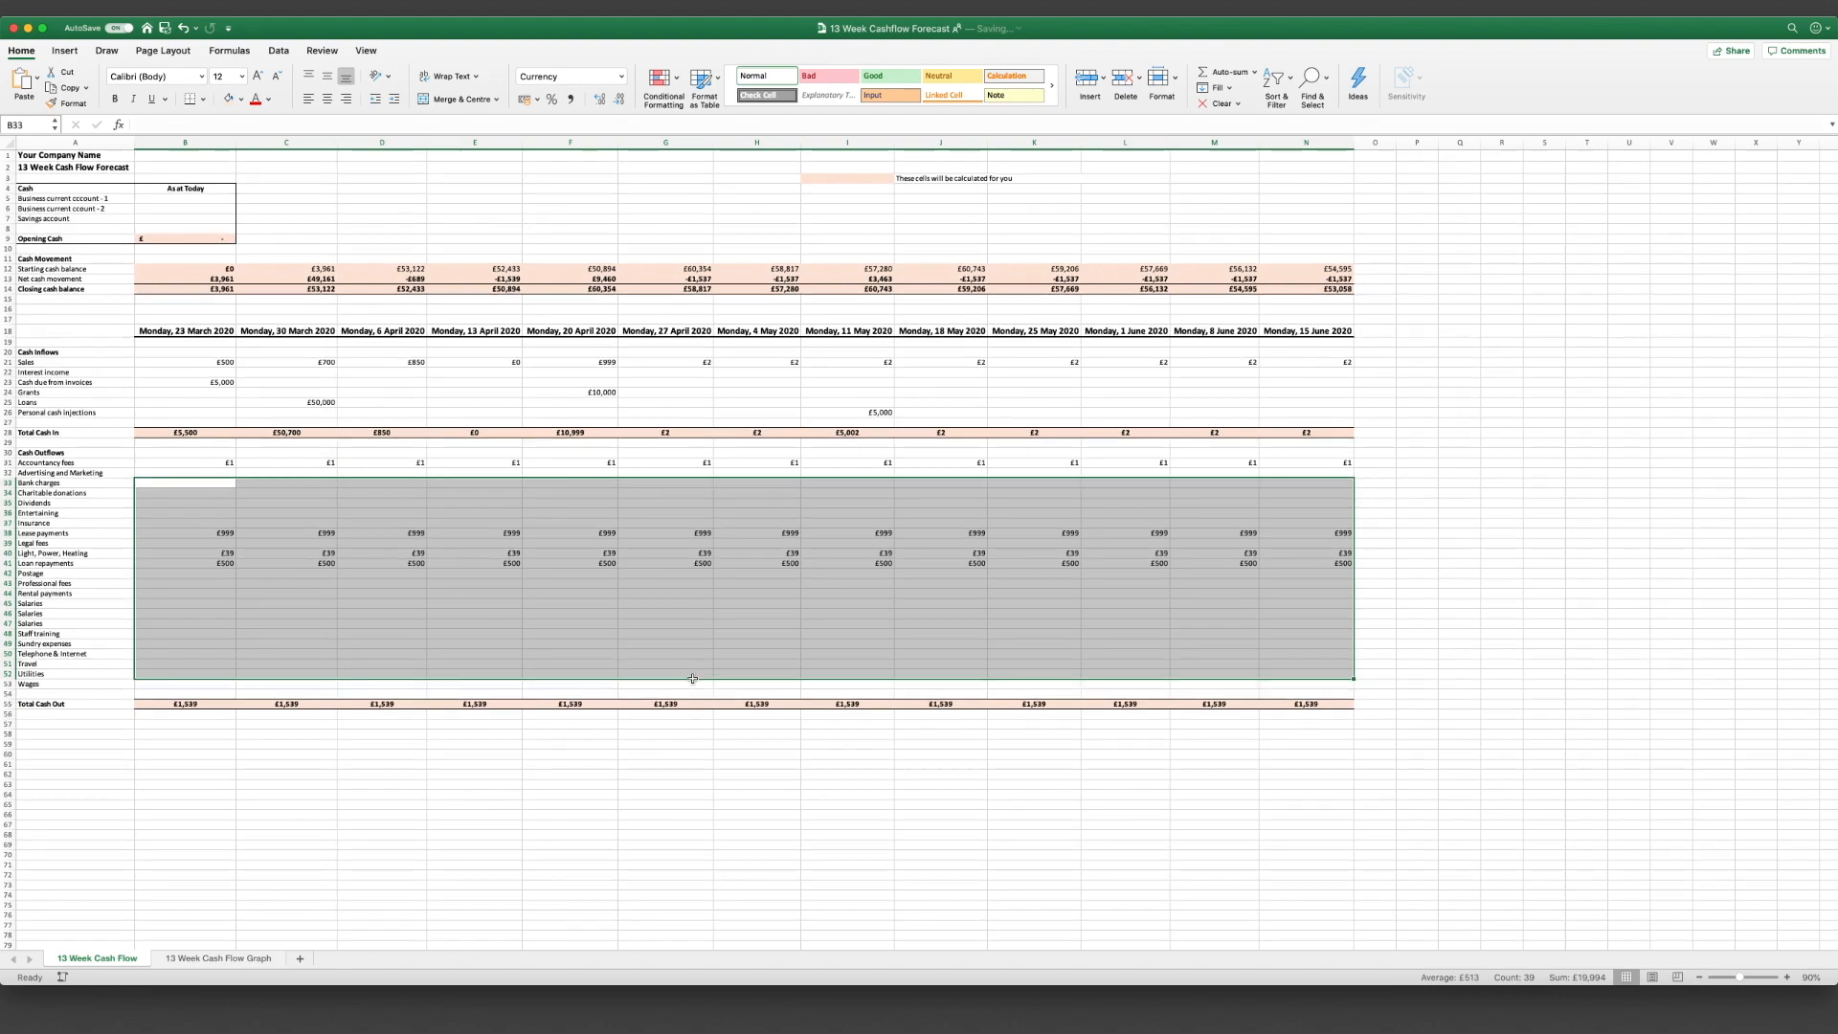
# Step: Review several weeks' closing cash balance formulas, then view the 13 Week Cash Flow Graph sheet
pyautogui.click(664, 674)
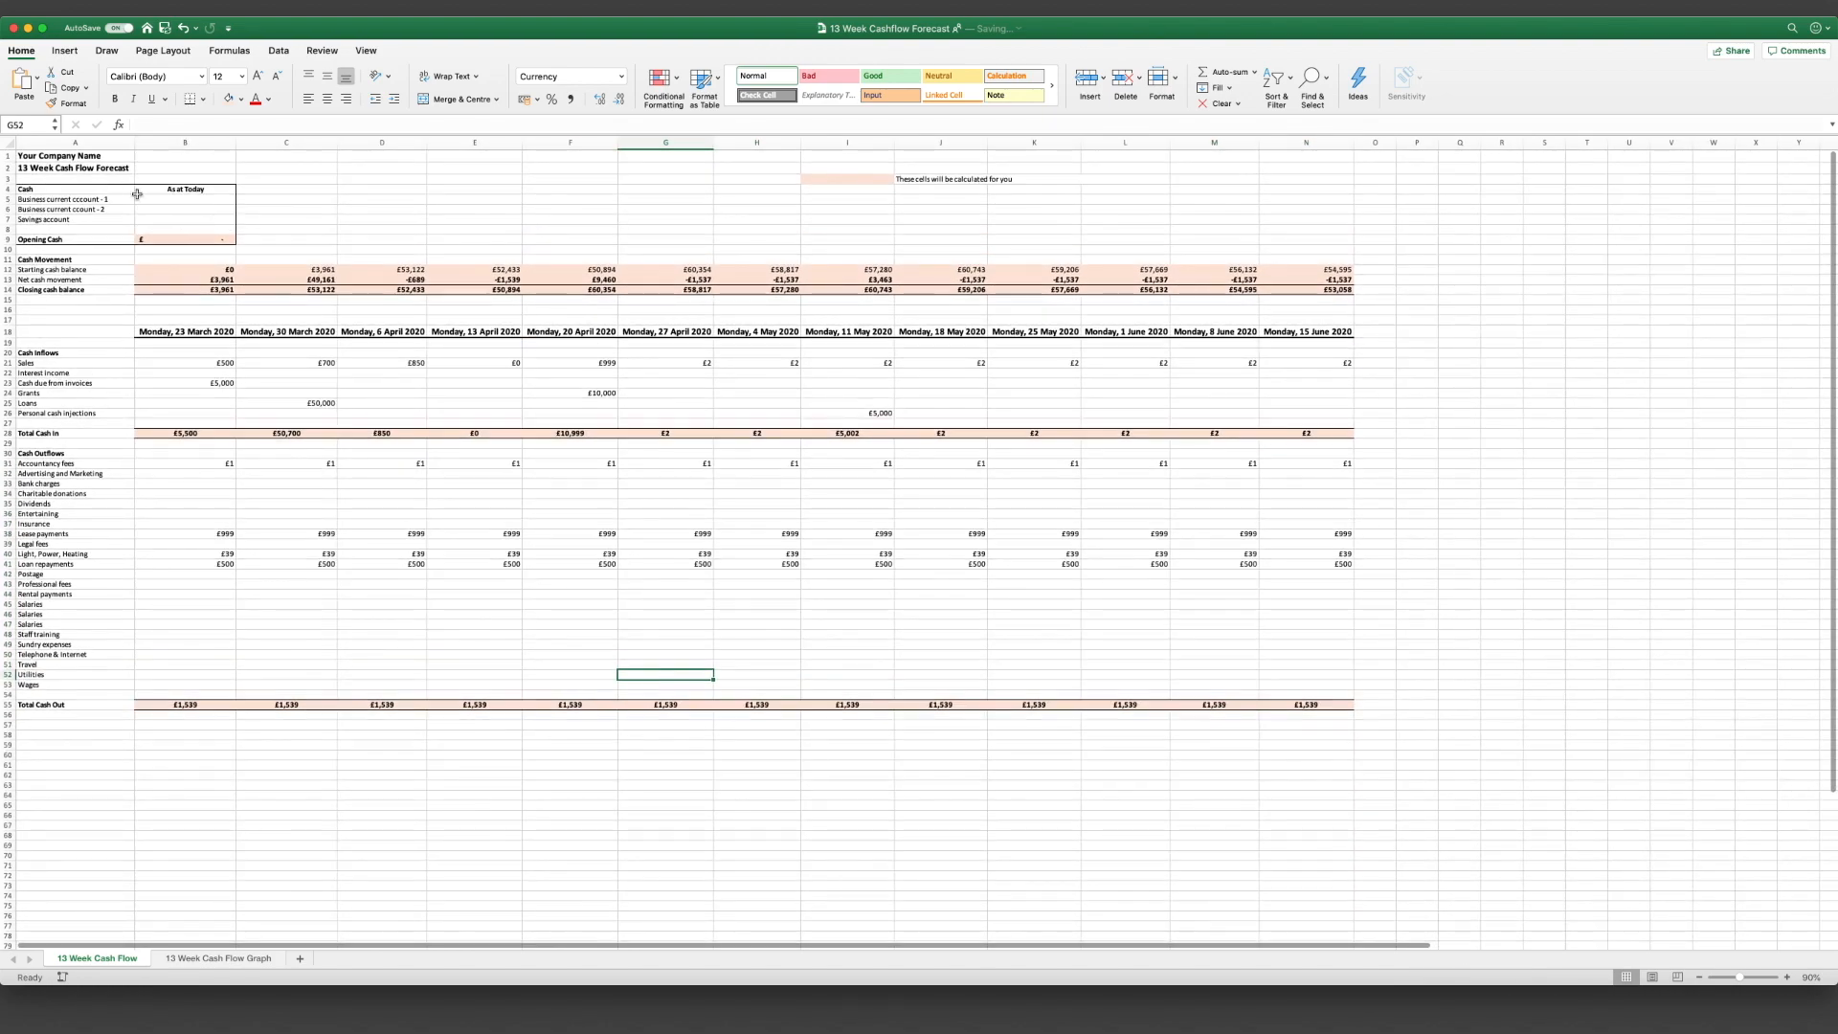
pyautogui.moveTo(162, 684)
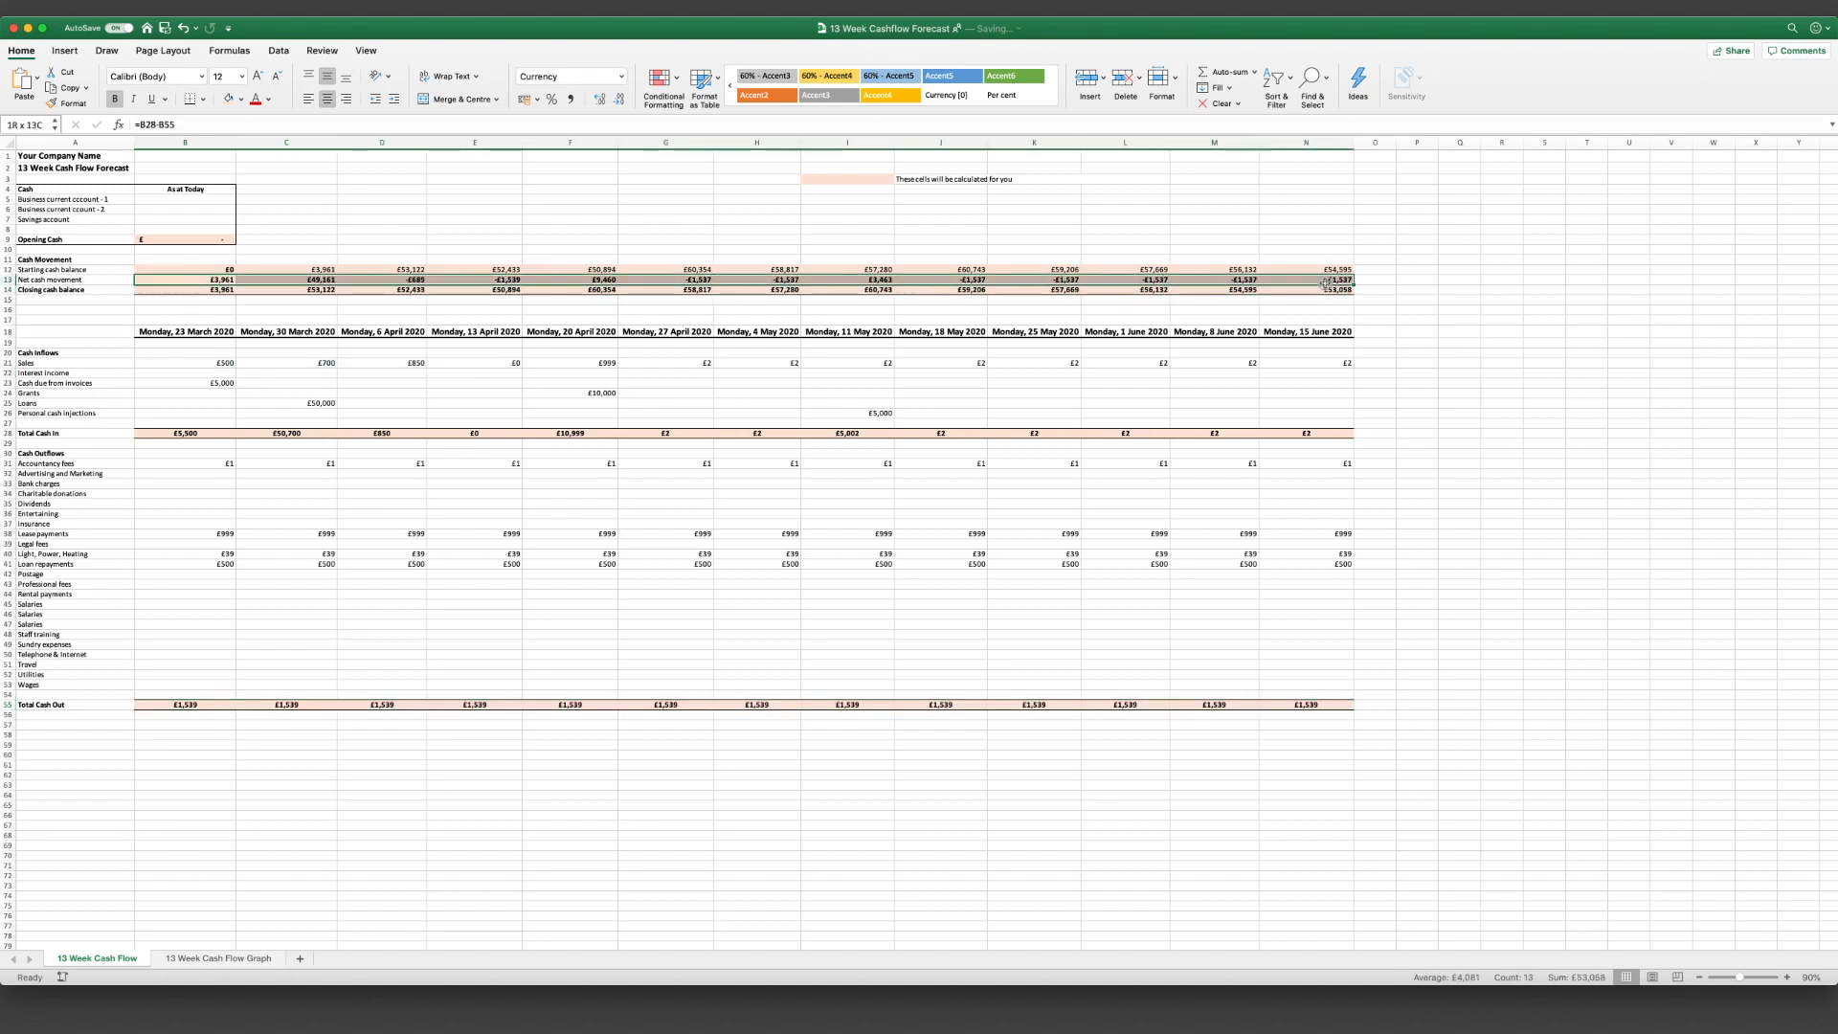
pyautogui.click(381, 289)
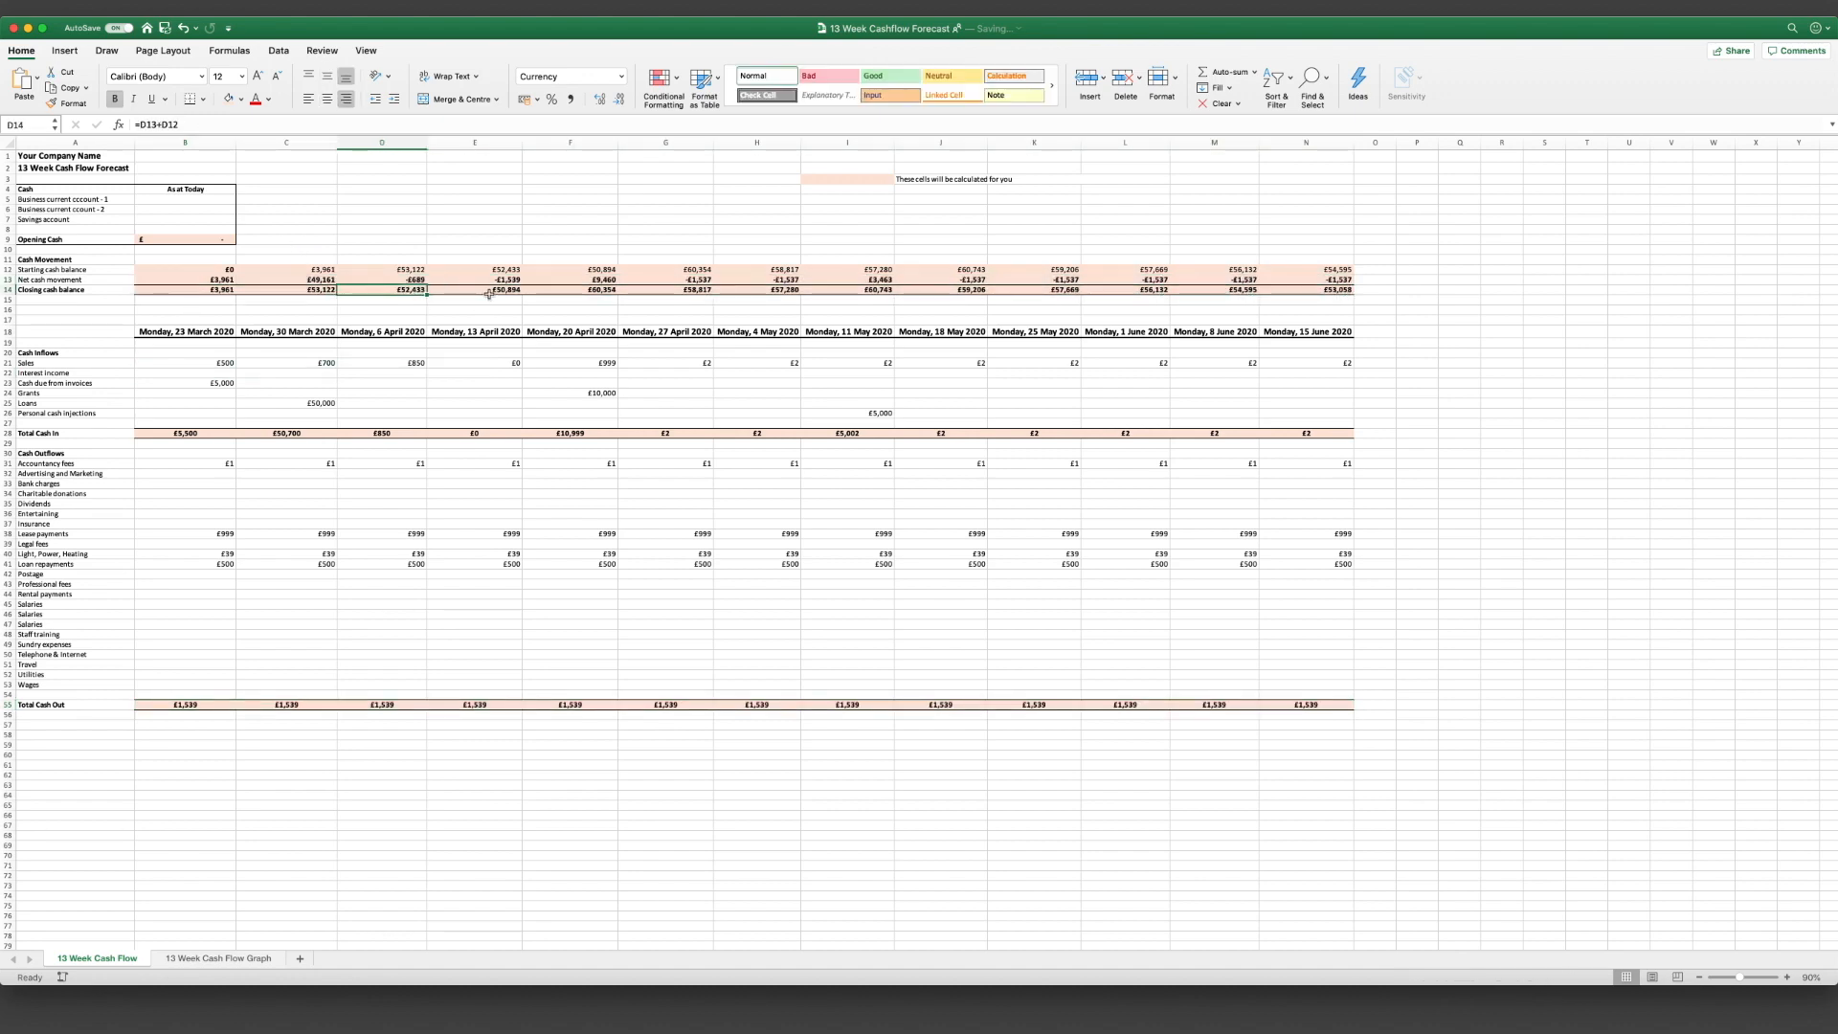
pyautogui.click(664, 289)
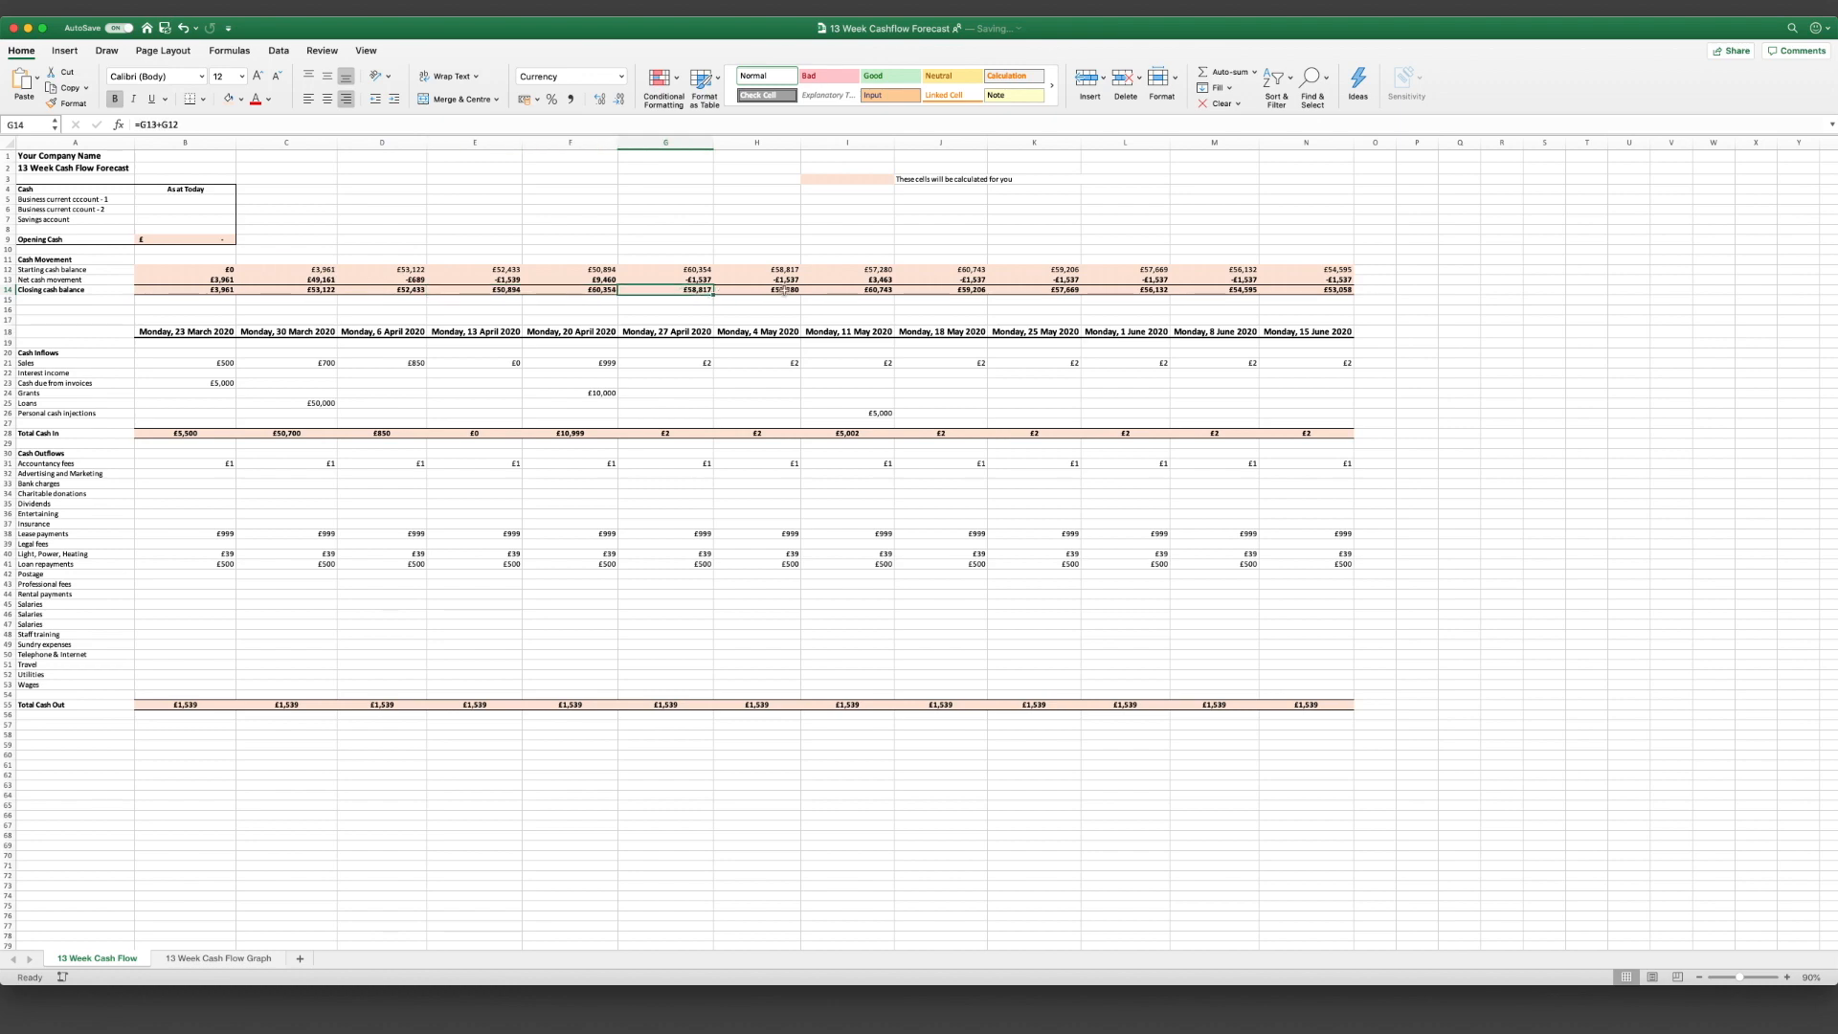
pyautogui.click(1305, 289)
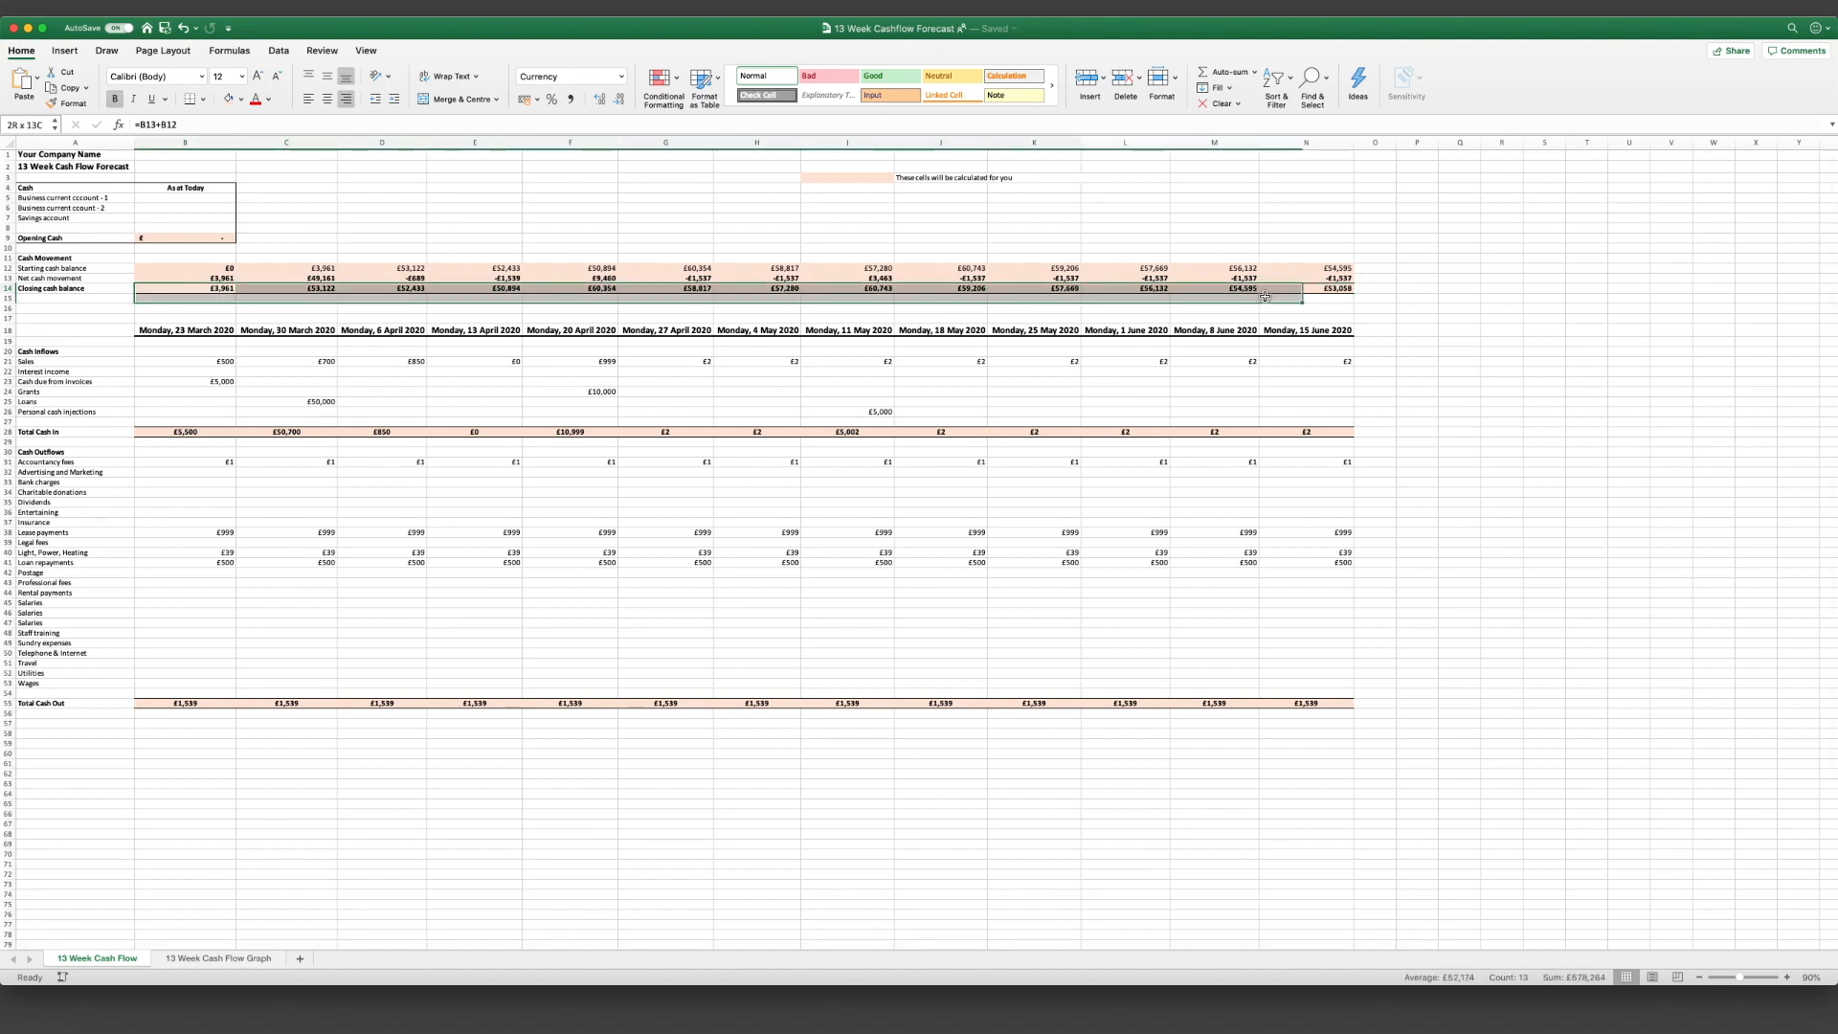
pyautogui.click(184, 290)
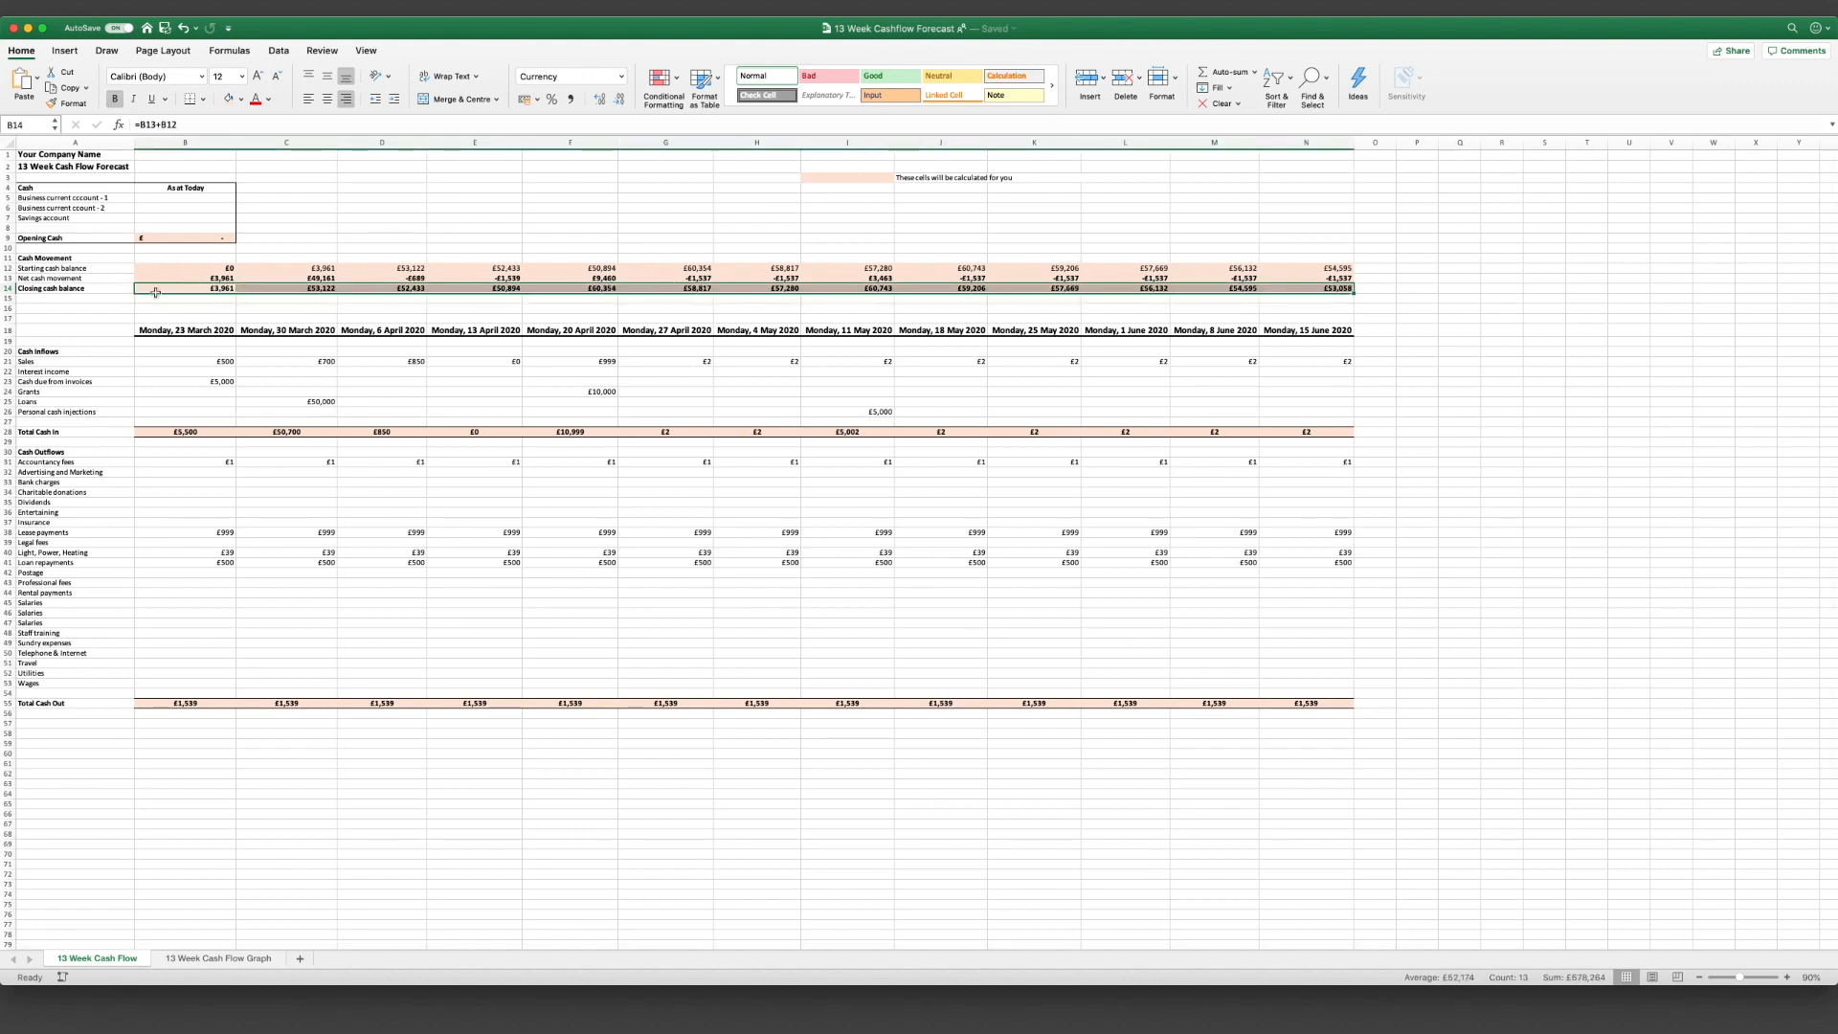
pyautogui.click(381, 288)
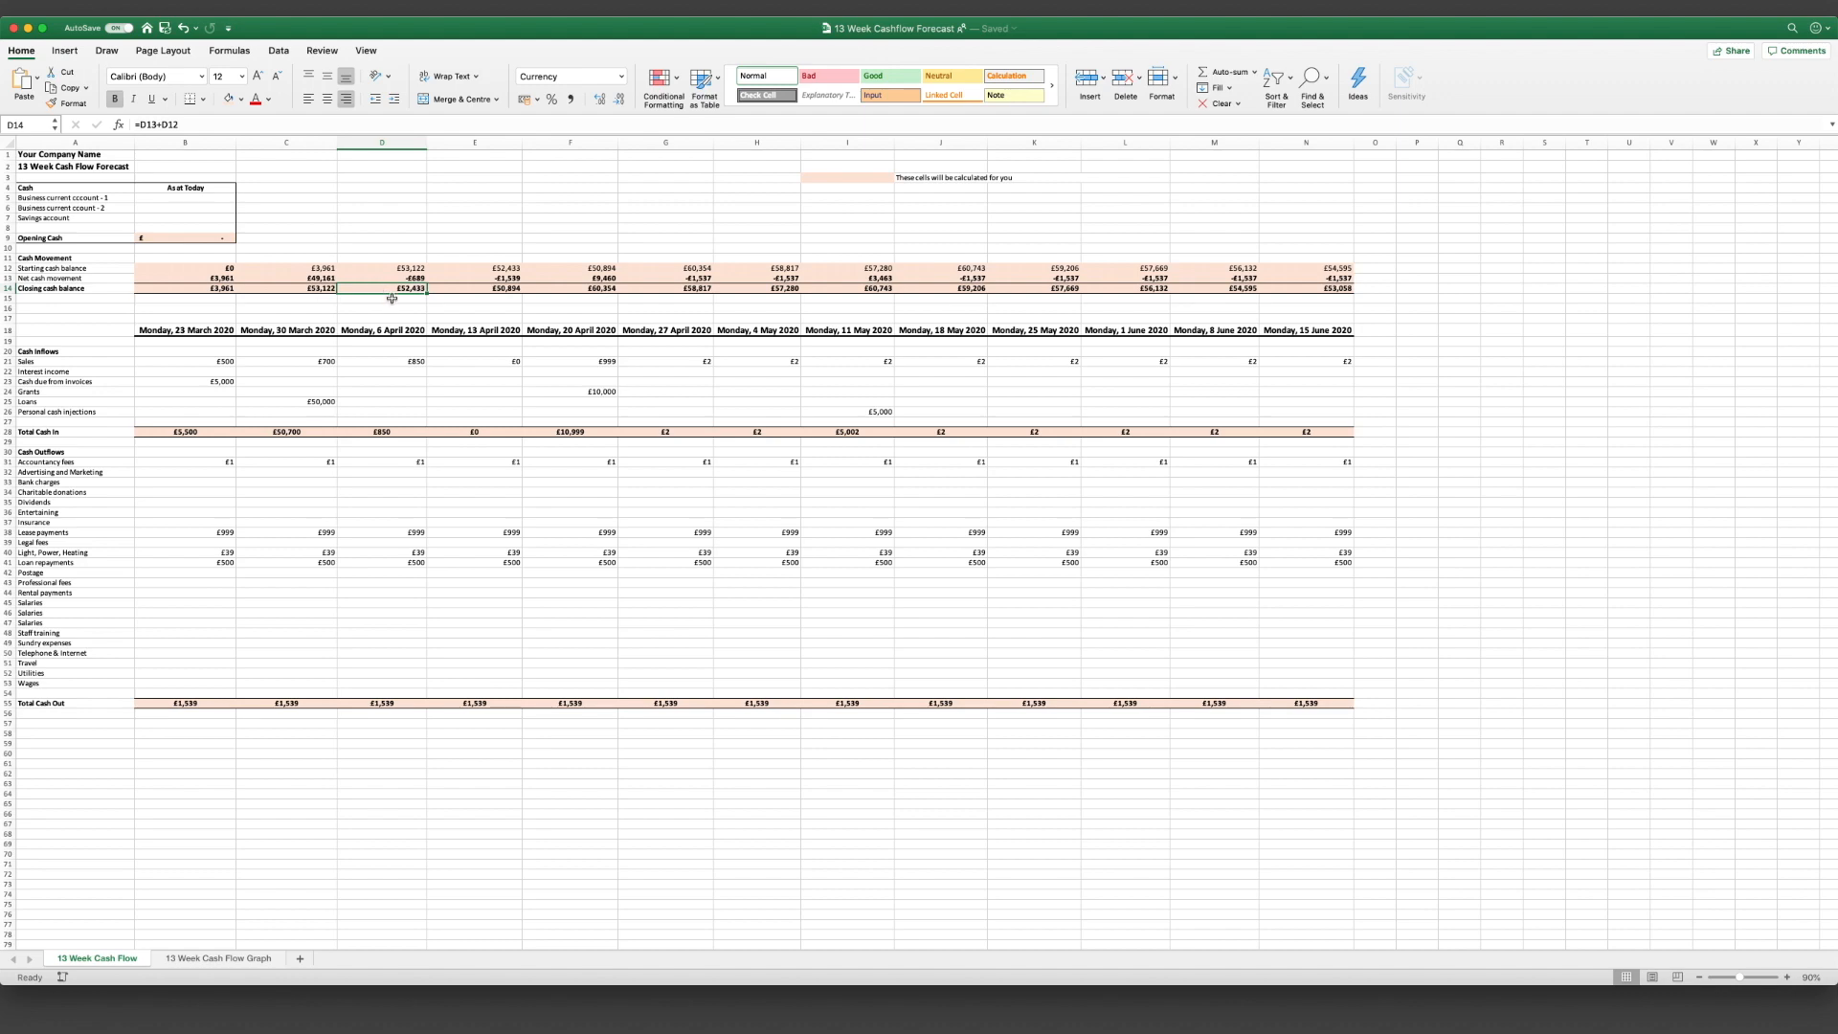
pyautogui.click(381, 361)
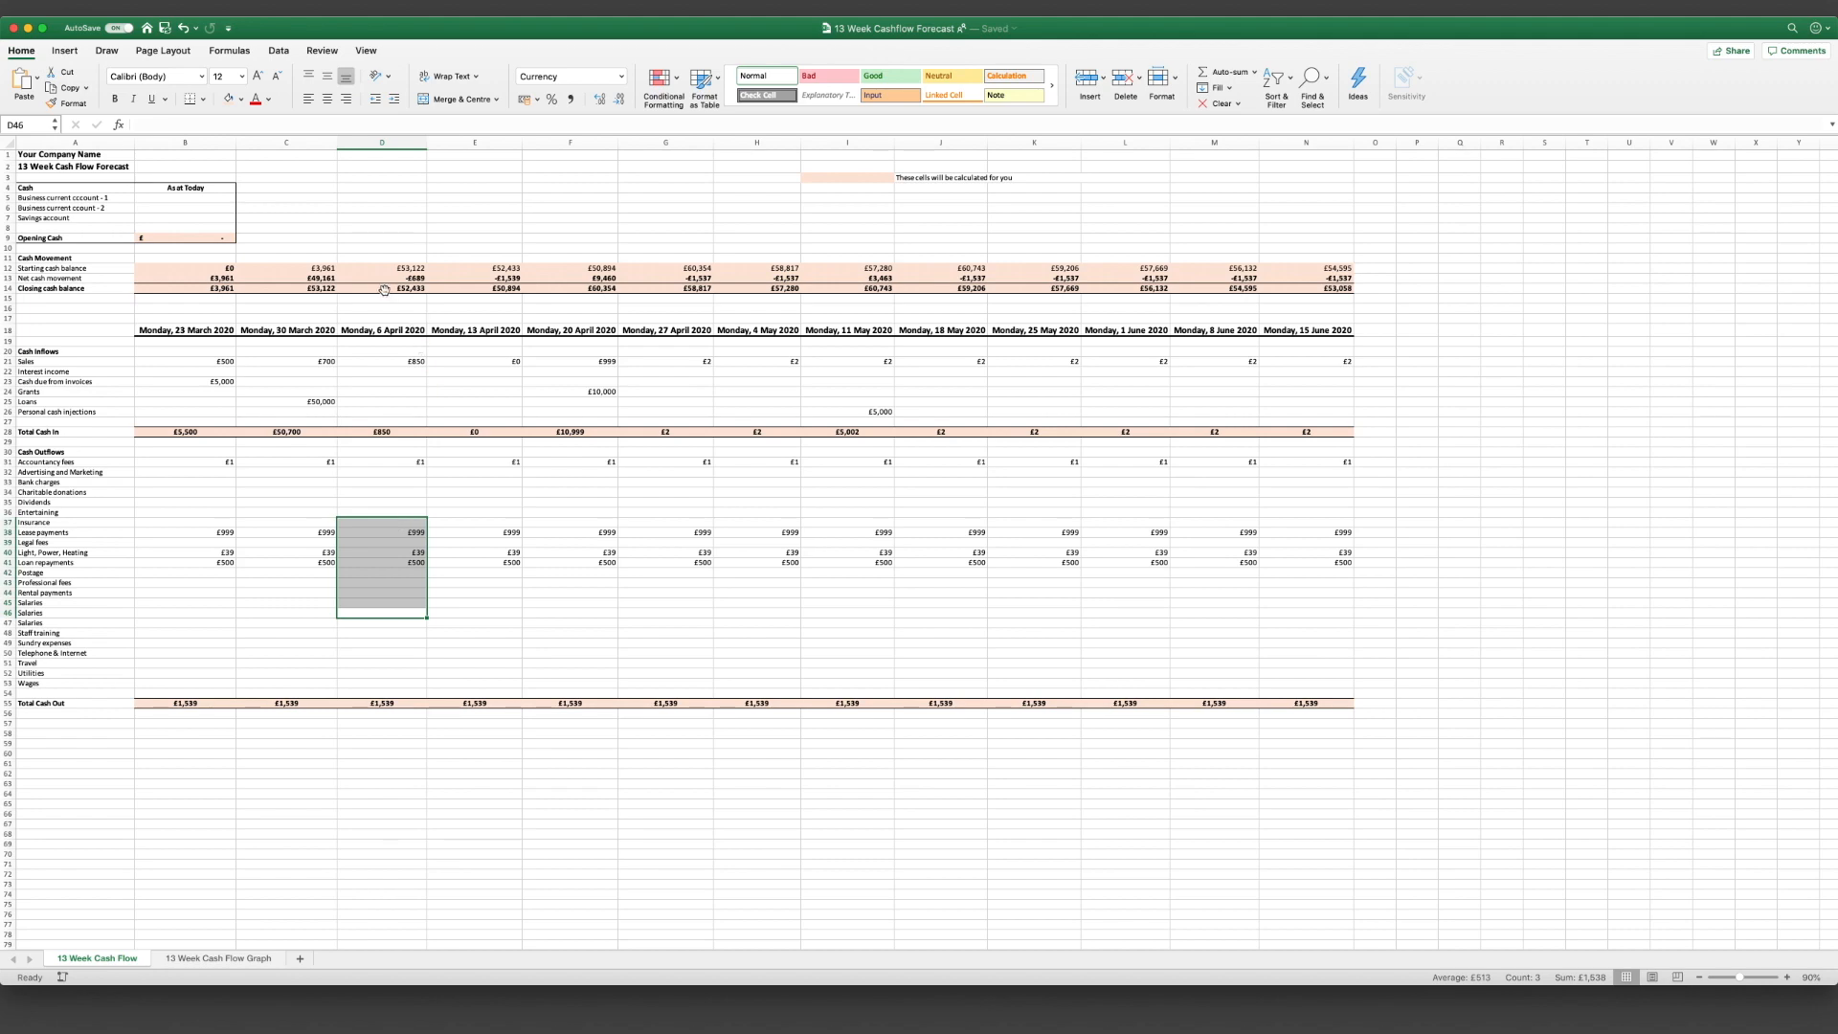
pyautogui.click(217, 957)
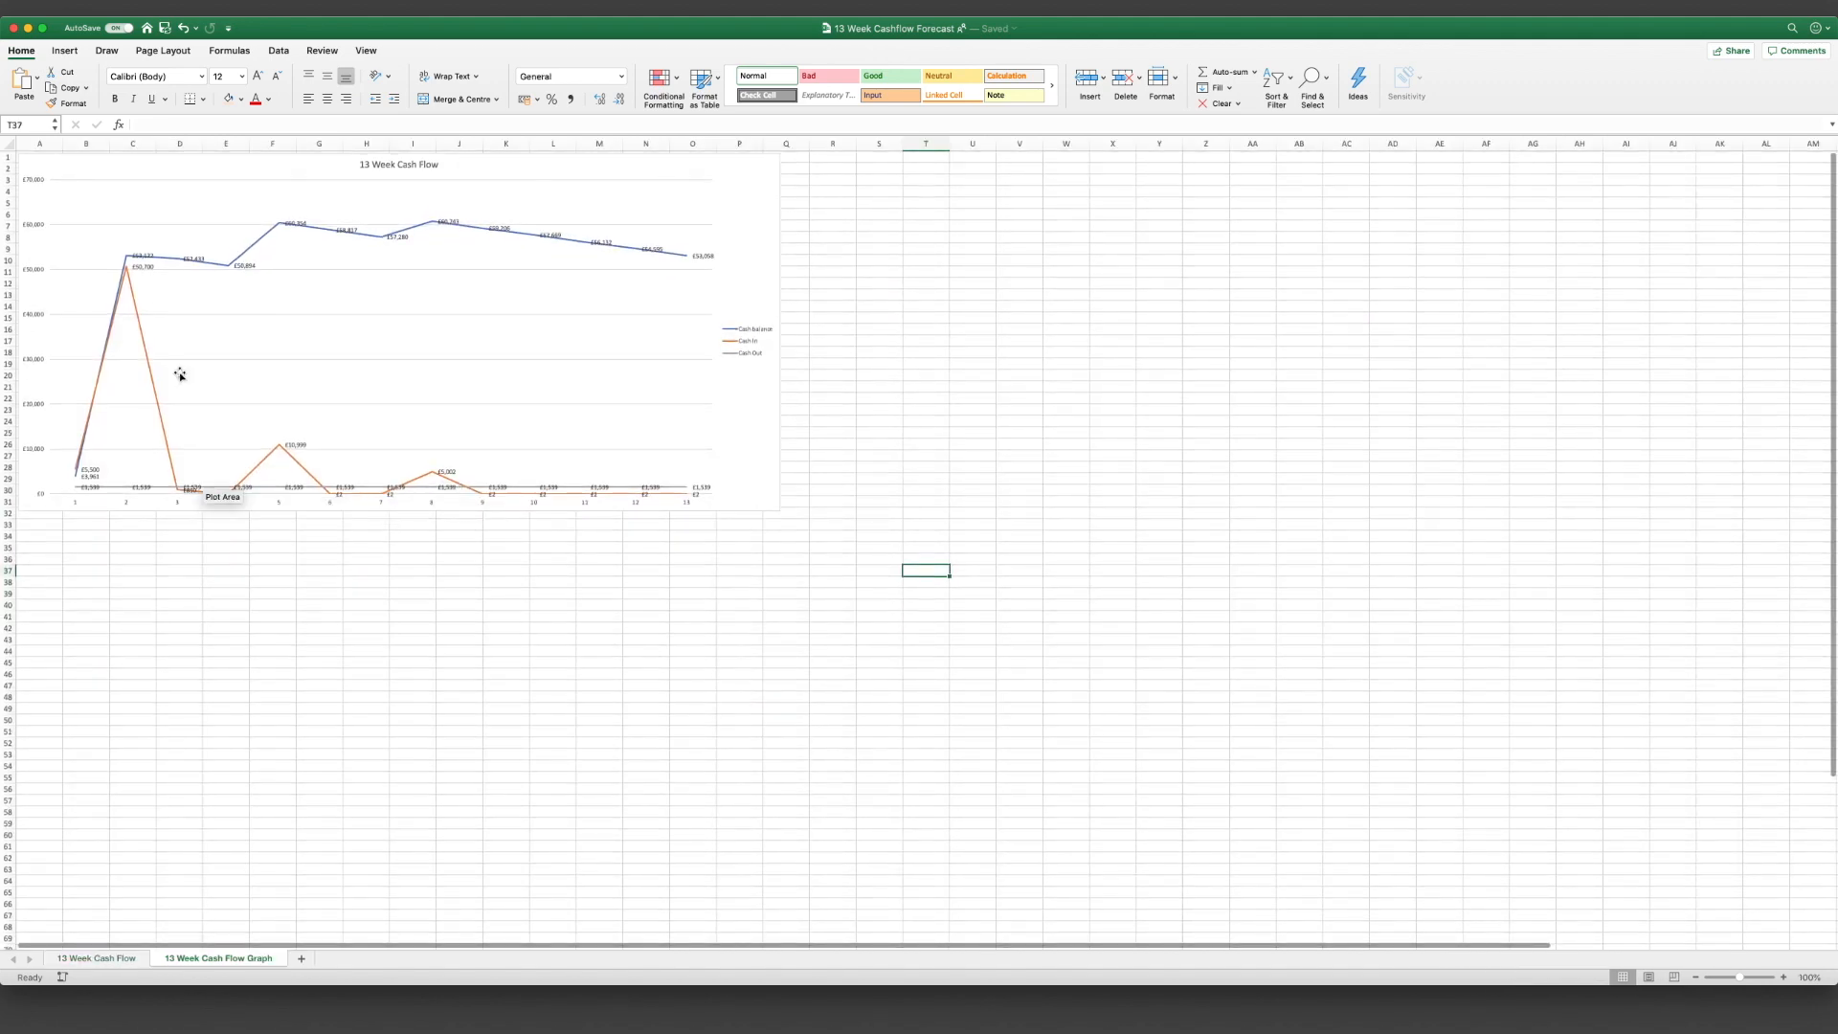
pyautogui.moveTo(111, 459)
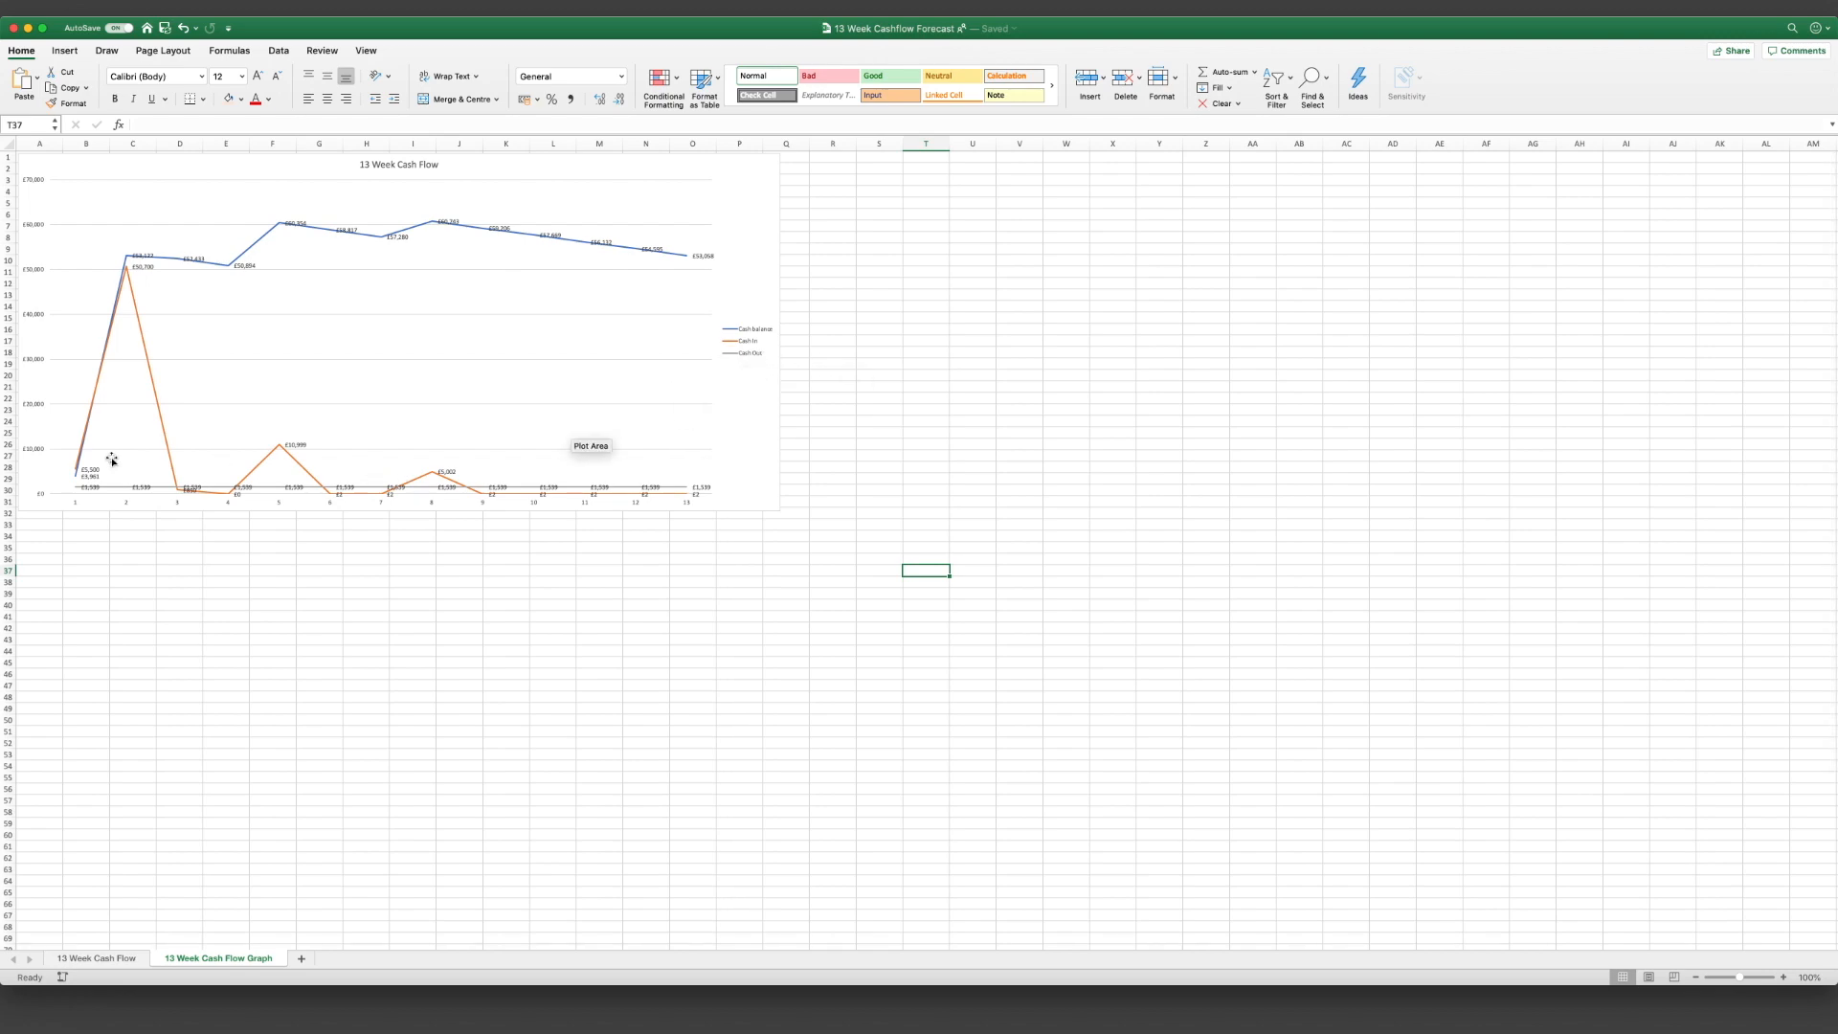
pyautogui.moveTo(750, 494)
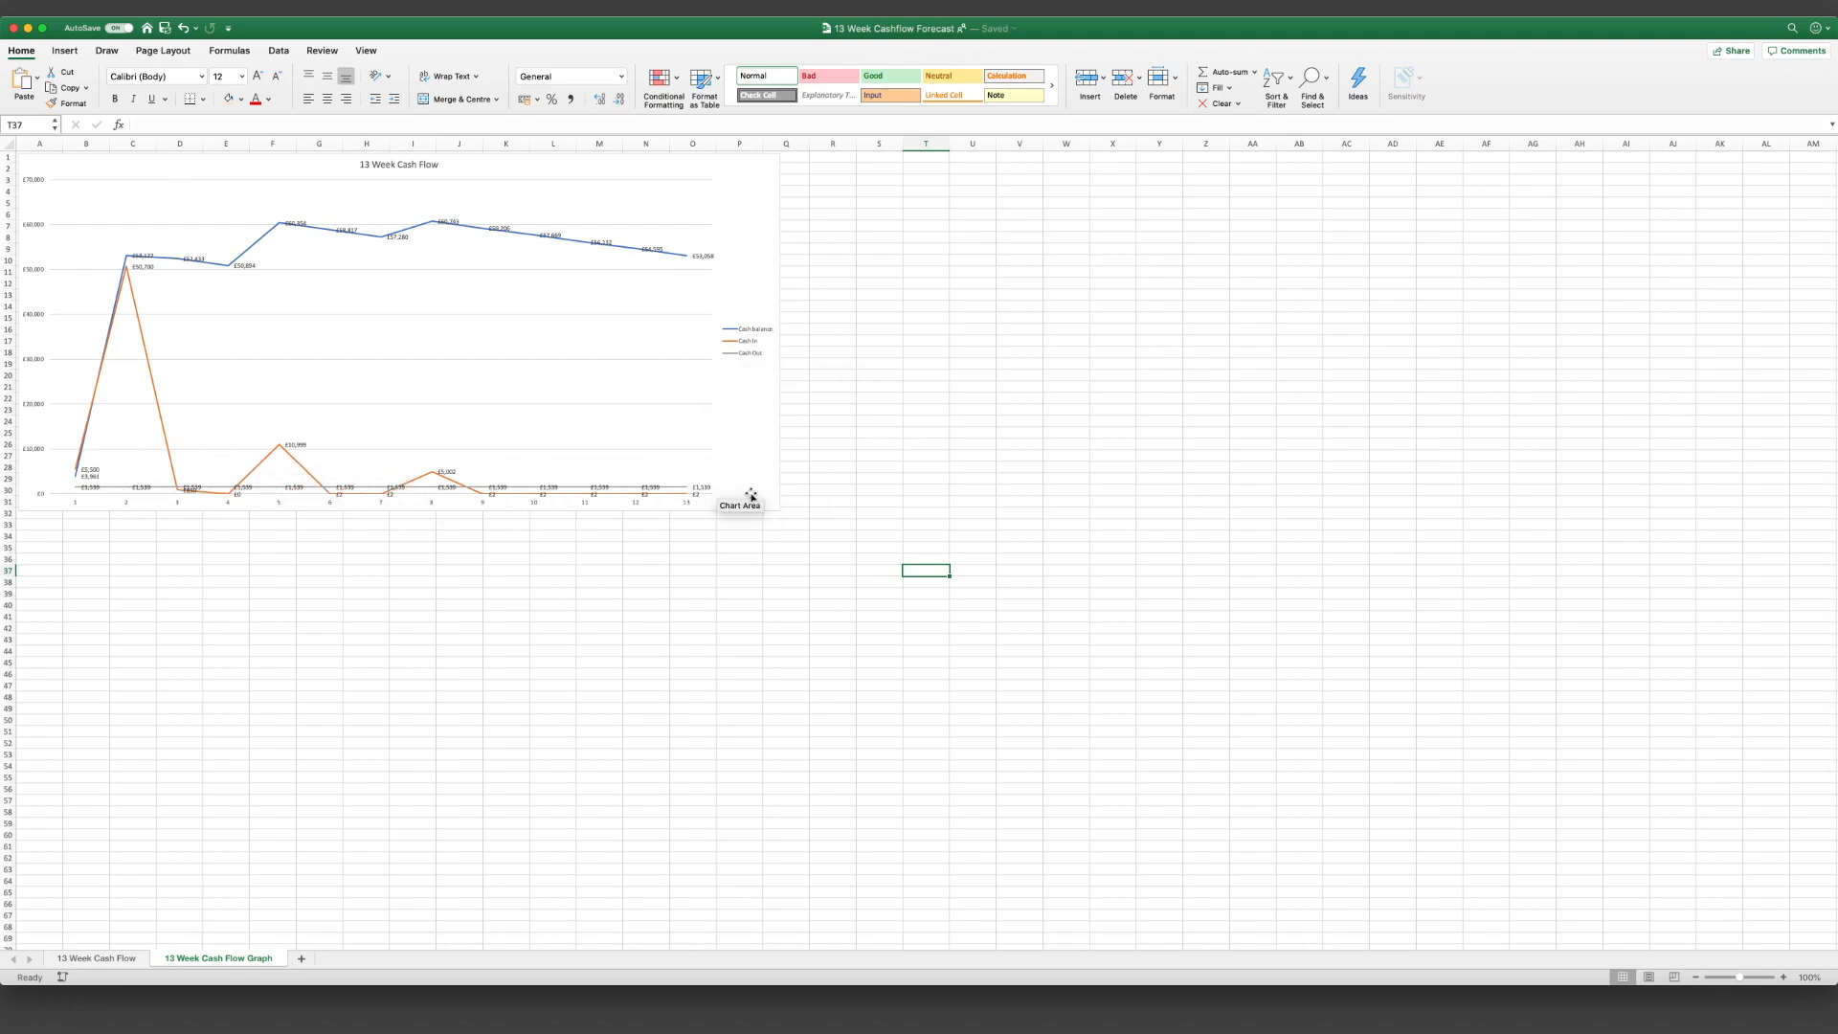
pyautogui.moveTo(707, 360)
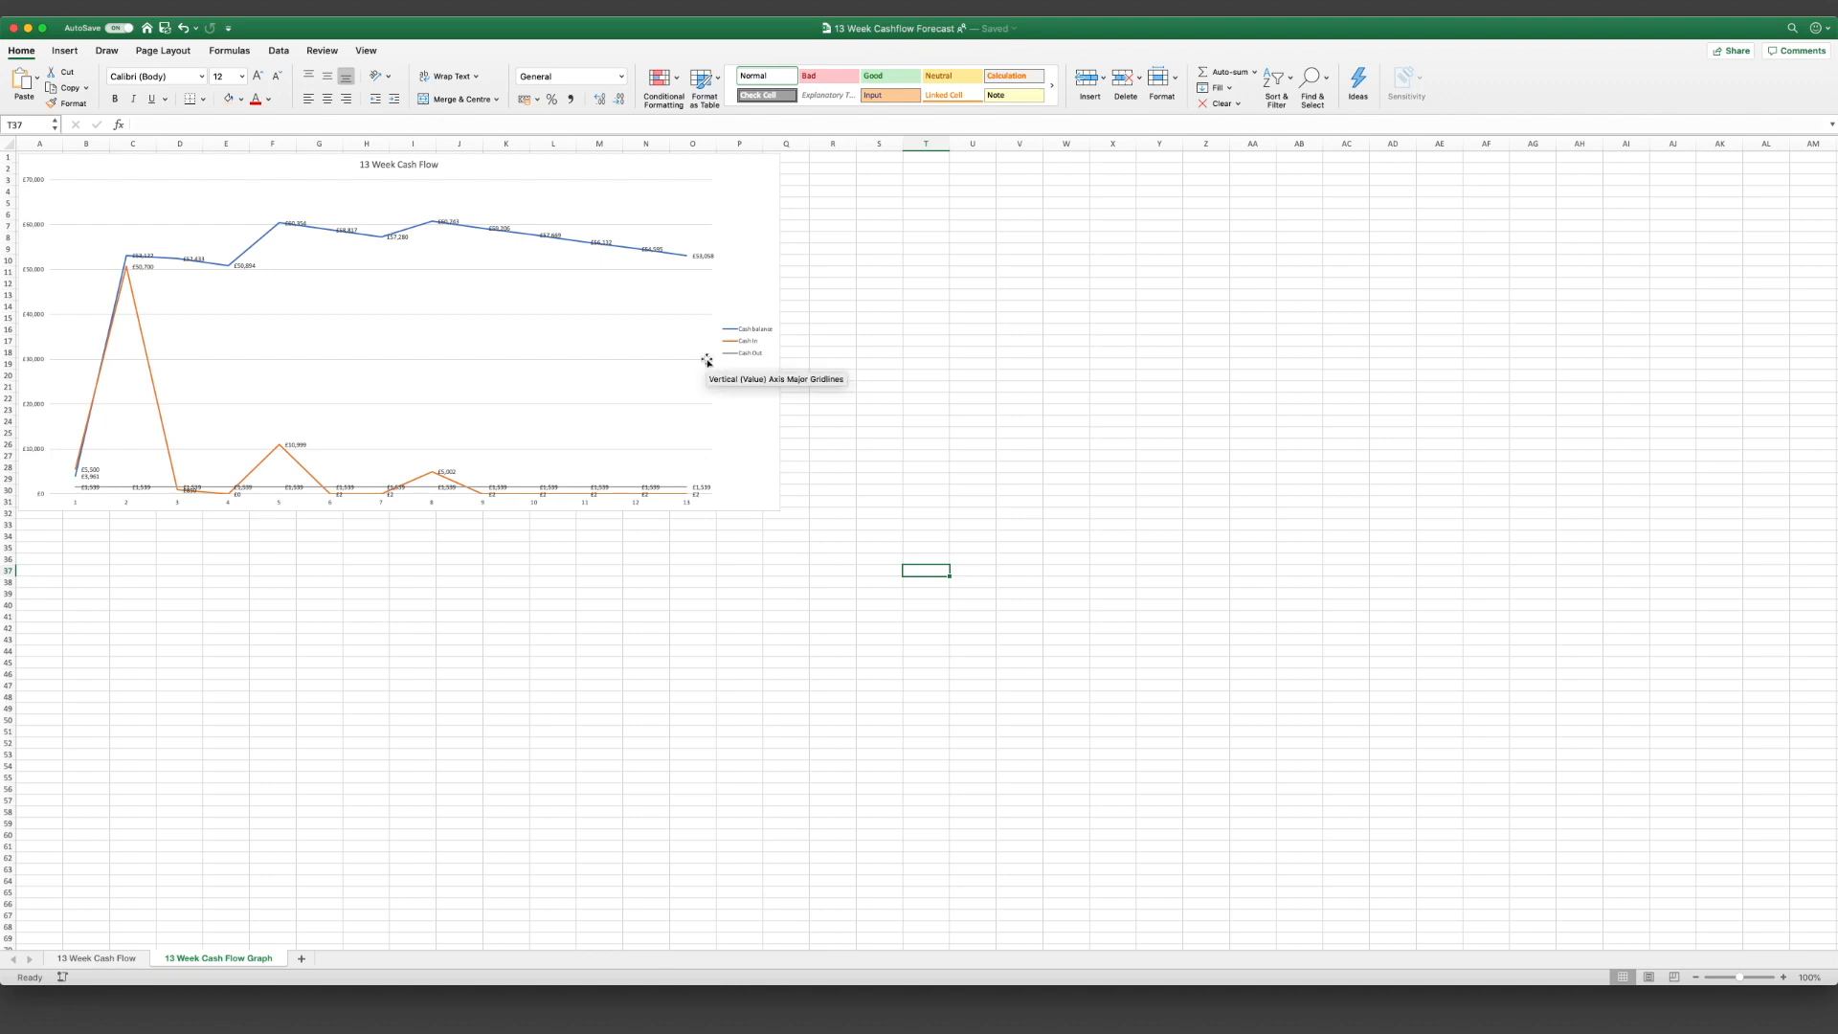
pyautogui.moveTo(132, 317)
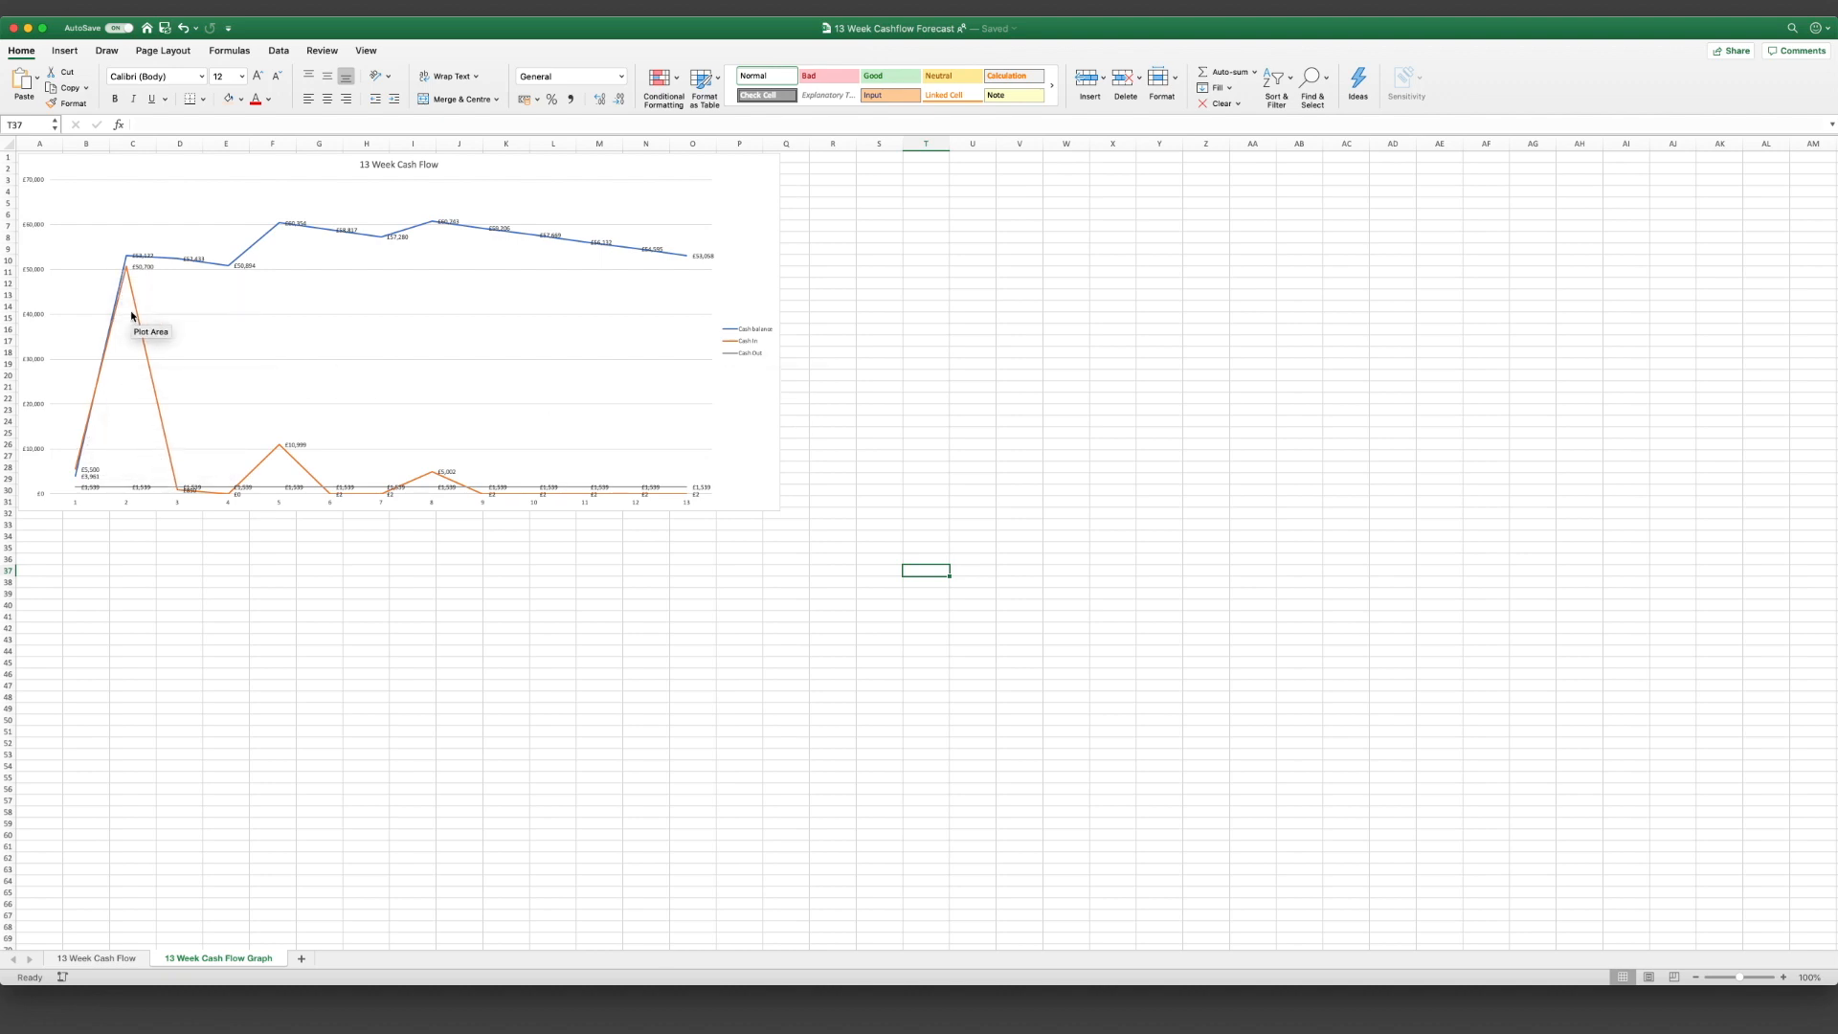
pyautogui.moveTo(126, 273)
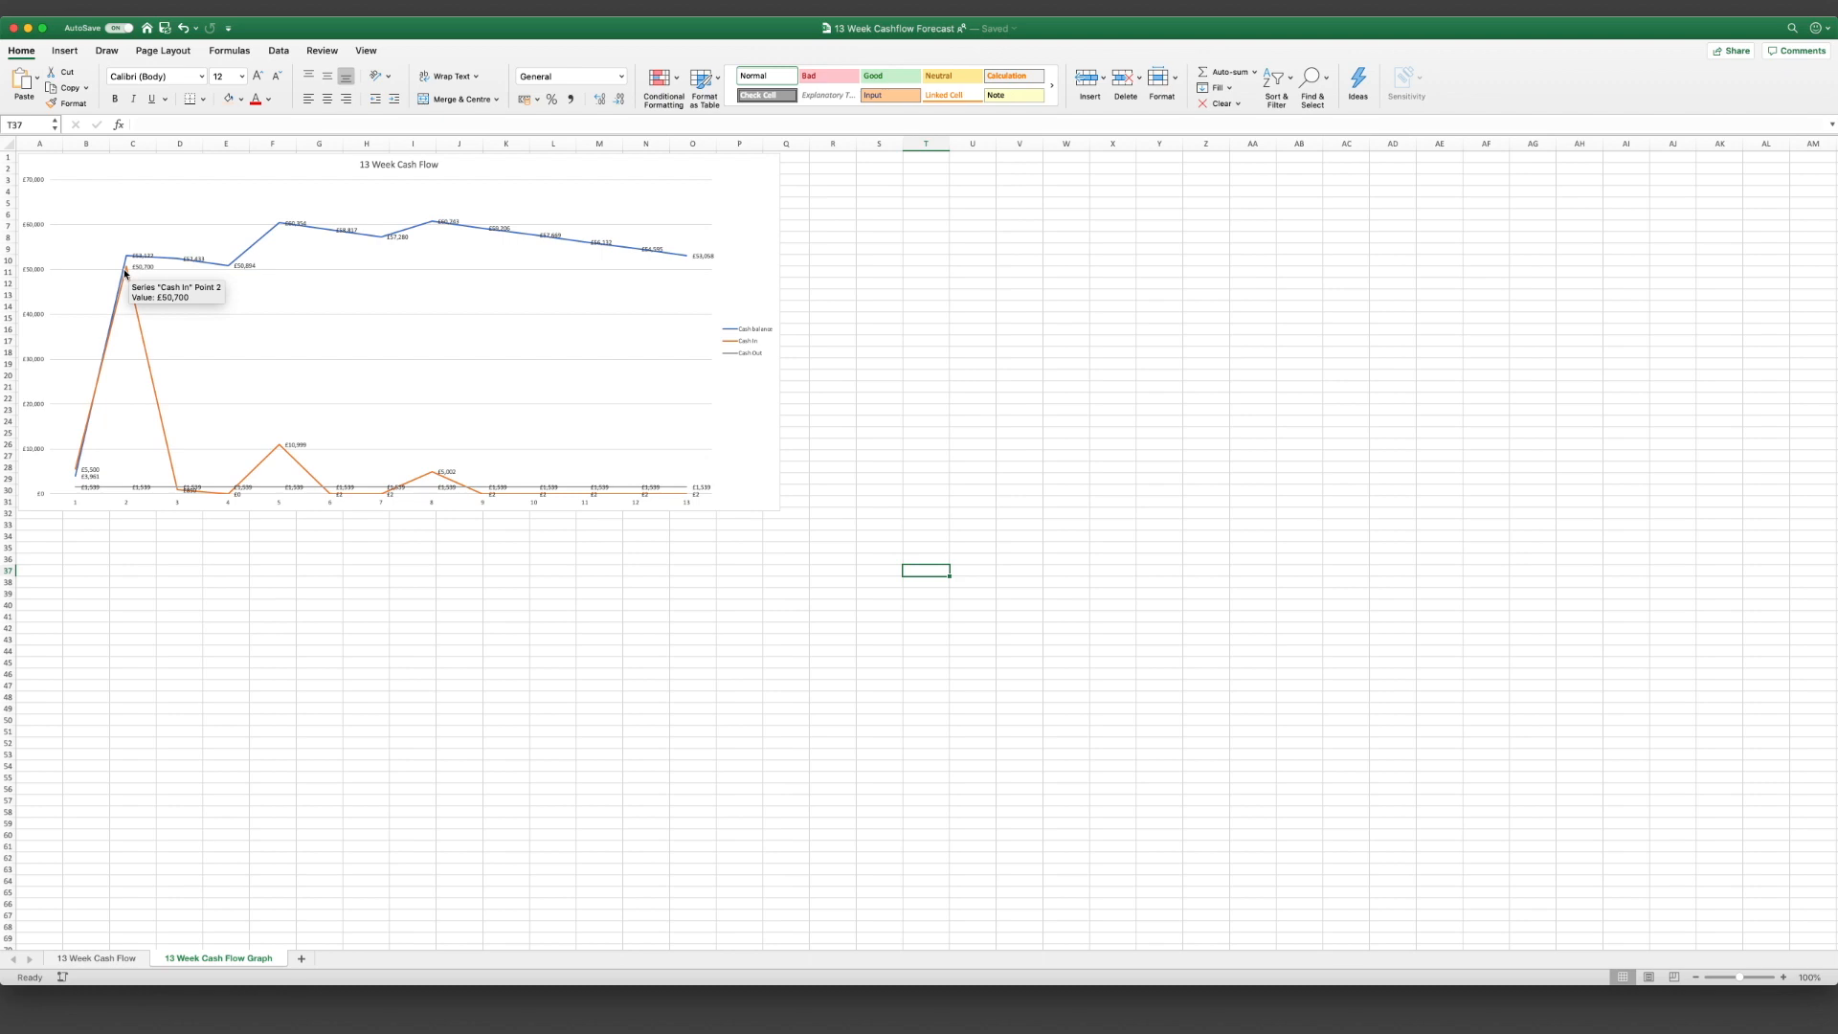
pyautogui.moveTo(728, 335)
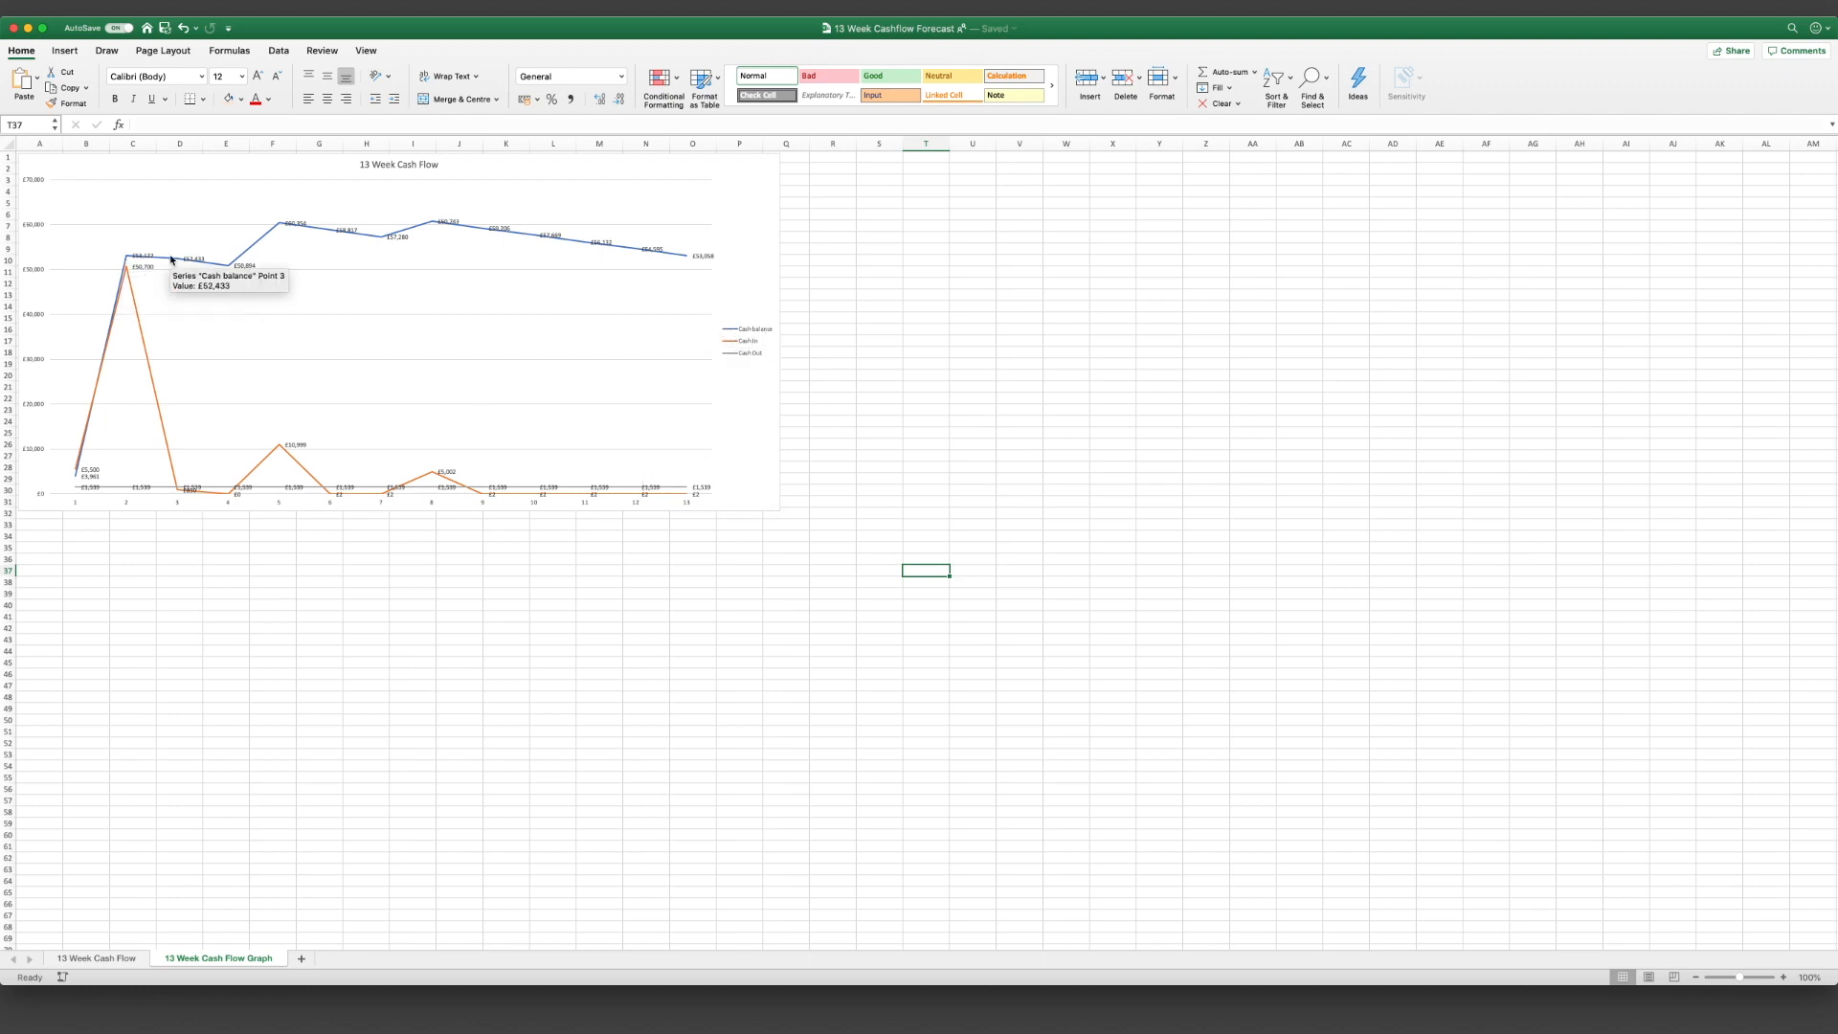
pyautogui.moveTo(130, 289)
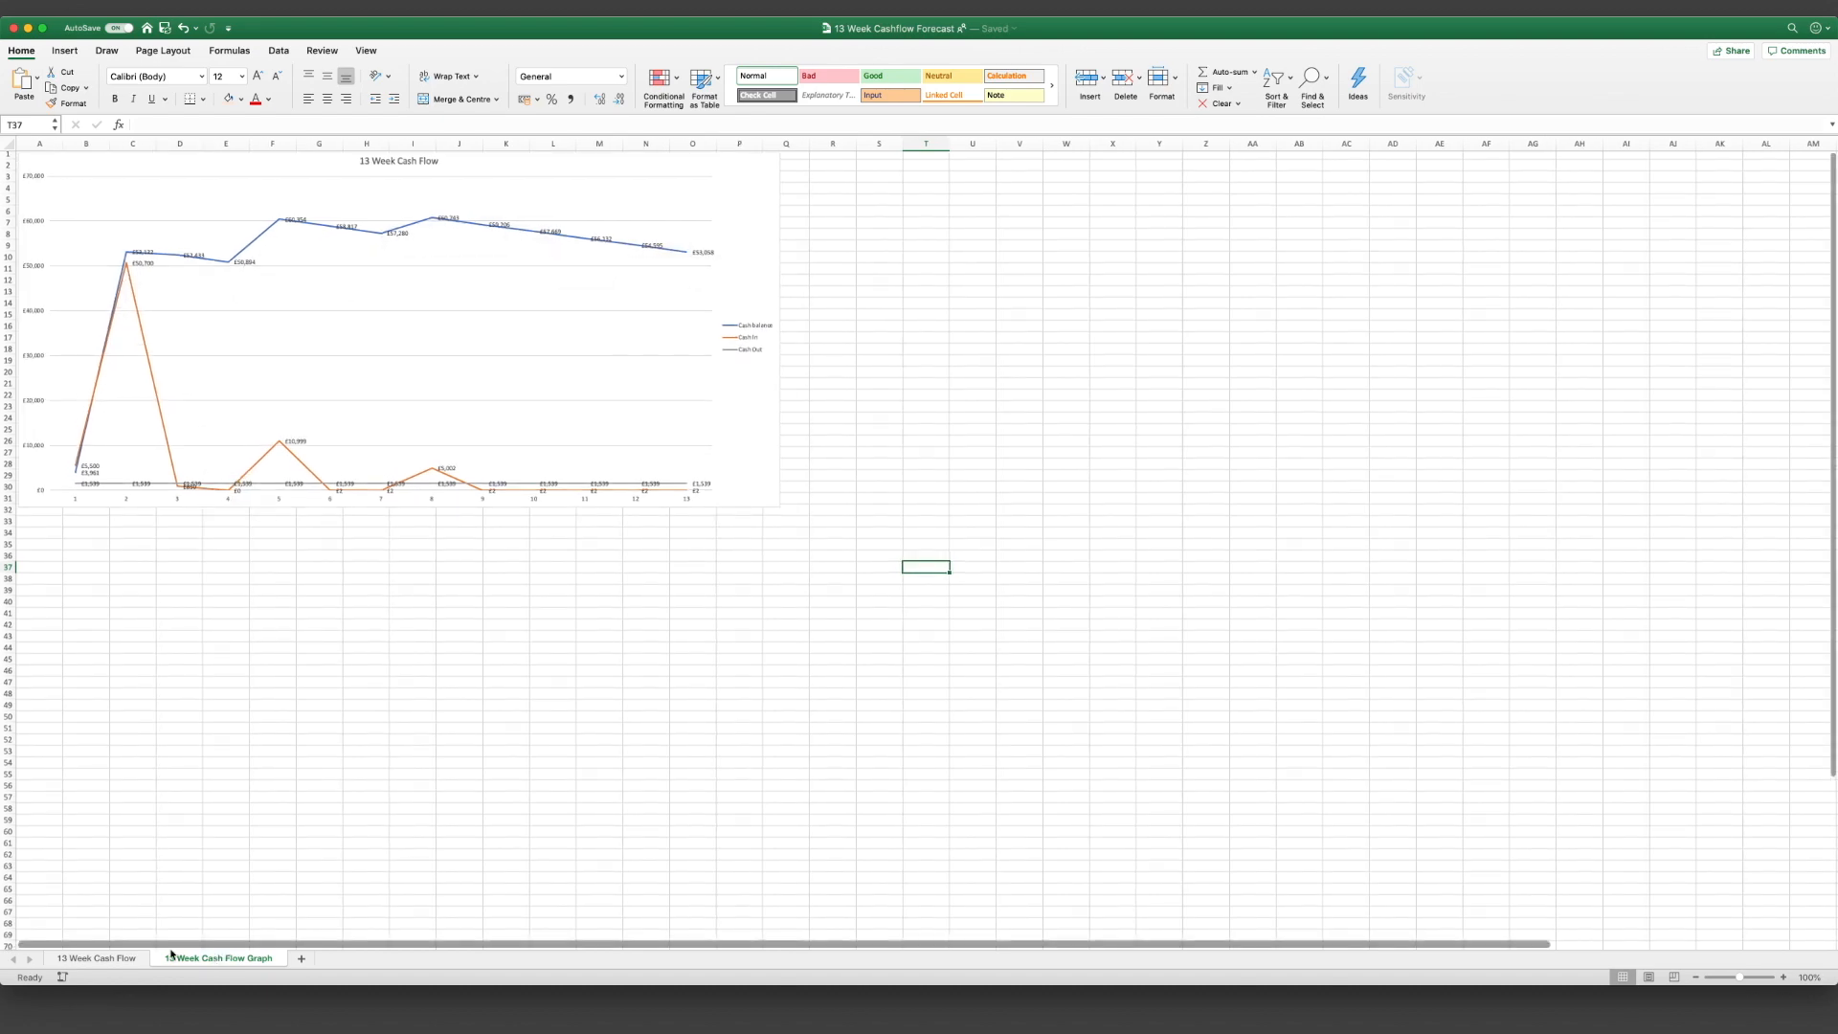
pyautogui.click(96, 957)
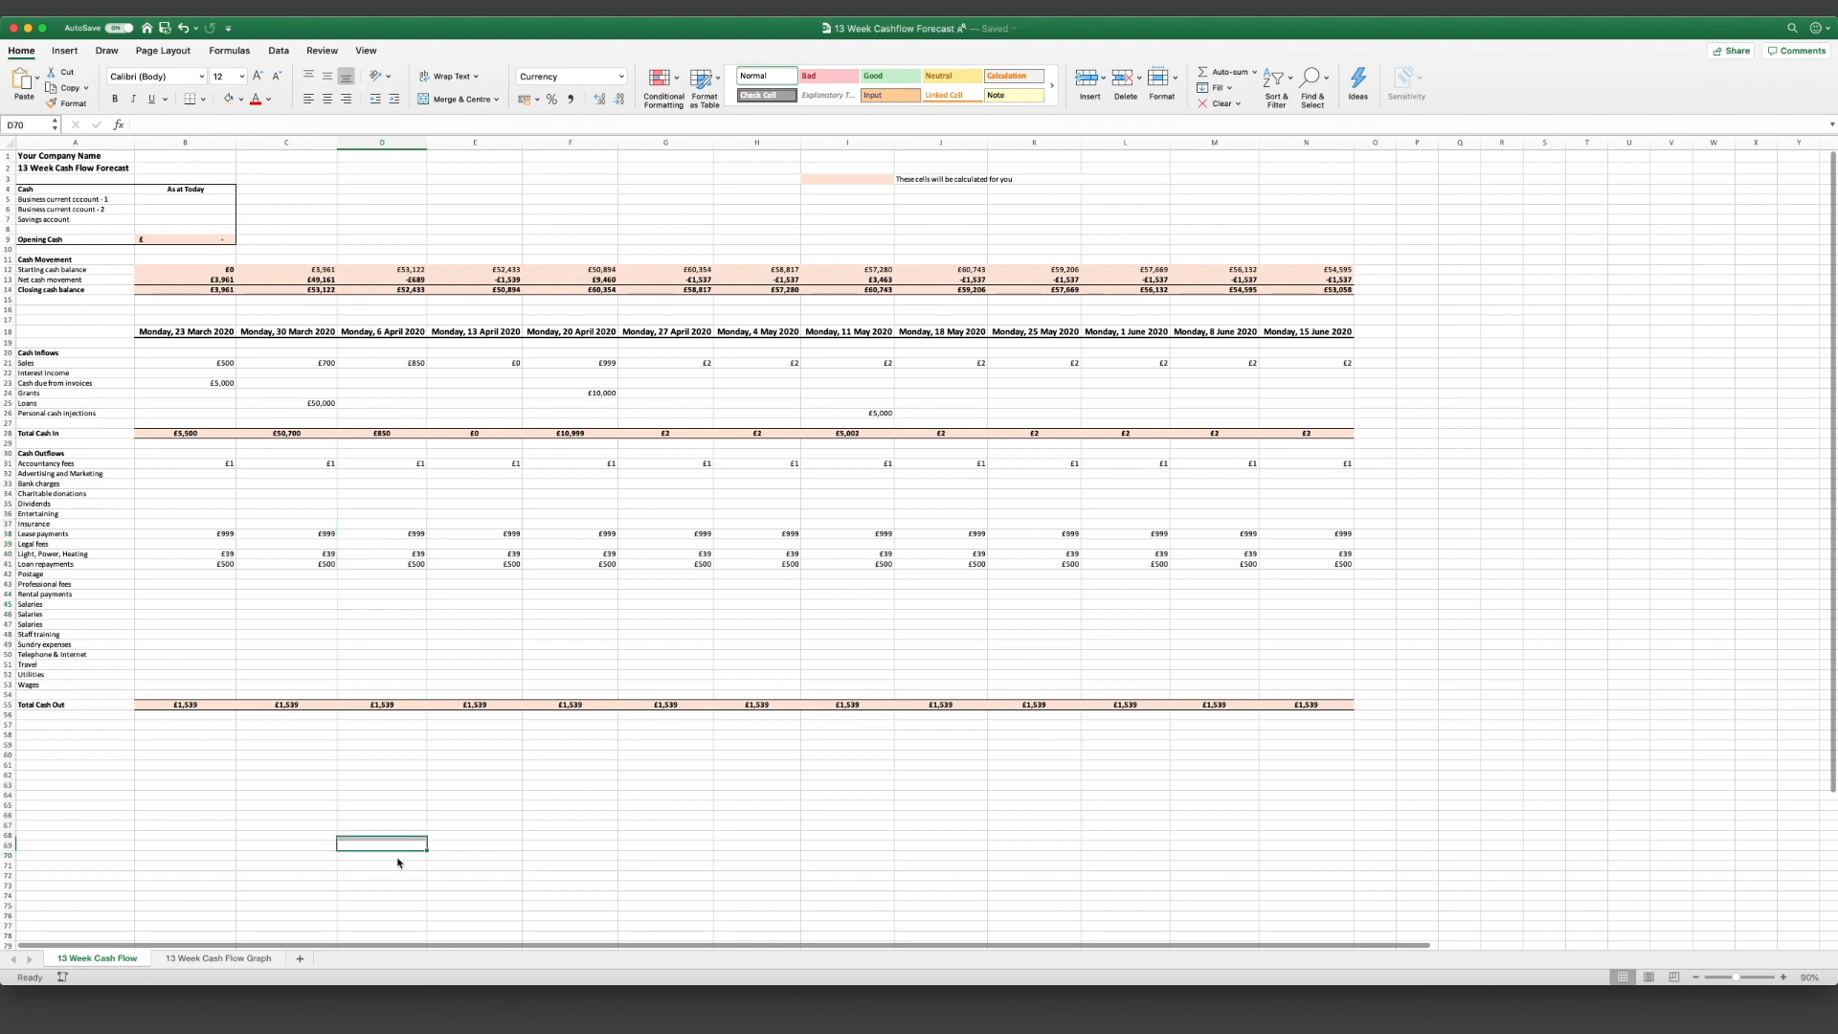
# Step: Duplicate the 13 Week Cash Flow sheet via Move or Copy with Create a copy ticked
pyautogui.click(381, 856)
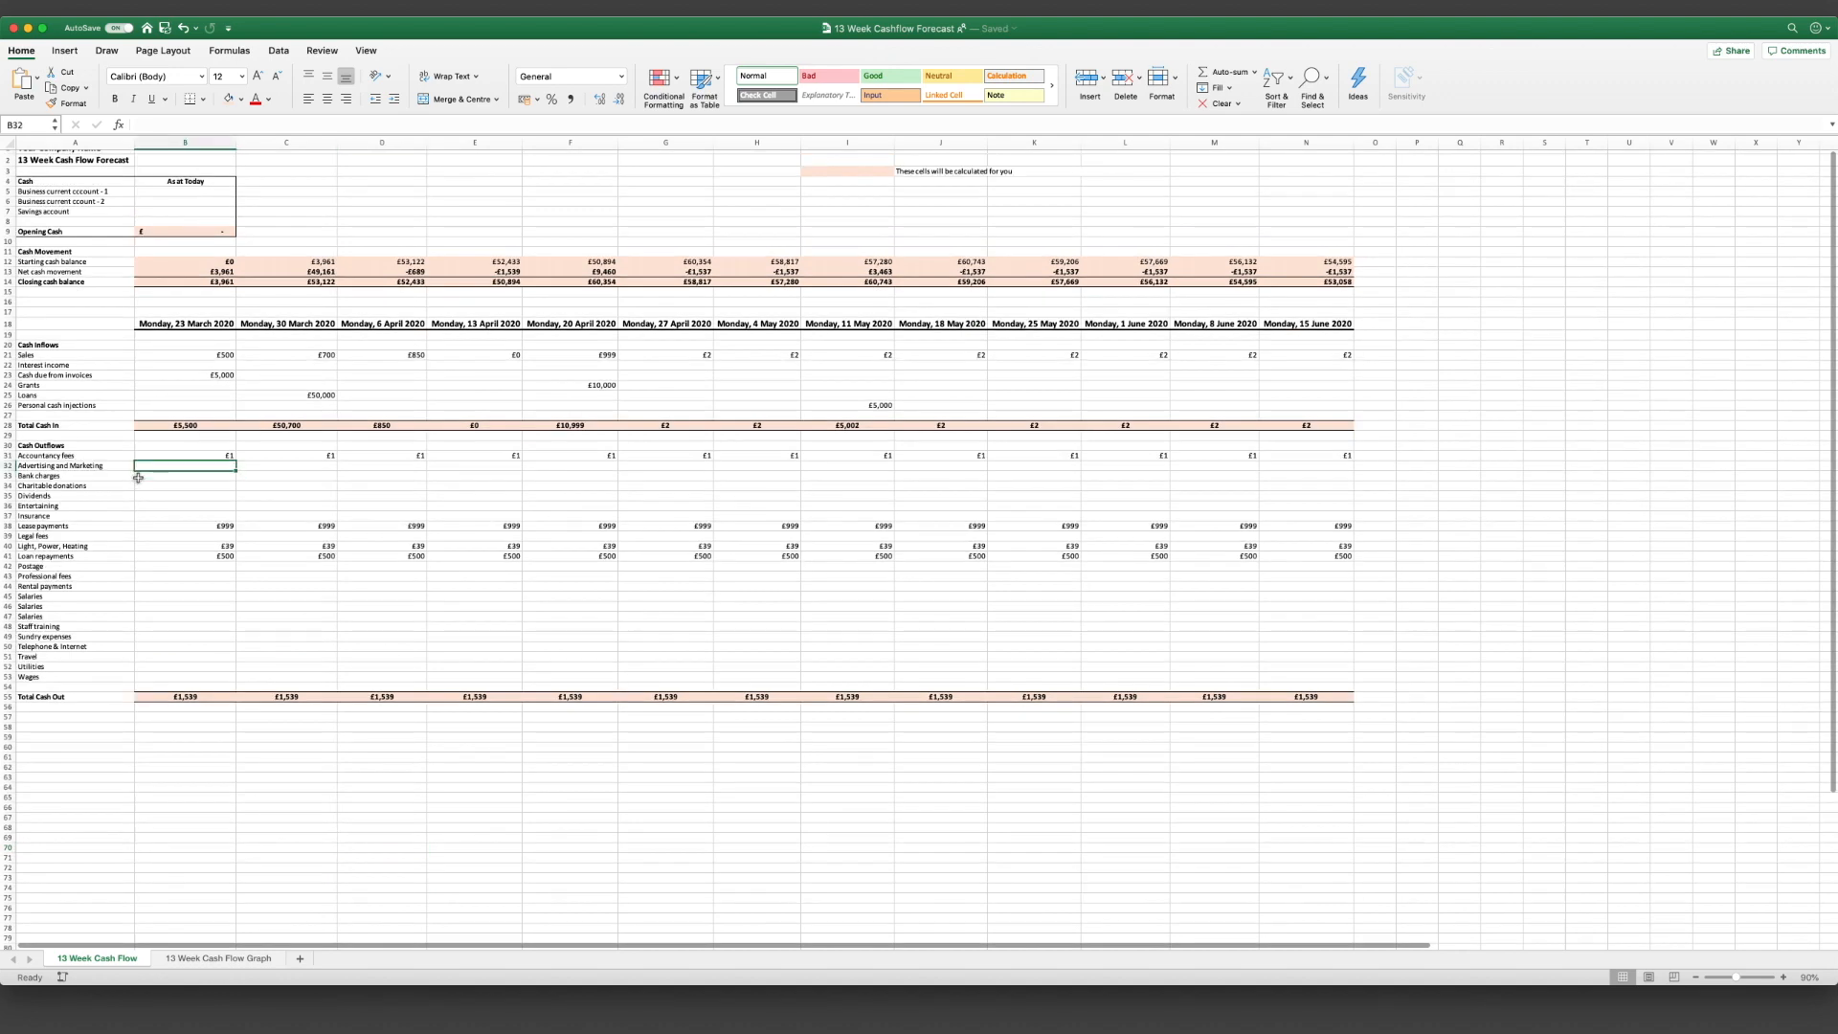
pyautogui.click(568, 77)
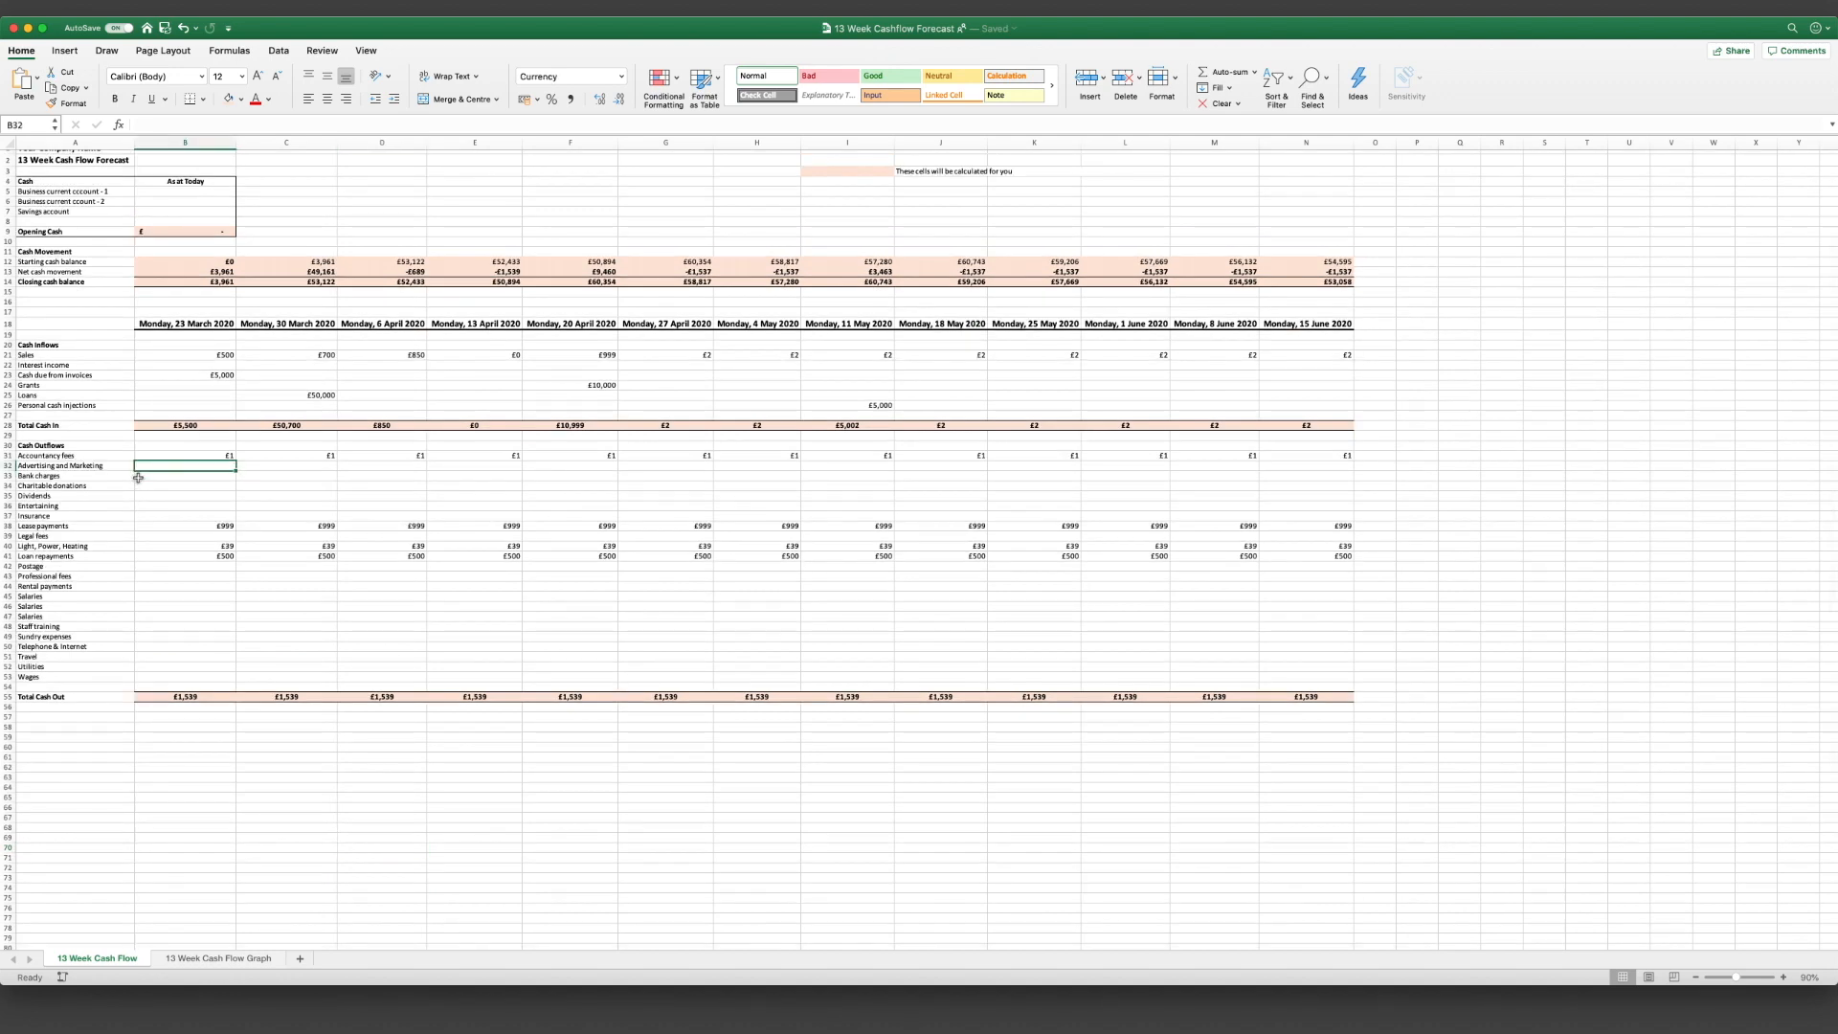
pyautogui.rightClick(98, 957)
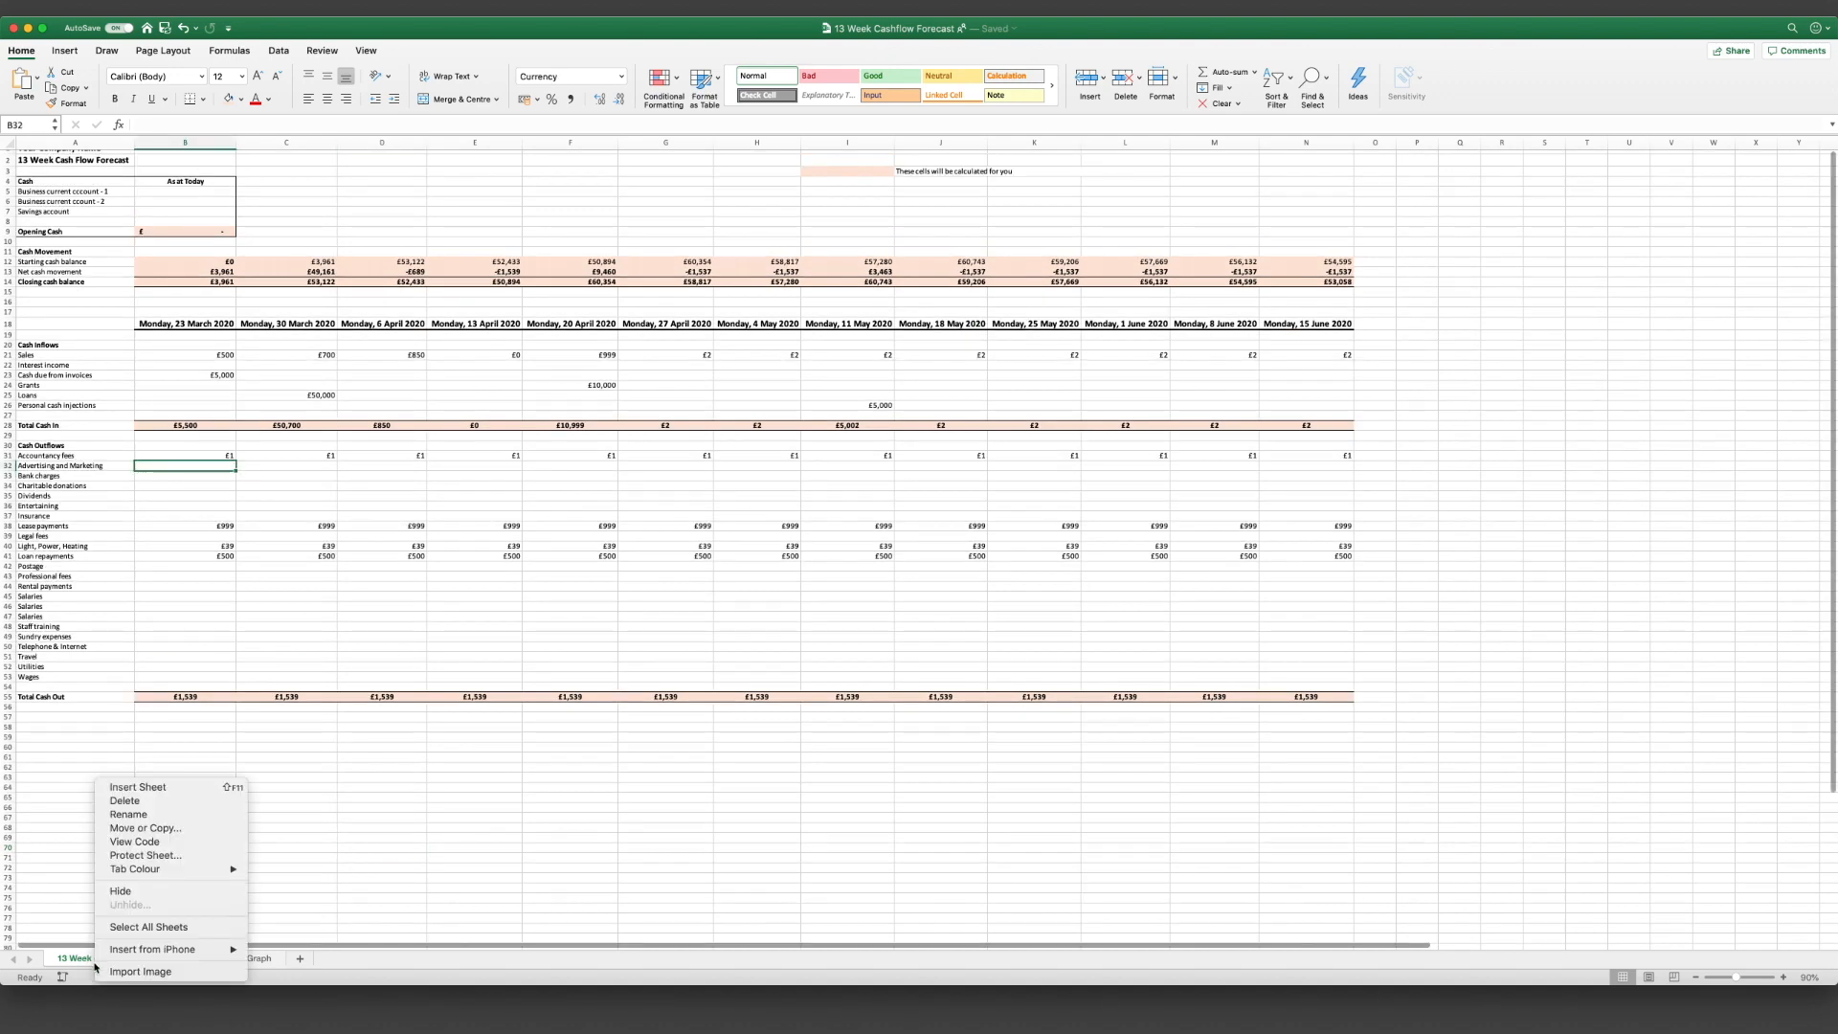
pyautogui.moveTo(144, 829)
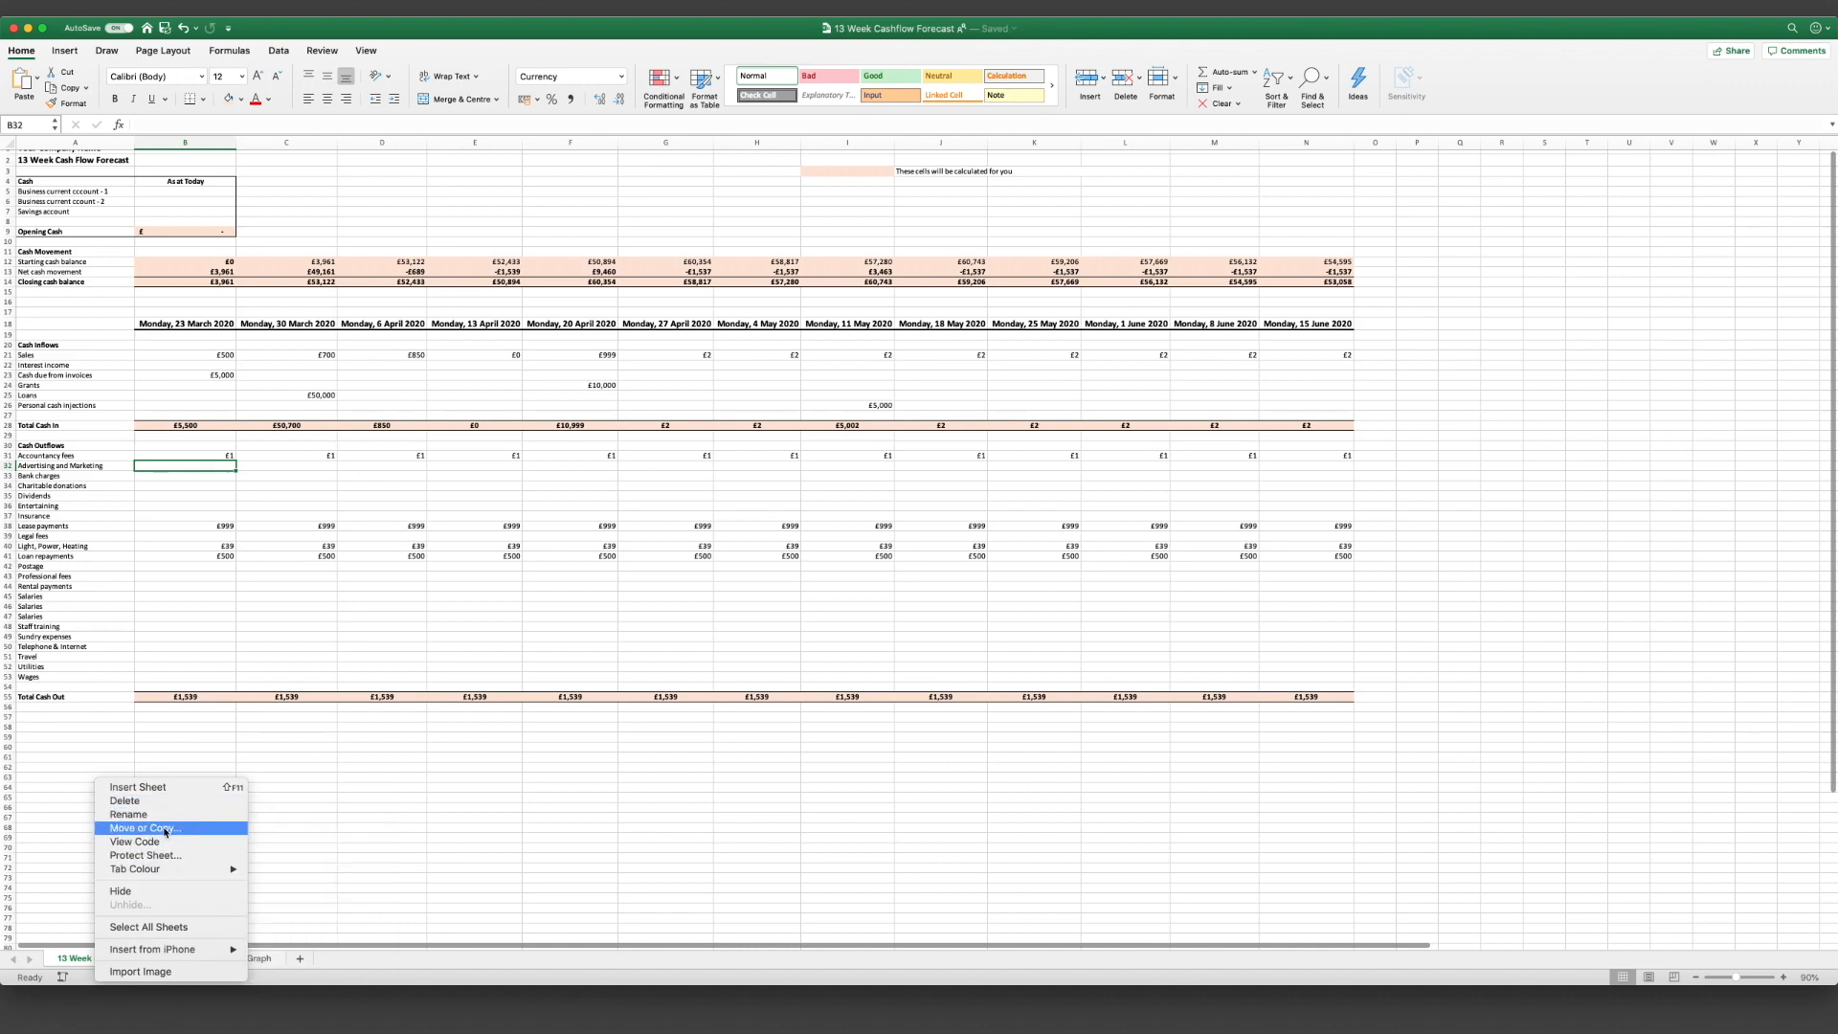
pyautogui.click(142, 827)
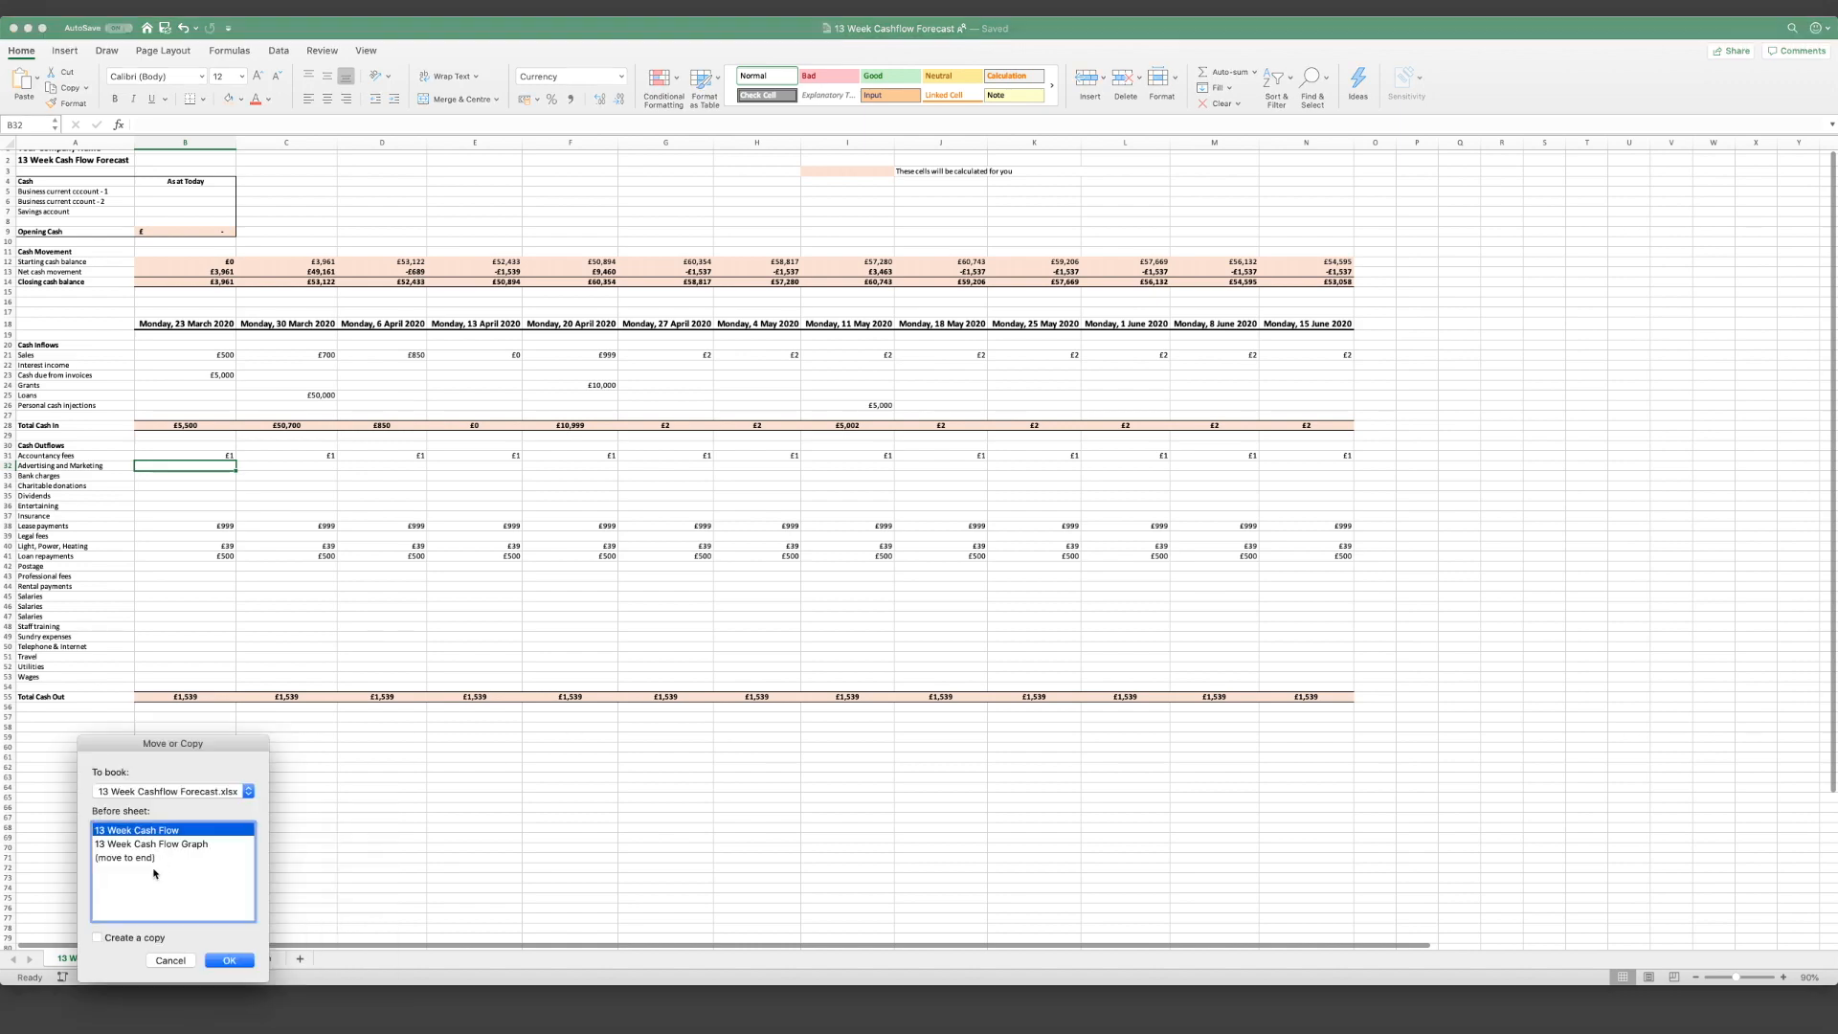
pyautogui.click(98, 937)
pyautogui.write('13 Week Cash Flow - B')
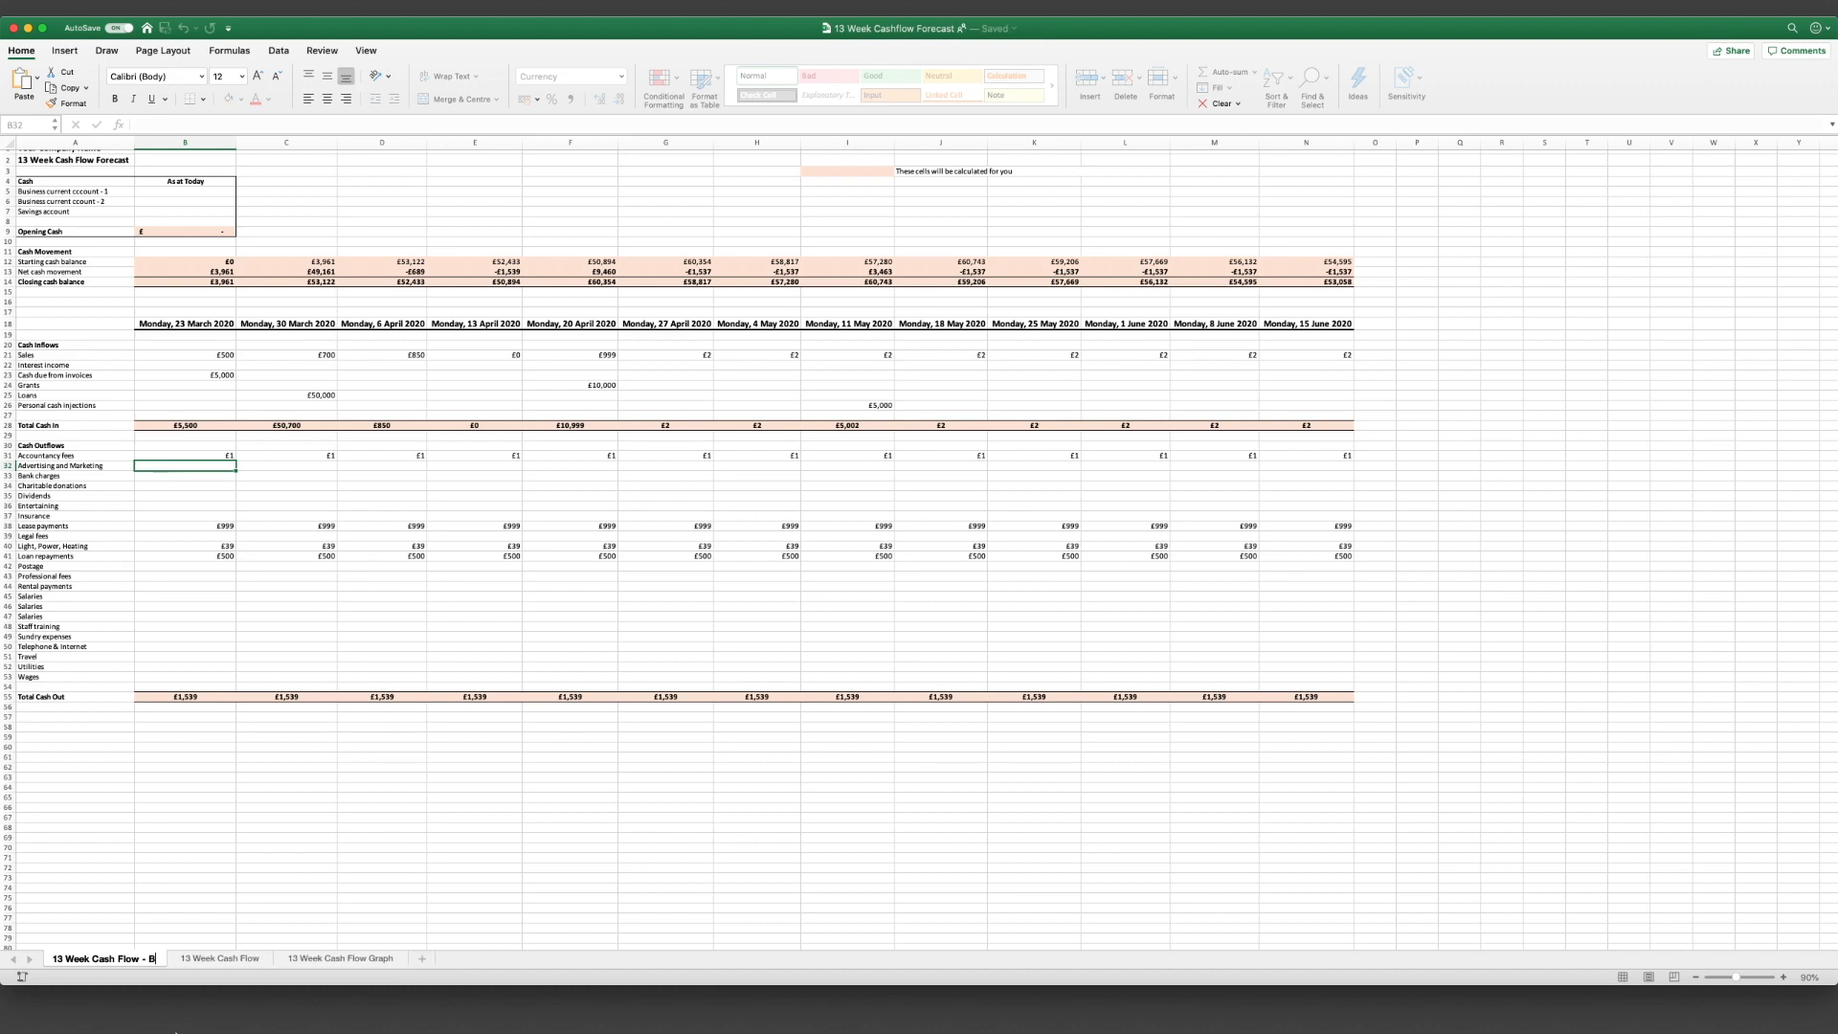
pyautogui.click(230, 957)
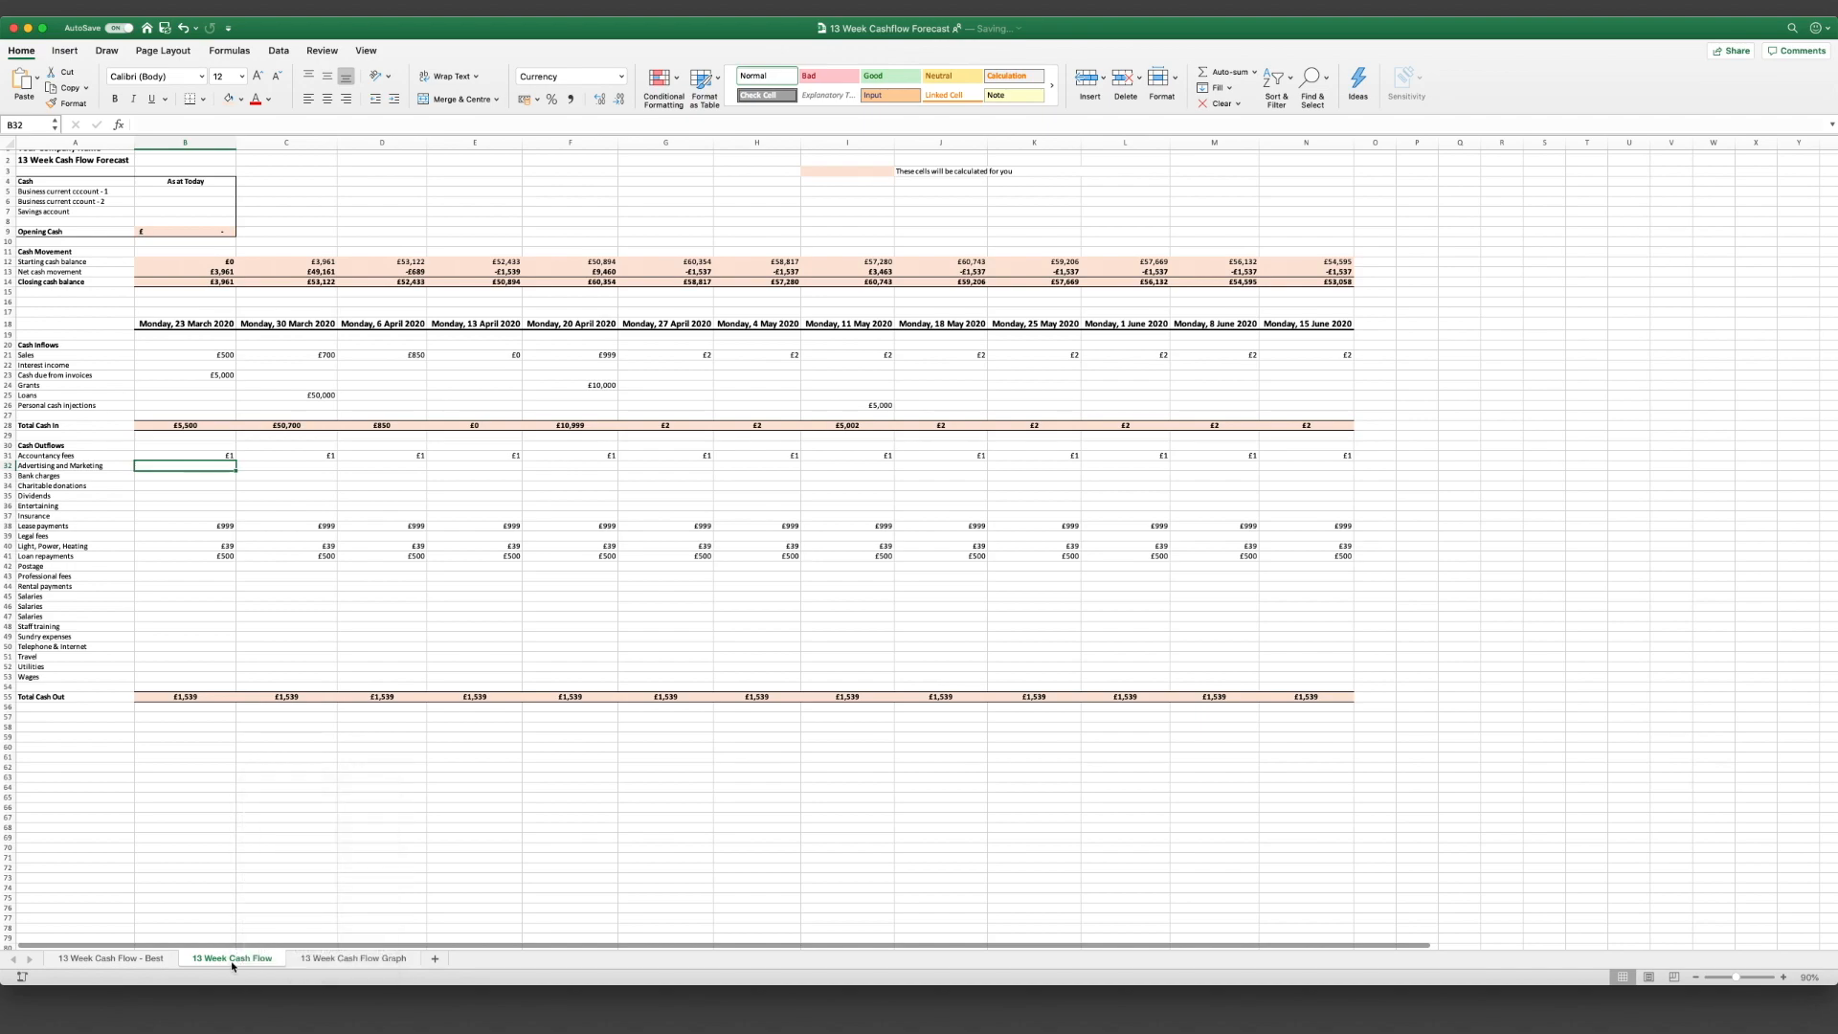
# Step: Set week-one Sales to 250 and invoice cash to 1,000 in weeks one and two
pyautogui.click(667, 896)
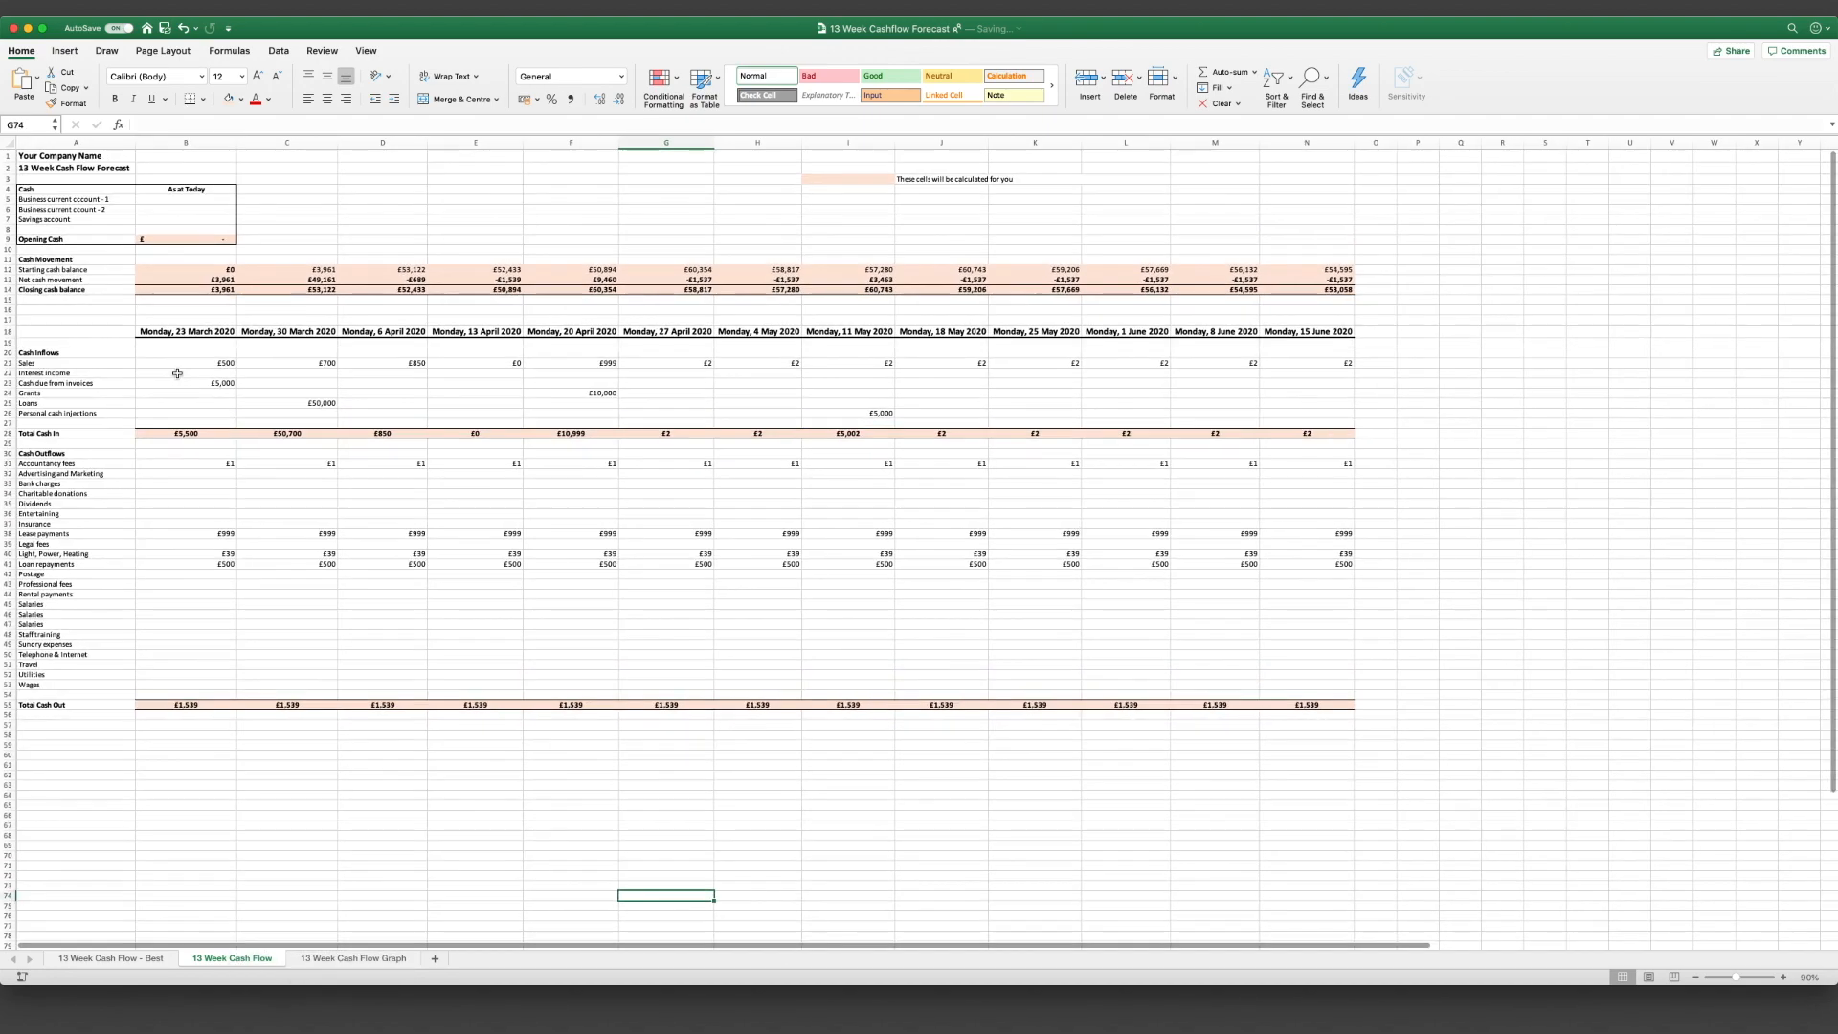
pyautogui.click(185, 372)
pyautogui.write('2')
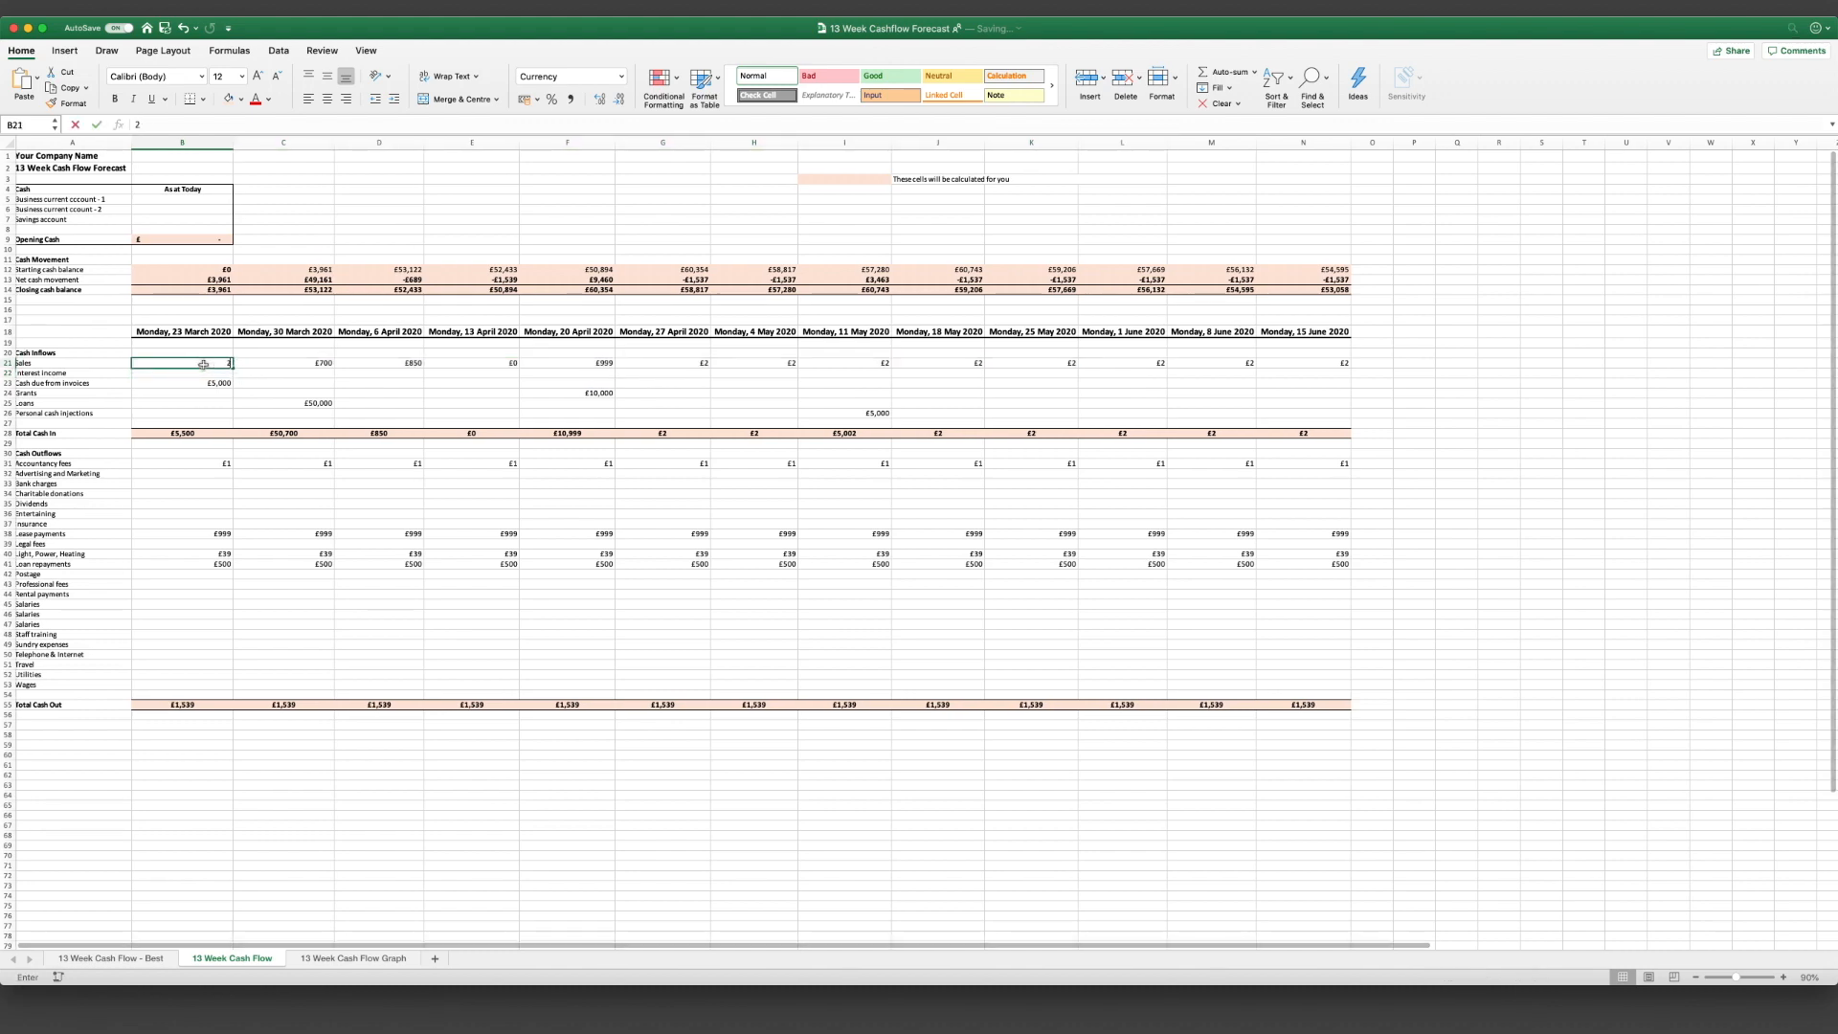
pyautogui.press('Return')
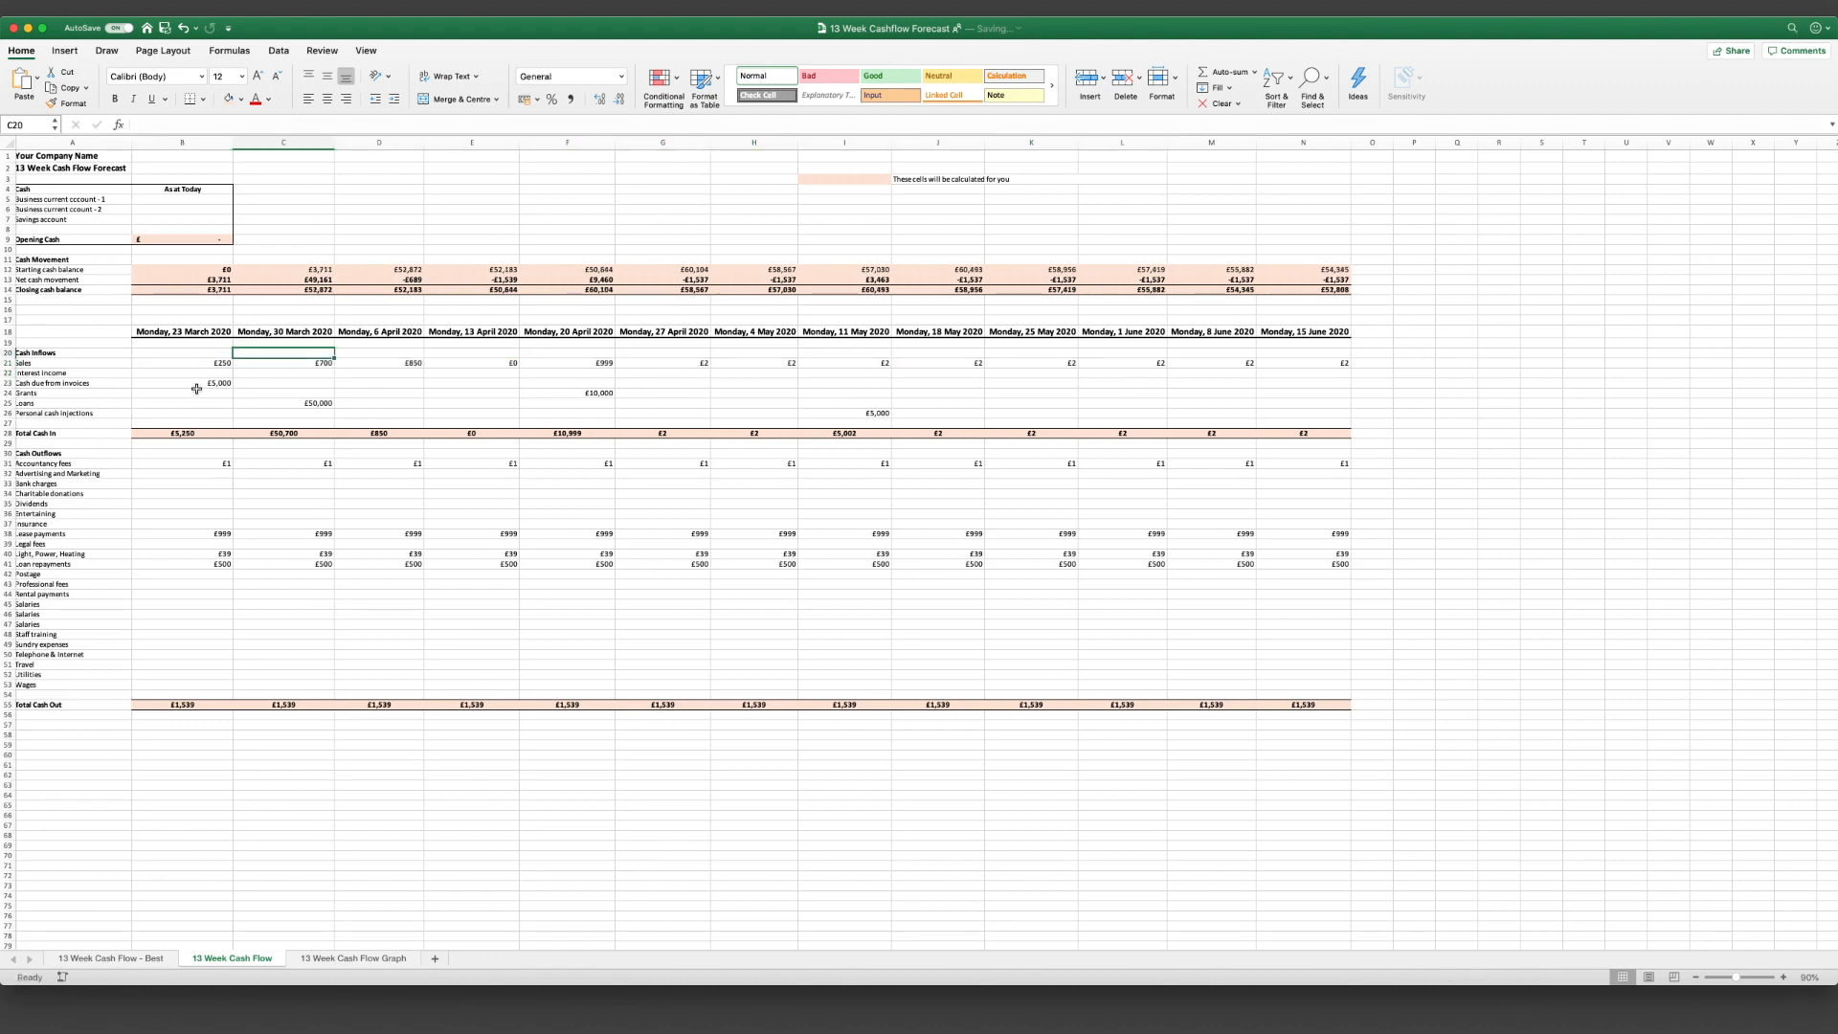
pyautogui.click(185, 382)
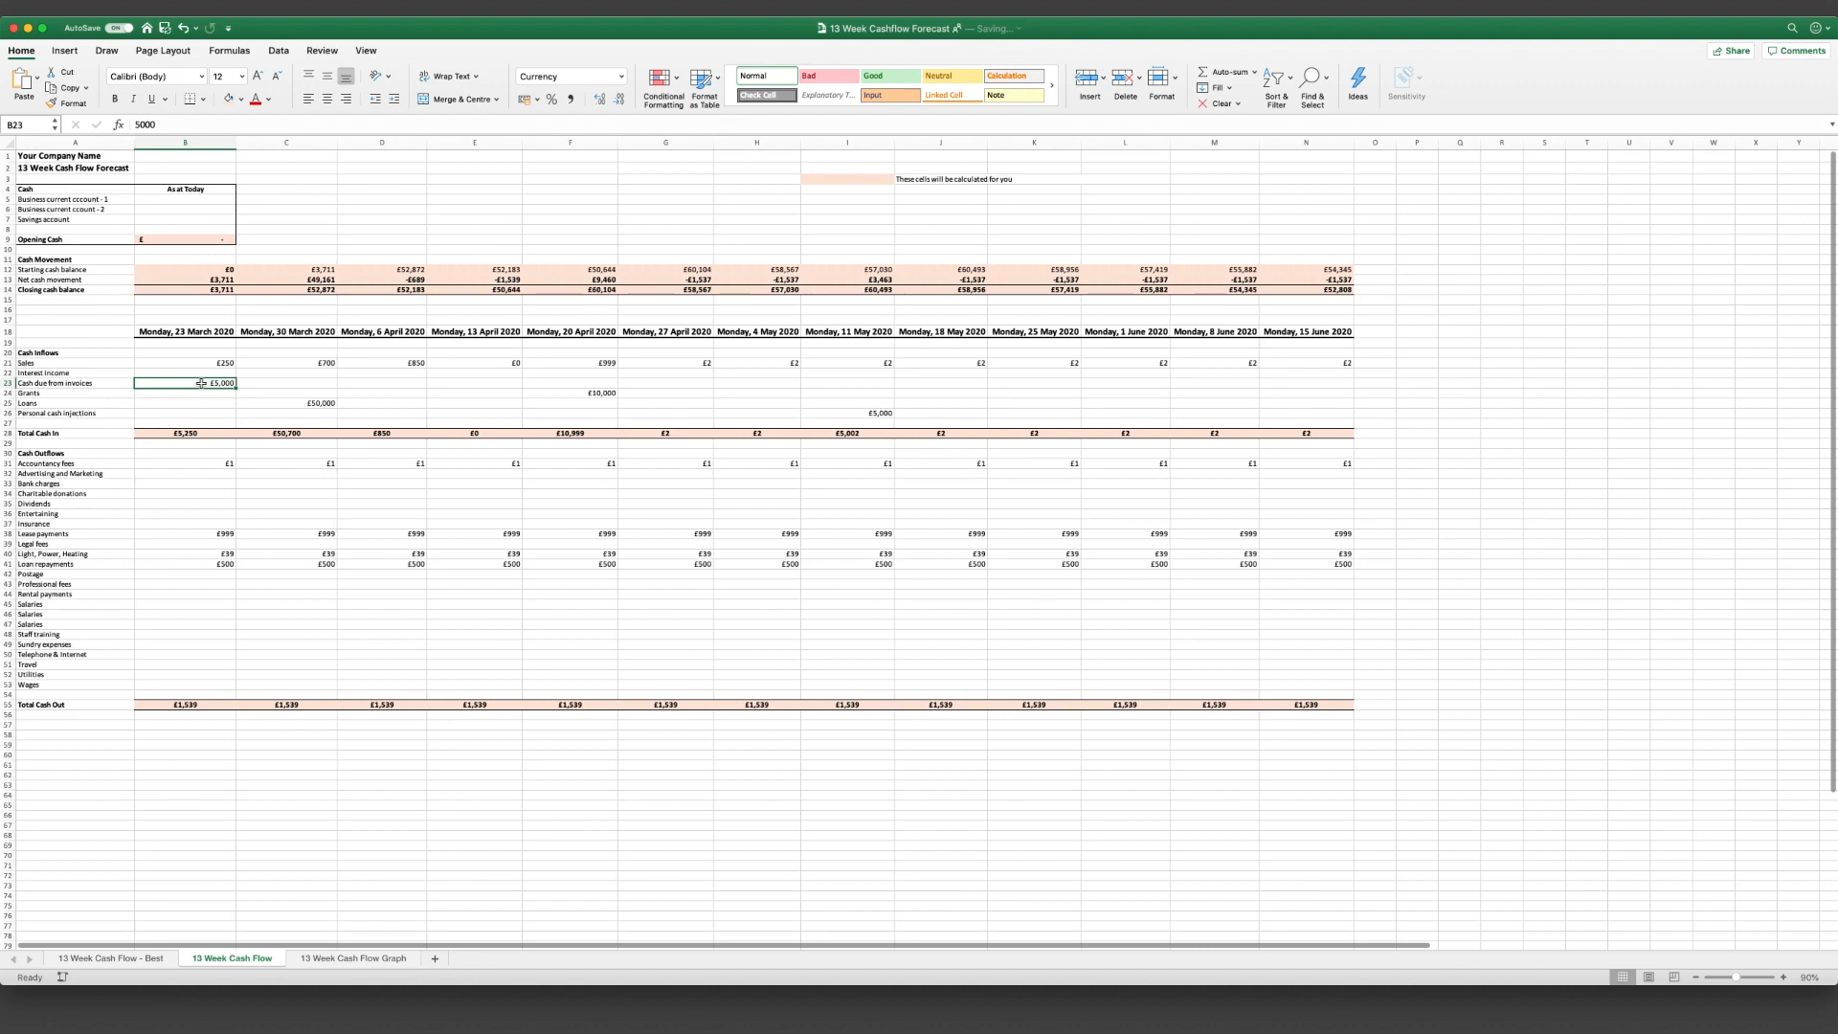
pyautogui.write('1000')
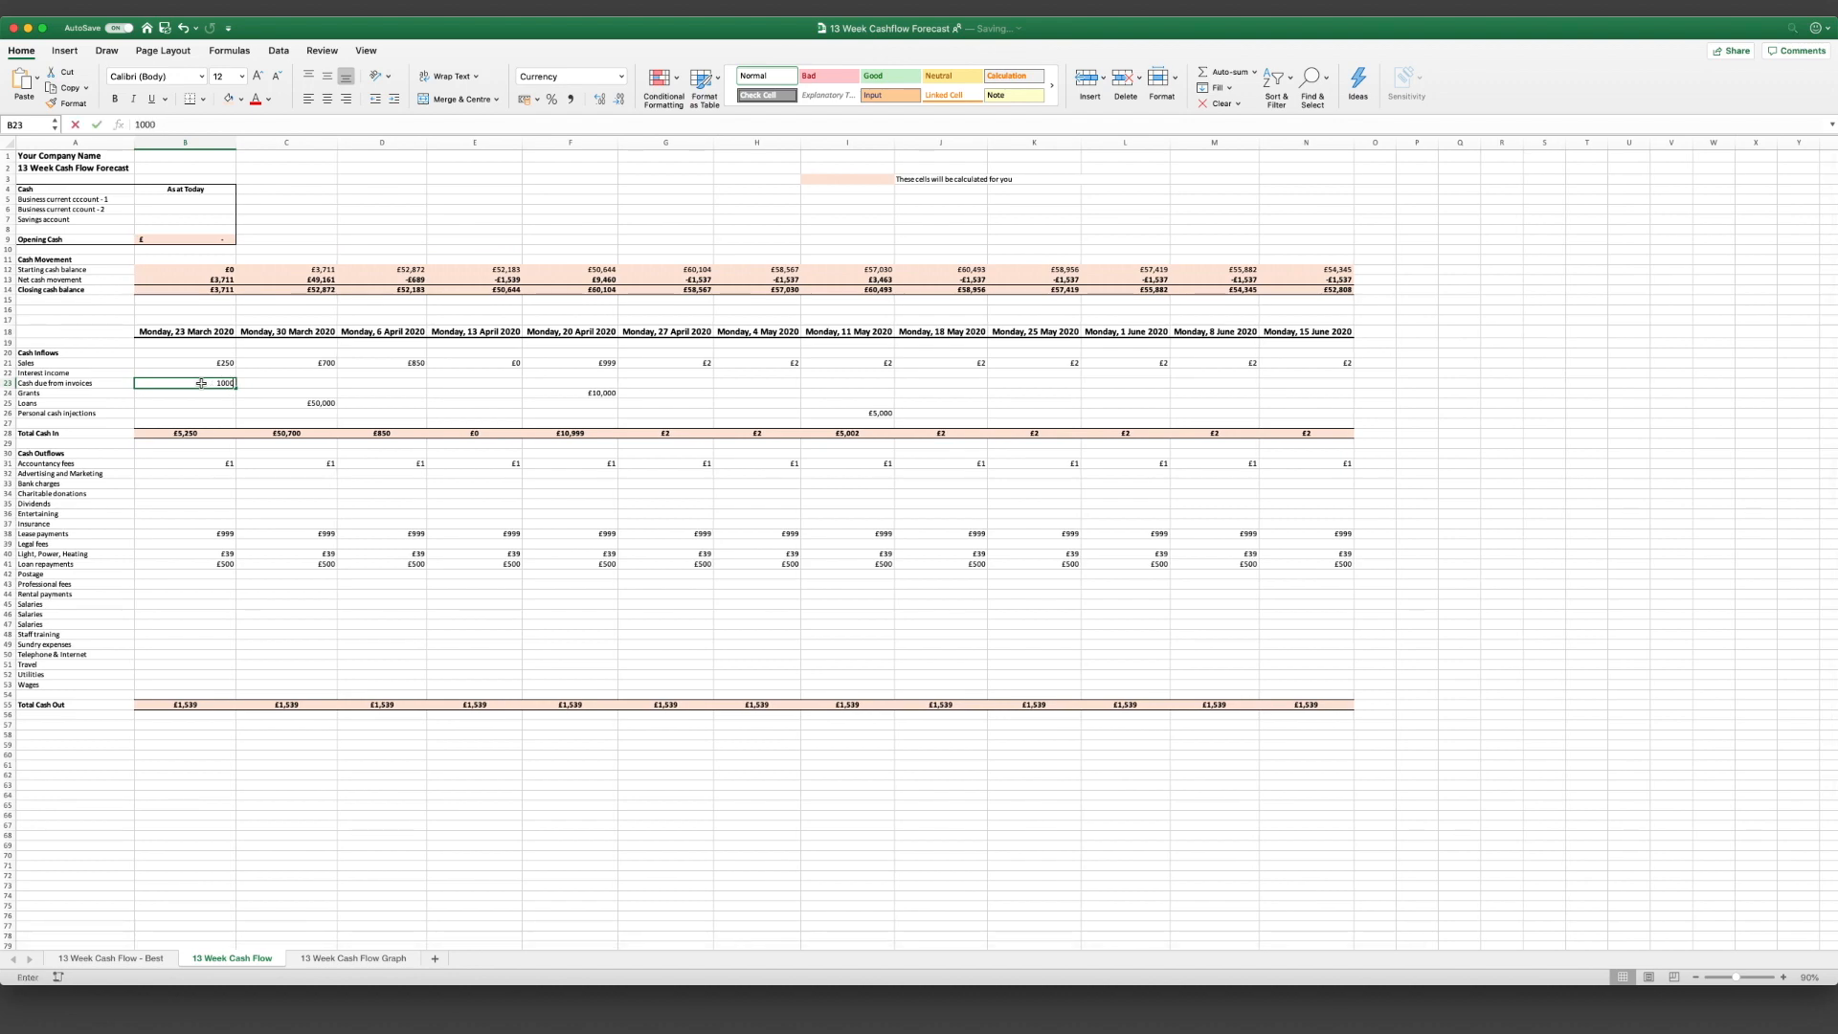
pyautogui.press('Return')
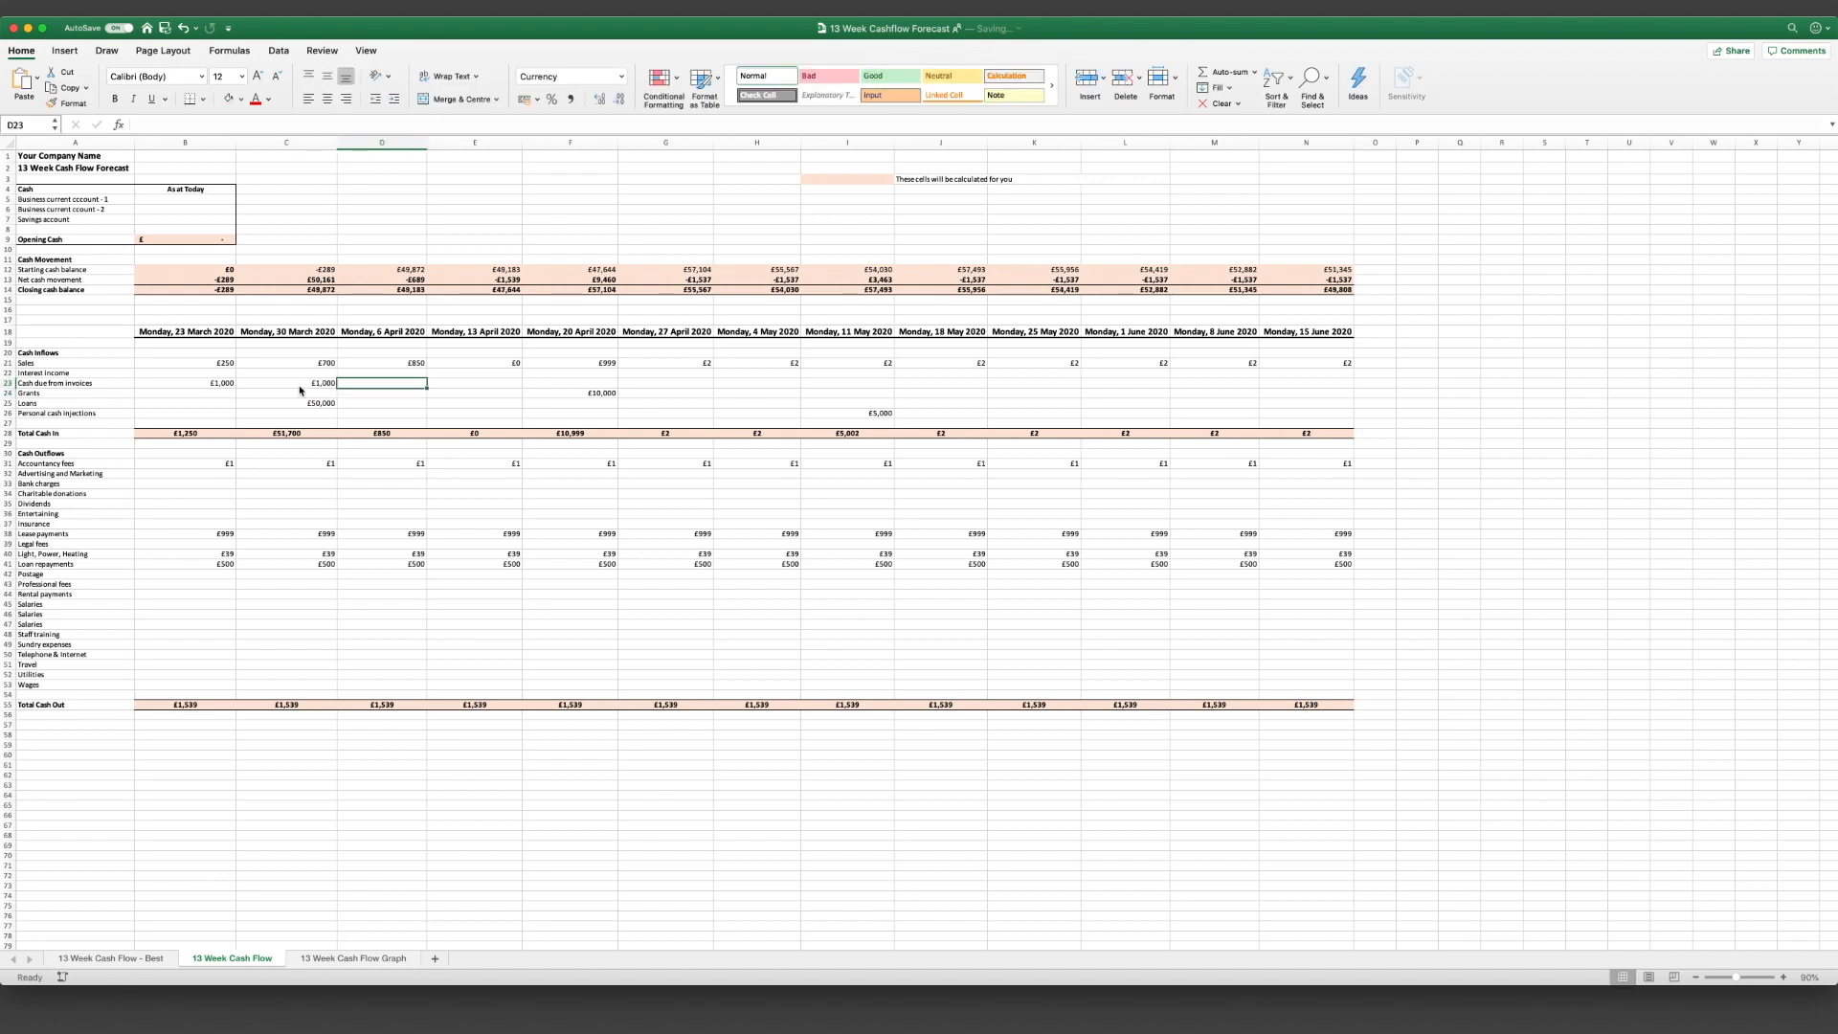
pyautogui.click(381, 614)
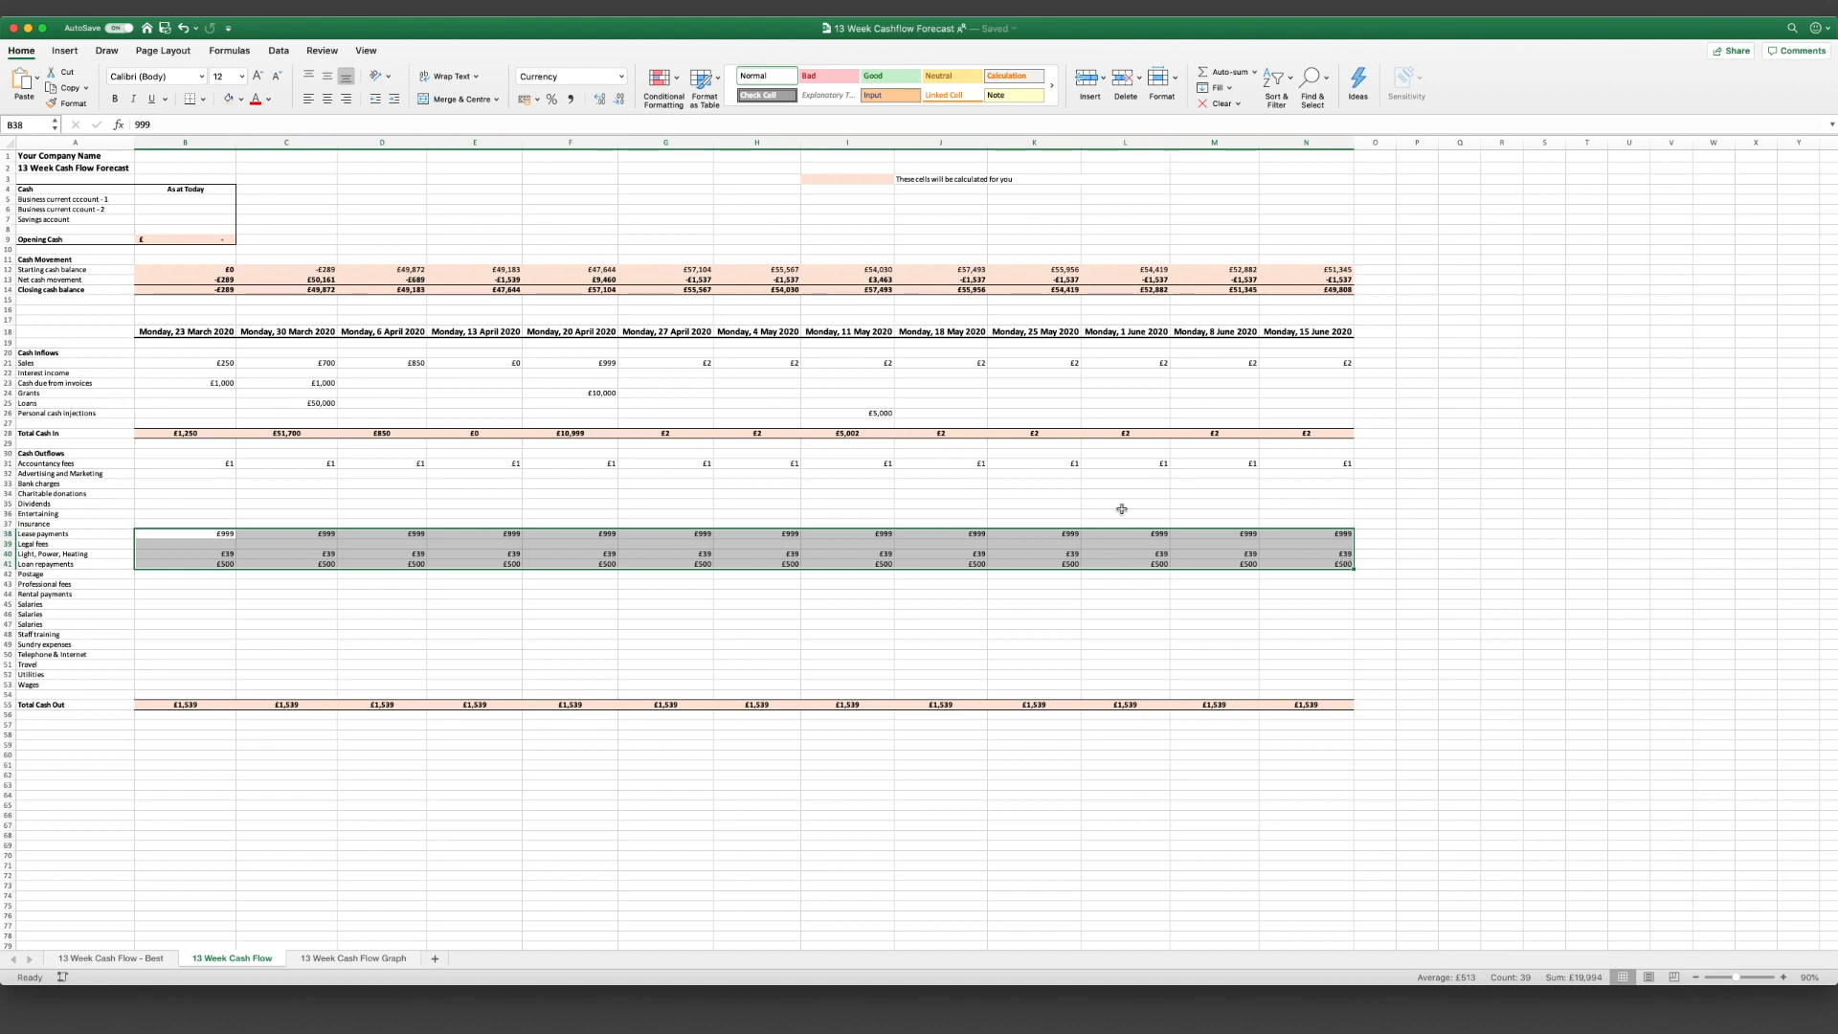
pyautogui.moveTo(648, 305)
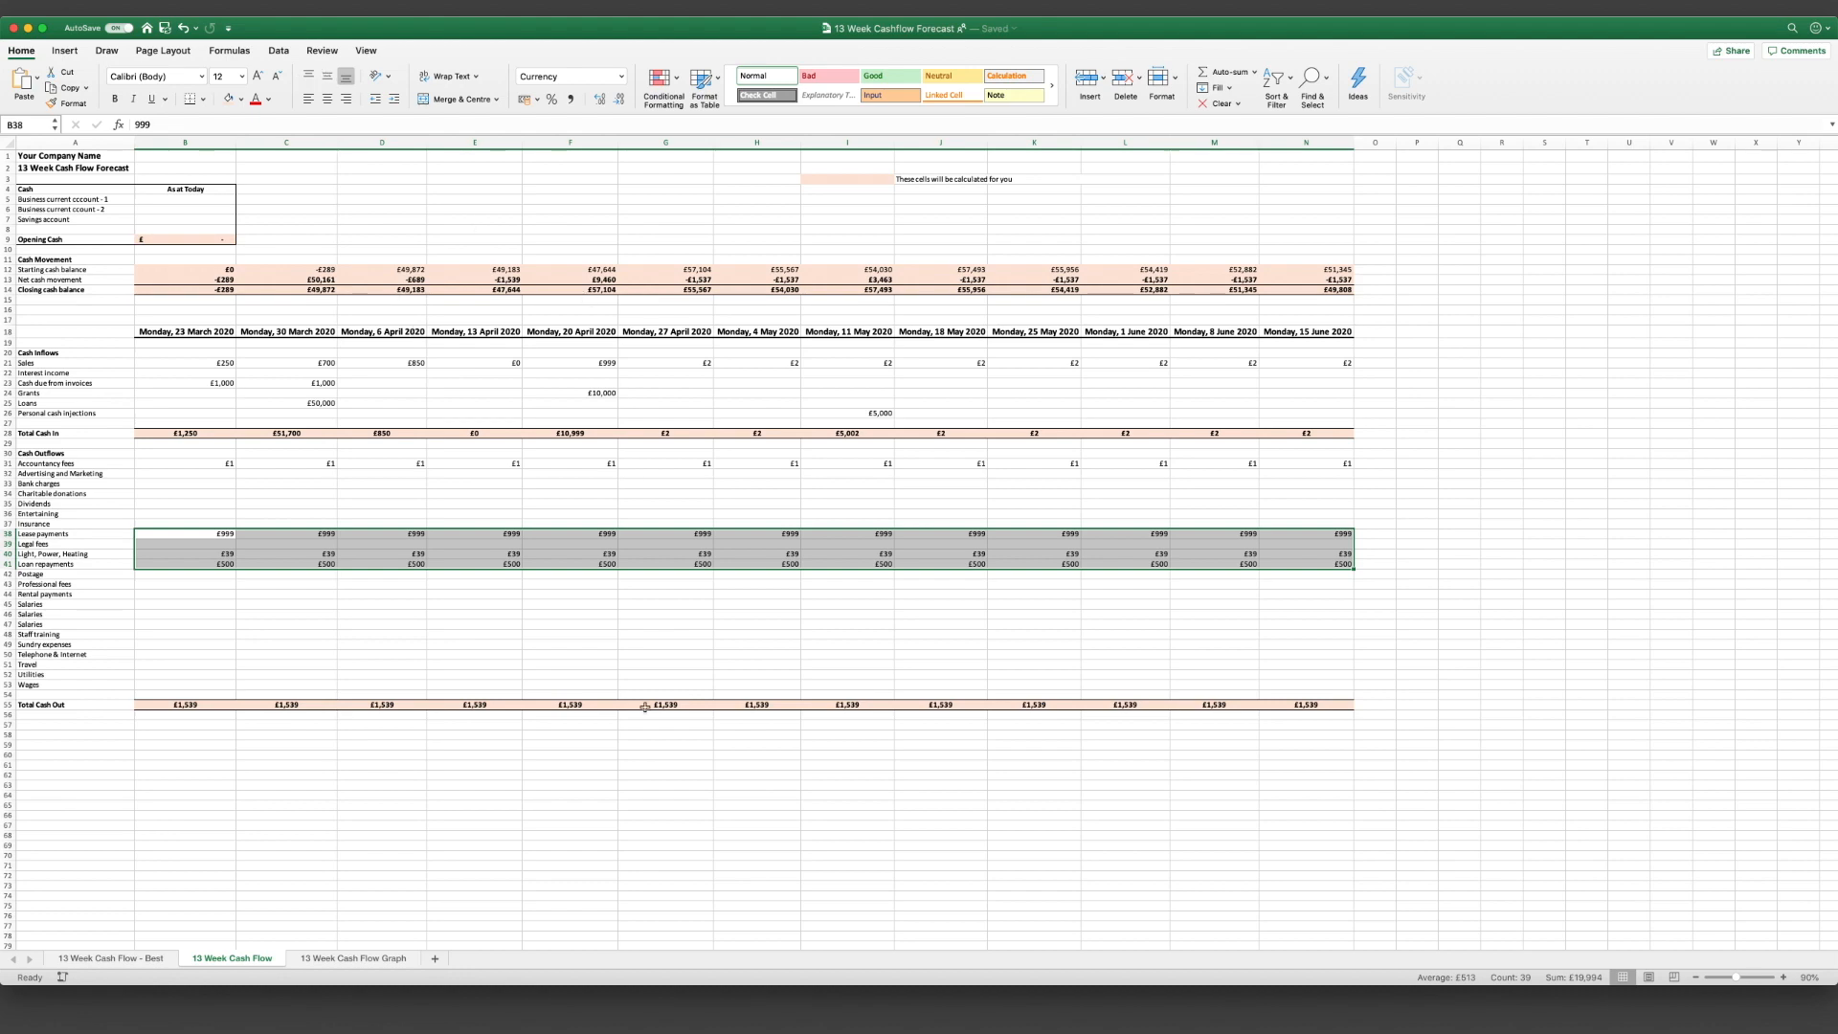
pyautogui.click(473, 633)
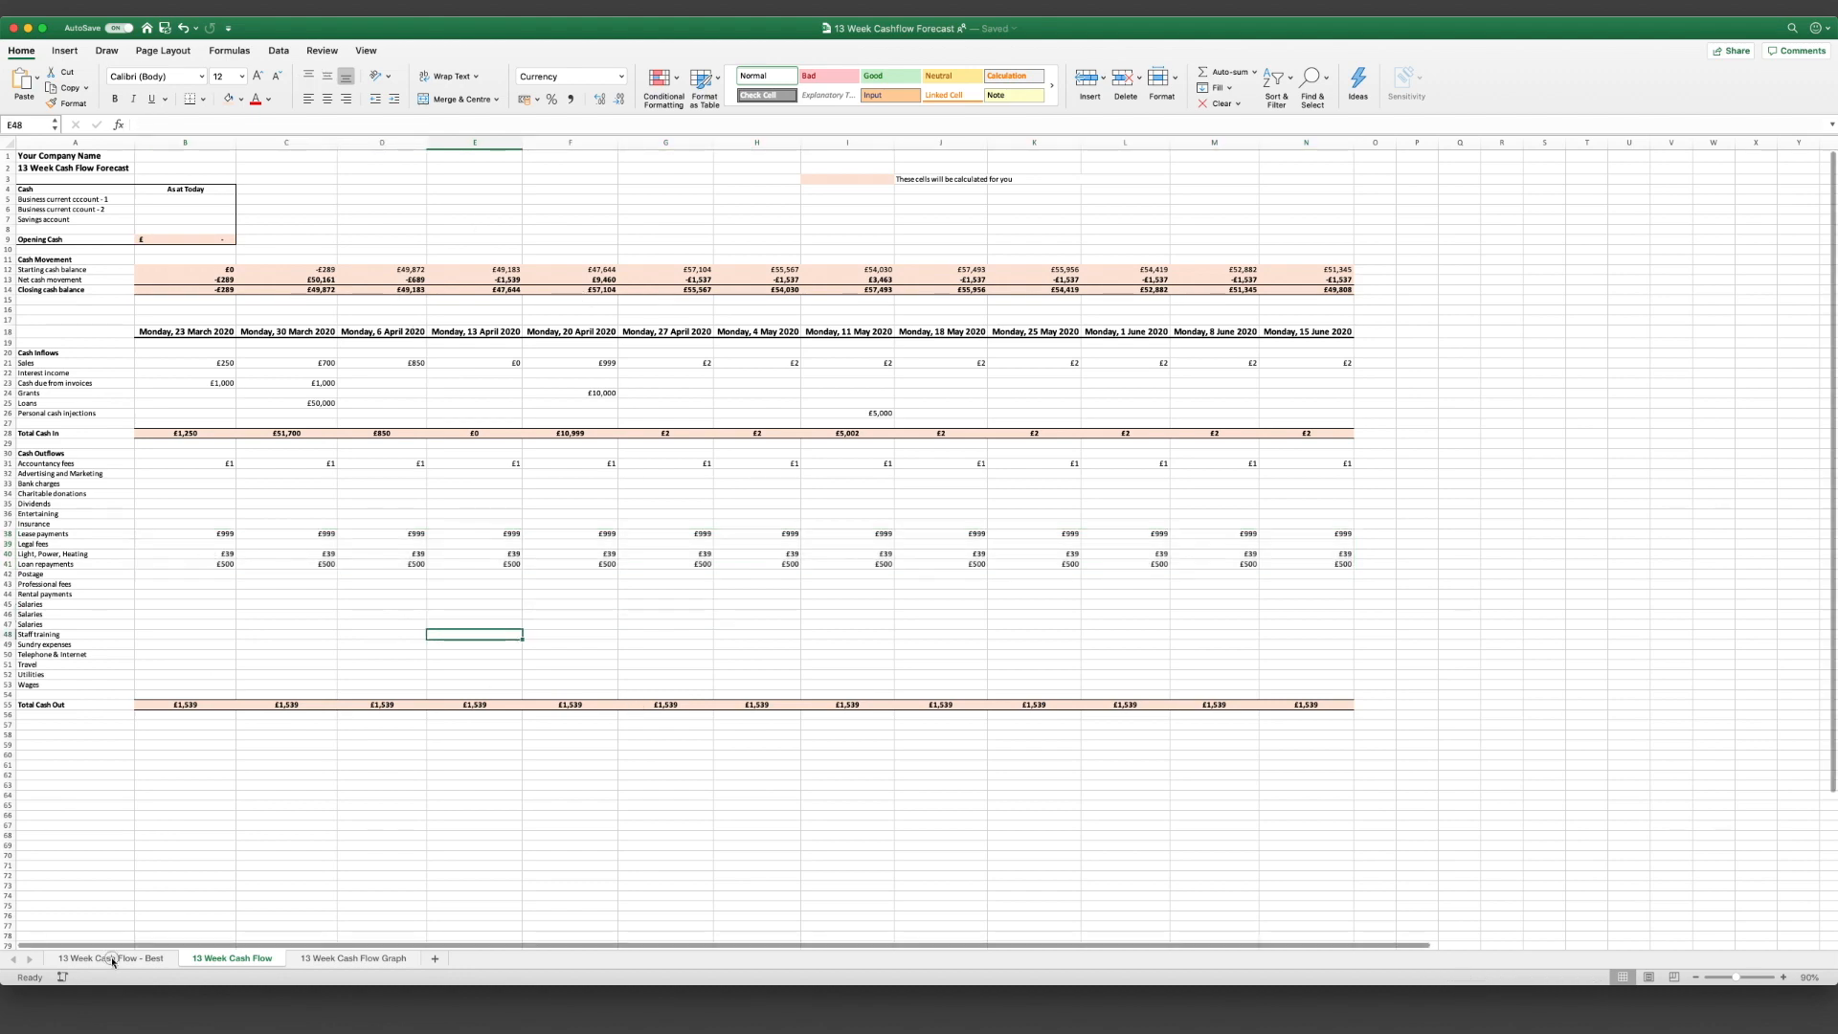
# Step: Open the 13 Week Cash Flow - Best sheet and review its closing balance figures
pyautogui.click(111, 958)
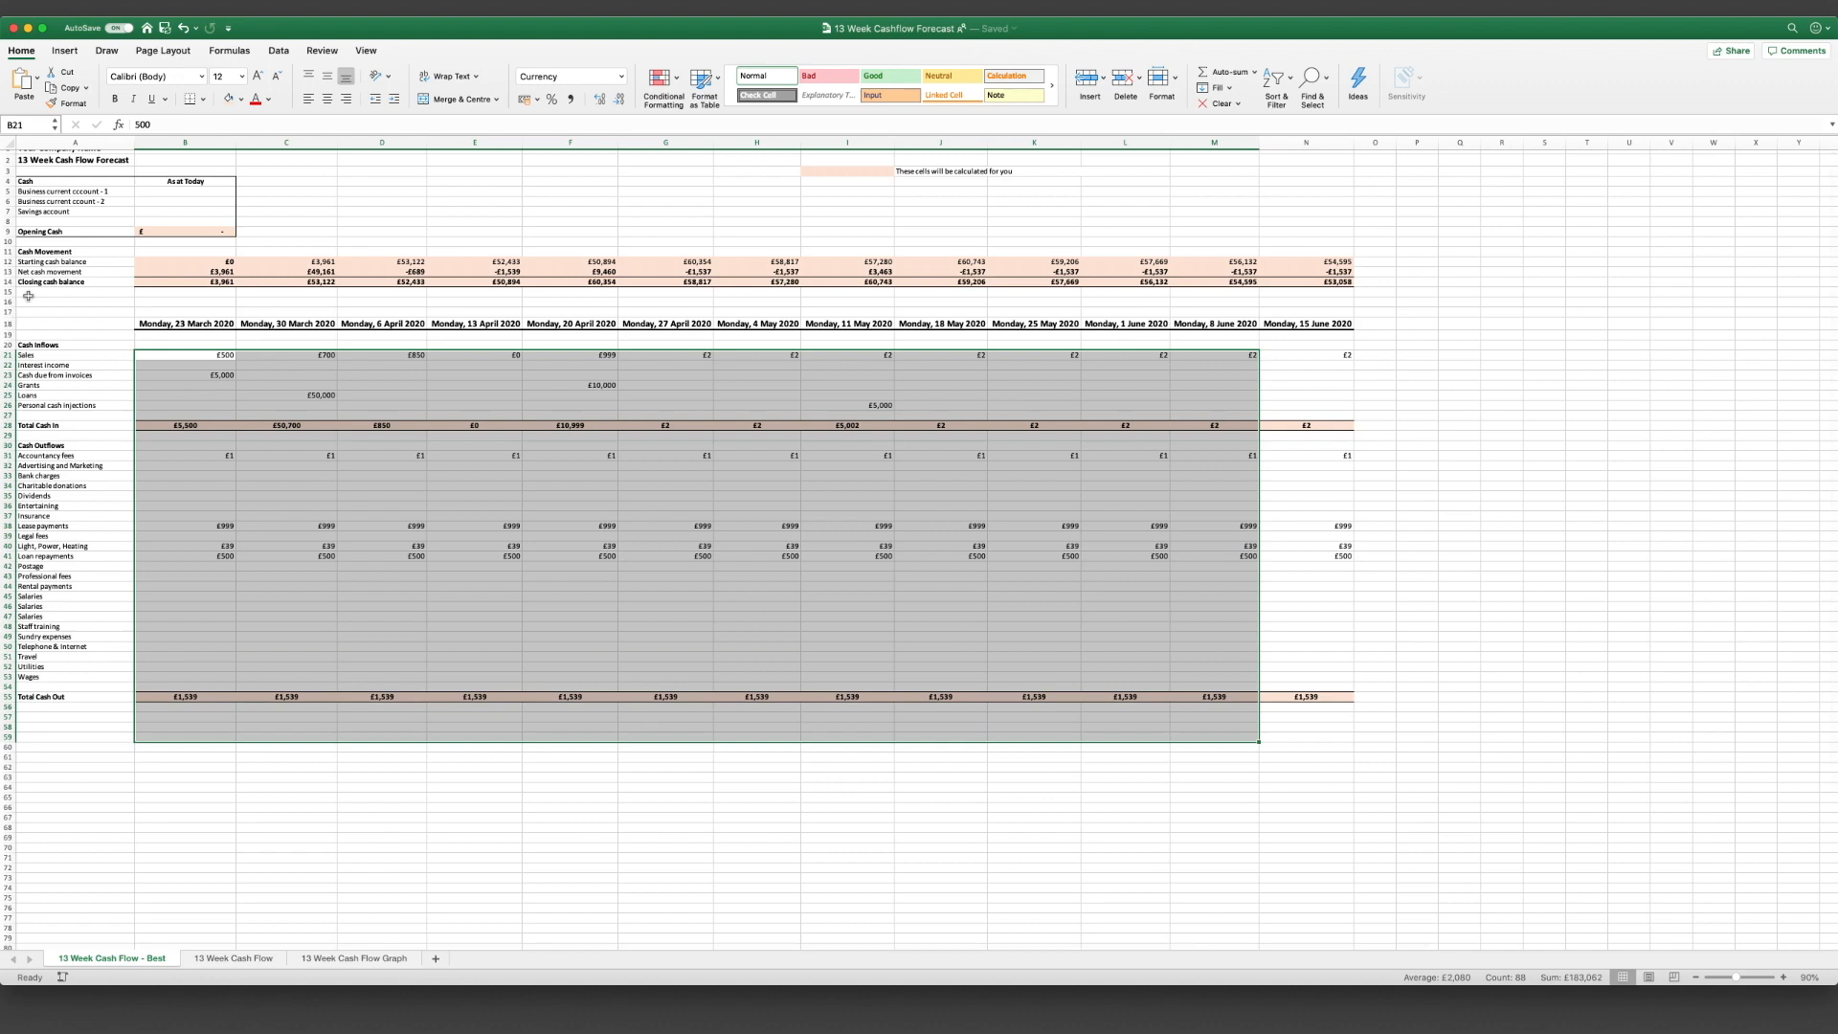
pyautogui.click(1305, 281)
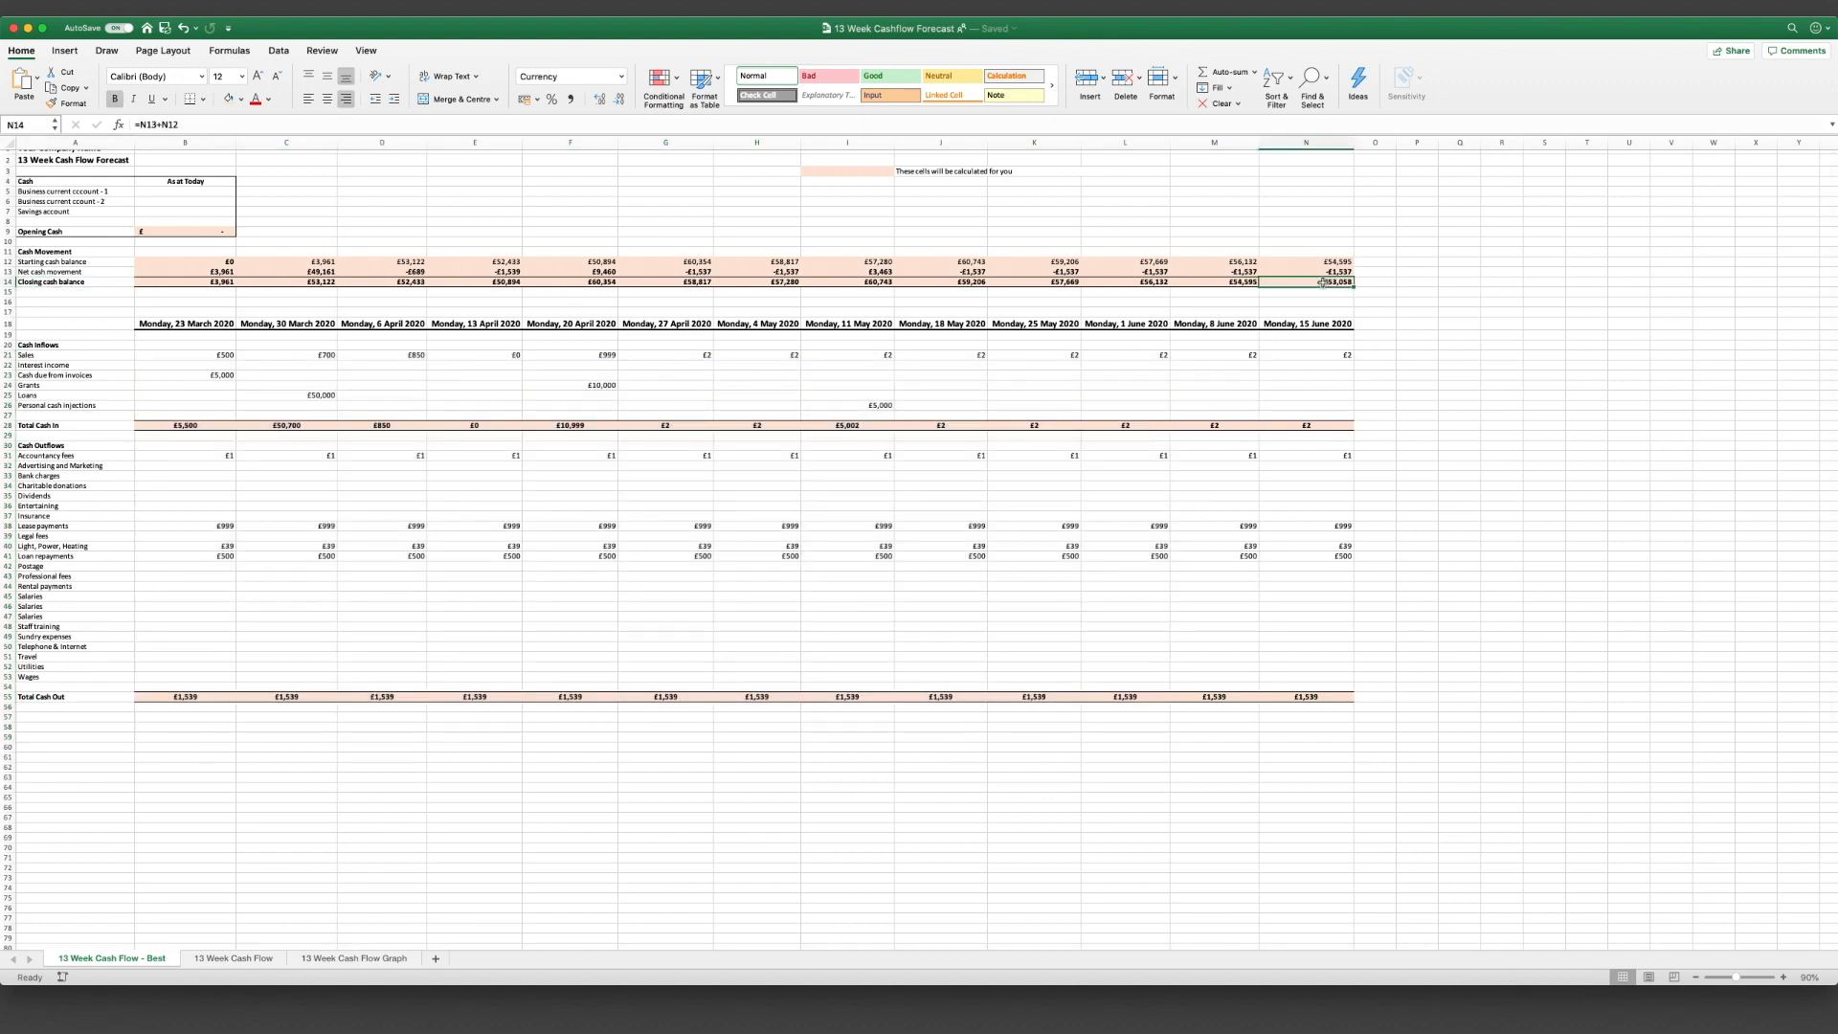
pyautogui.click(184, 486)
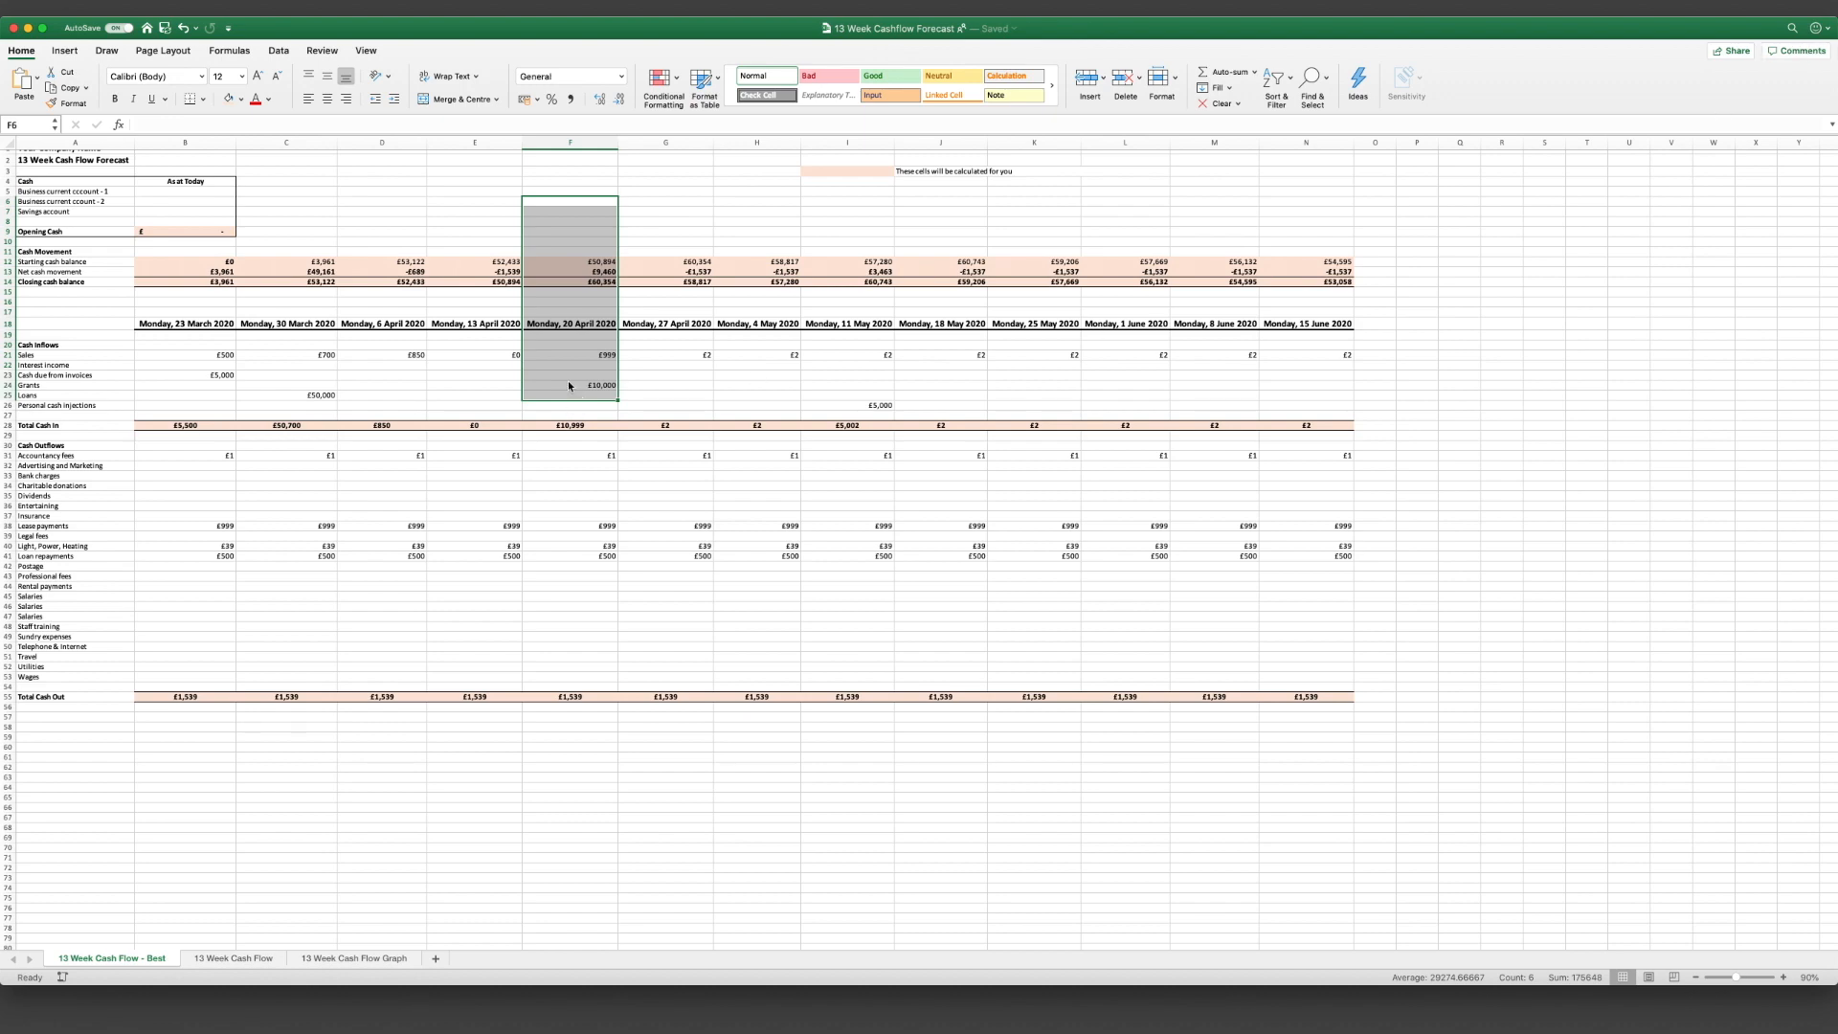
pyautogui.click(184, 271)
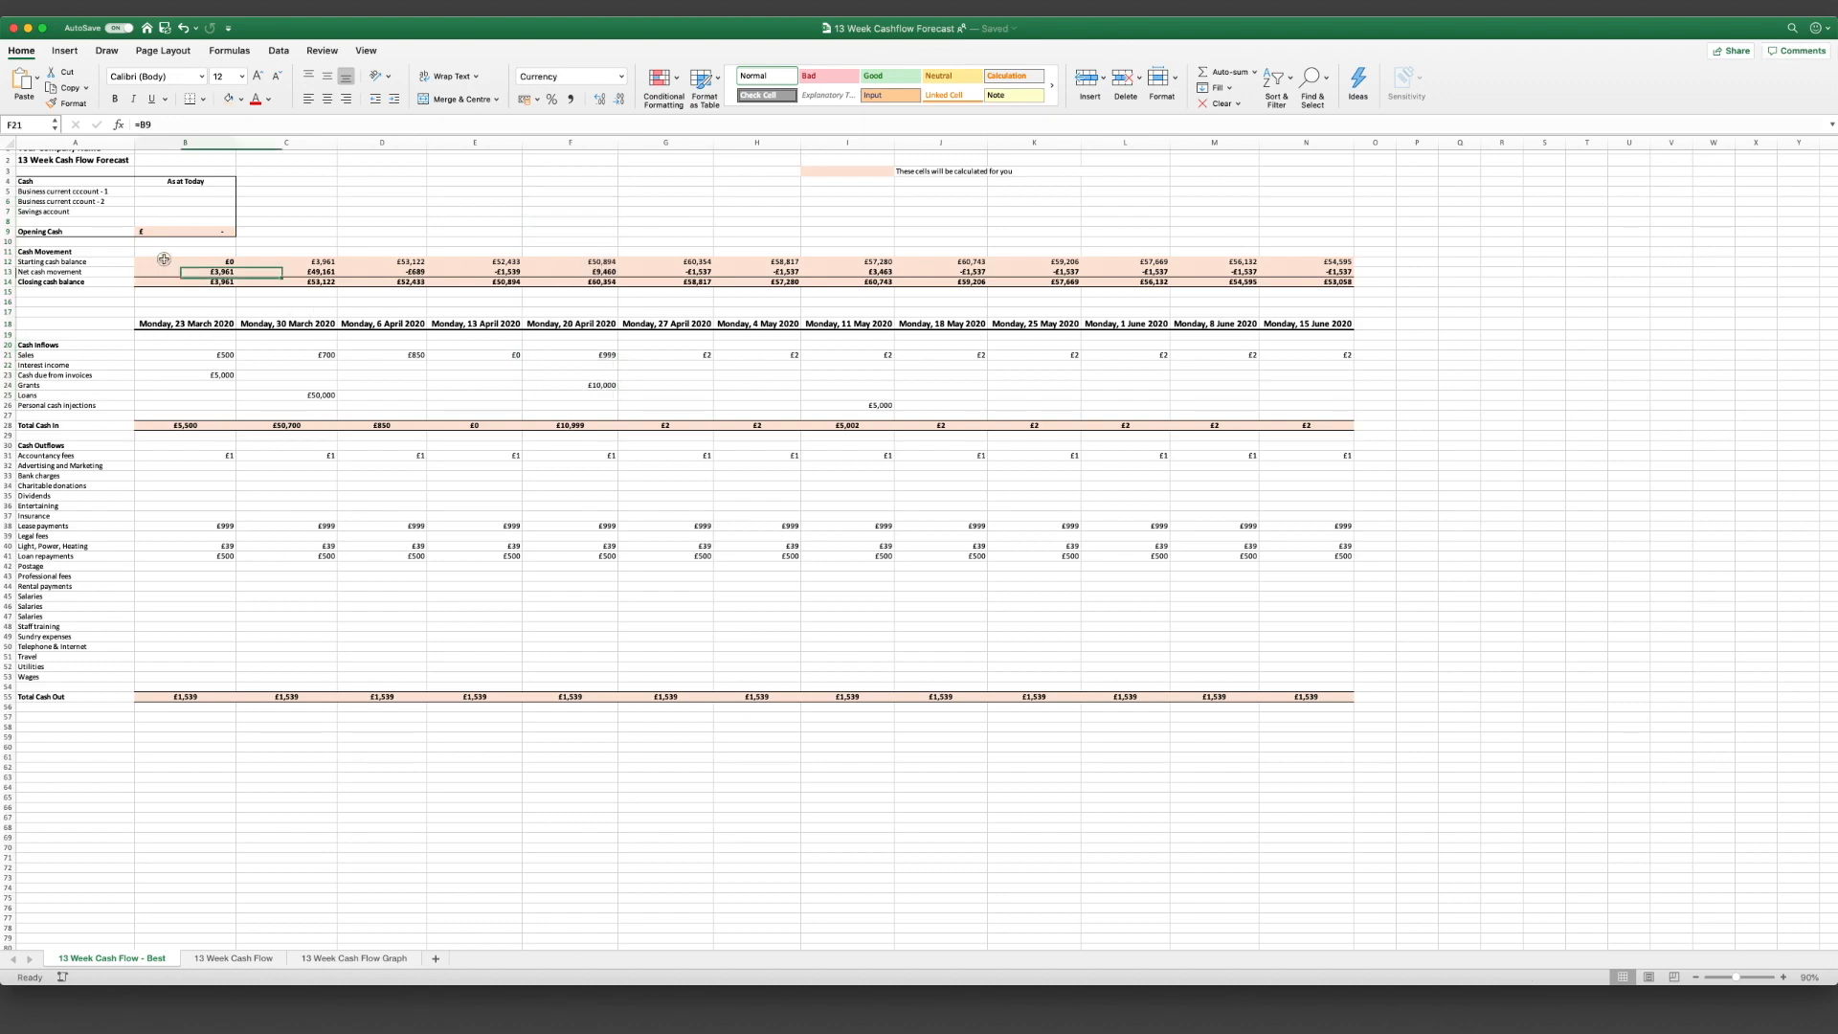
pyautogui.click(183, 617)
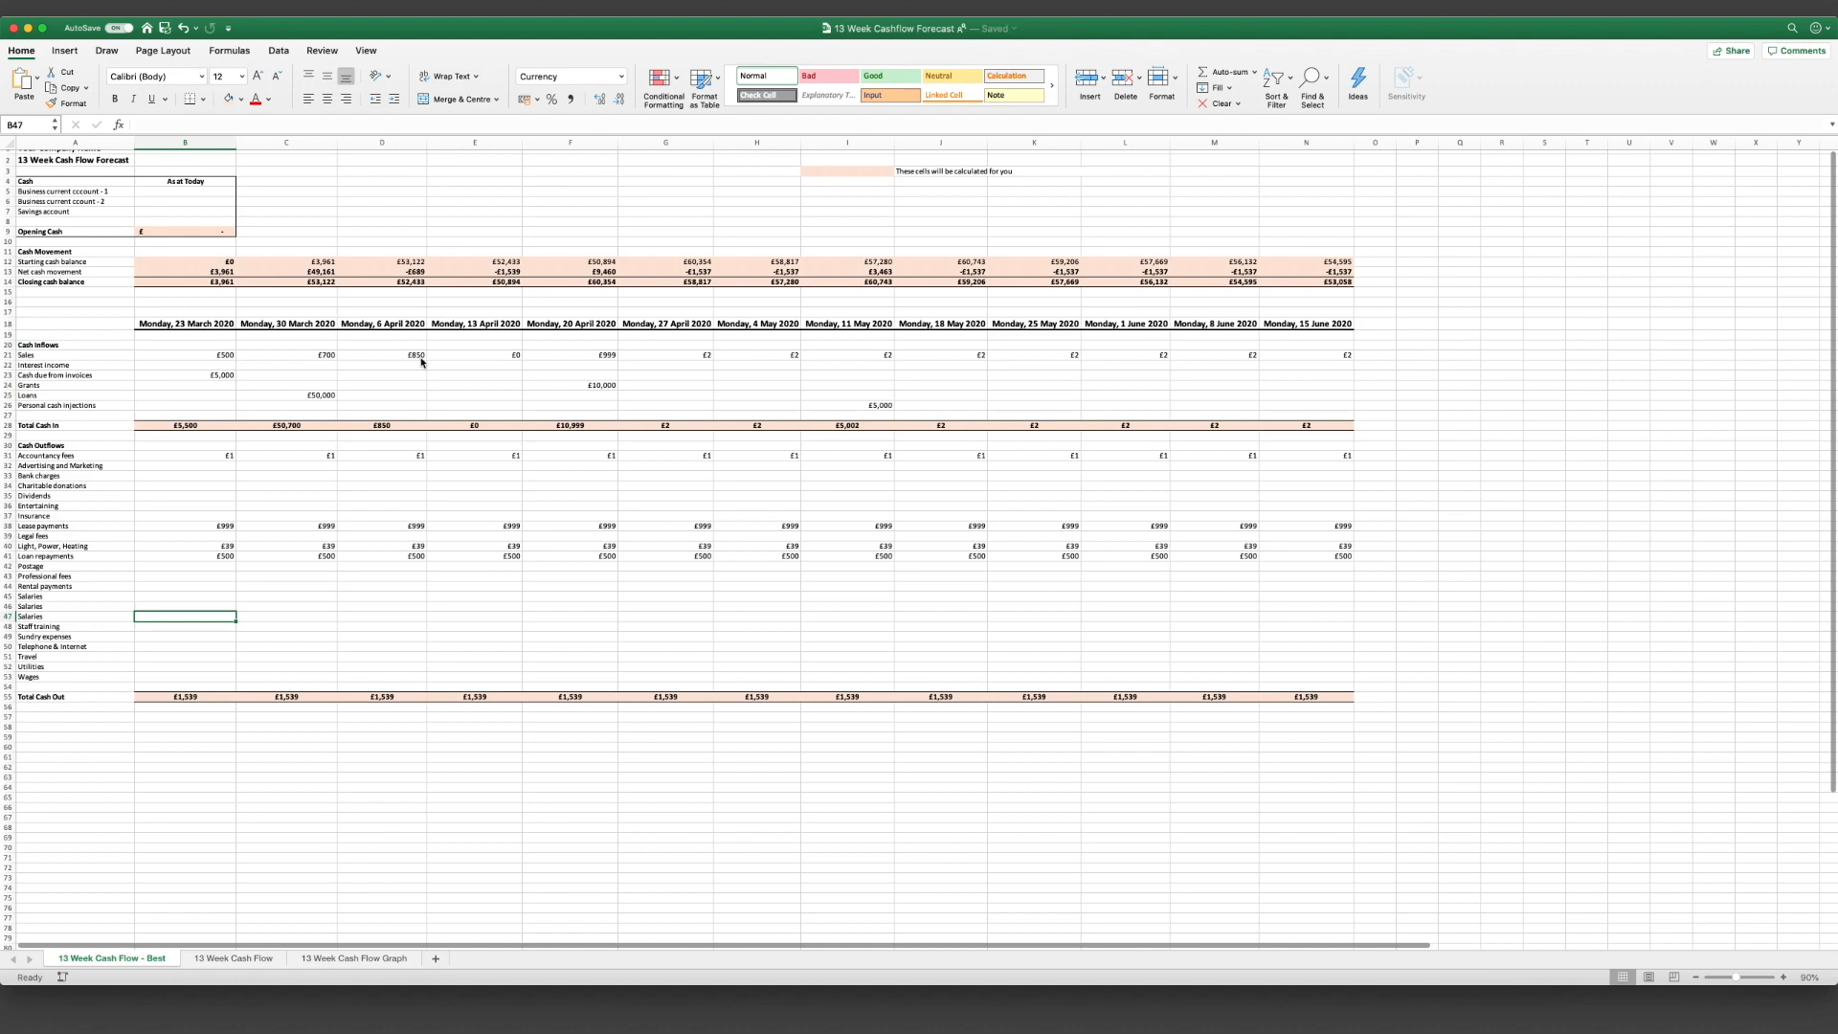
pyautogui.moveTo(721, 615)
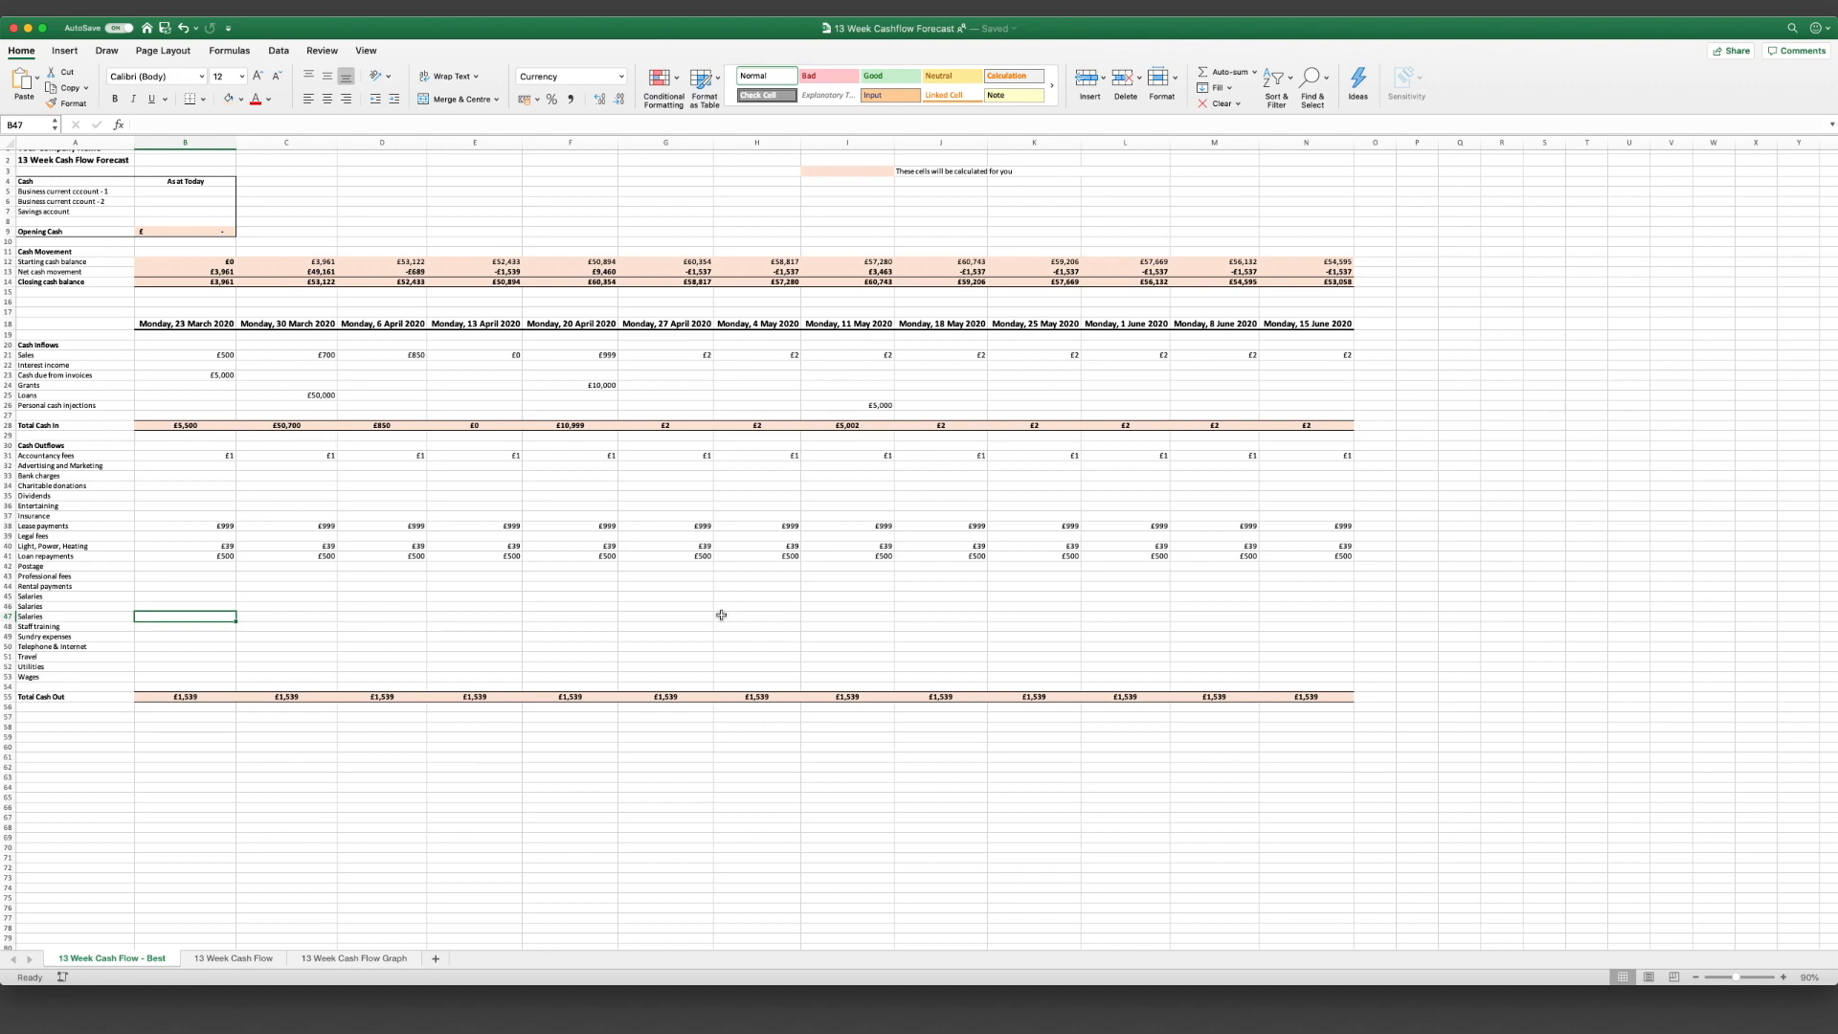
pyautogui.scroll(3)
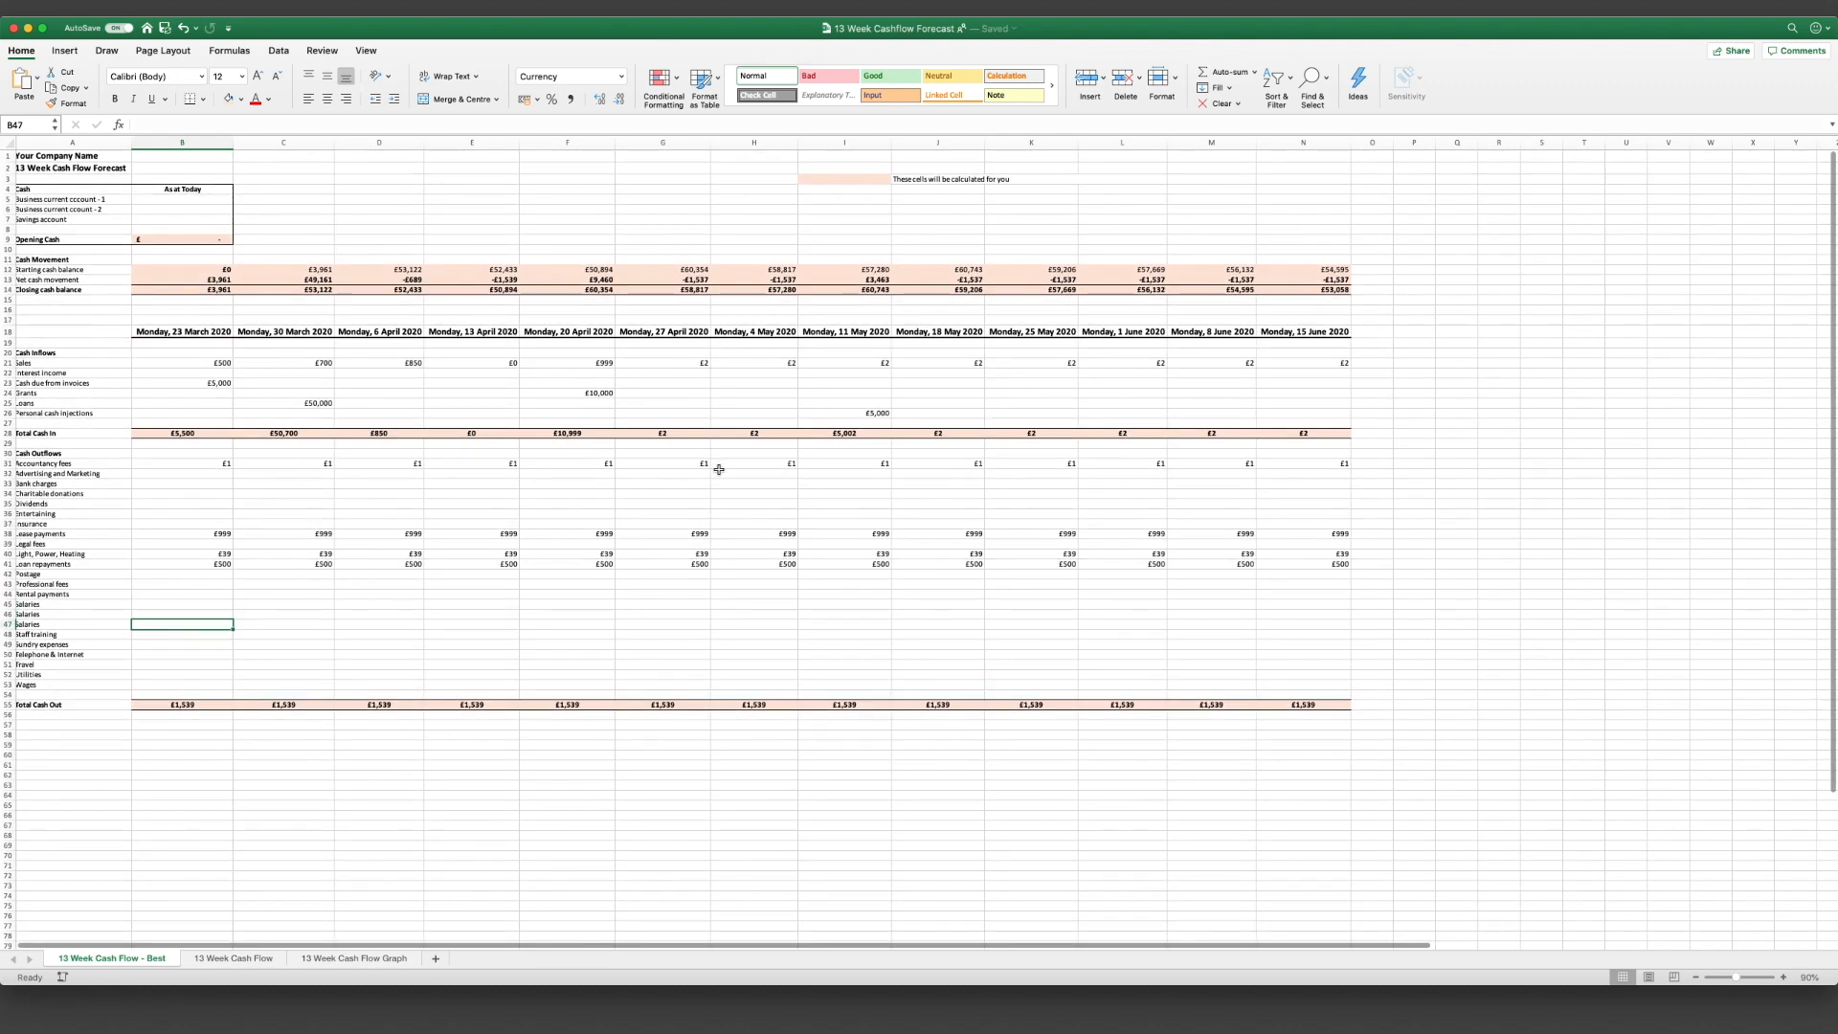